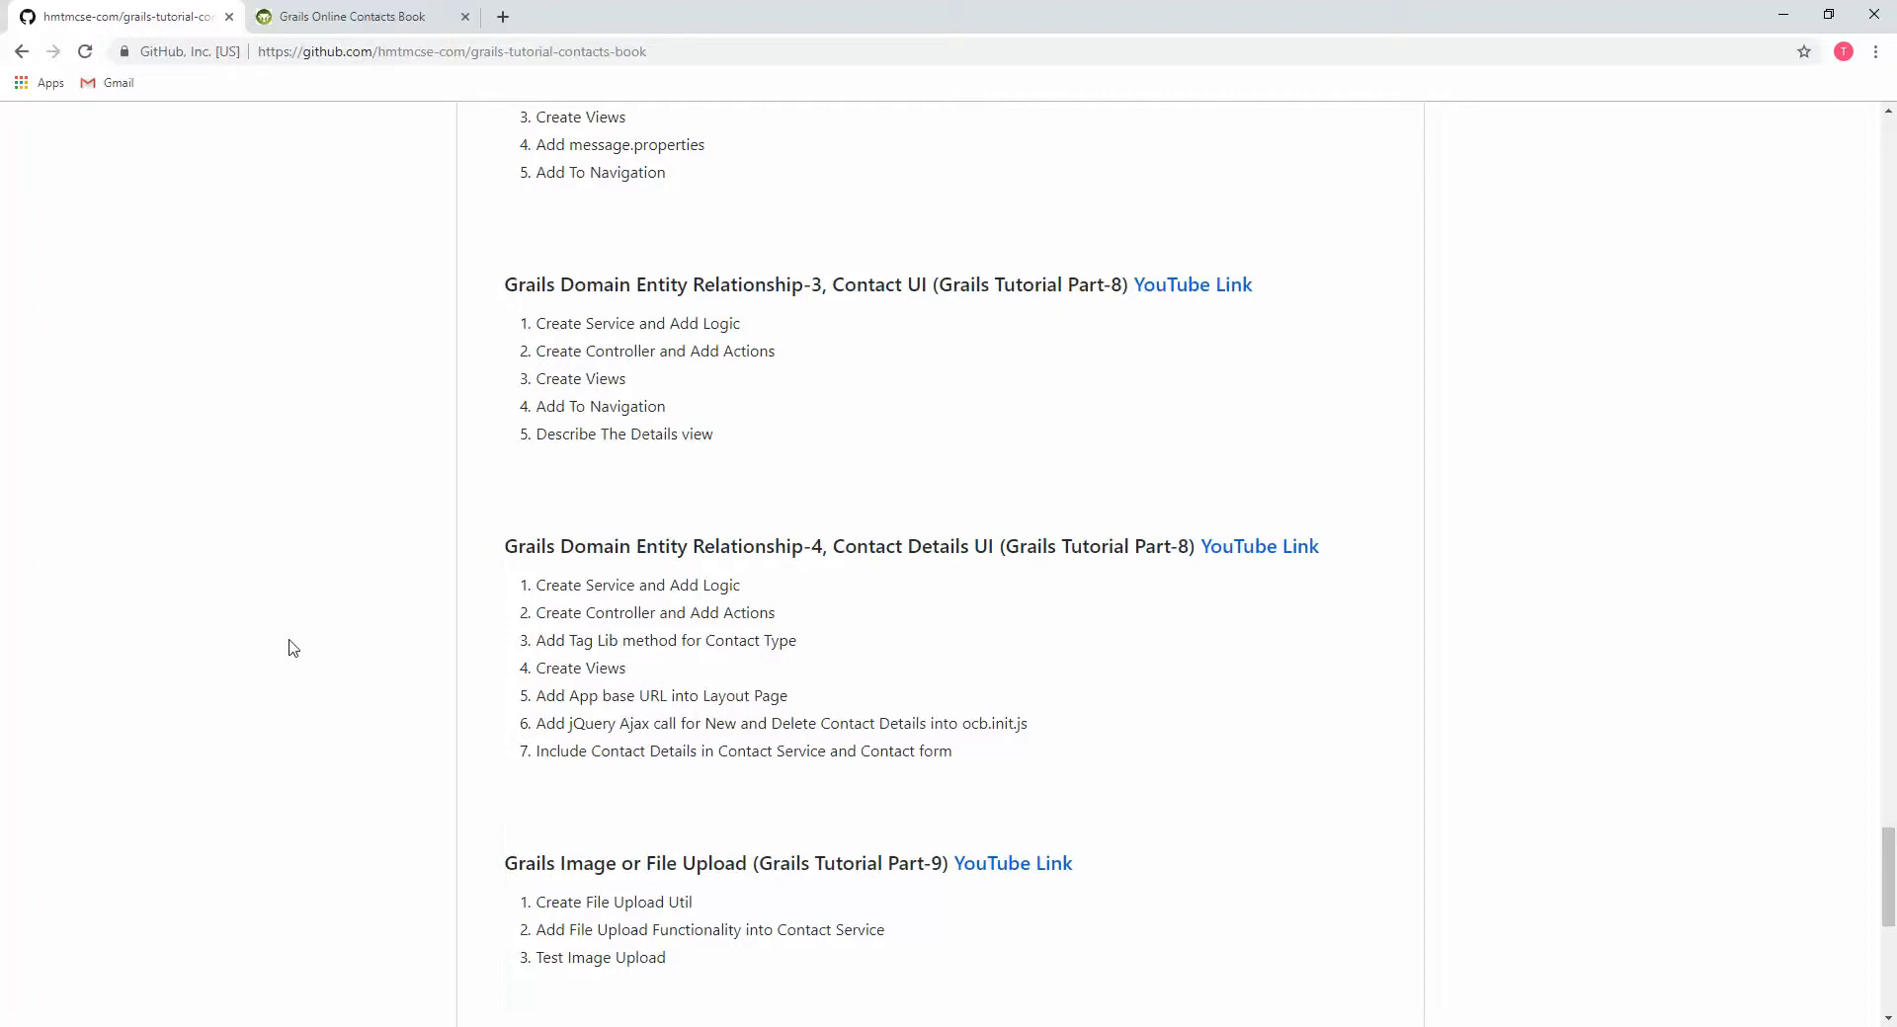
- Scroll through the README outline to the Contact UI heading
scroll("up", 3)
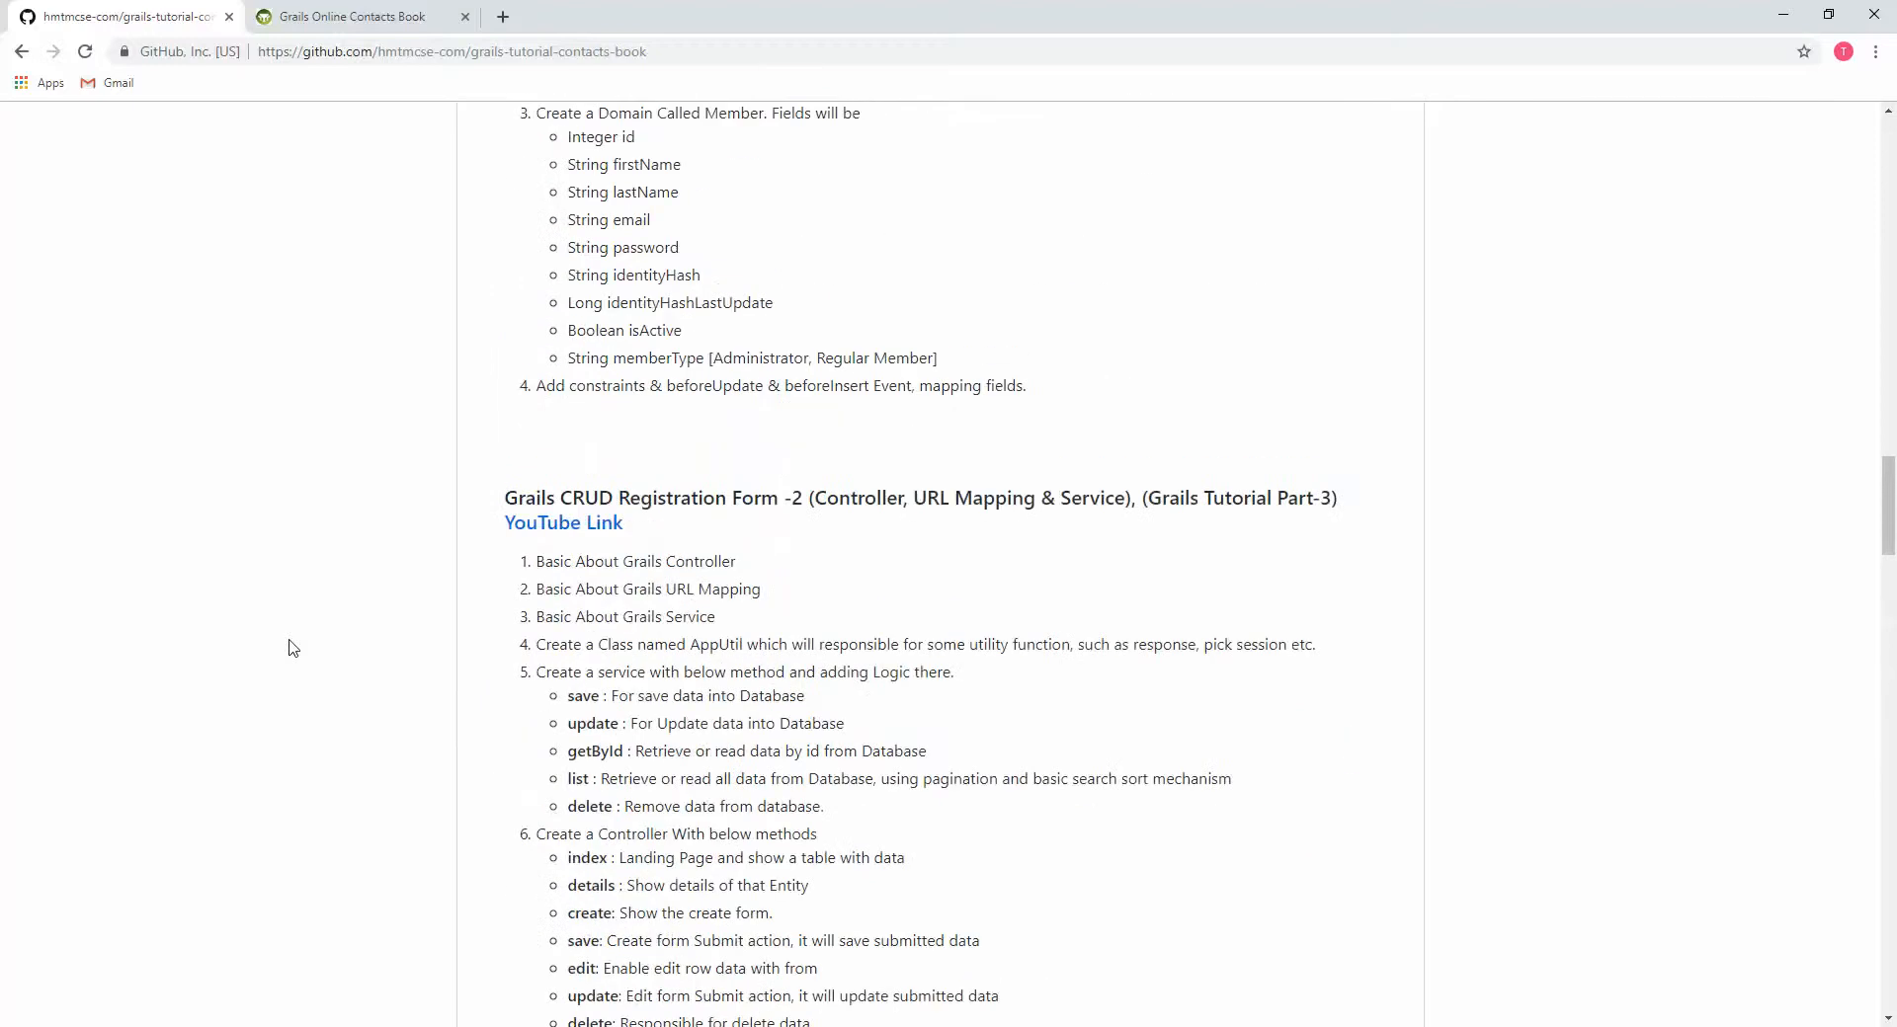
scroll("up", 3)
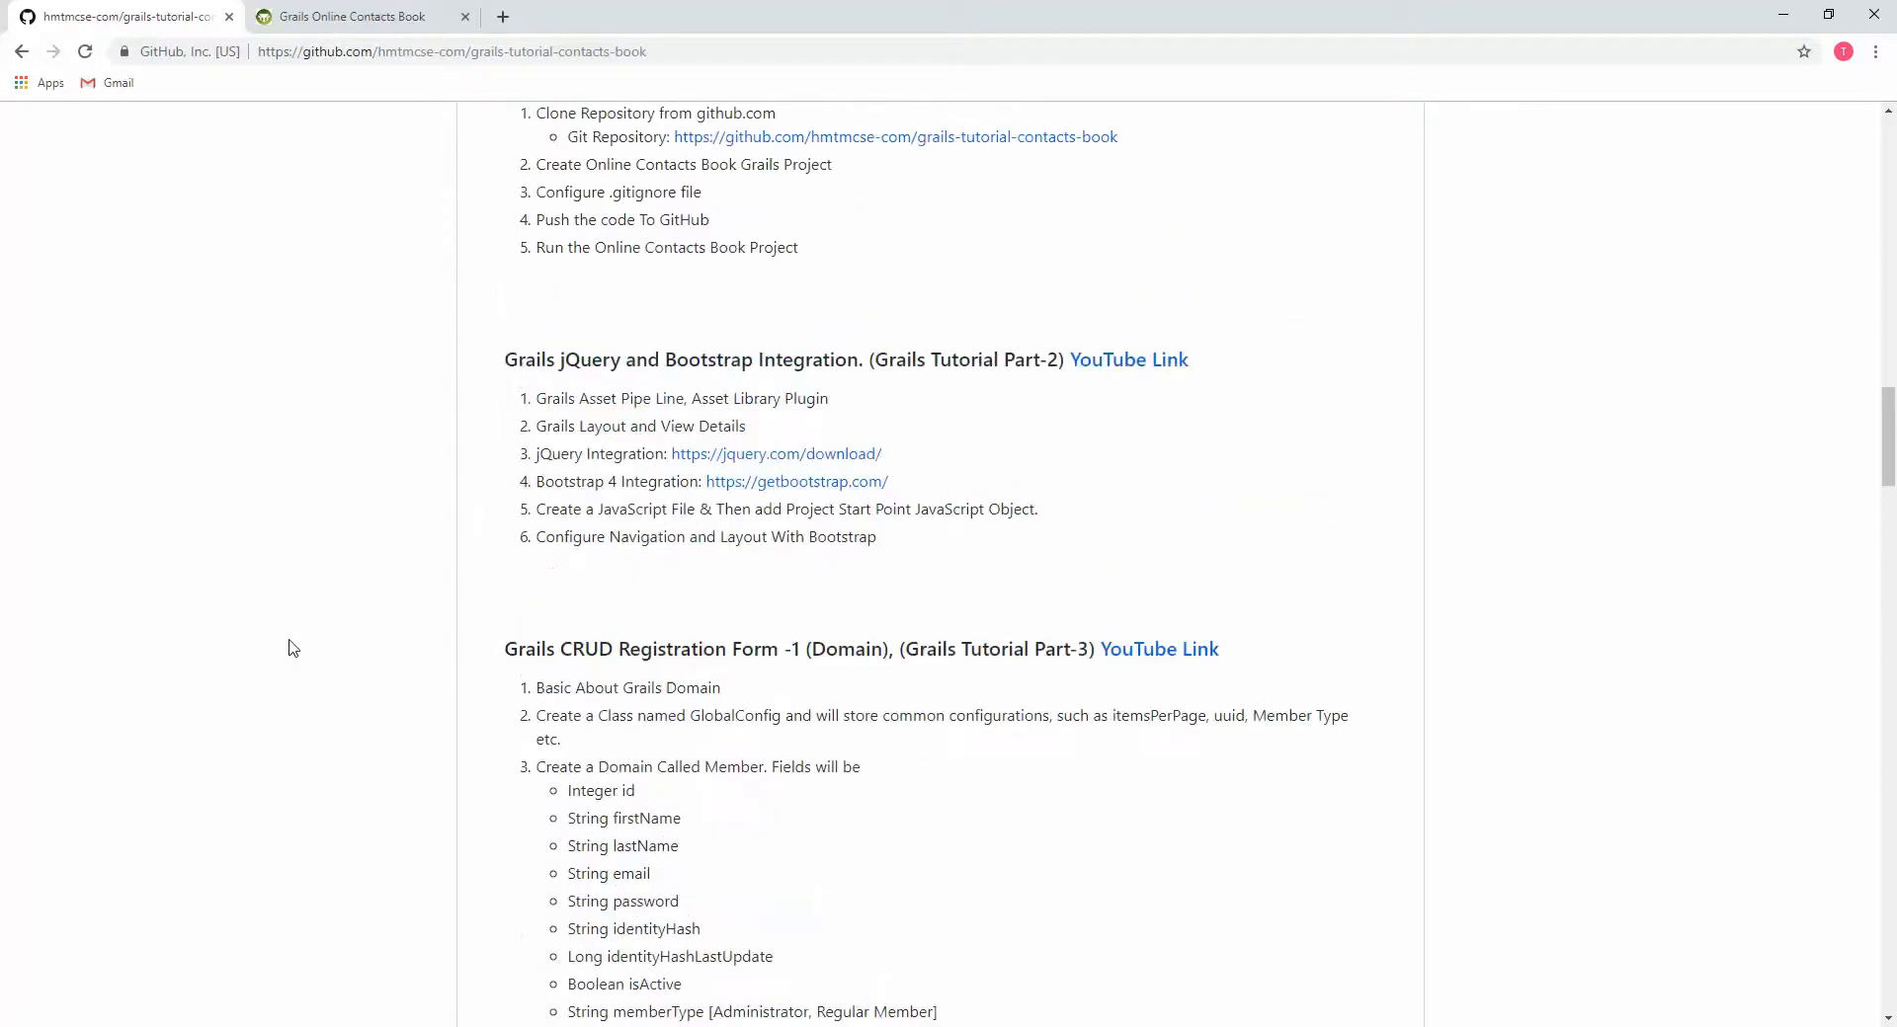
scroll("down", 3)
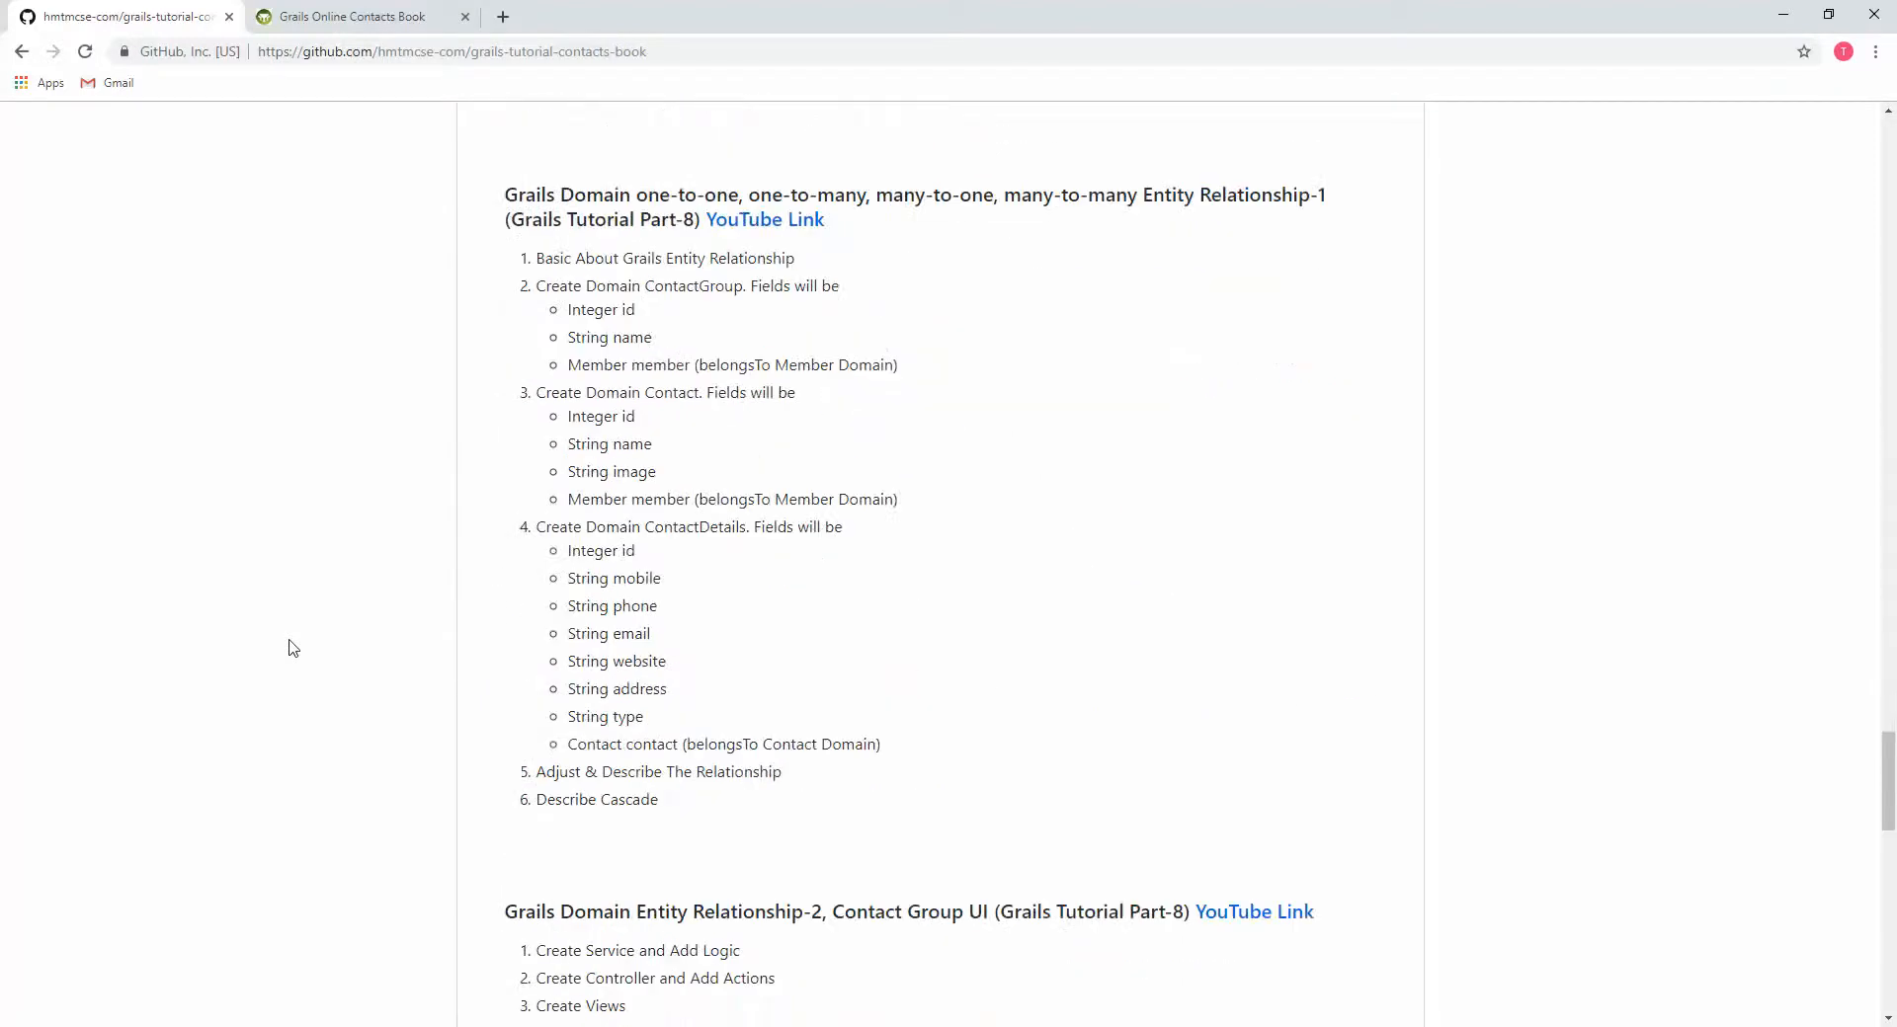
scroll("down", 3)
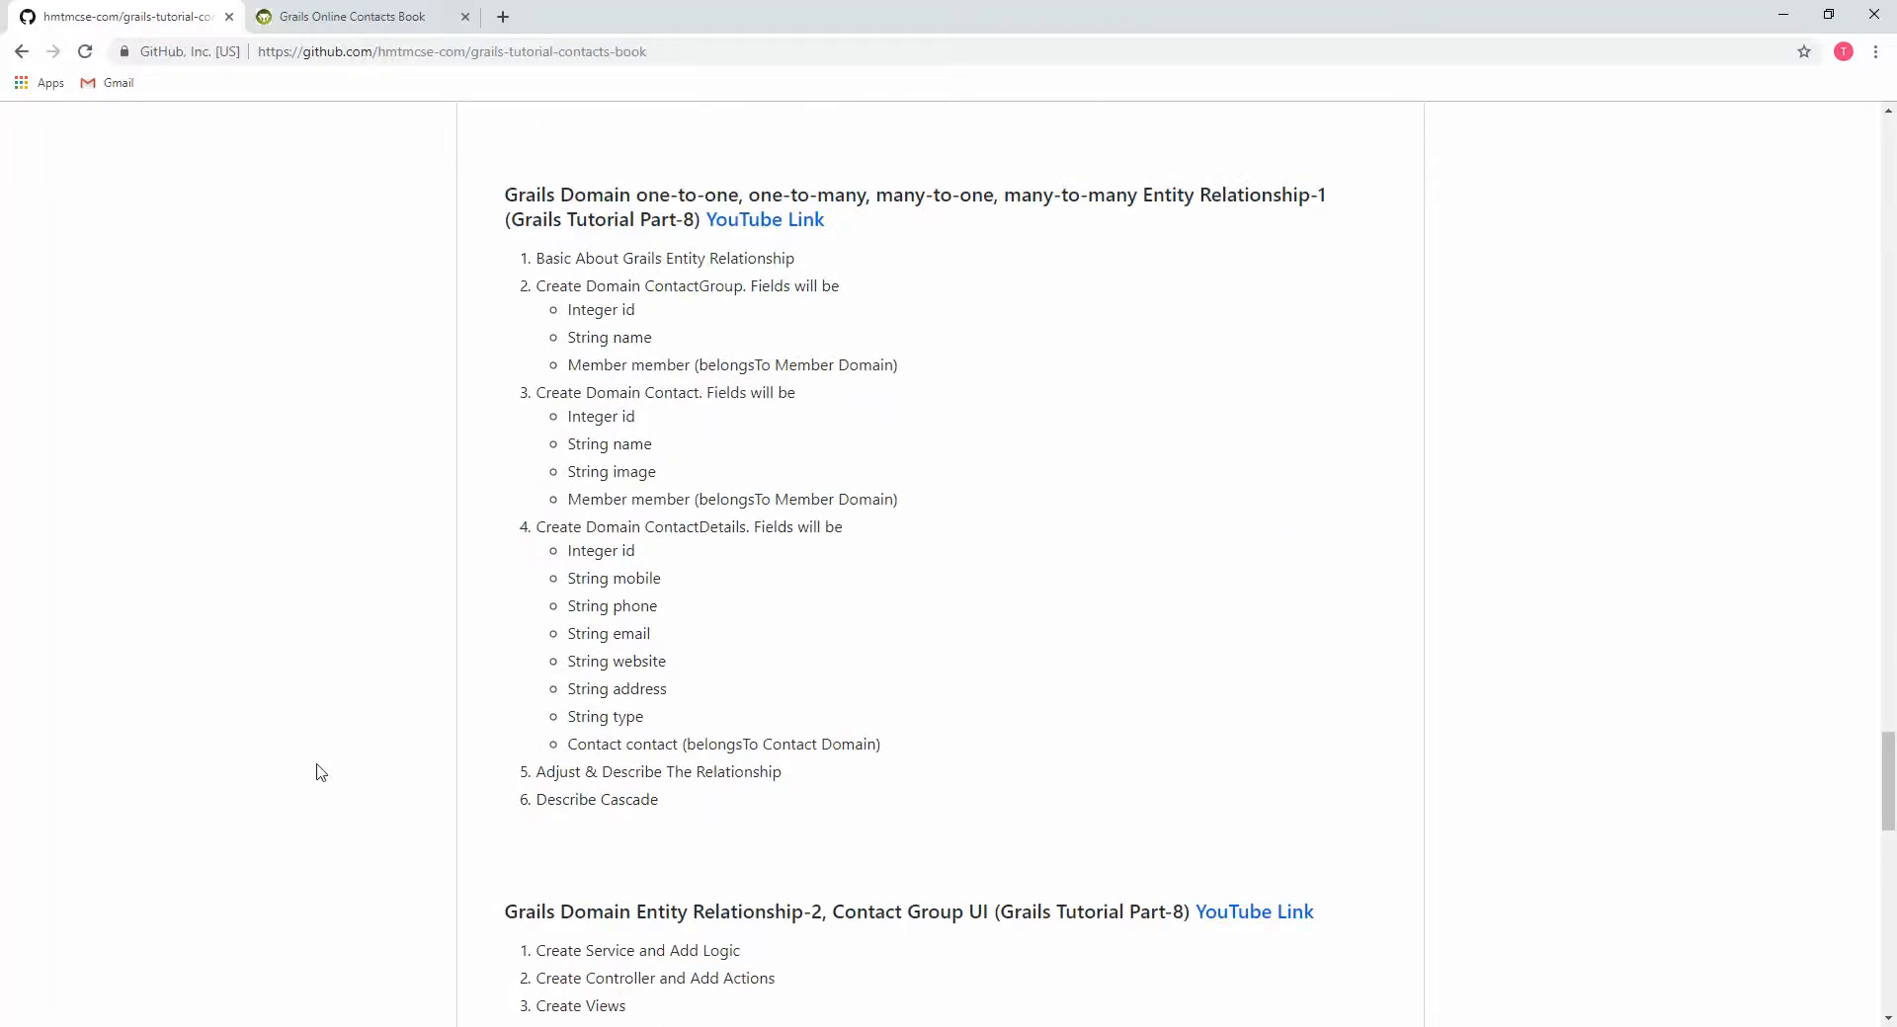
scroll("down", 3)
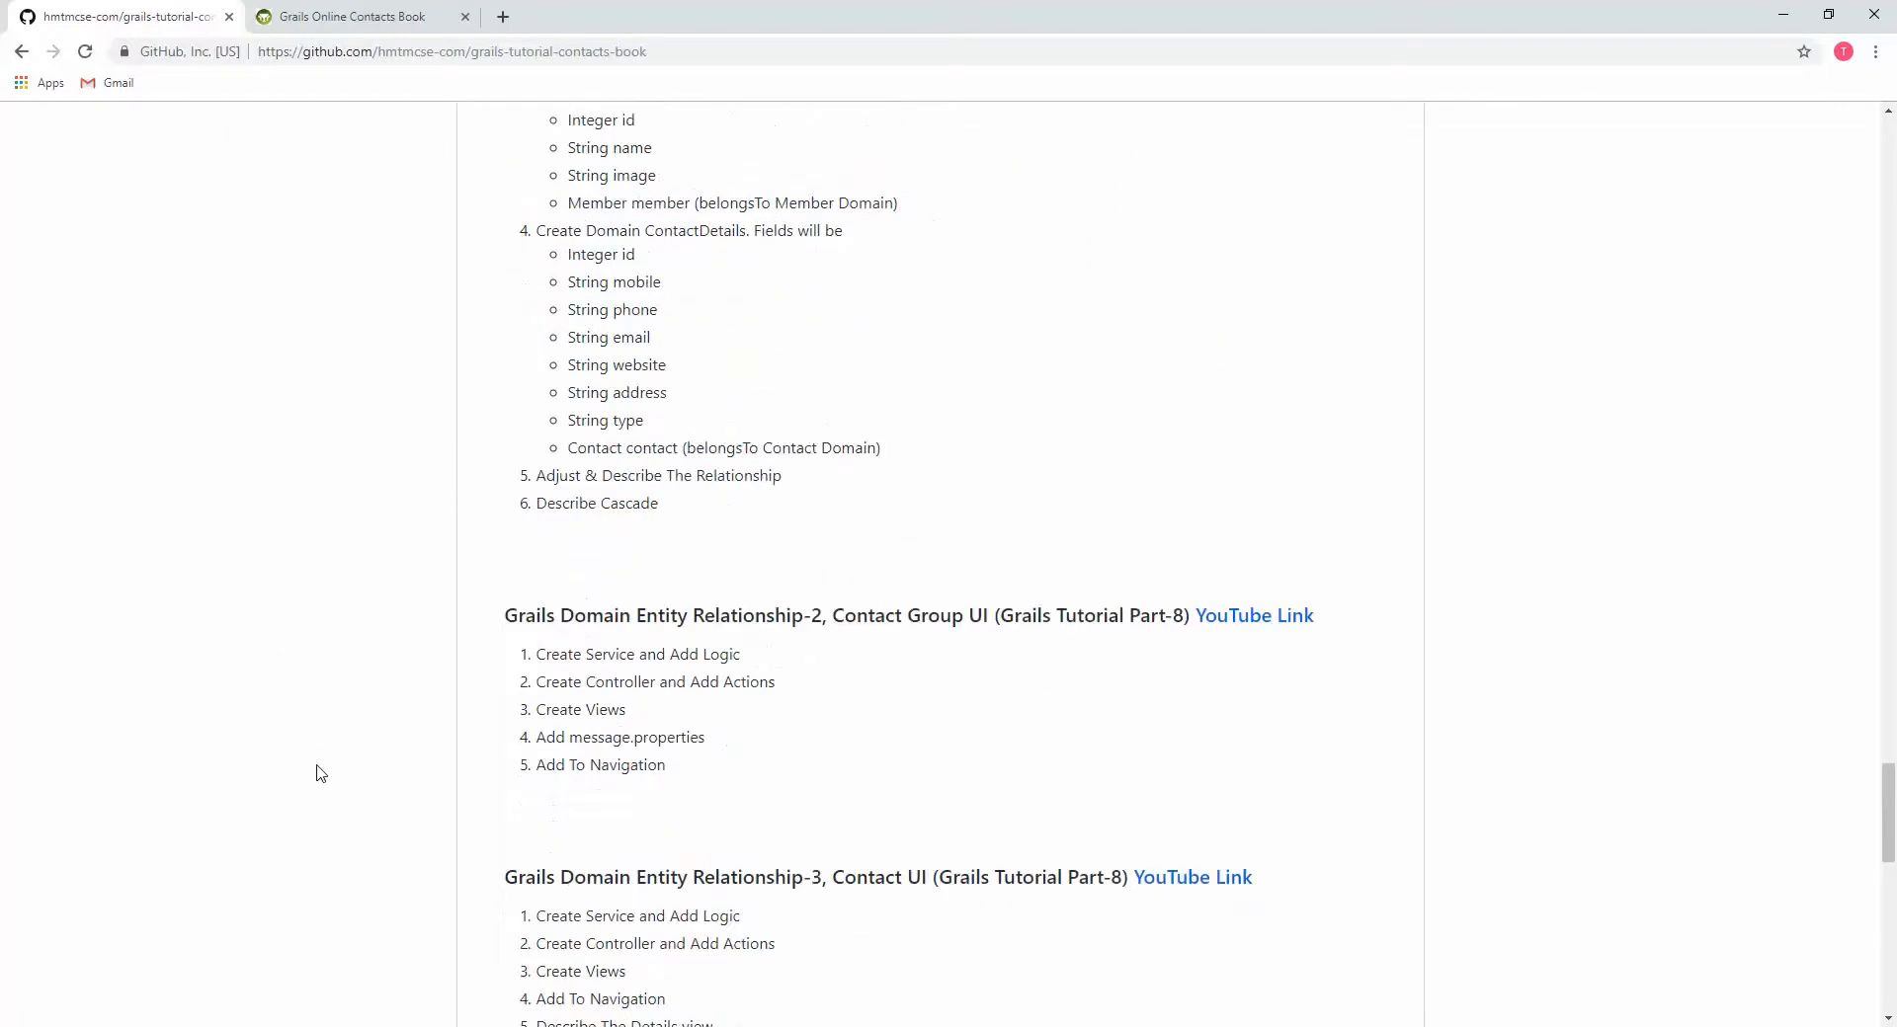
scroll("down", 3)
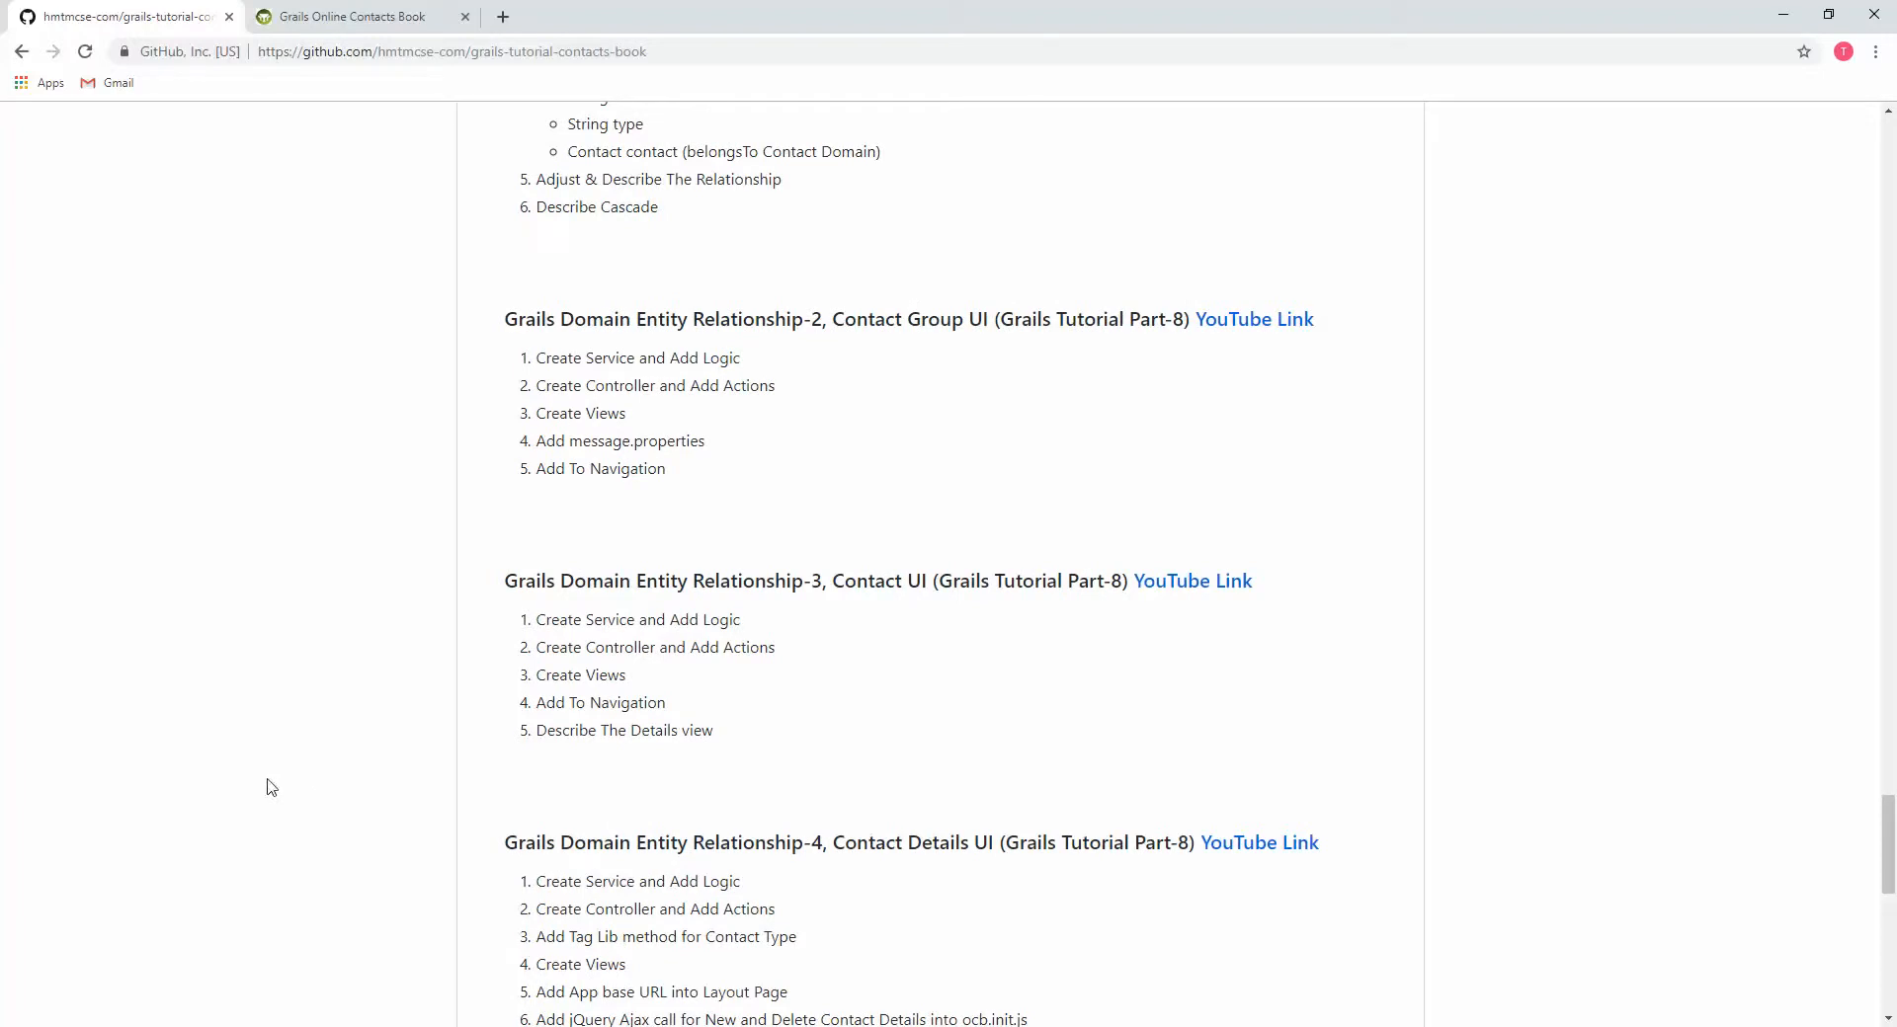
scroll("down", 3)
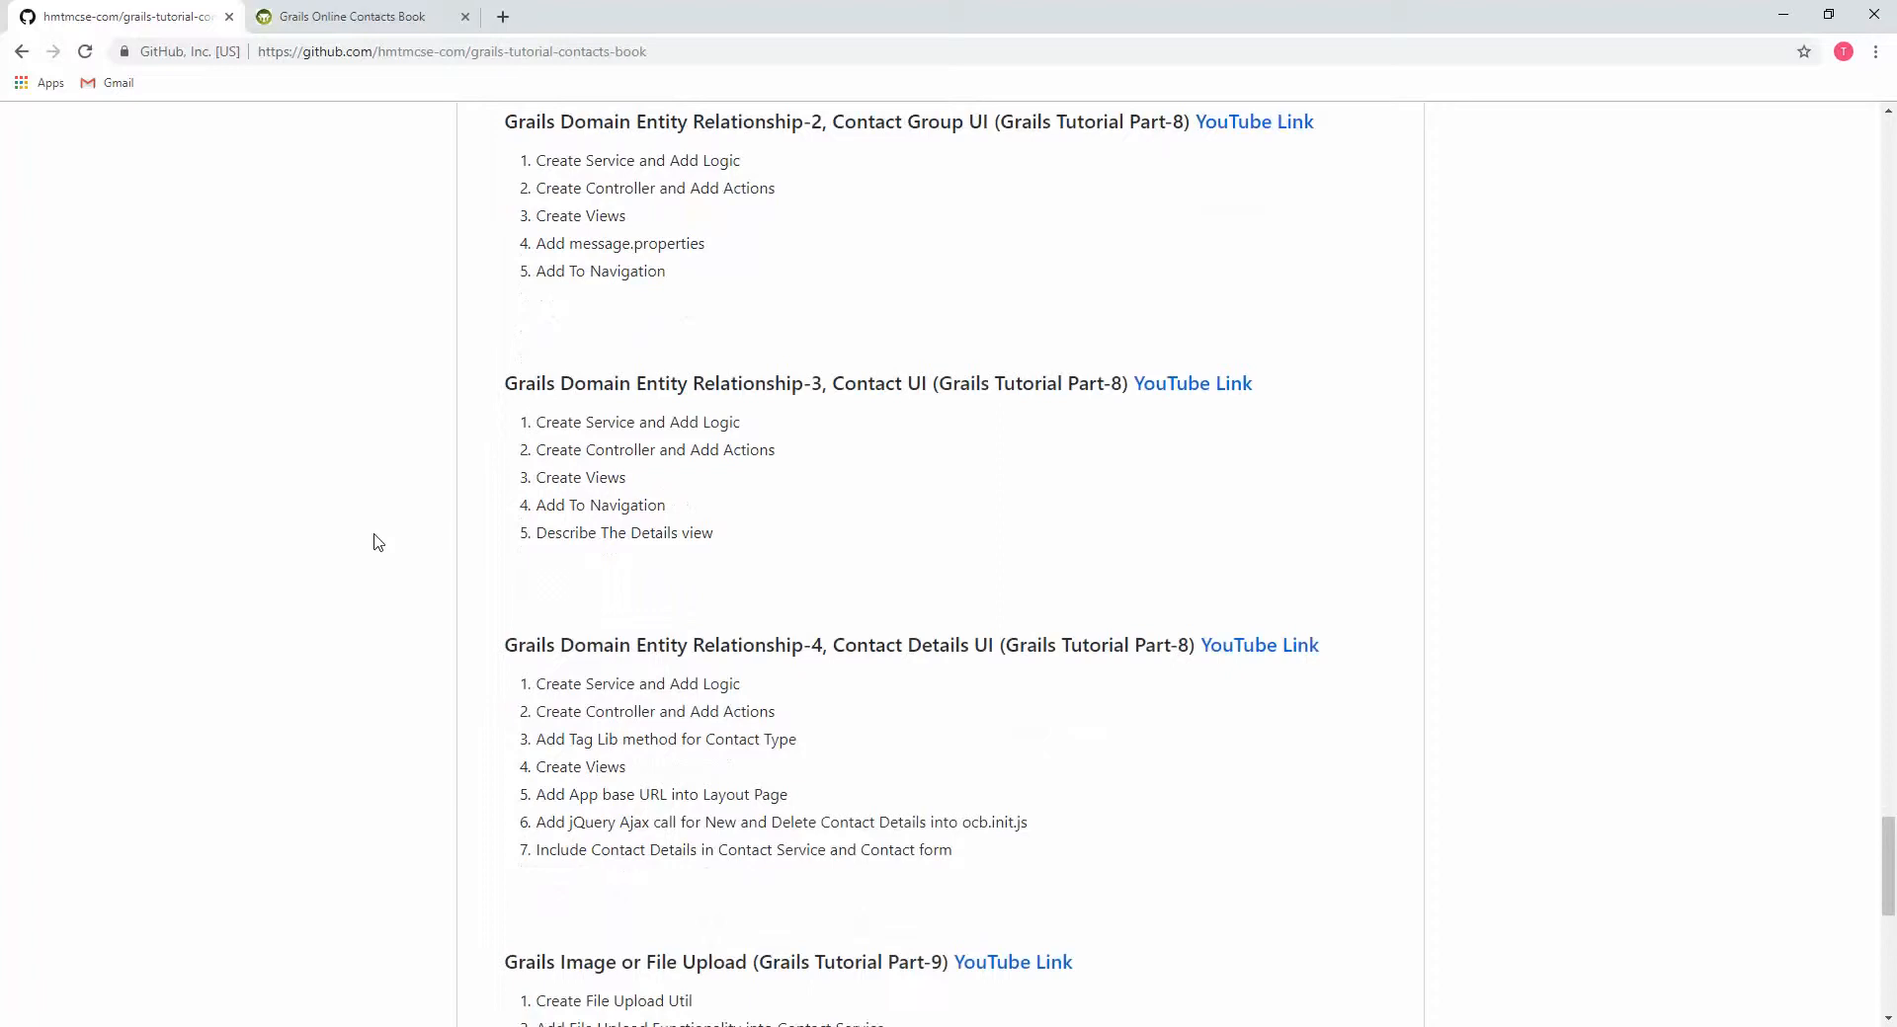
scroll("down", 3)
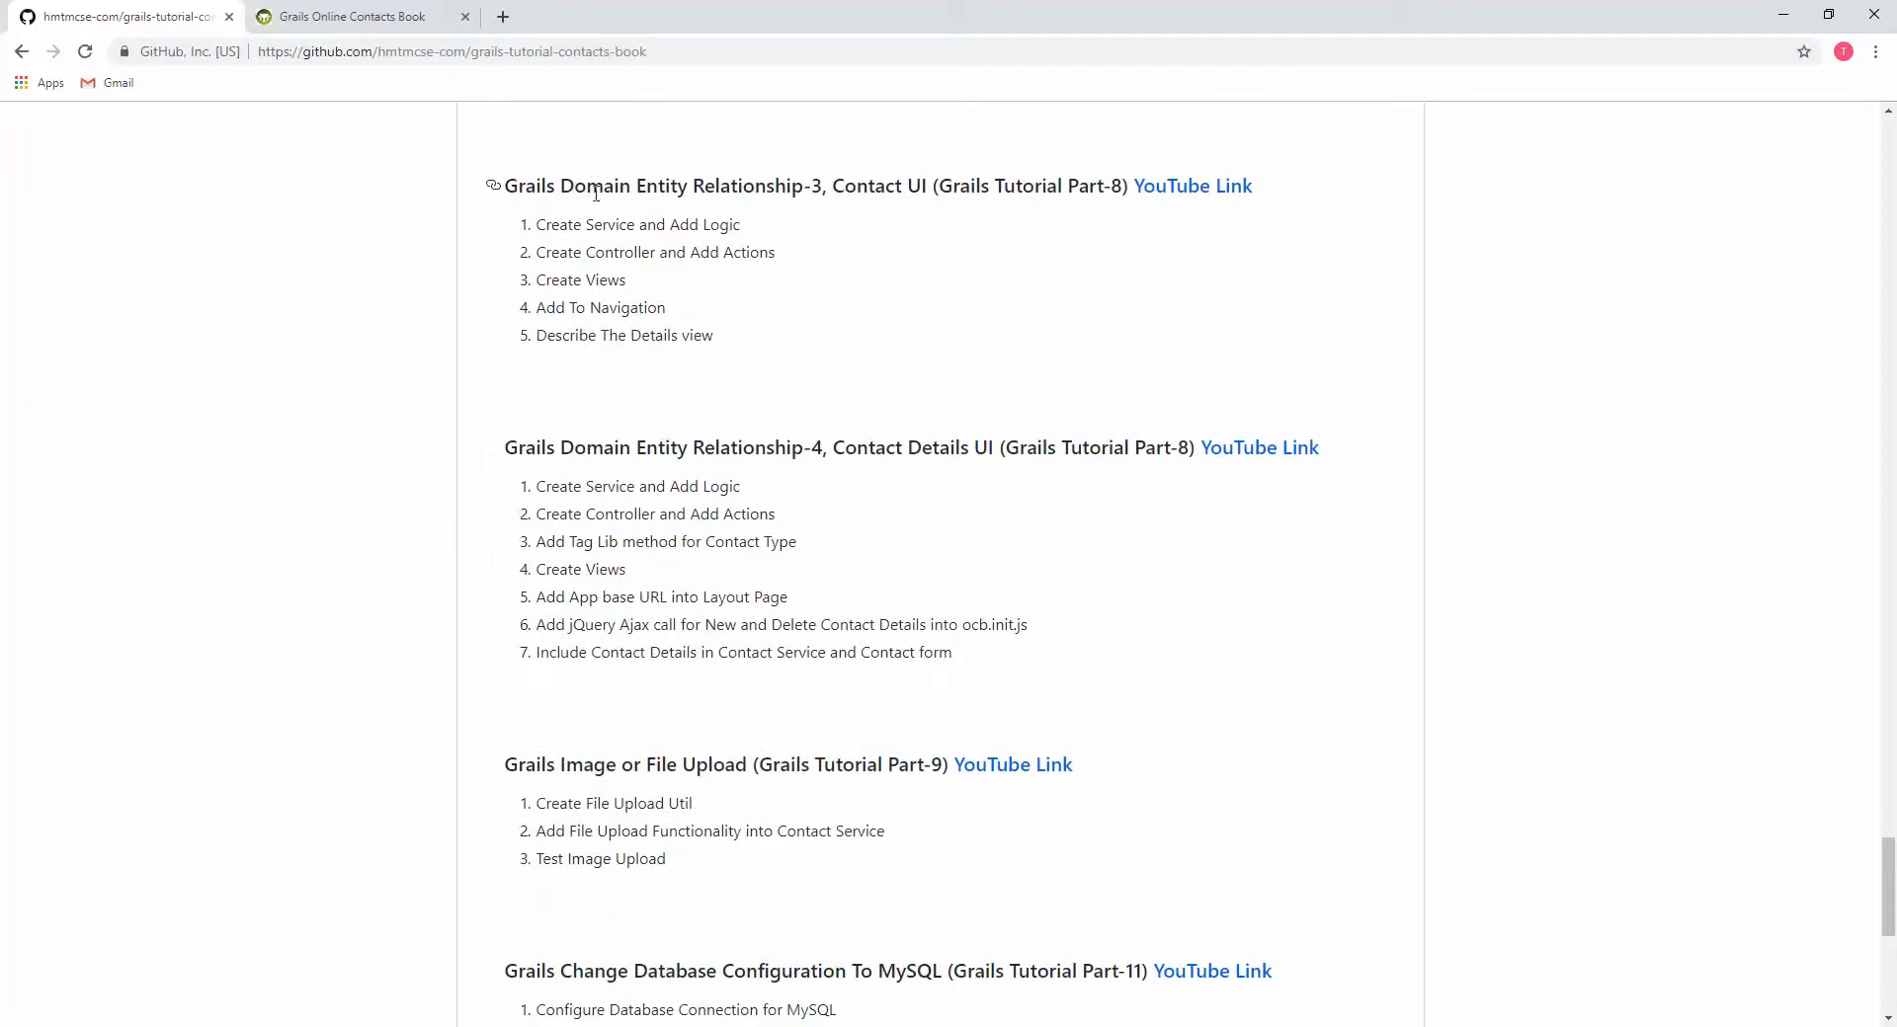
double_click(810, 186)
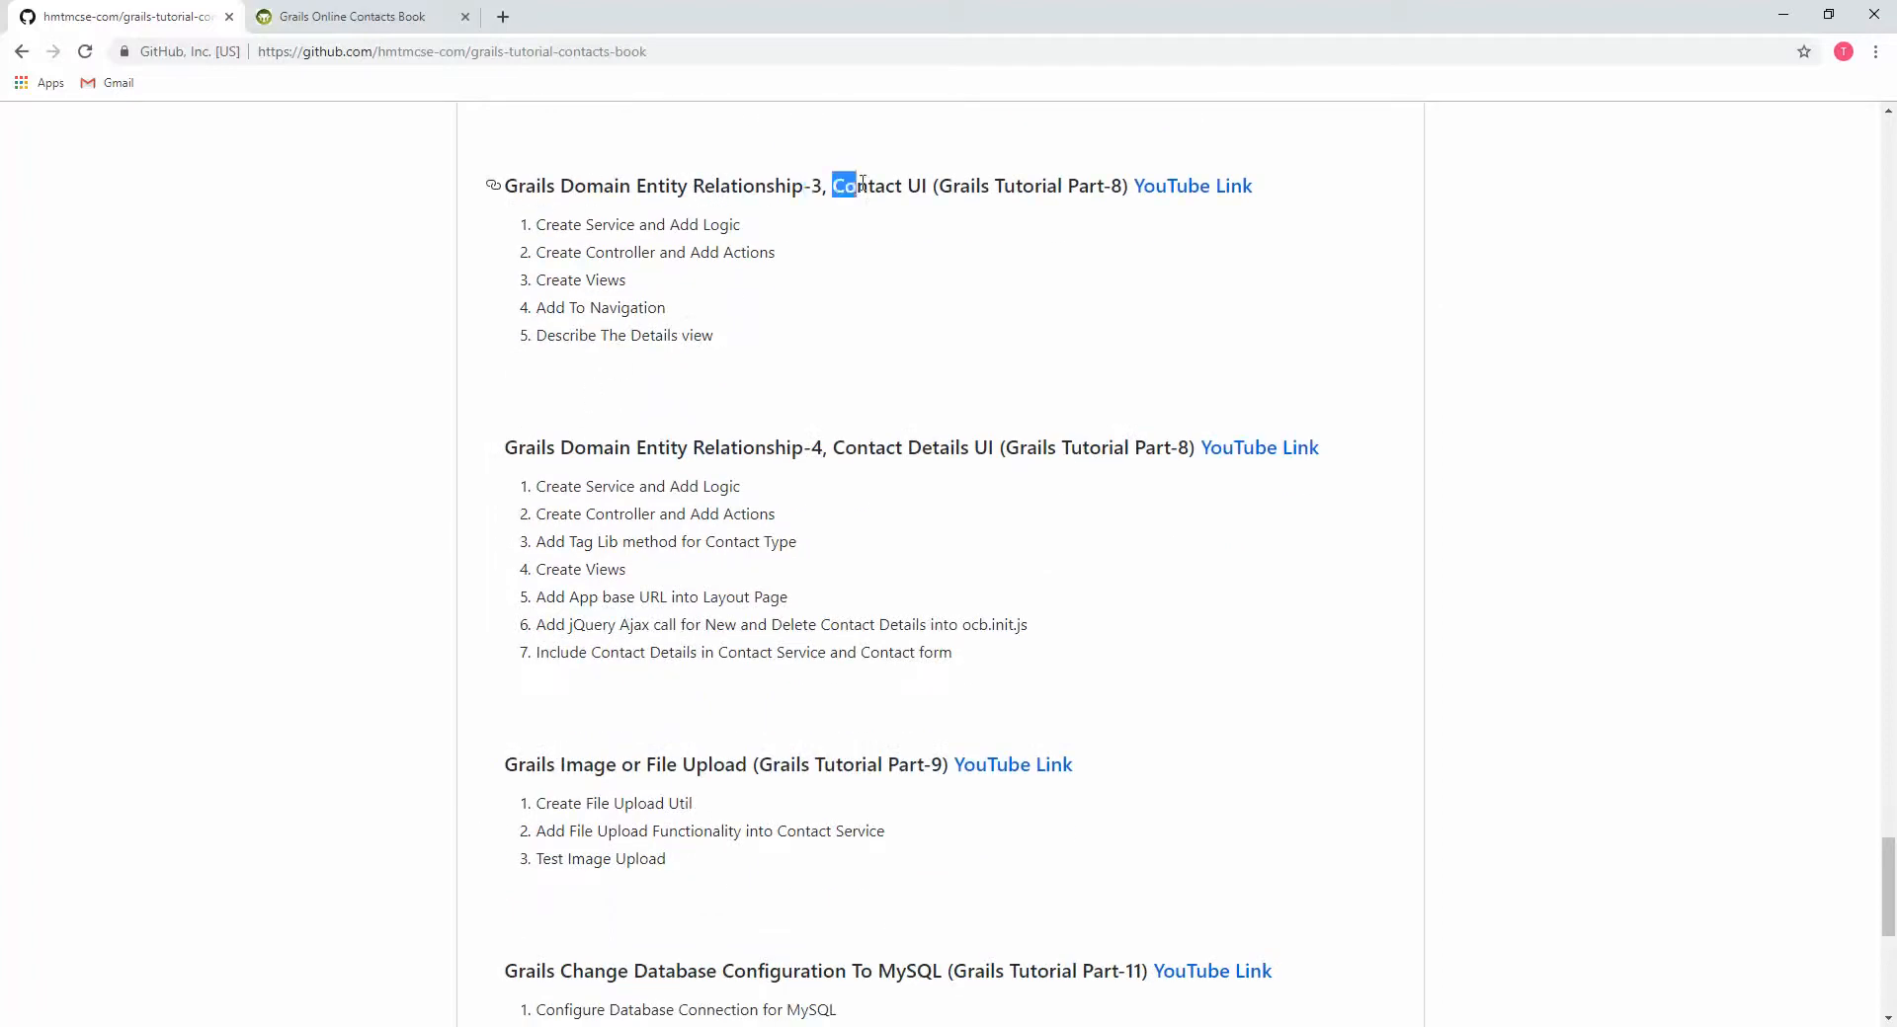
left_click(895, 255)
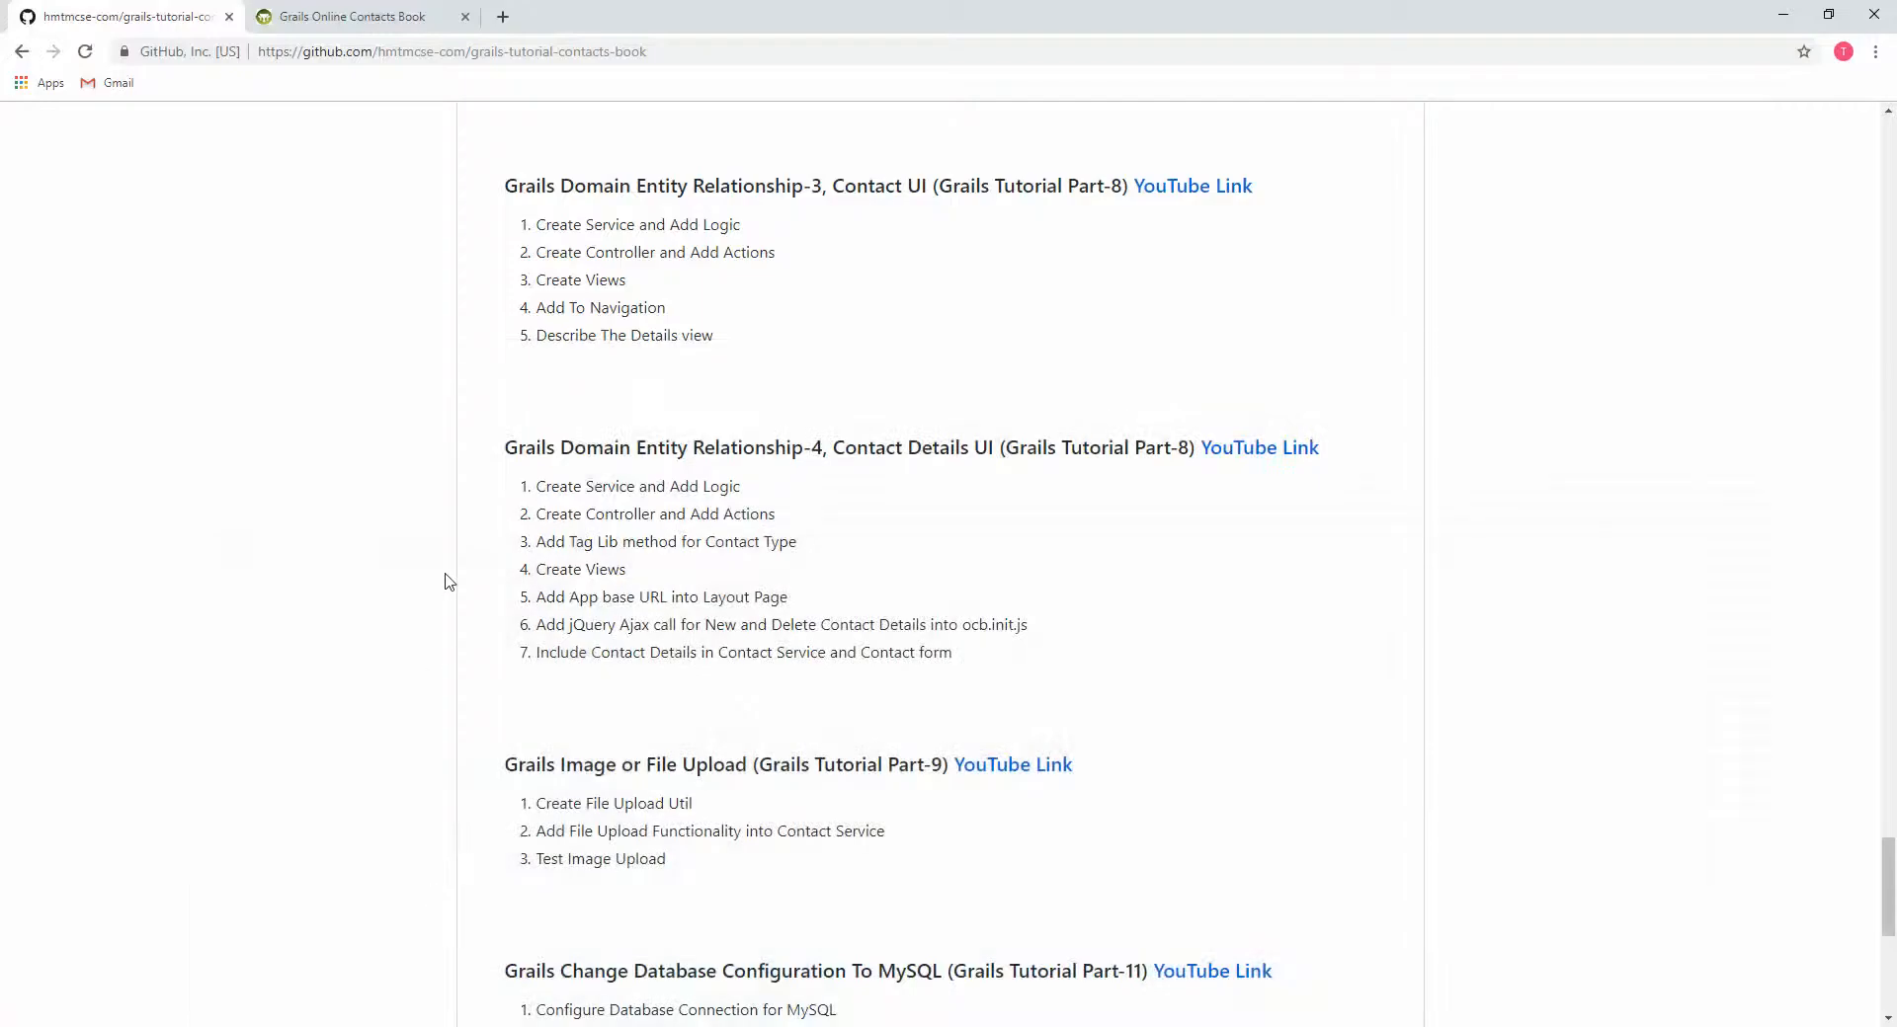
- Reload the README page so the Contact UI list shows the new tag-library step
scroll("up", 3)
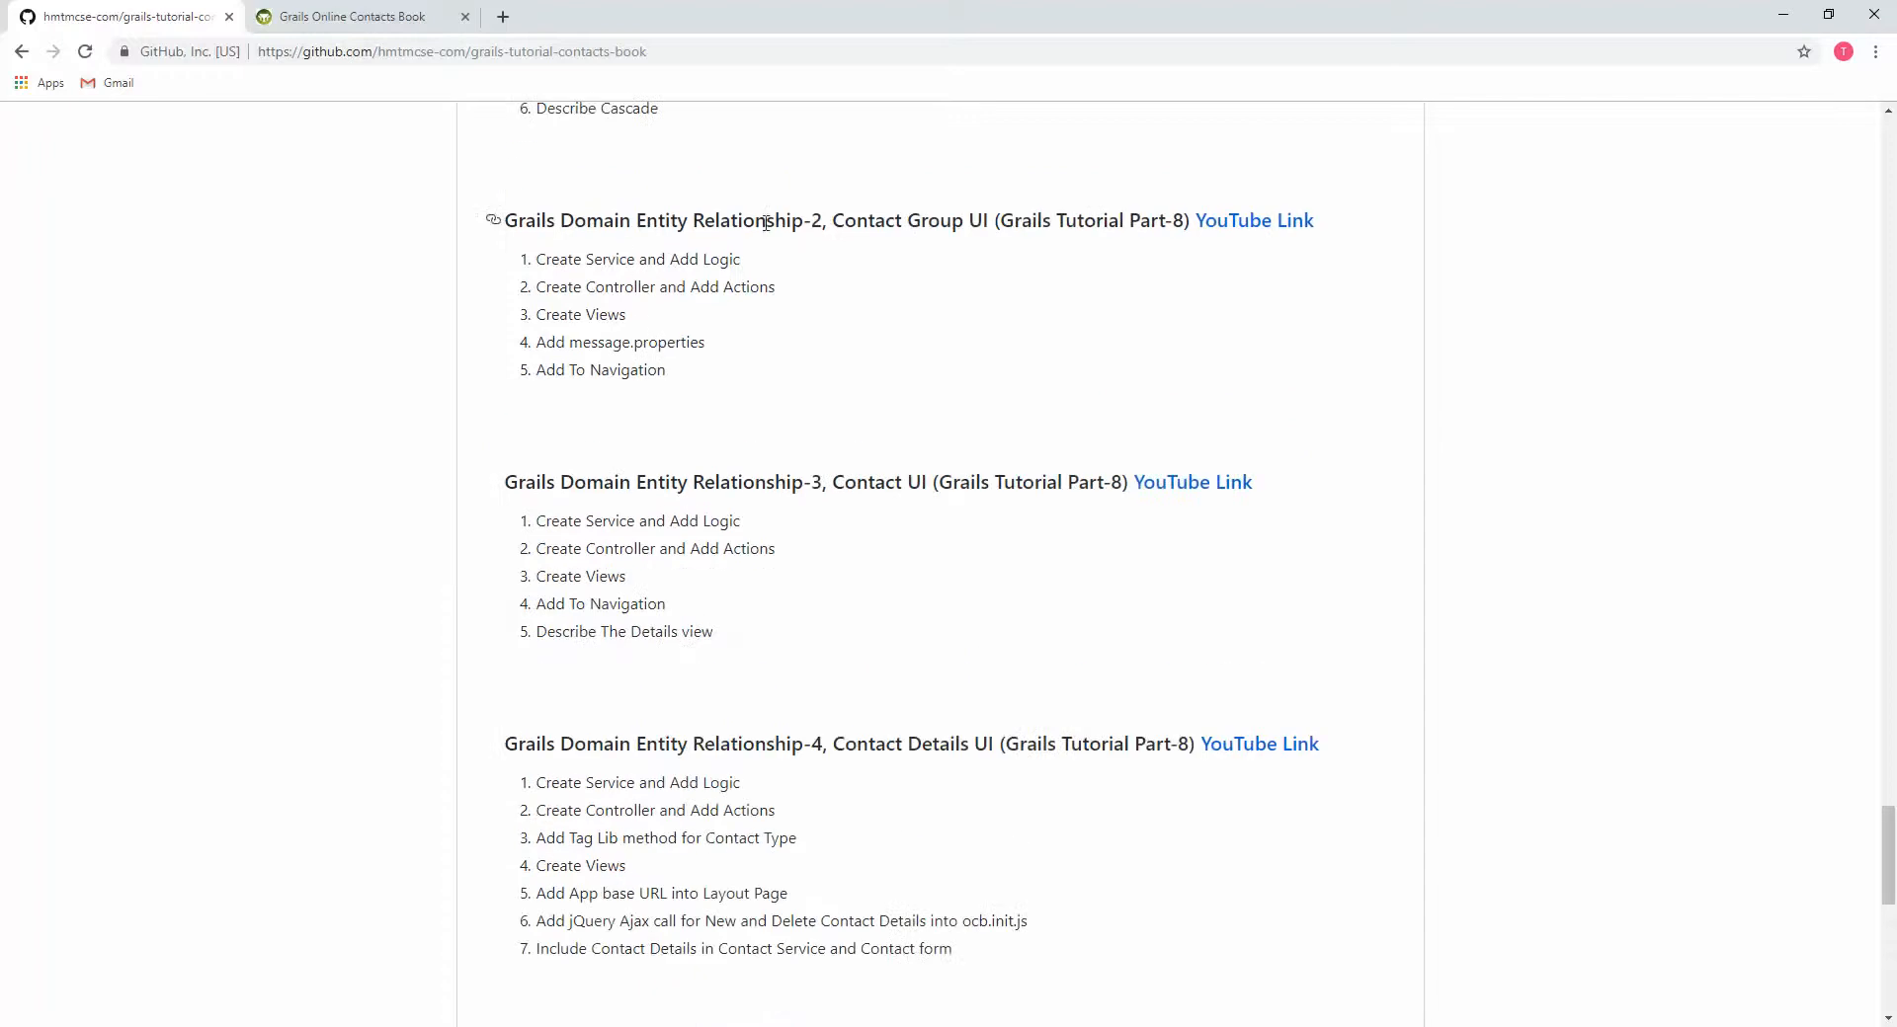
mouse_move(953, 251)
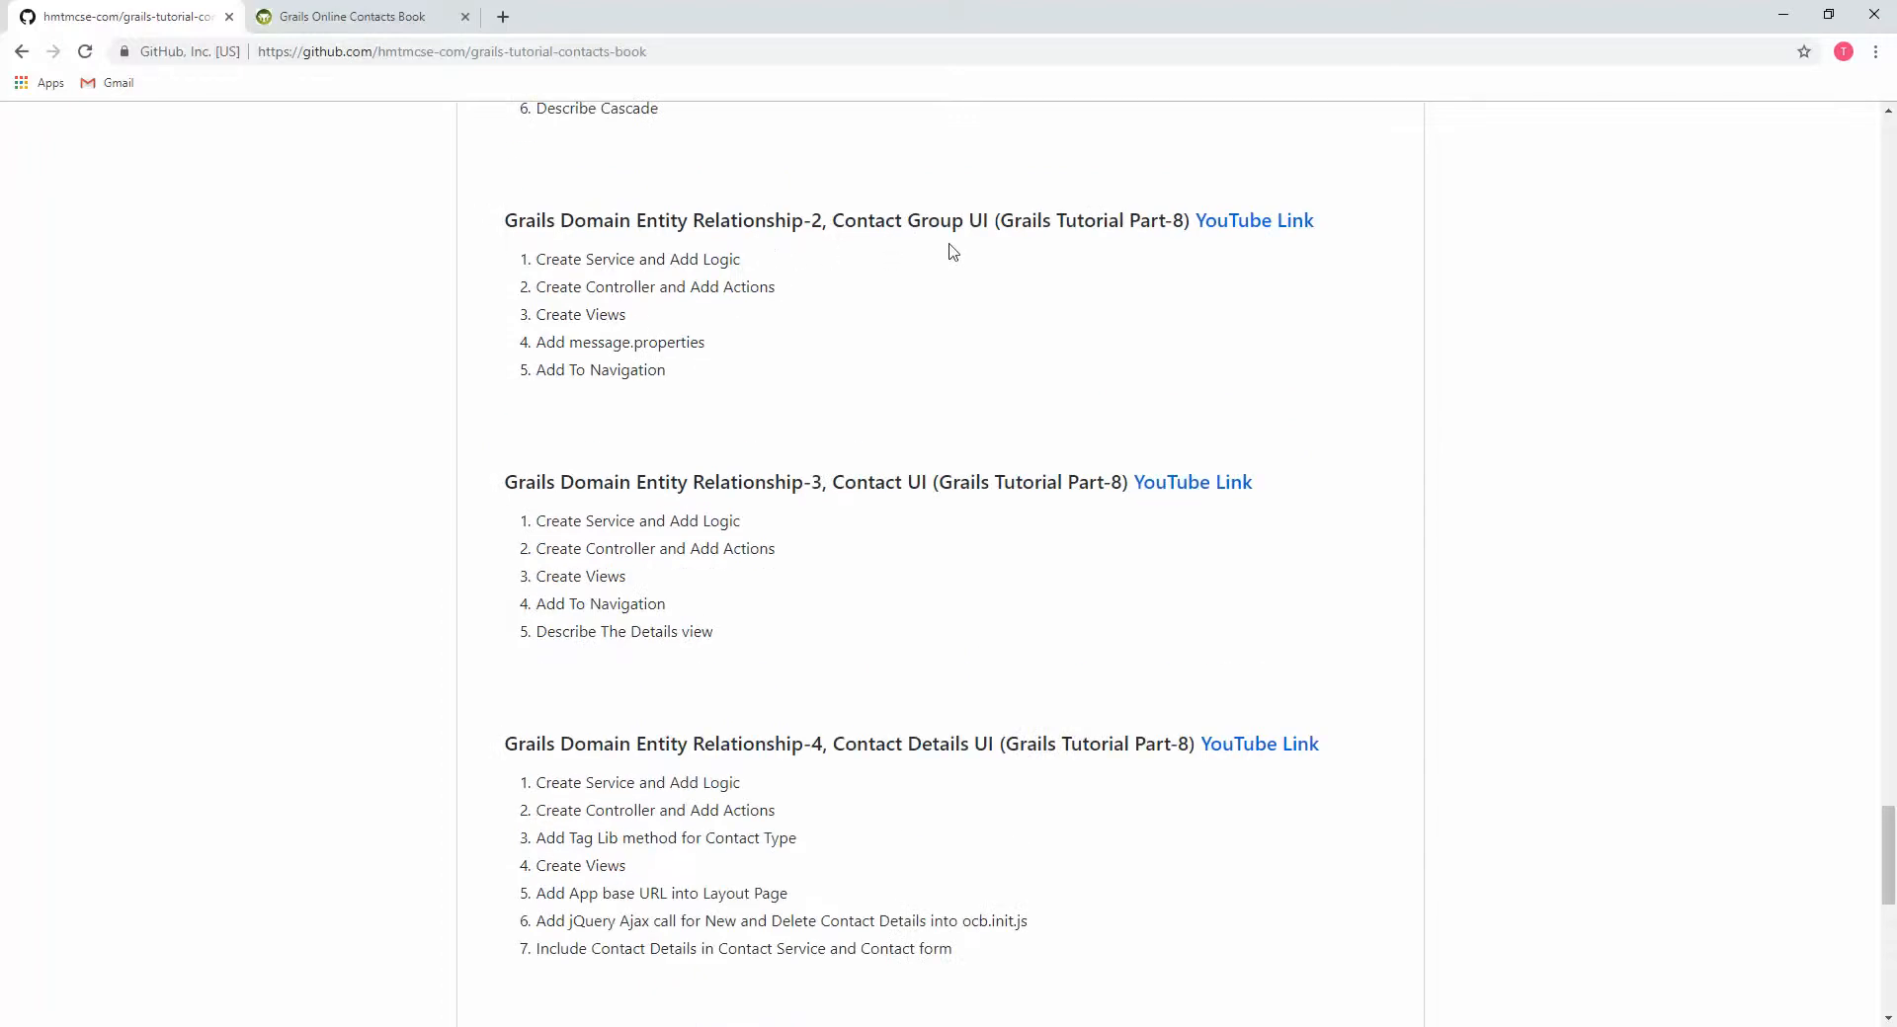
double_click(906, 219)
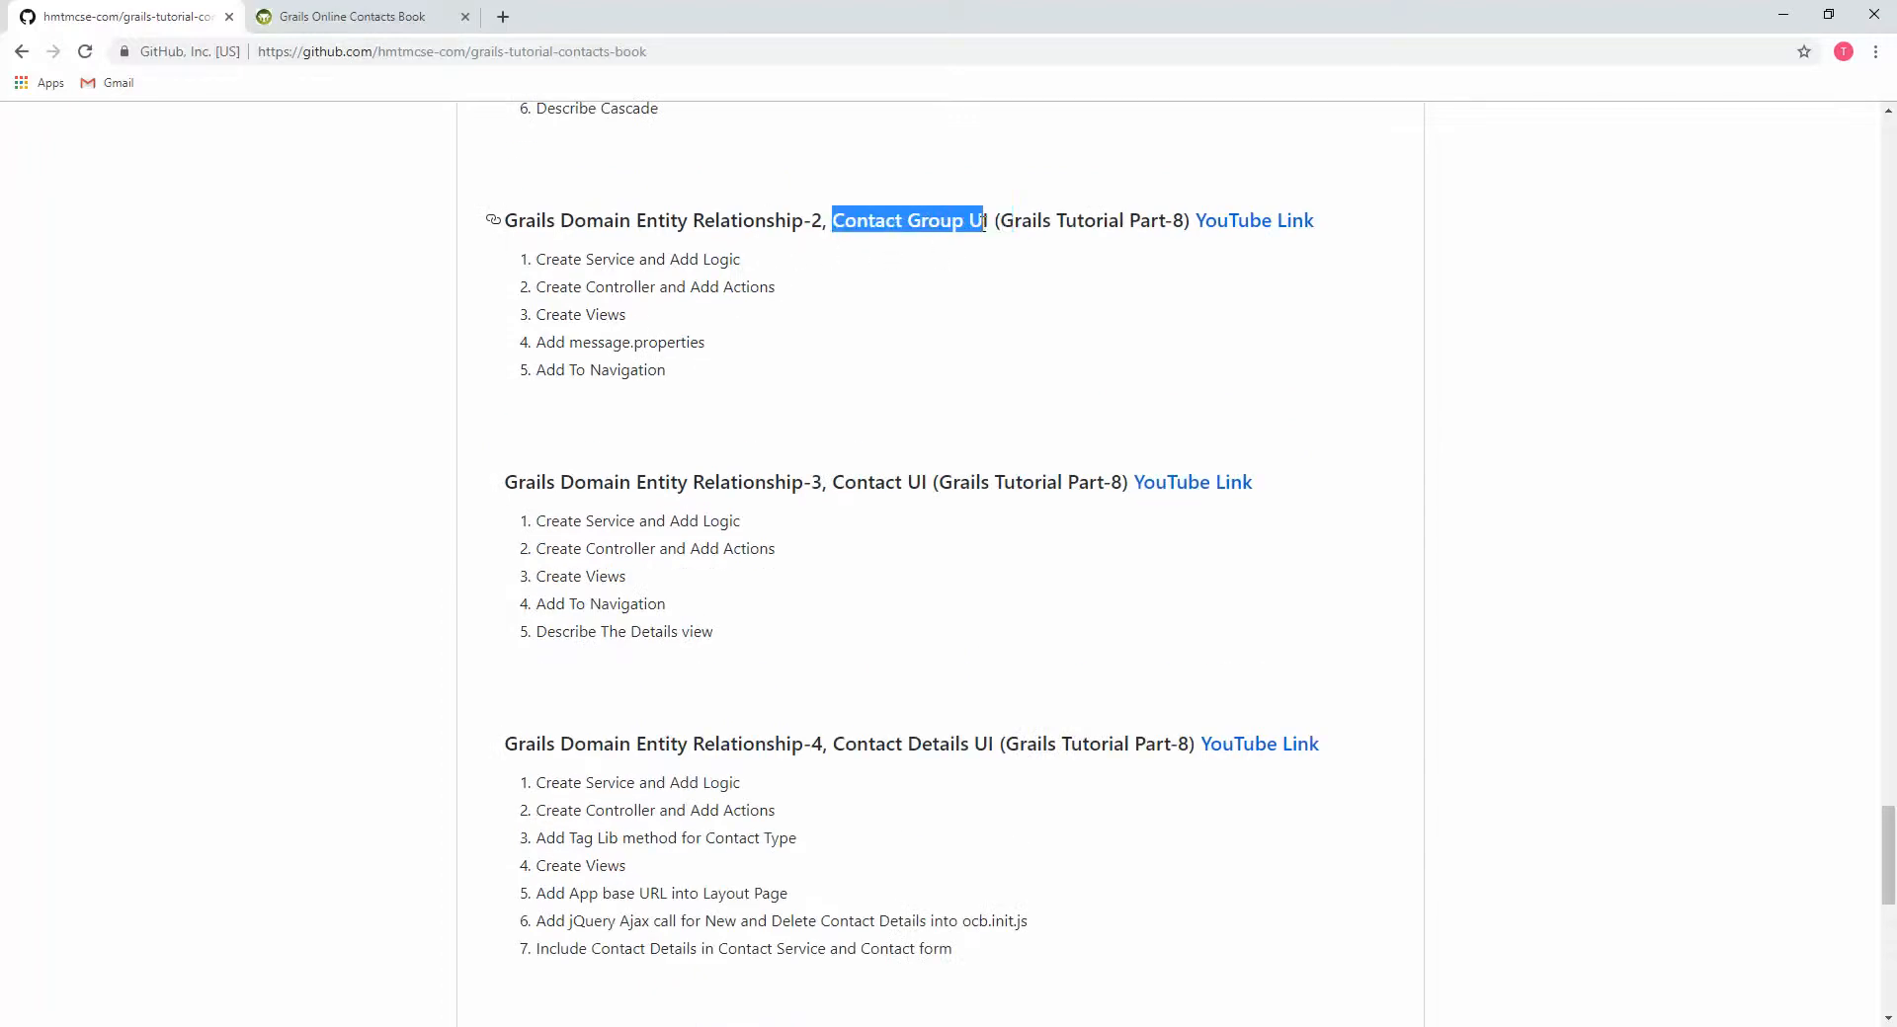
scroll("down", 3)
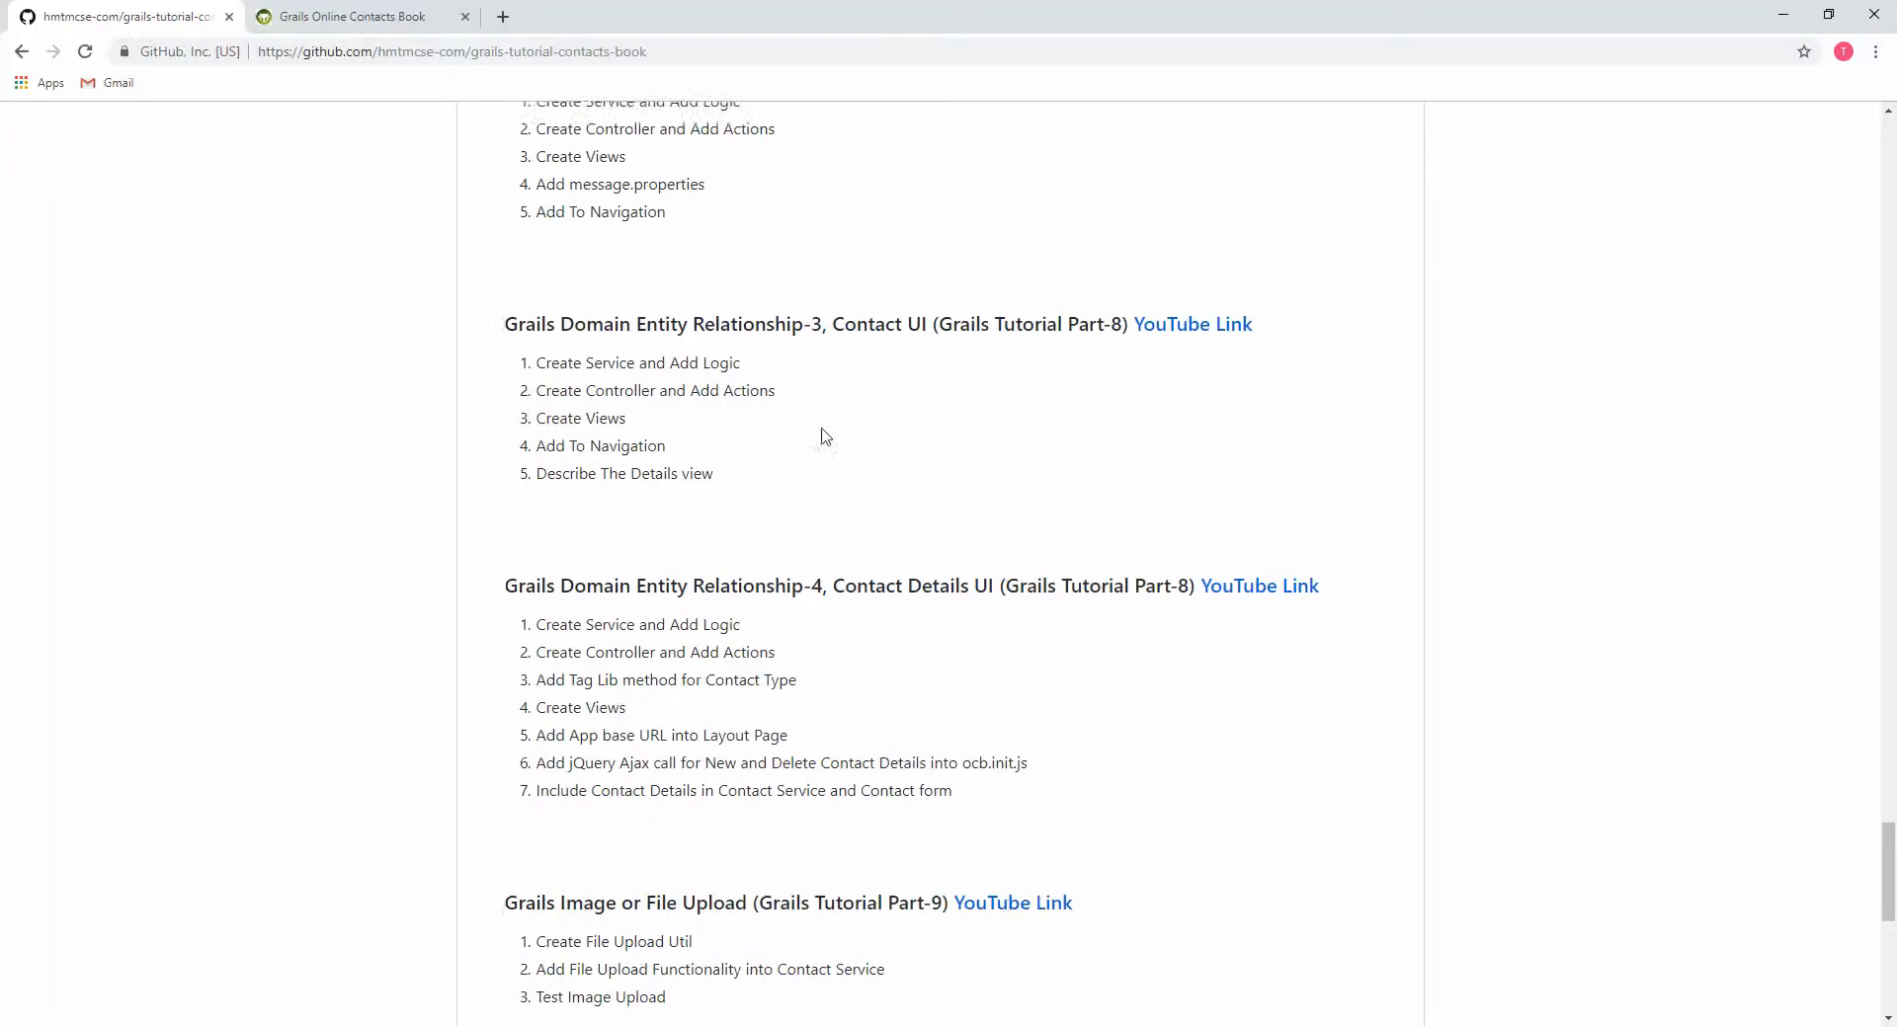
scroll("down", 3)
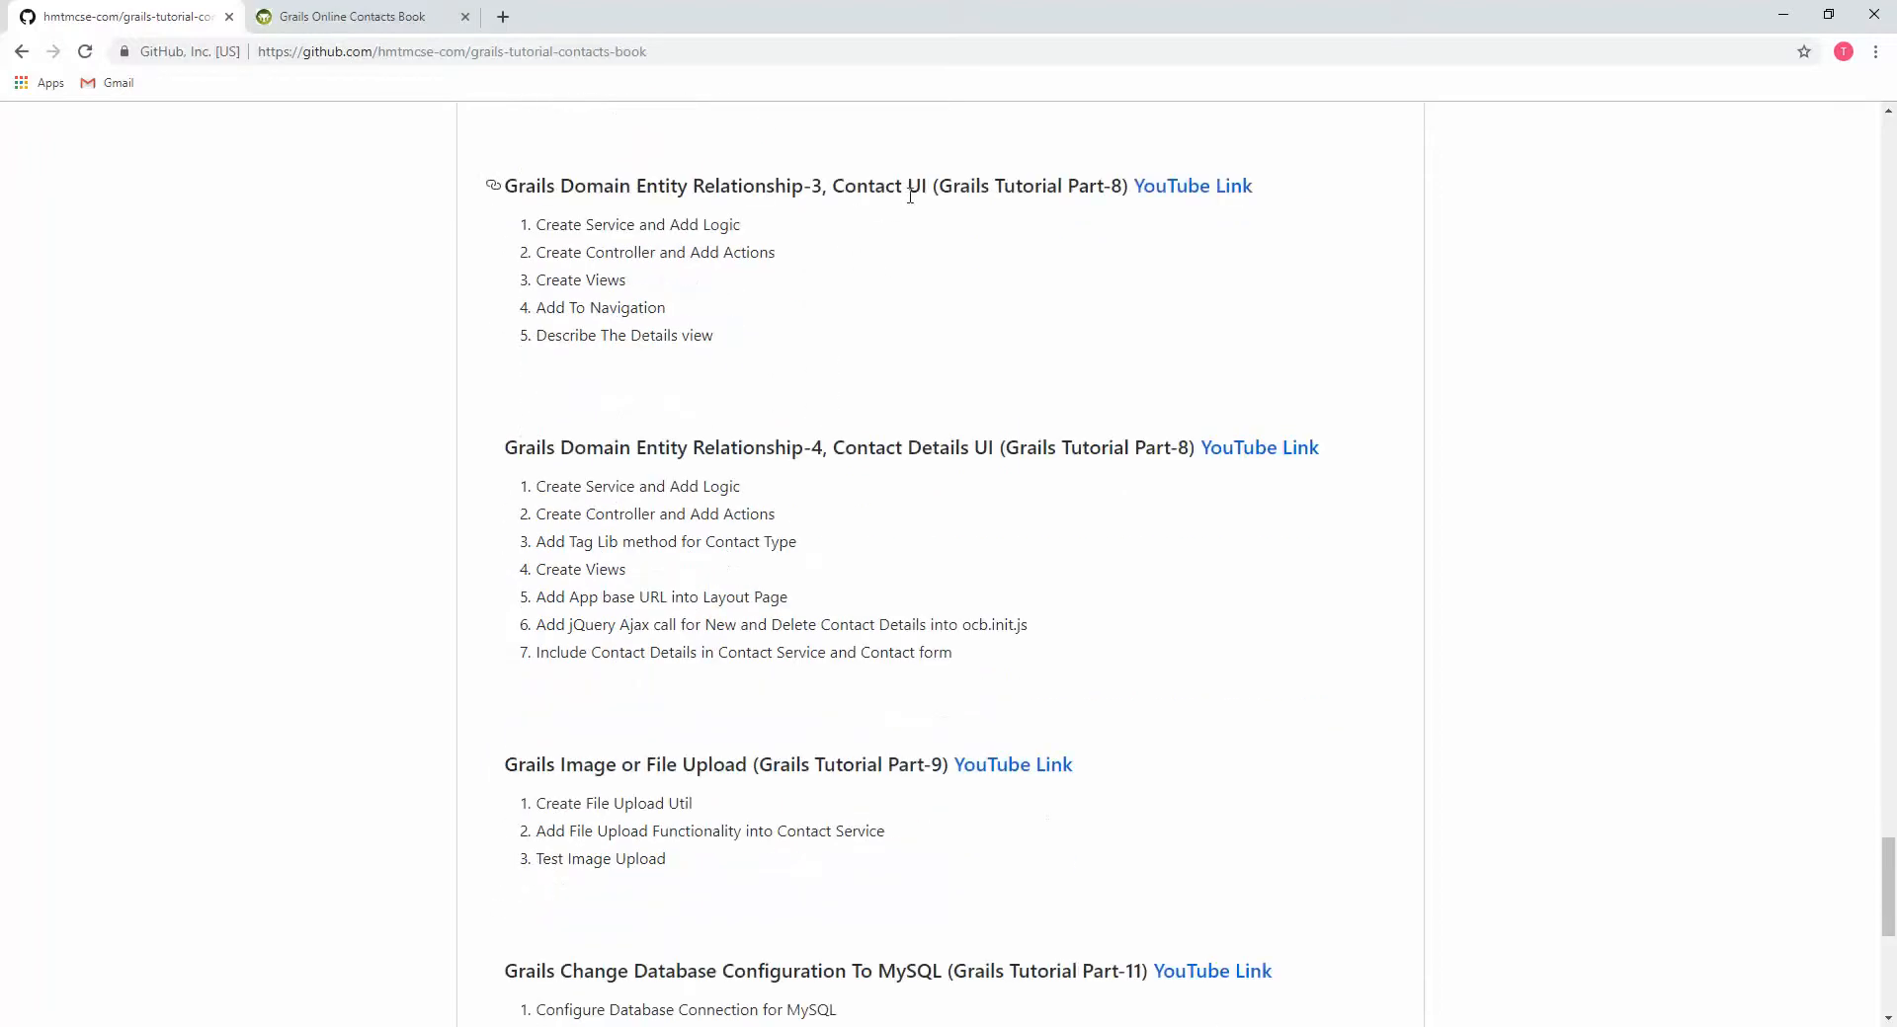
mouse_move(772, 318)
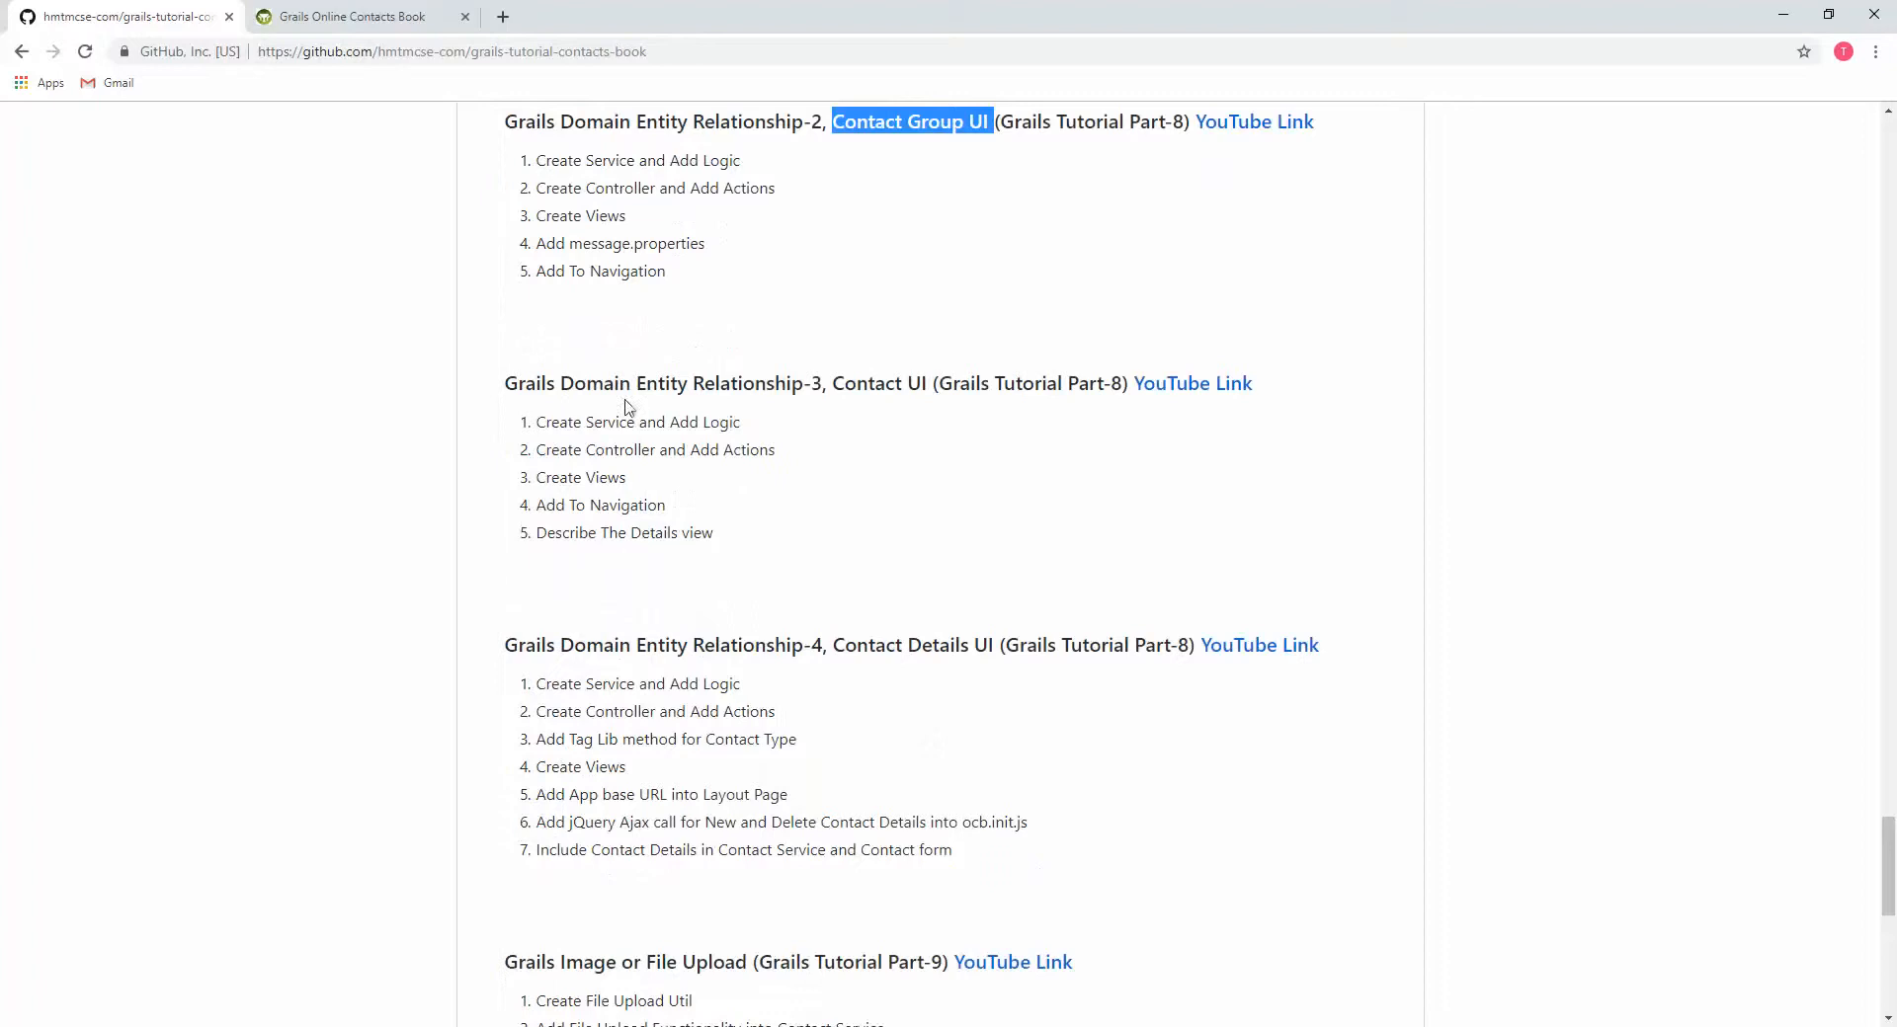
scroll("down", 3)
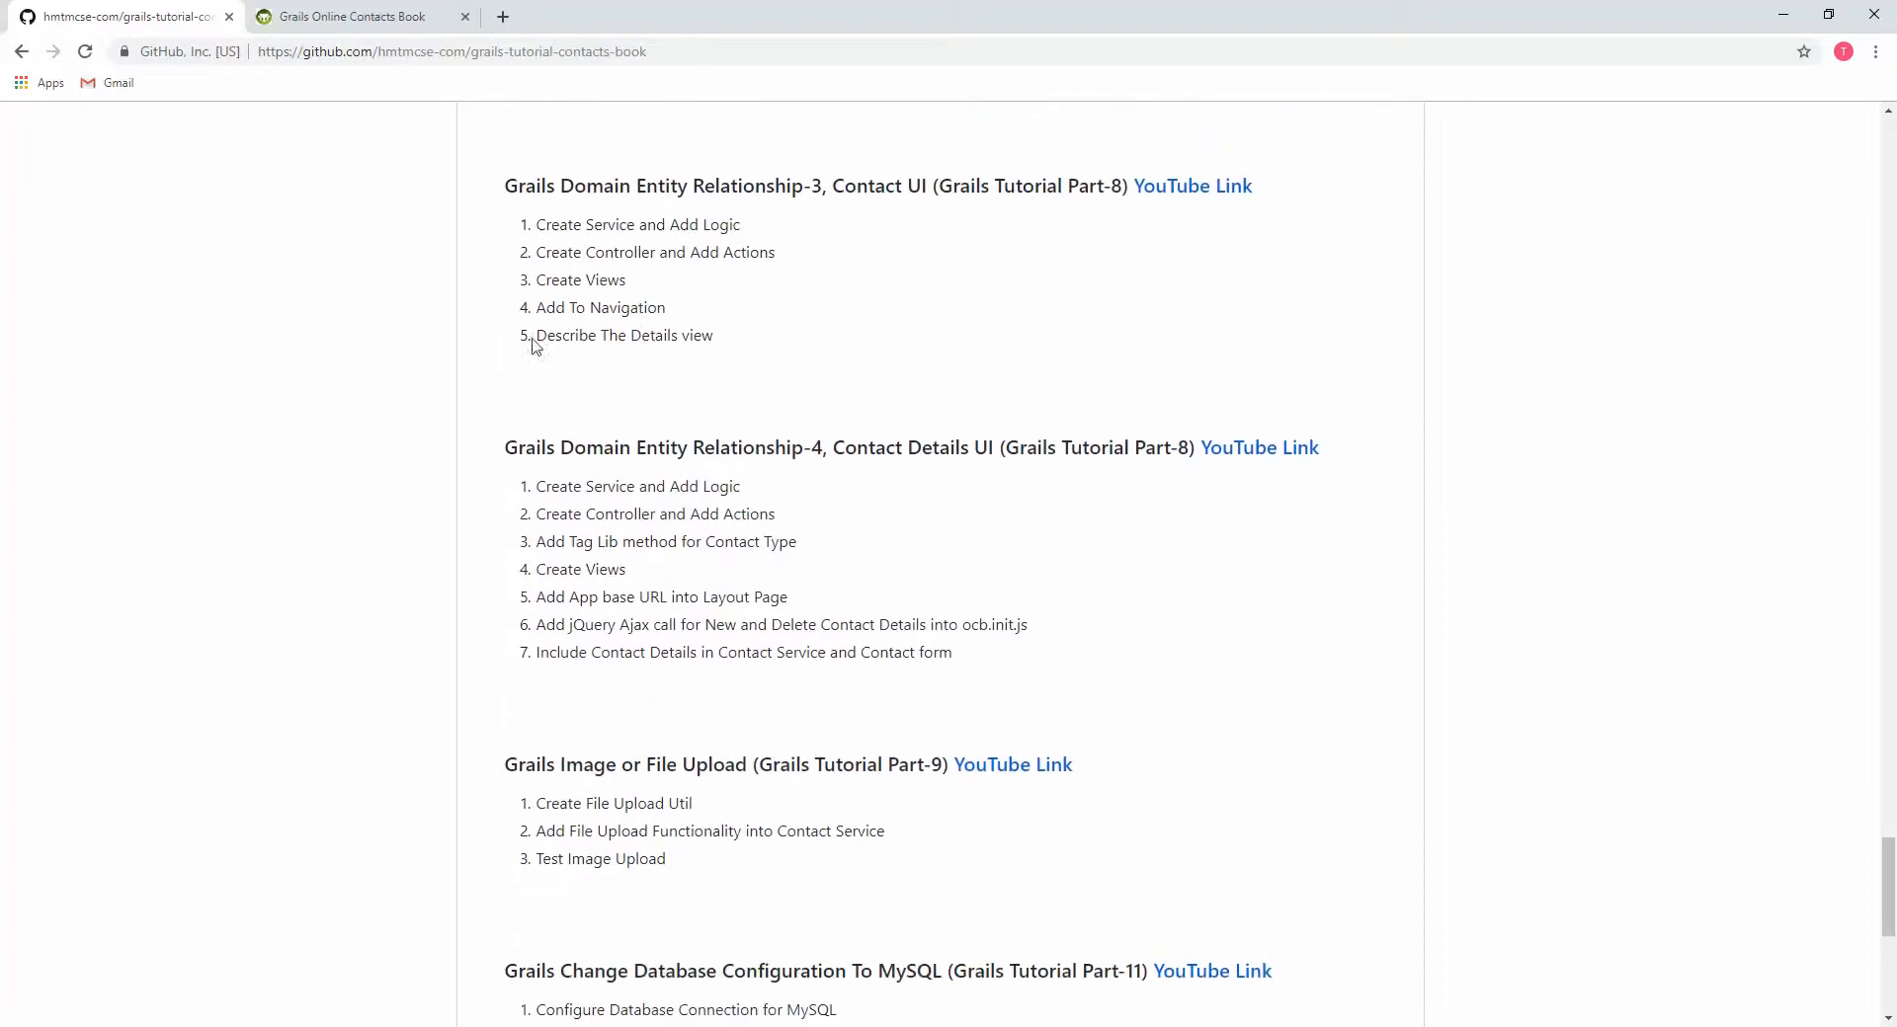
mouse_move(604, 433)
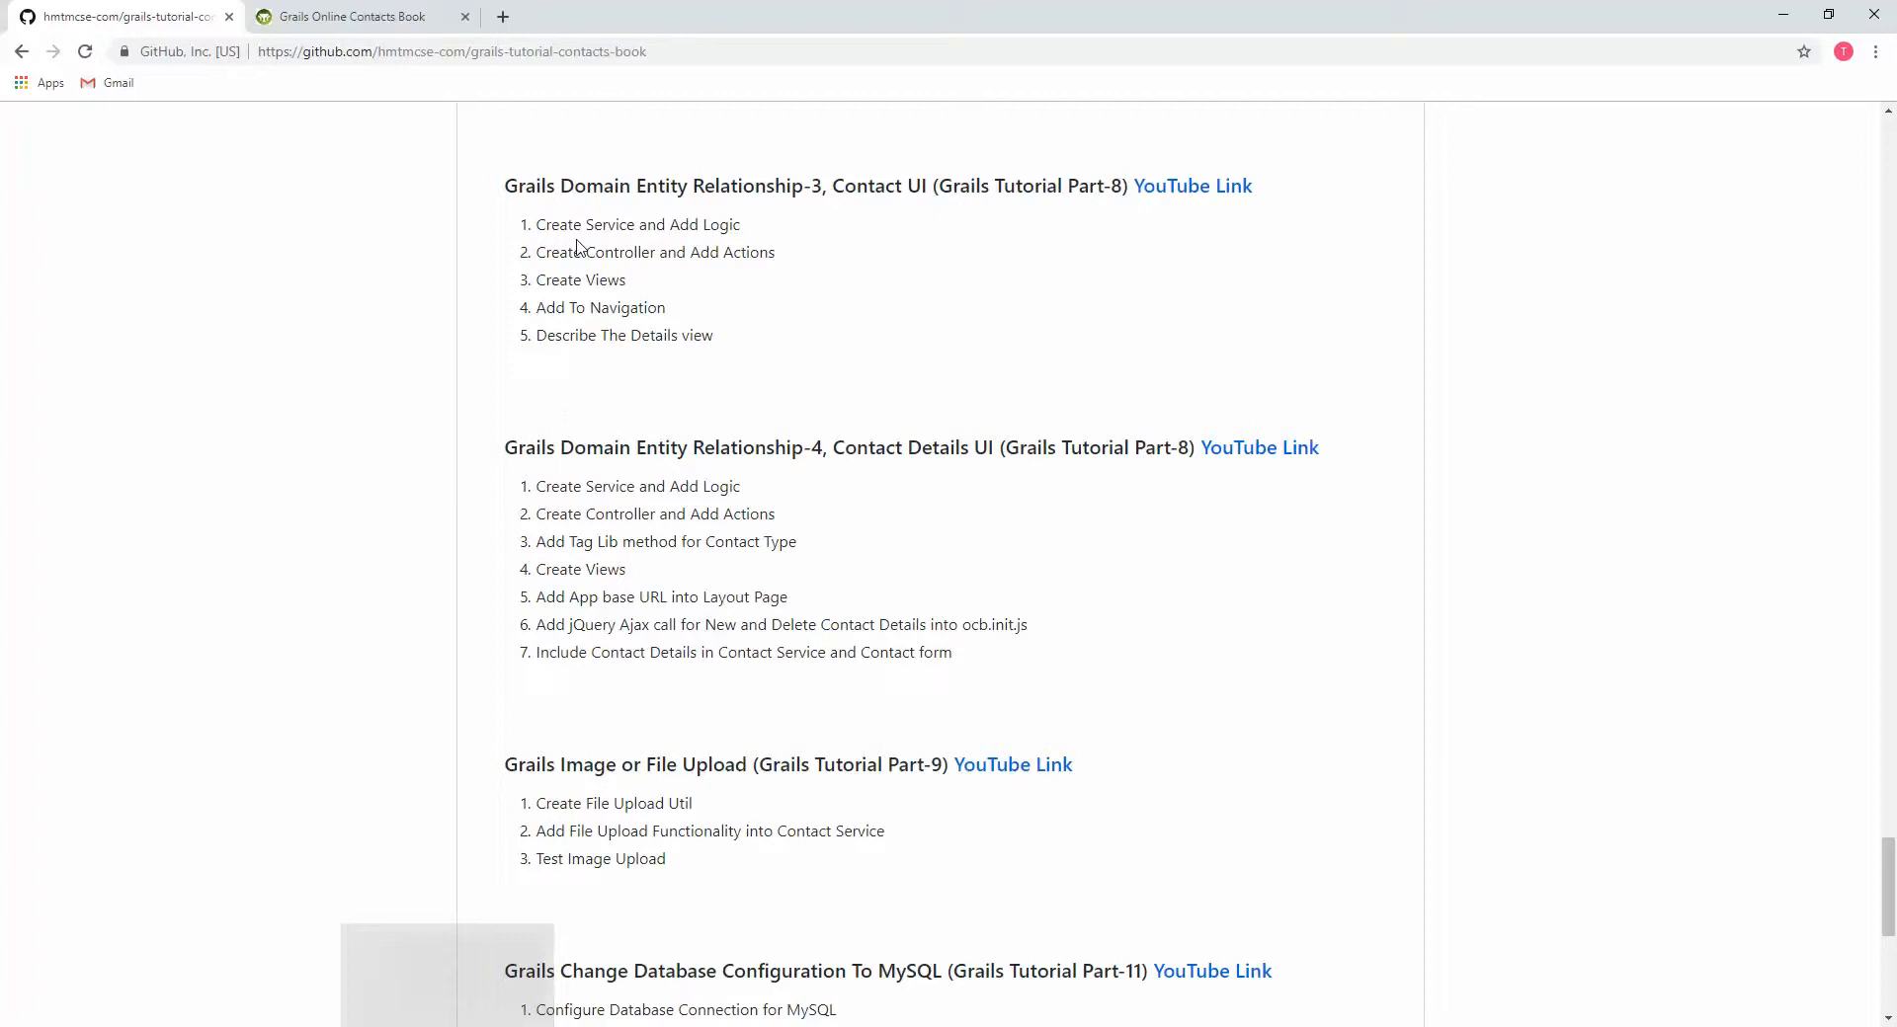
mouse_move(650, 306)
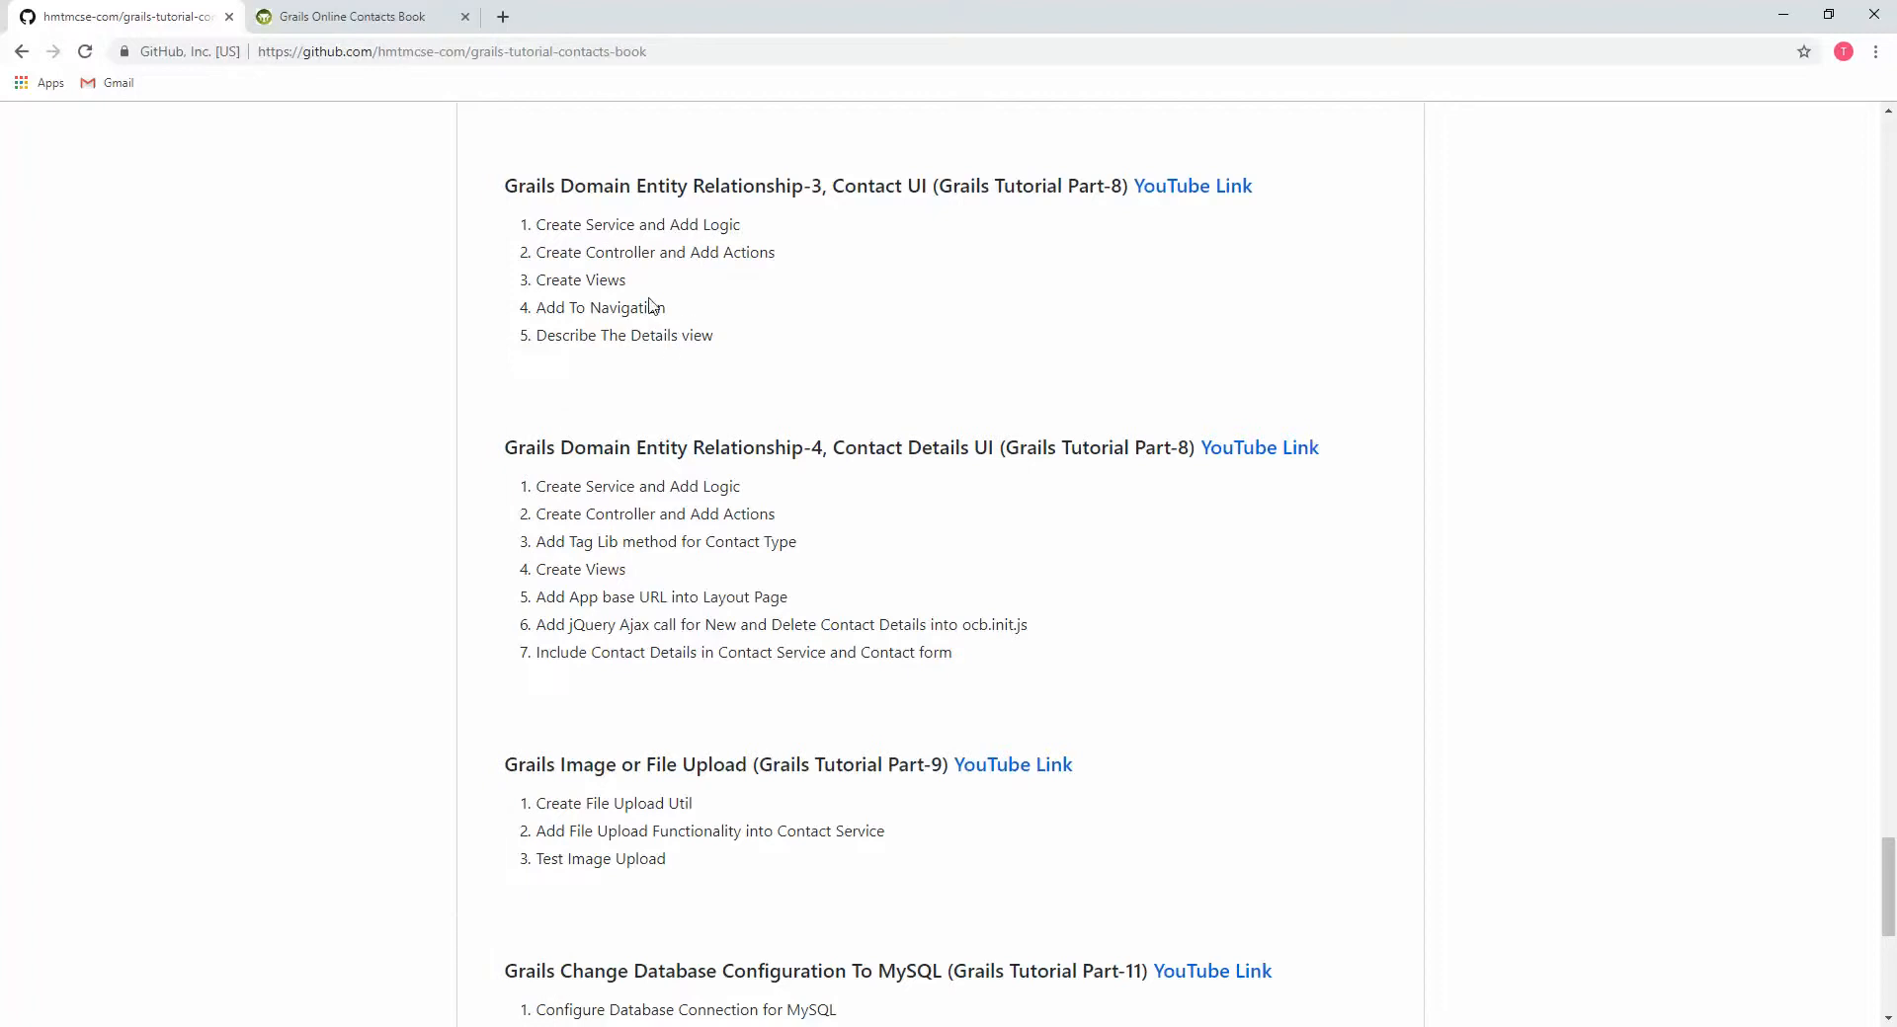
right_click(648, 306)
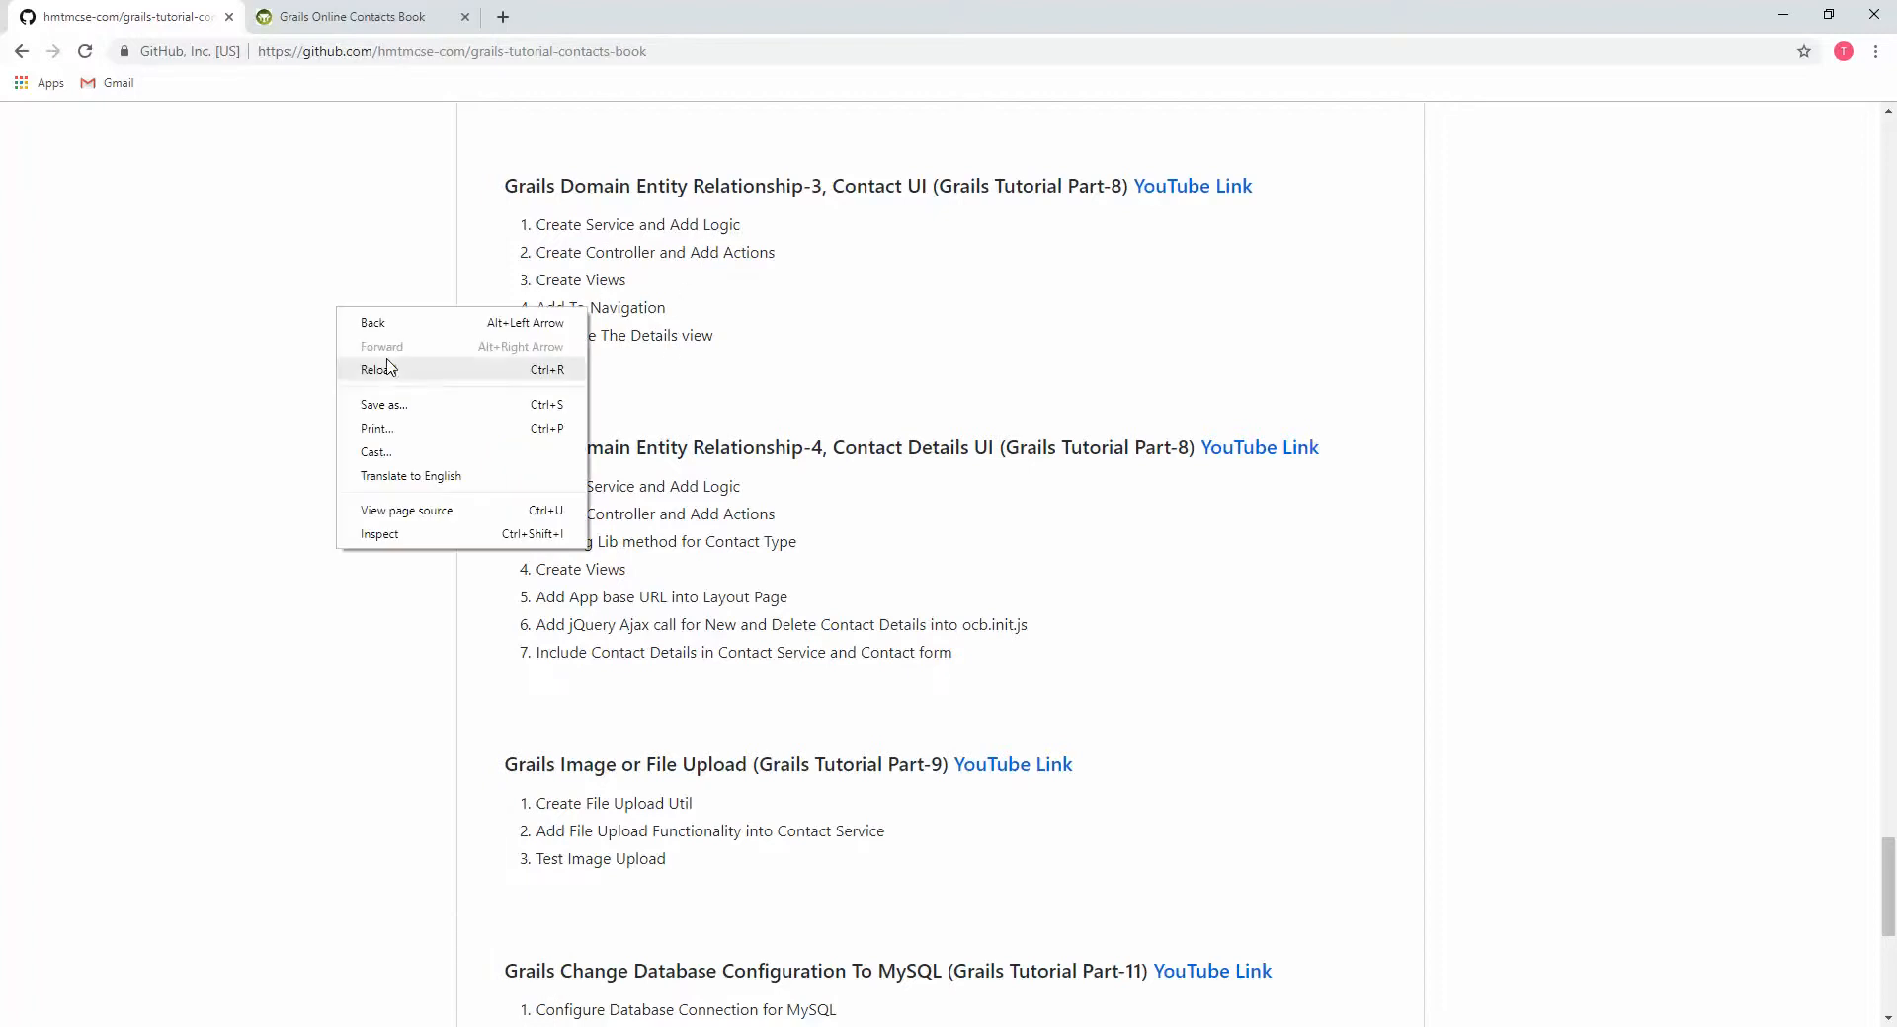
left_click(379, 370)
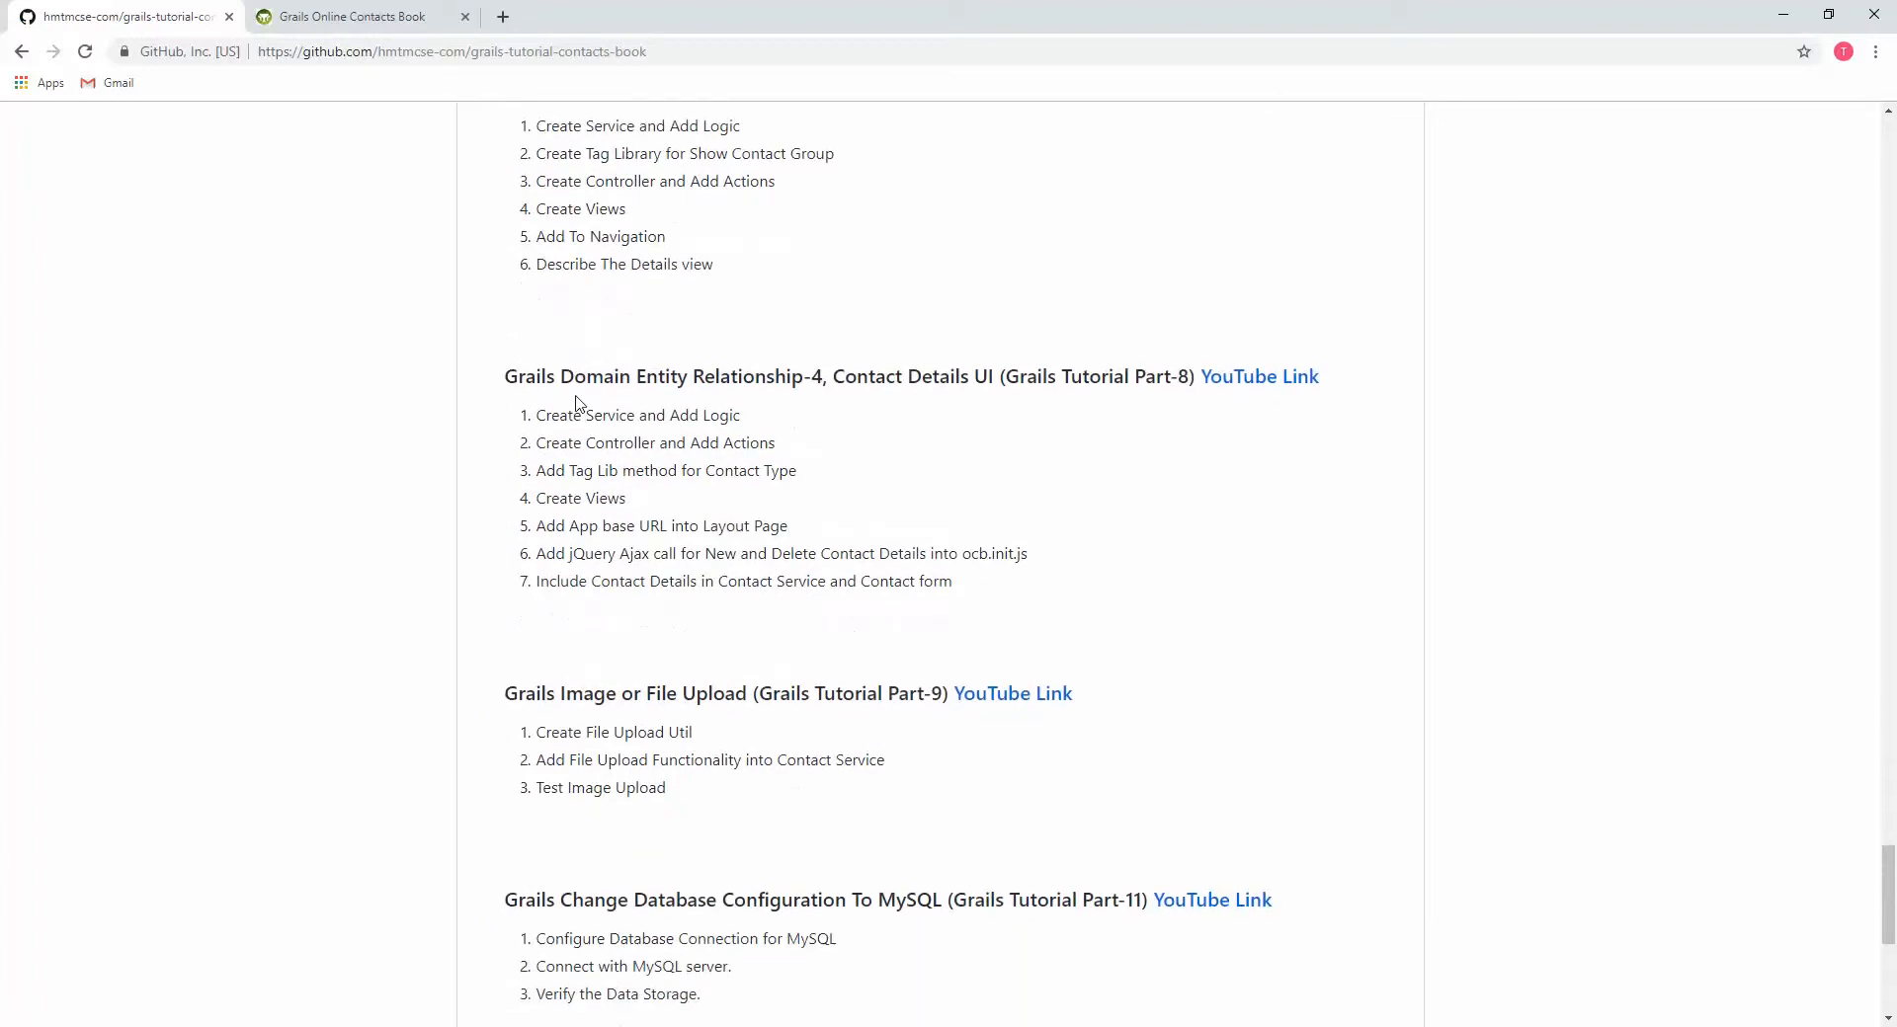
scroll("up", 3)
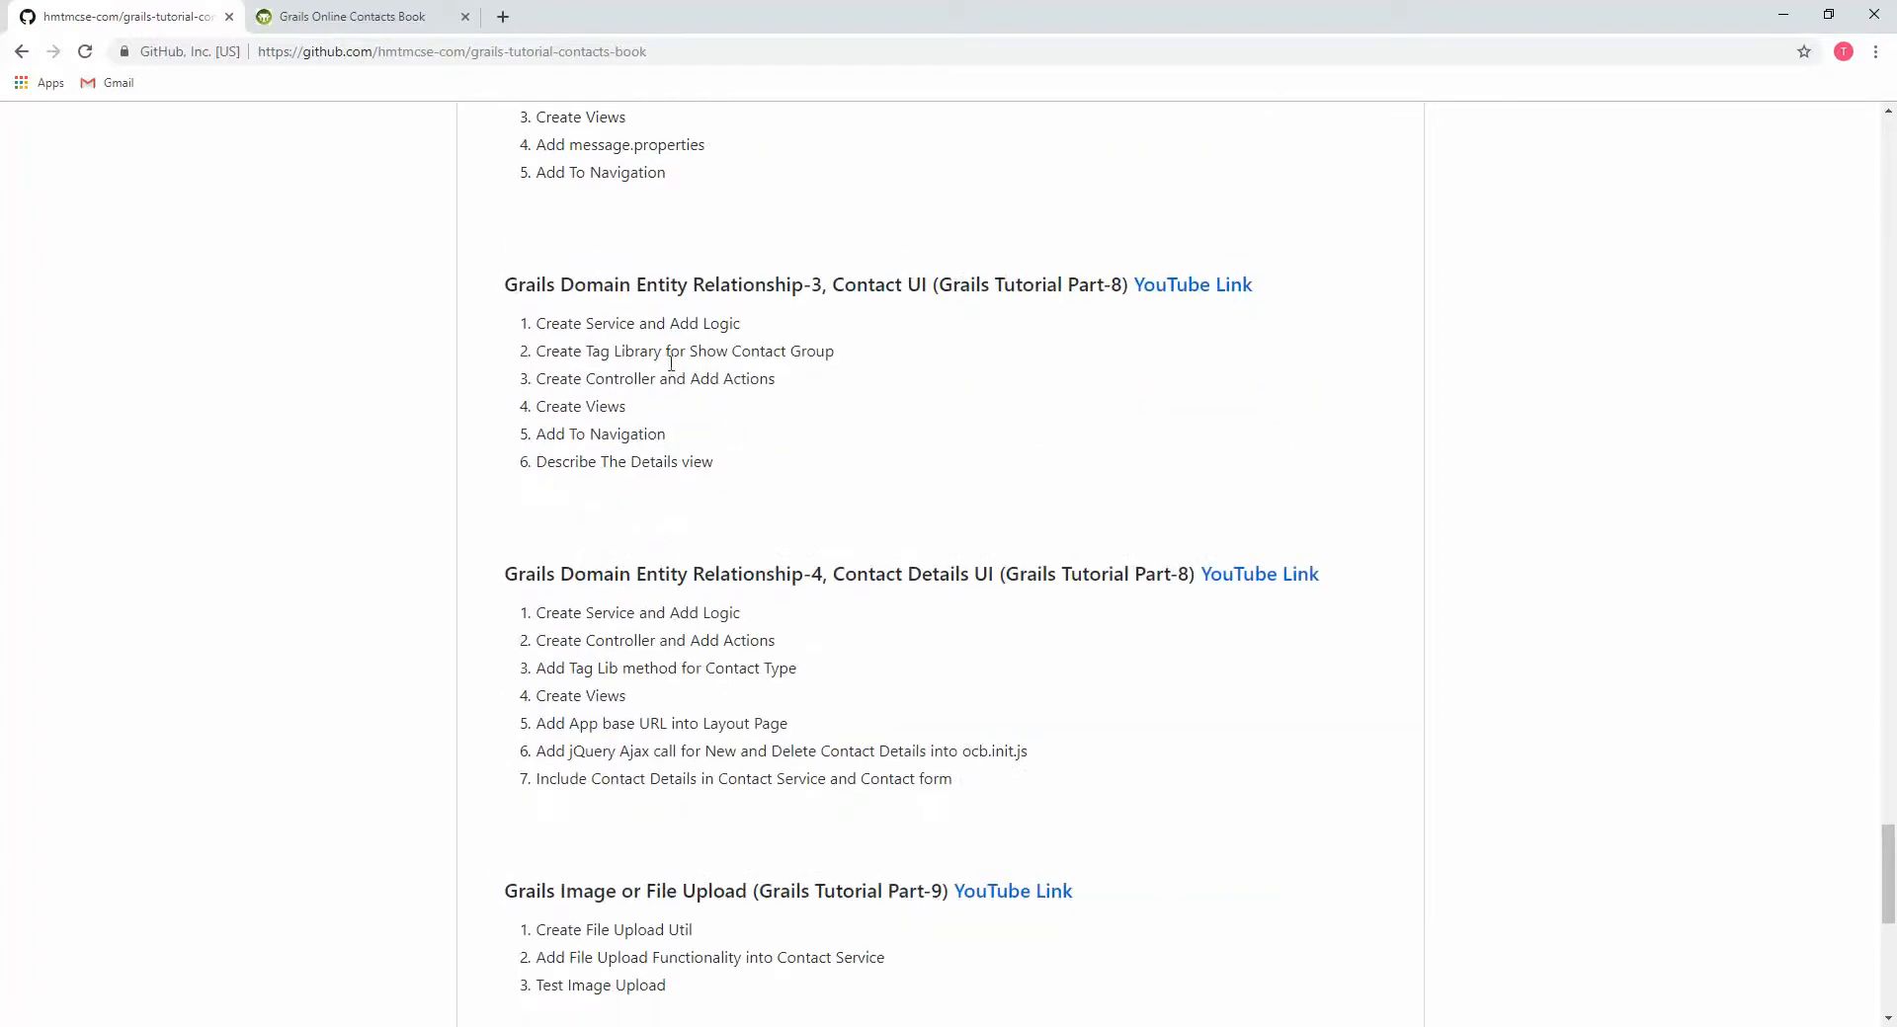
mouse_move(797, 344)
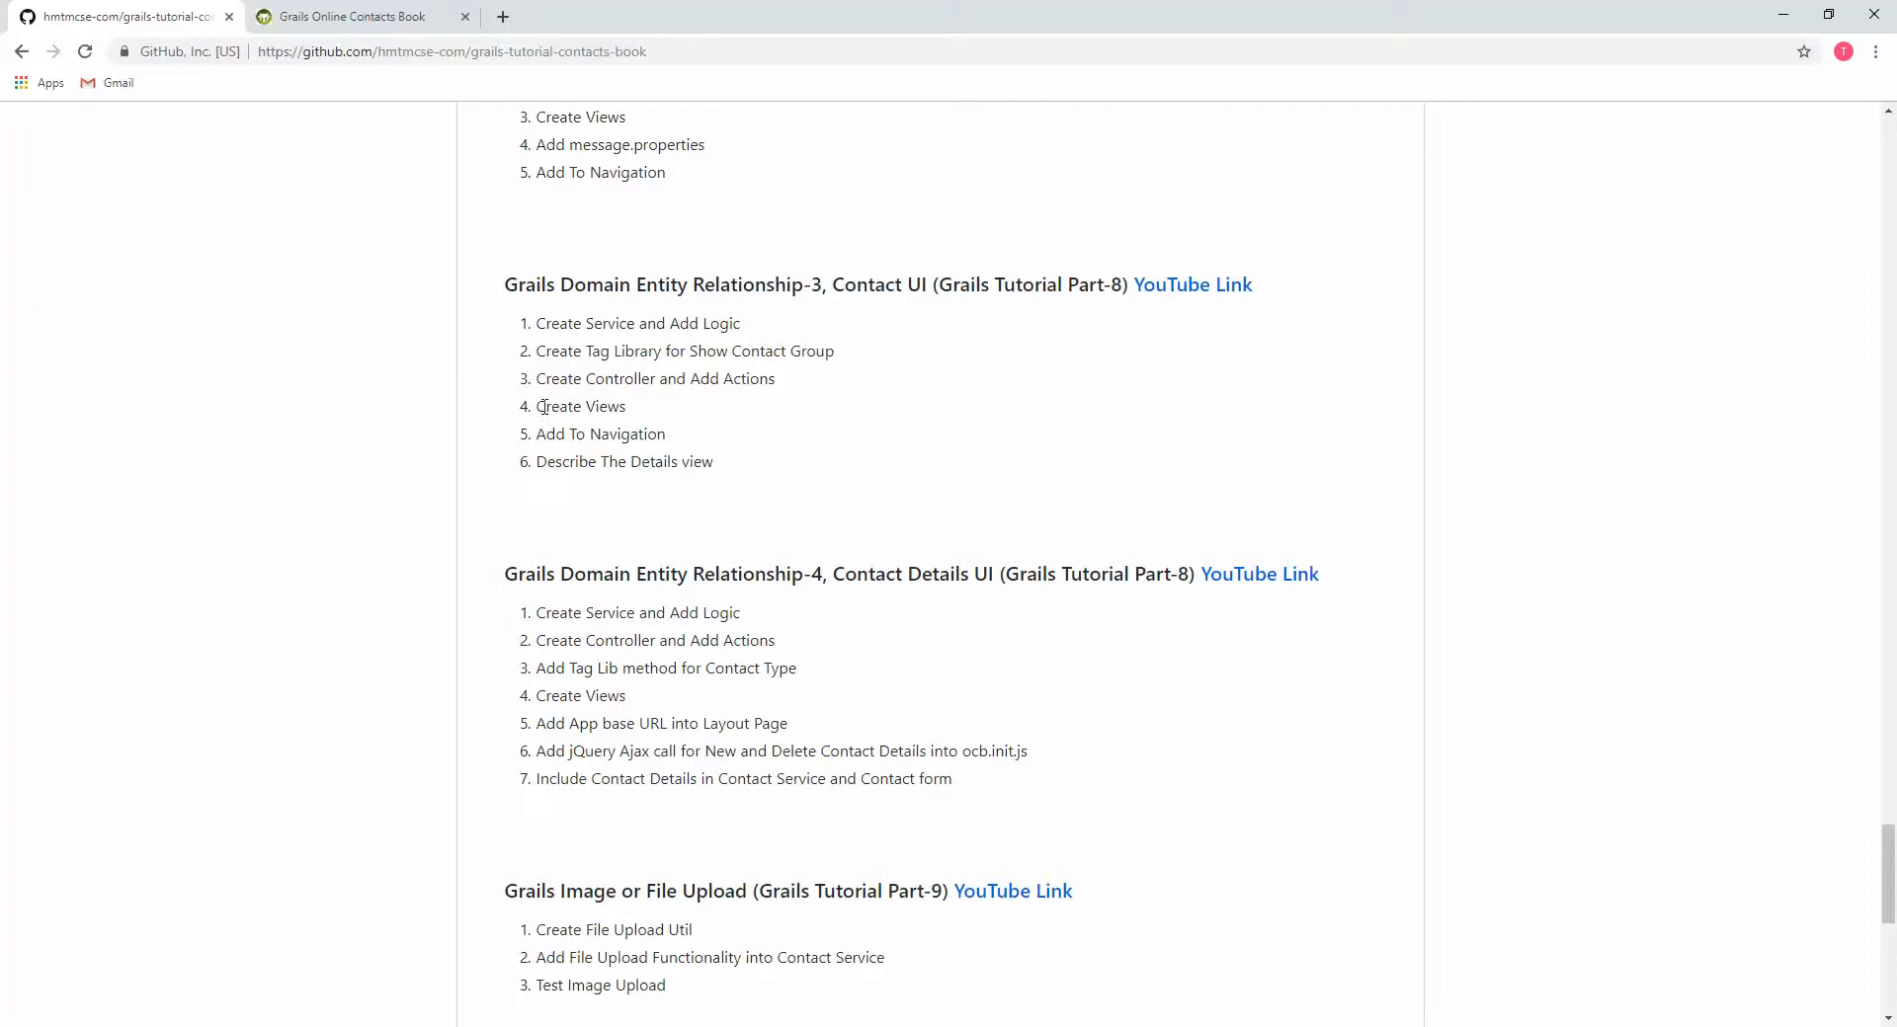
mouse_move(607, 436)
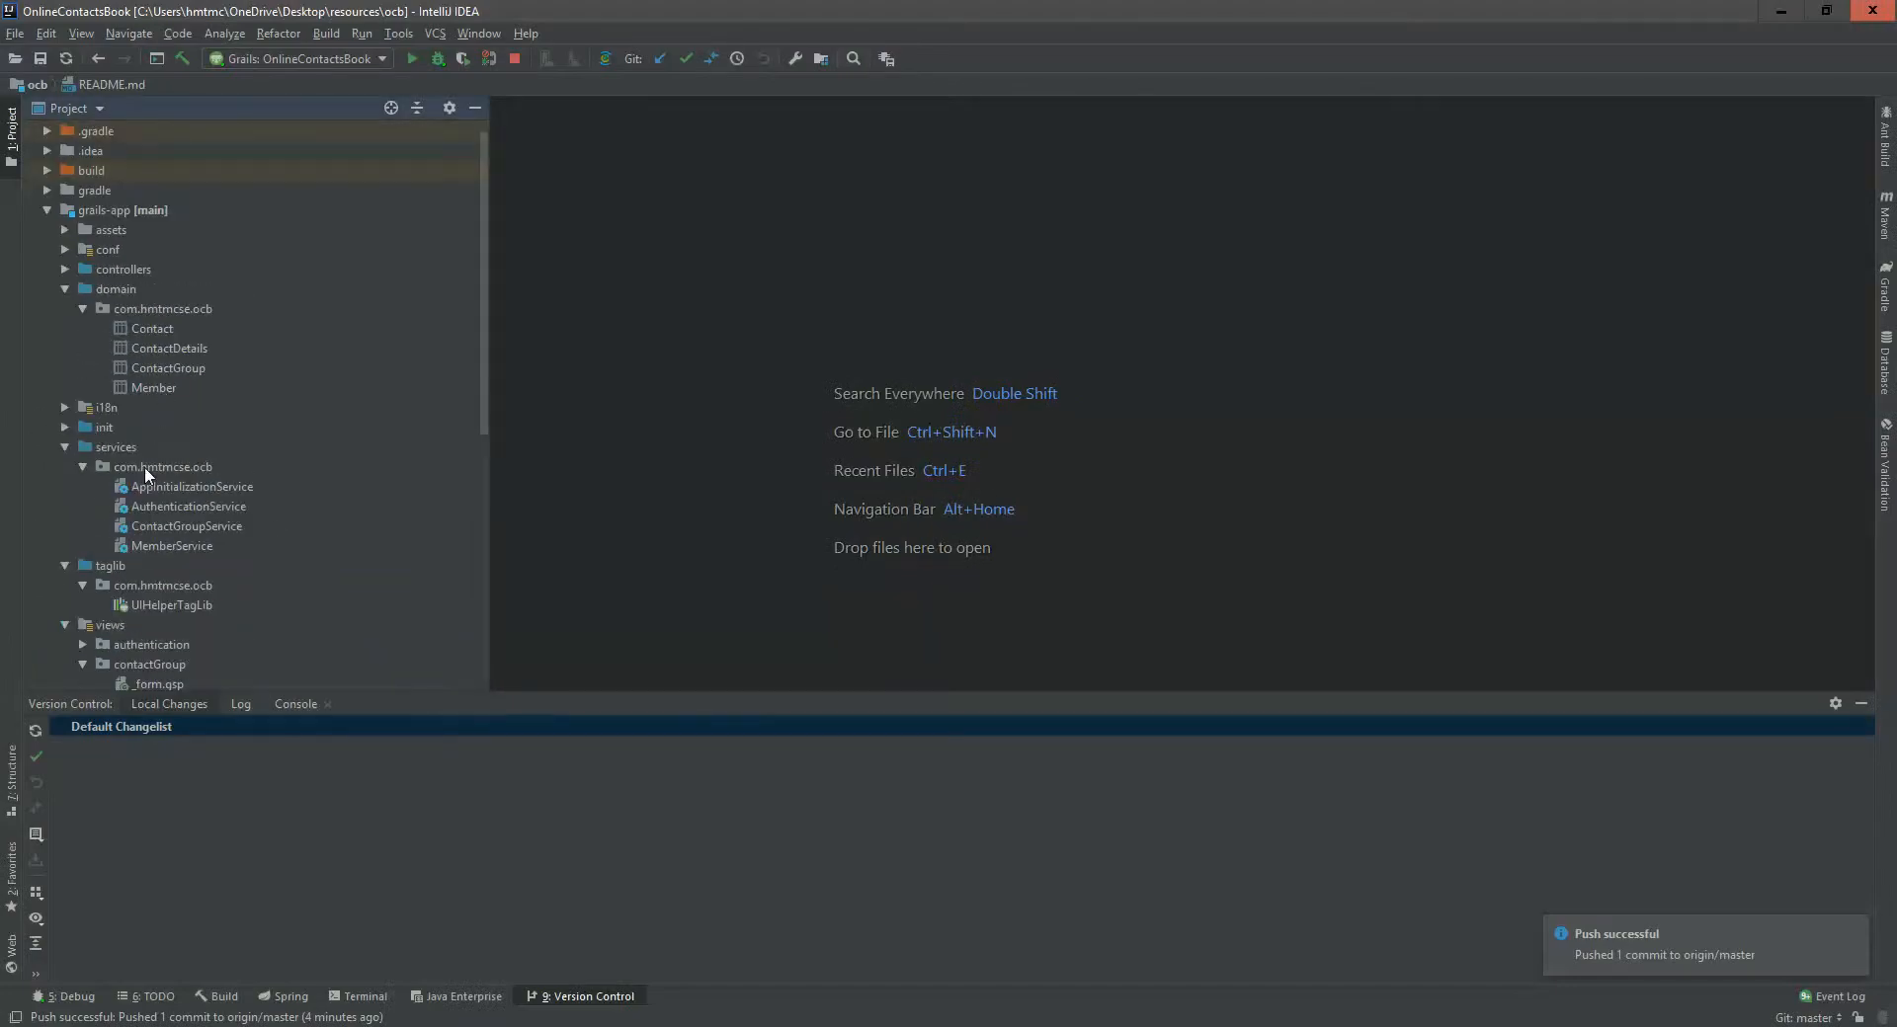
- Copy an existing service in the services package as a new ContactService class
left_click(164, 407)
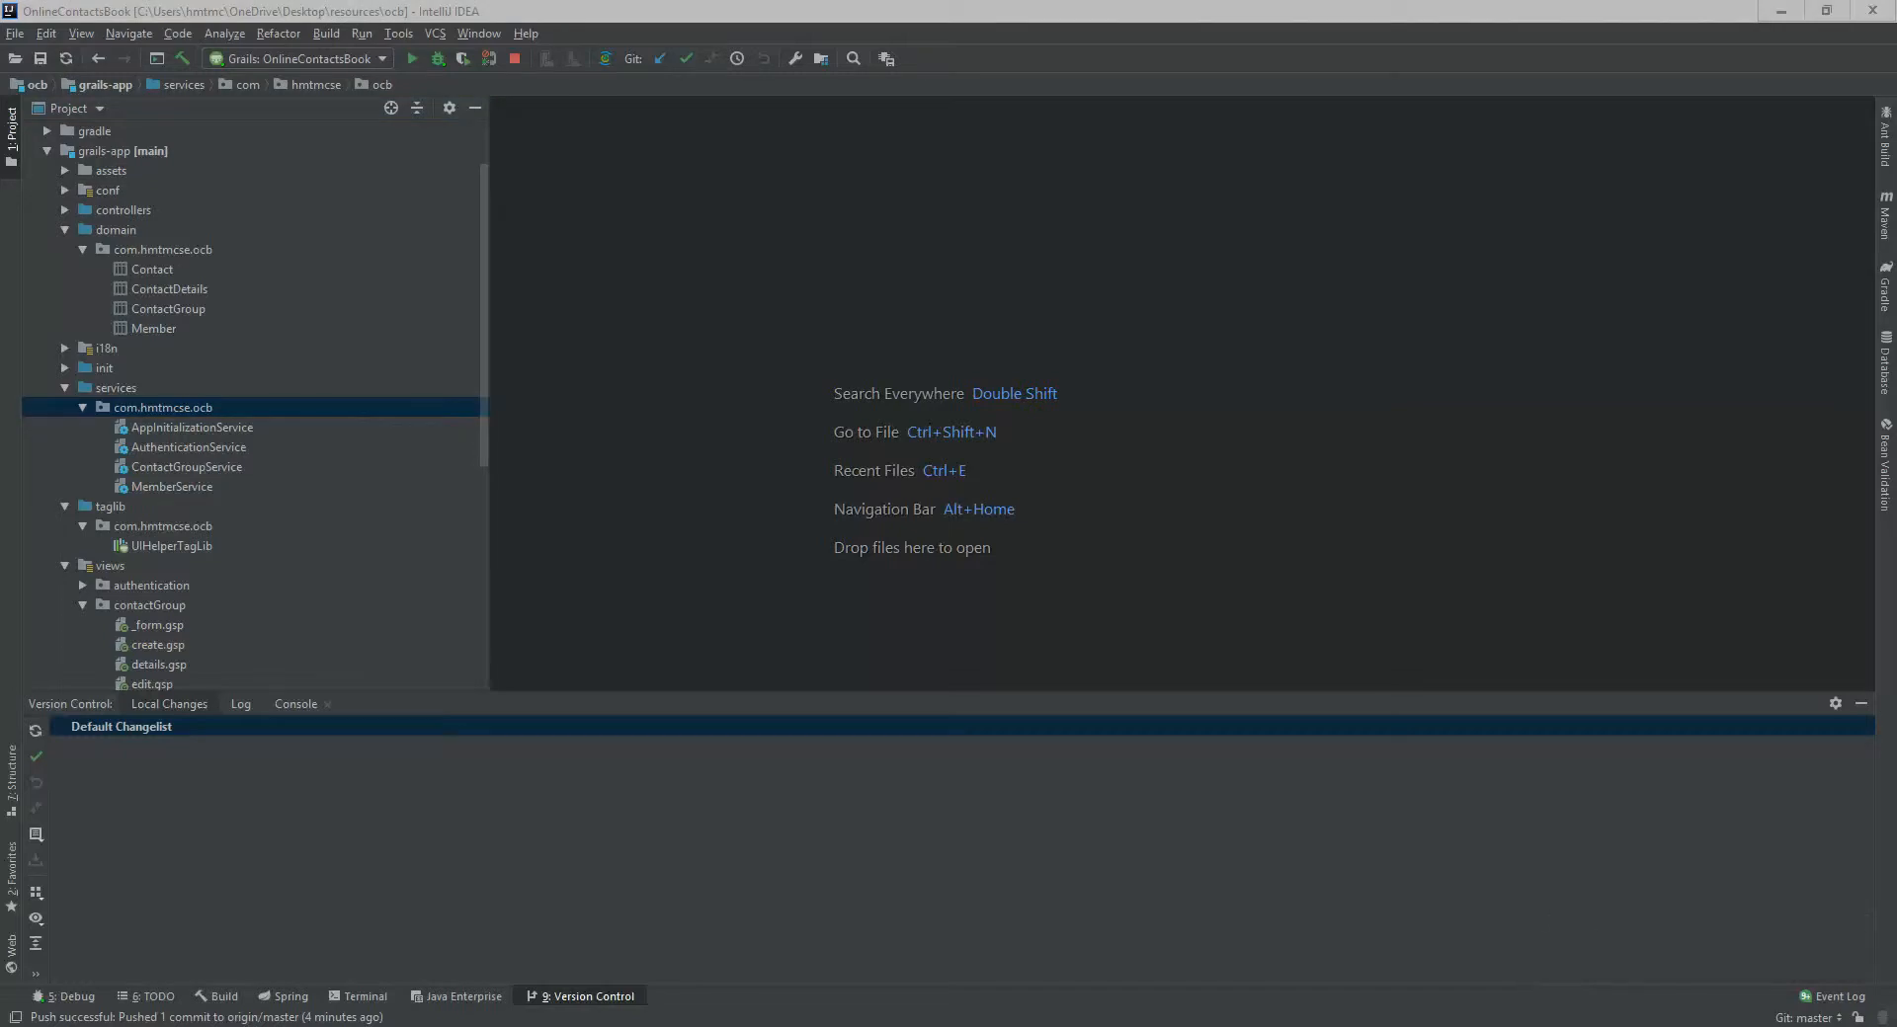
mouse_move(255, 437)
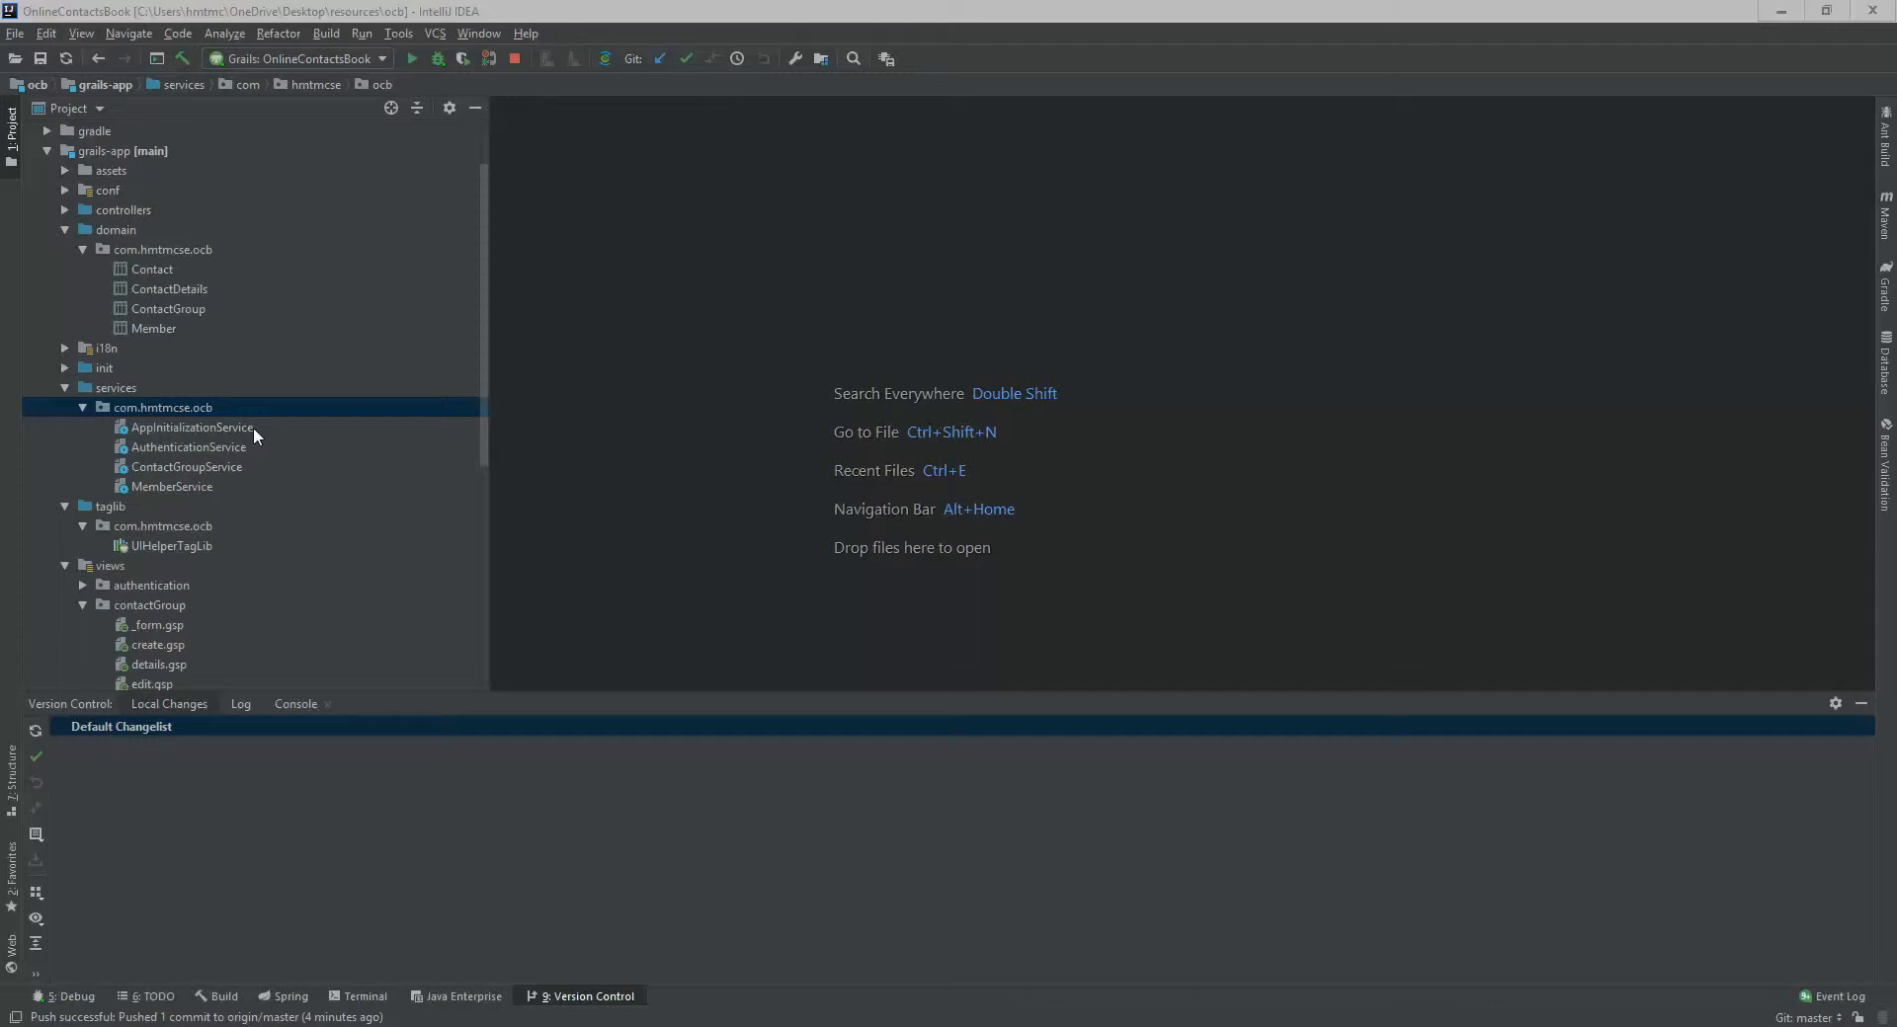
right_click(164, 407)
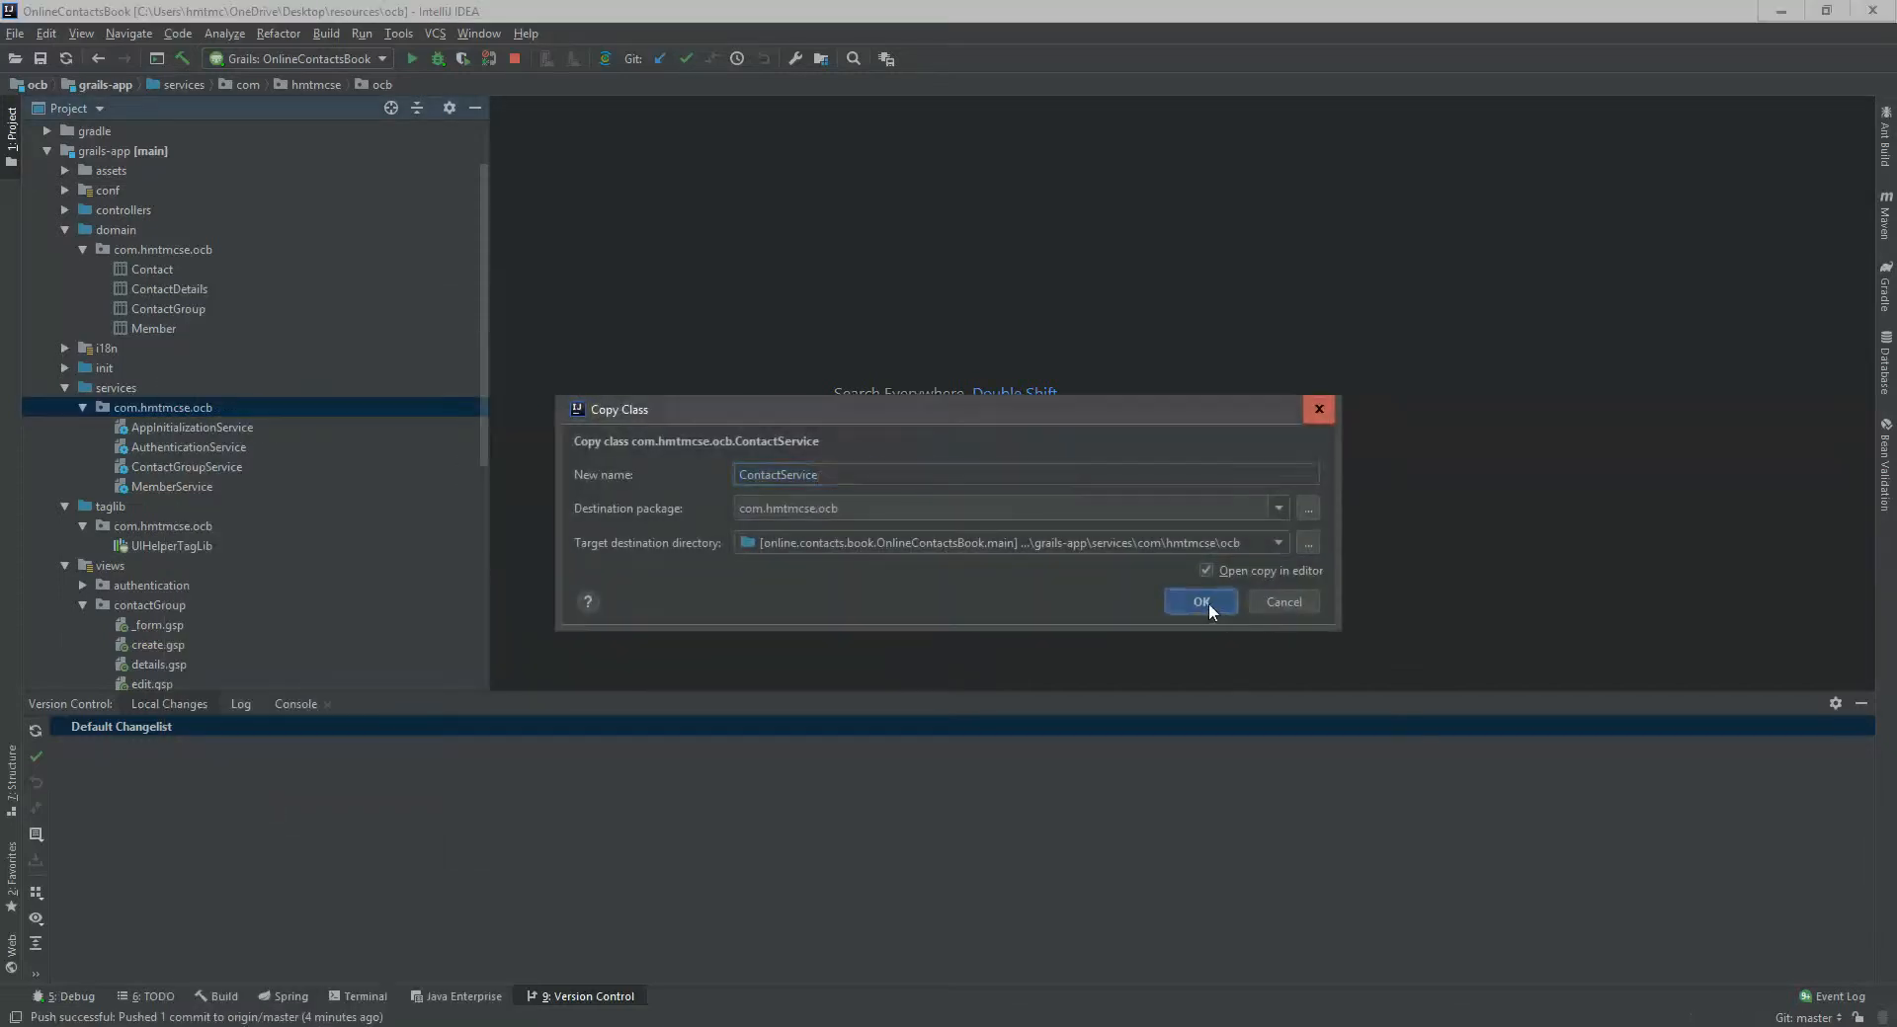
left_click(1199, 602)
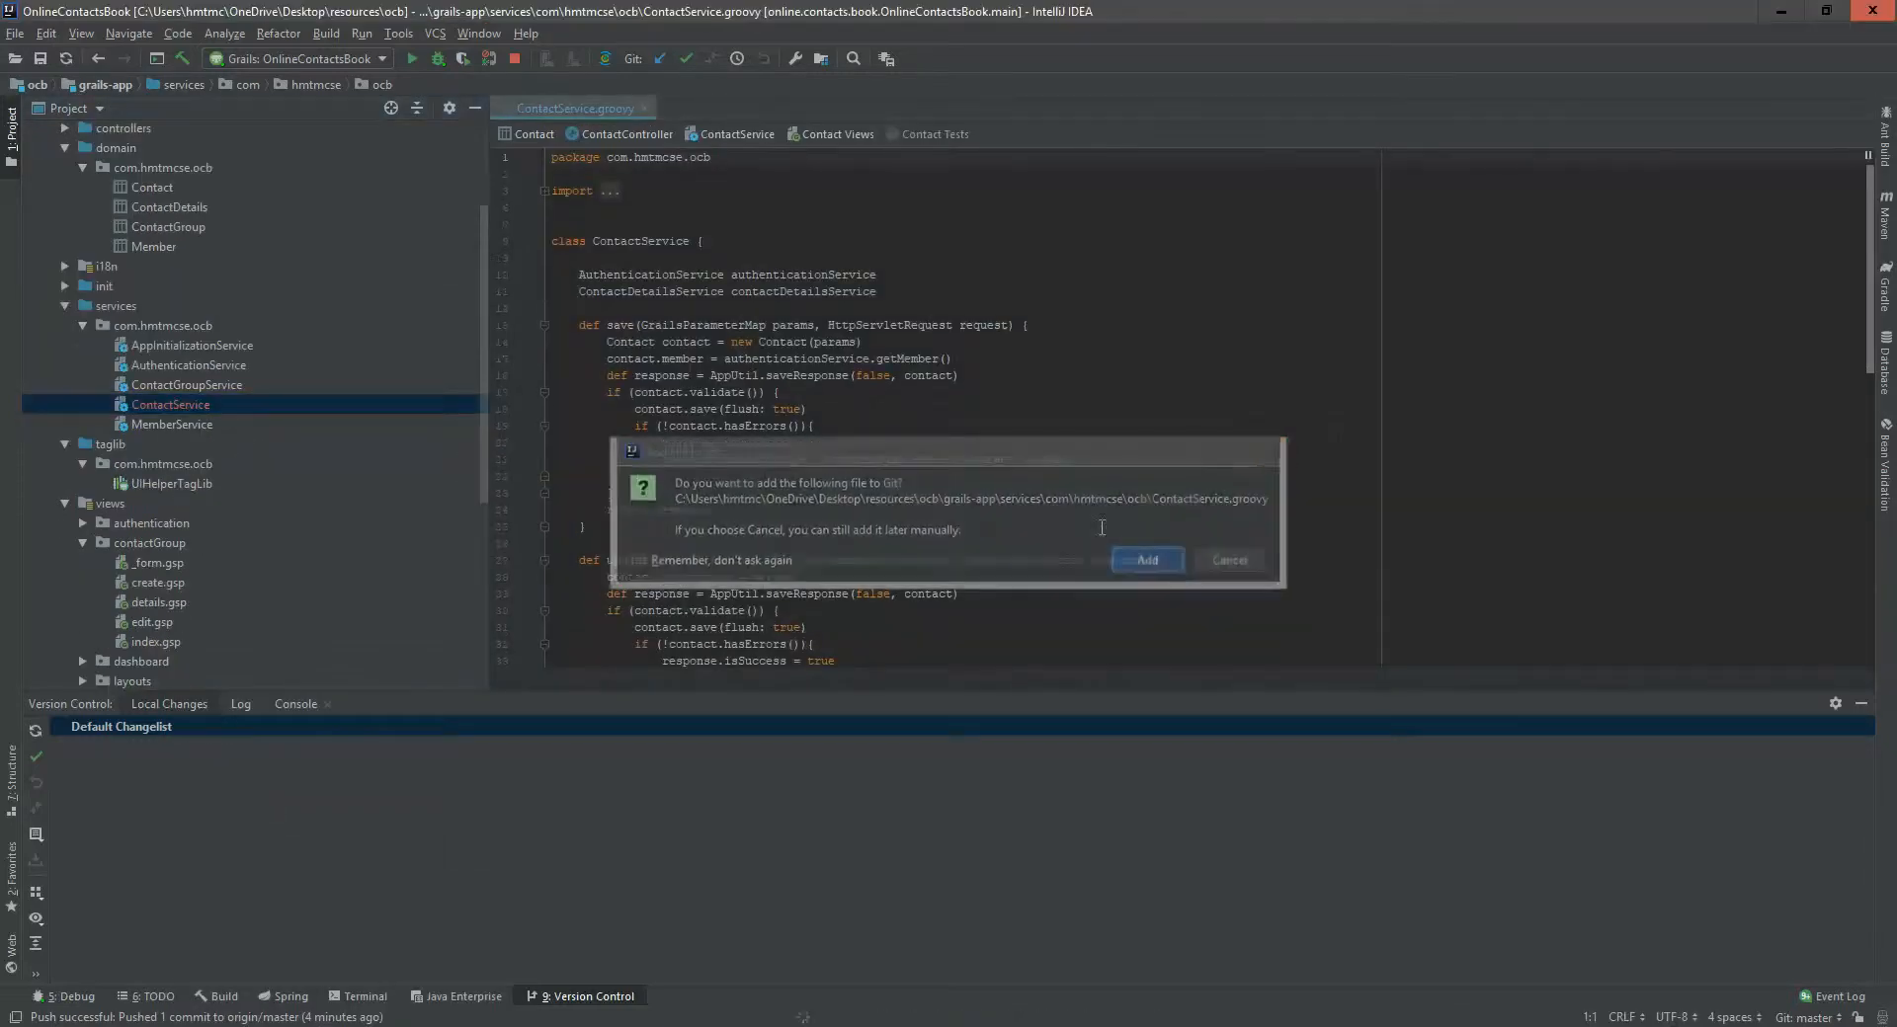
- Add ContactService.groovy to Git and strip the ContactDetailsService field and createOrUpdateDetails call
left_click(1144, 561)
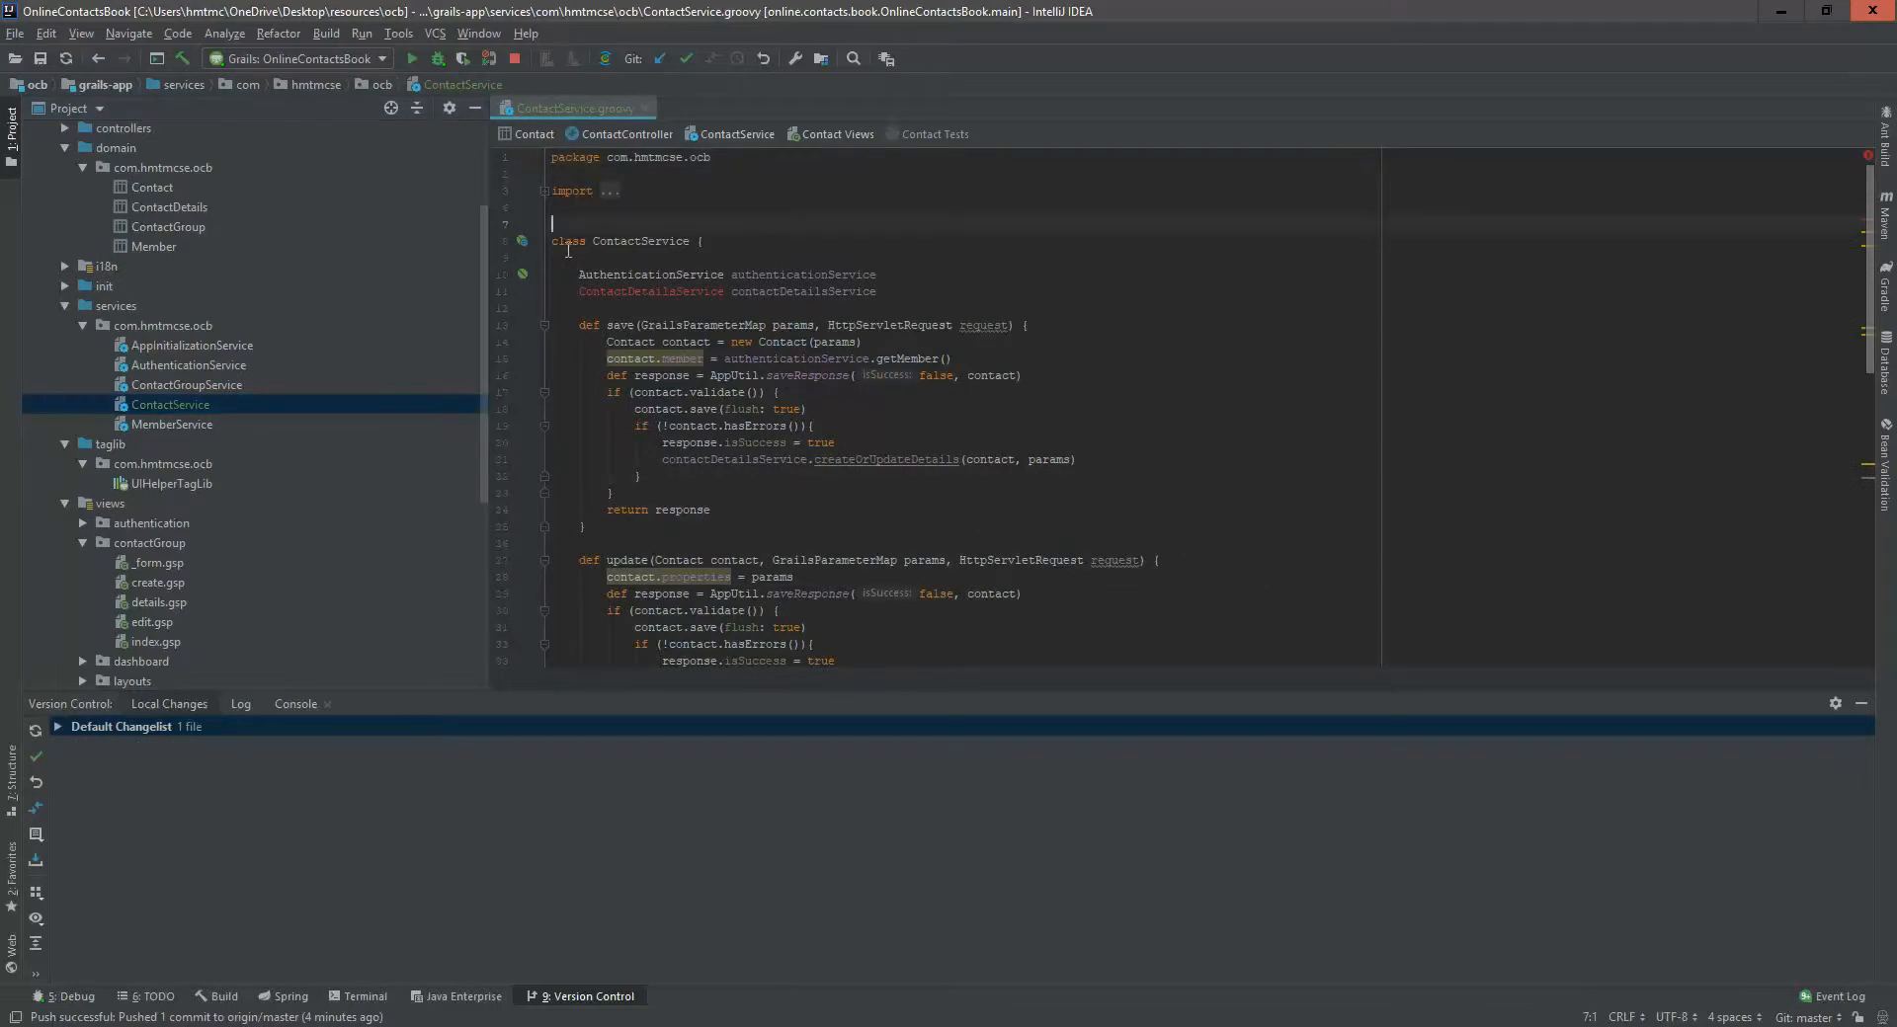
double_click(638, 241)
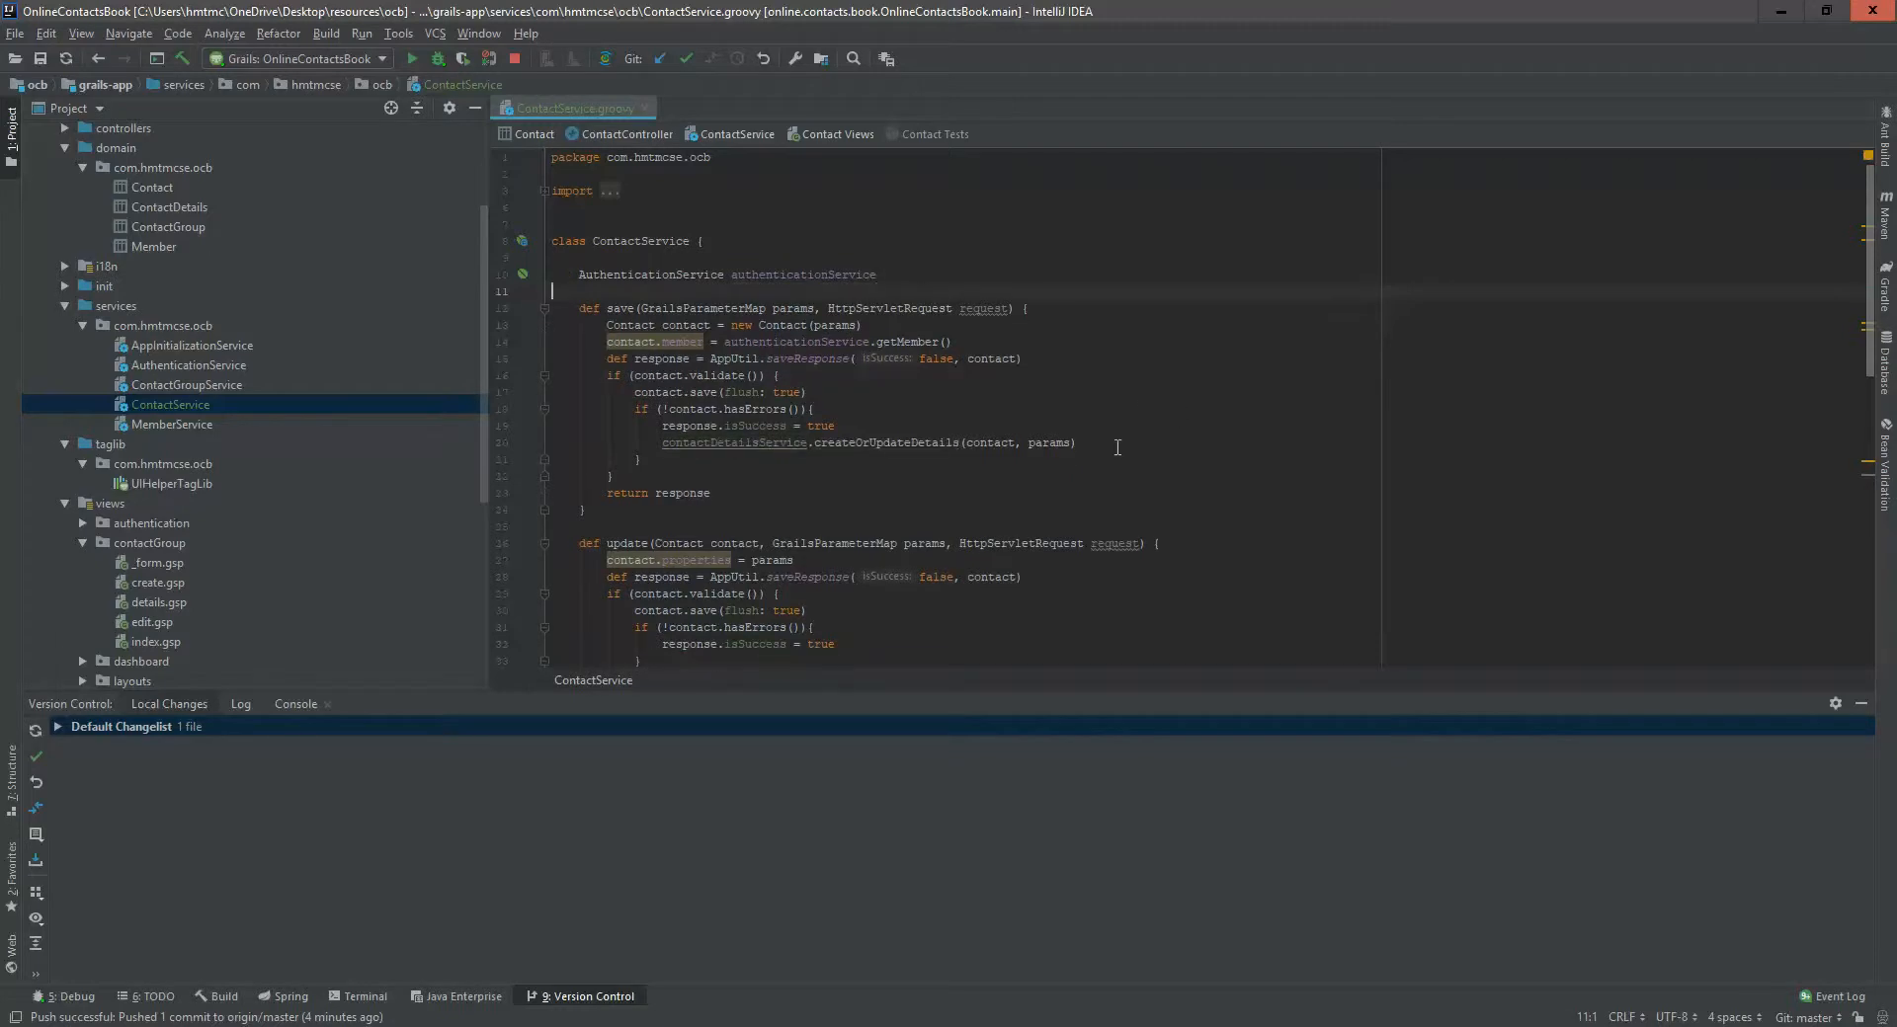
scroll("down", 3)
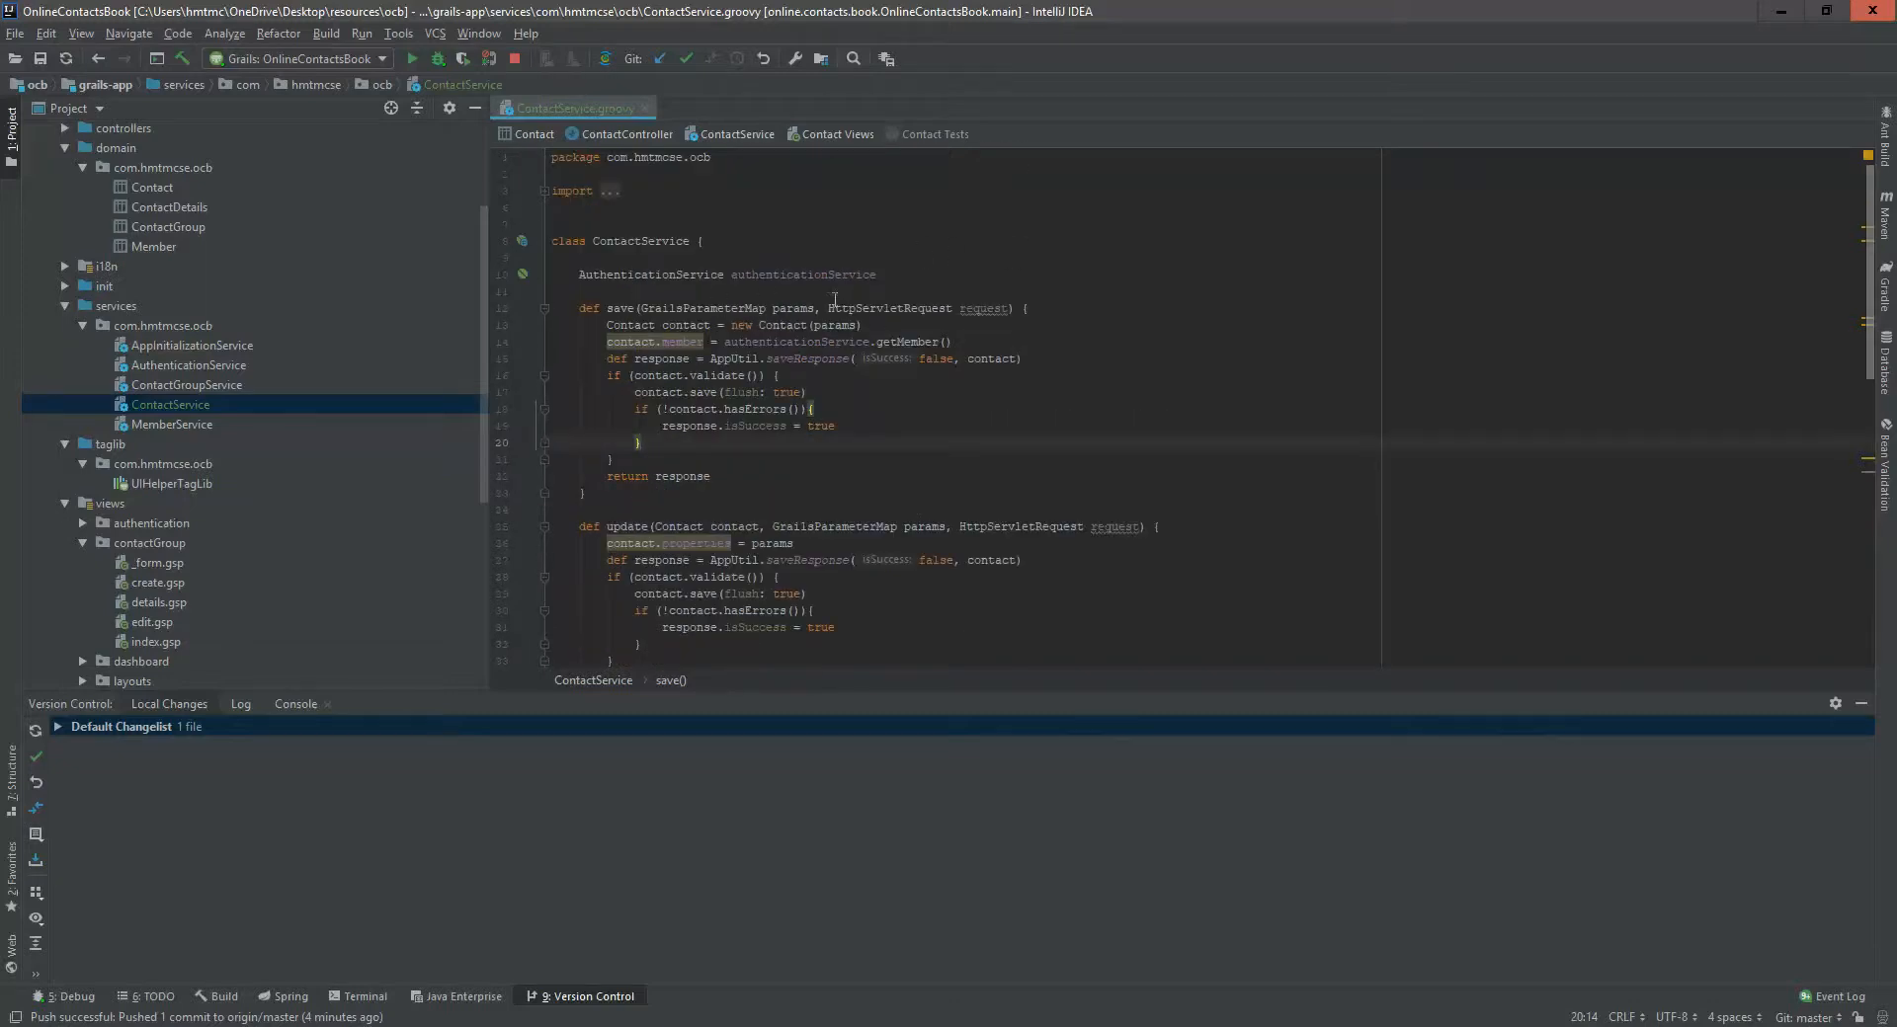
mouse_move(628, 239)
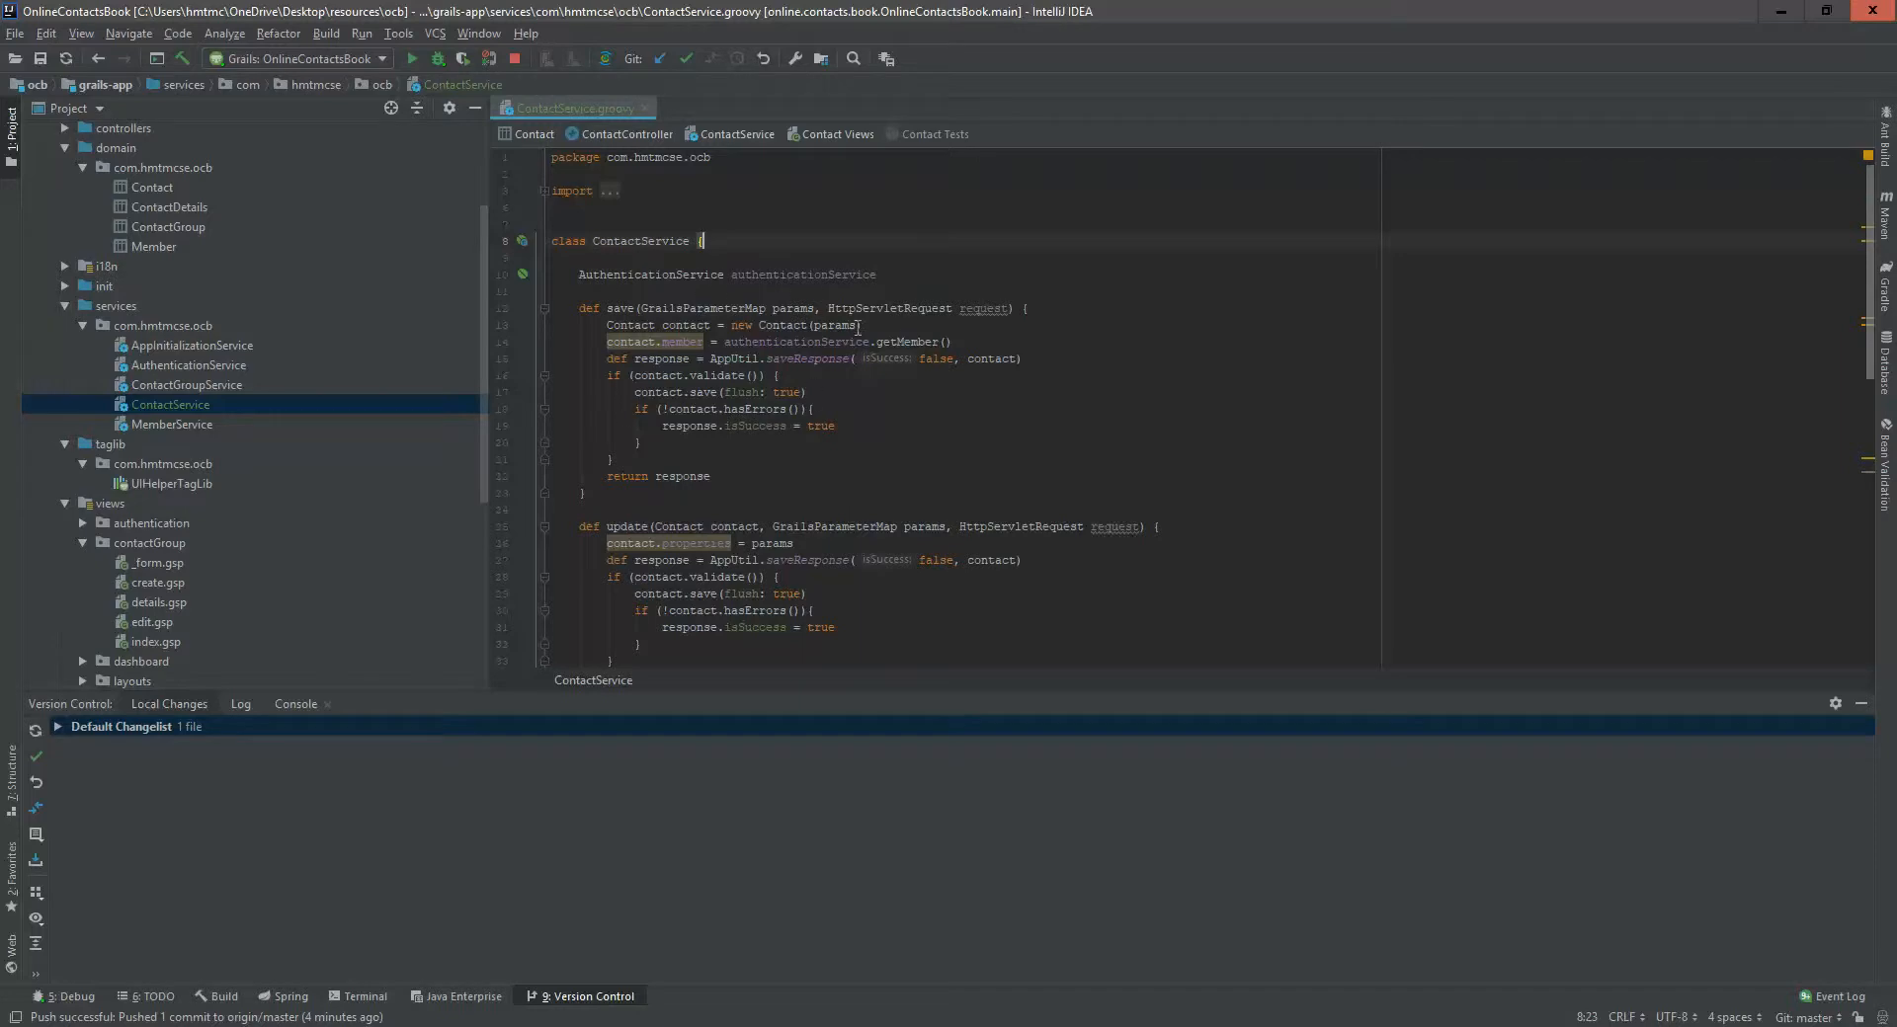
mouse_move(881, 324)
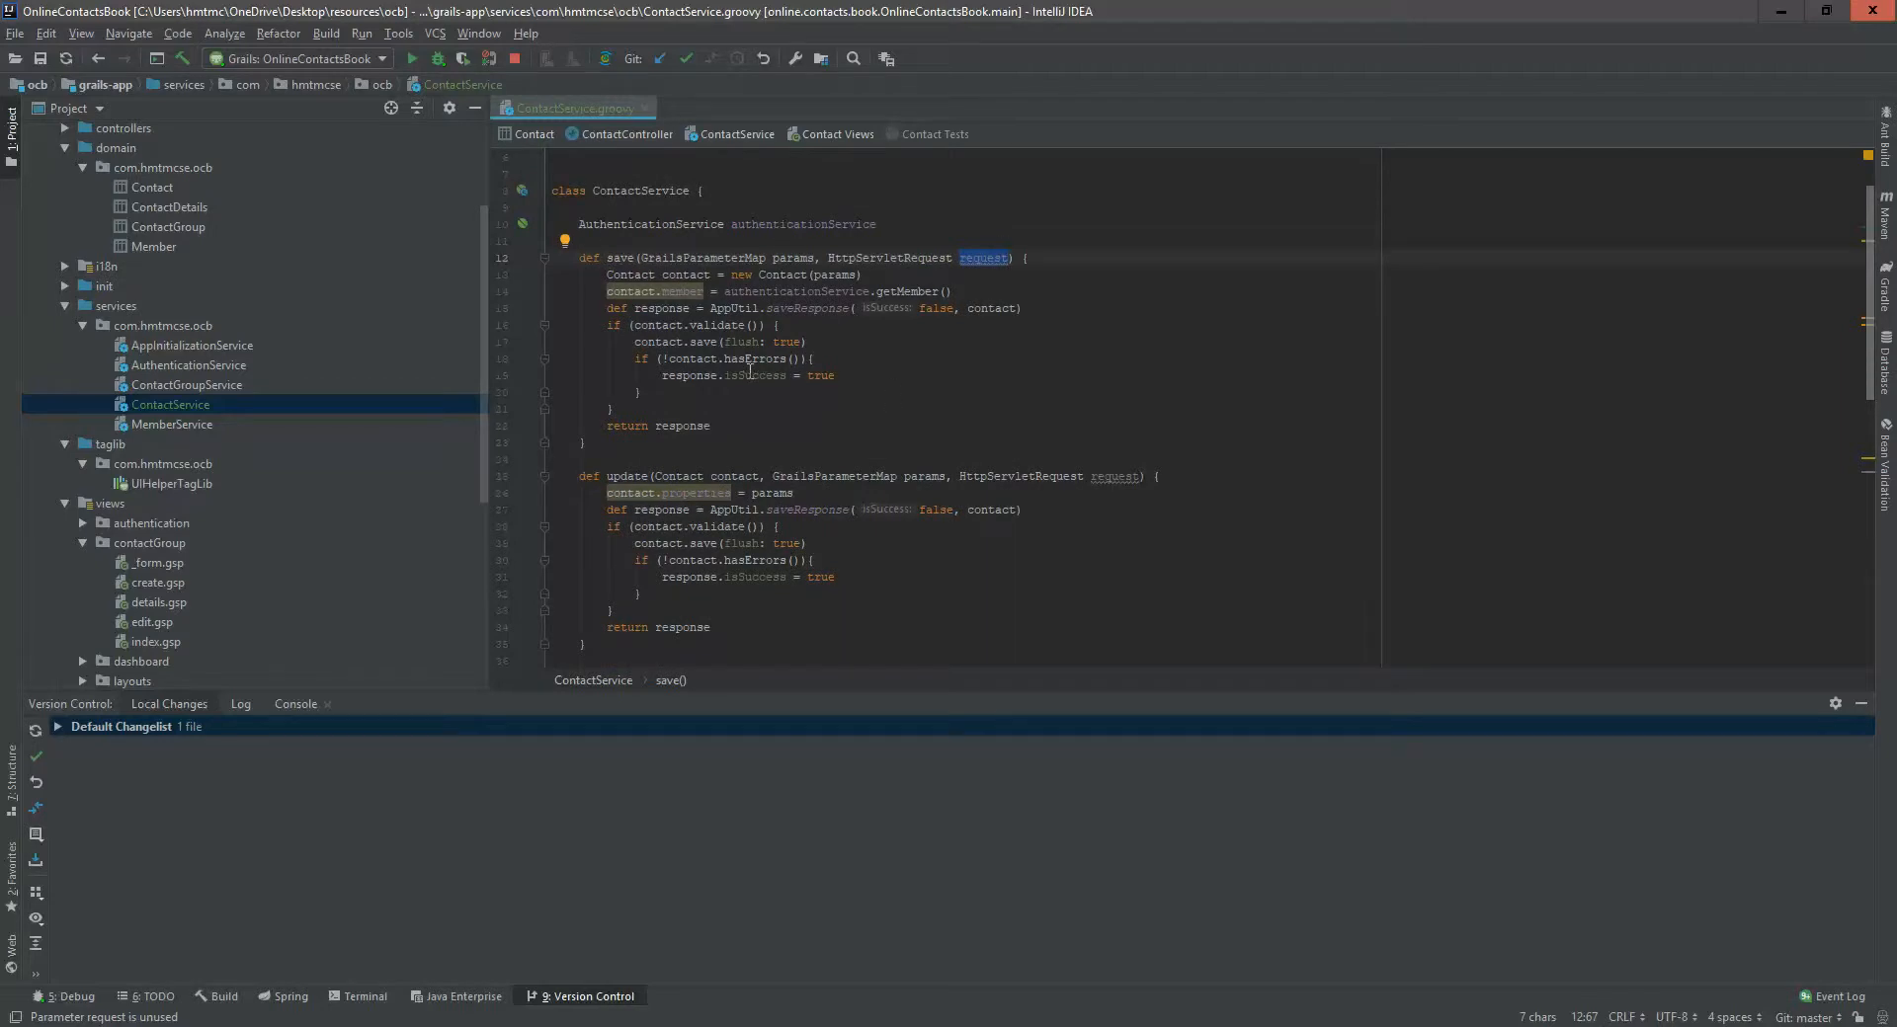
scroll("down", 3)
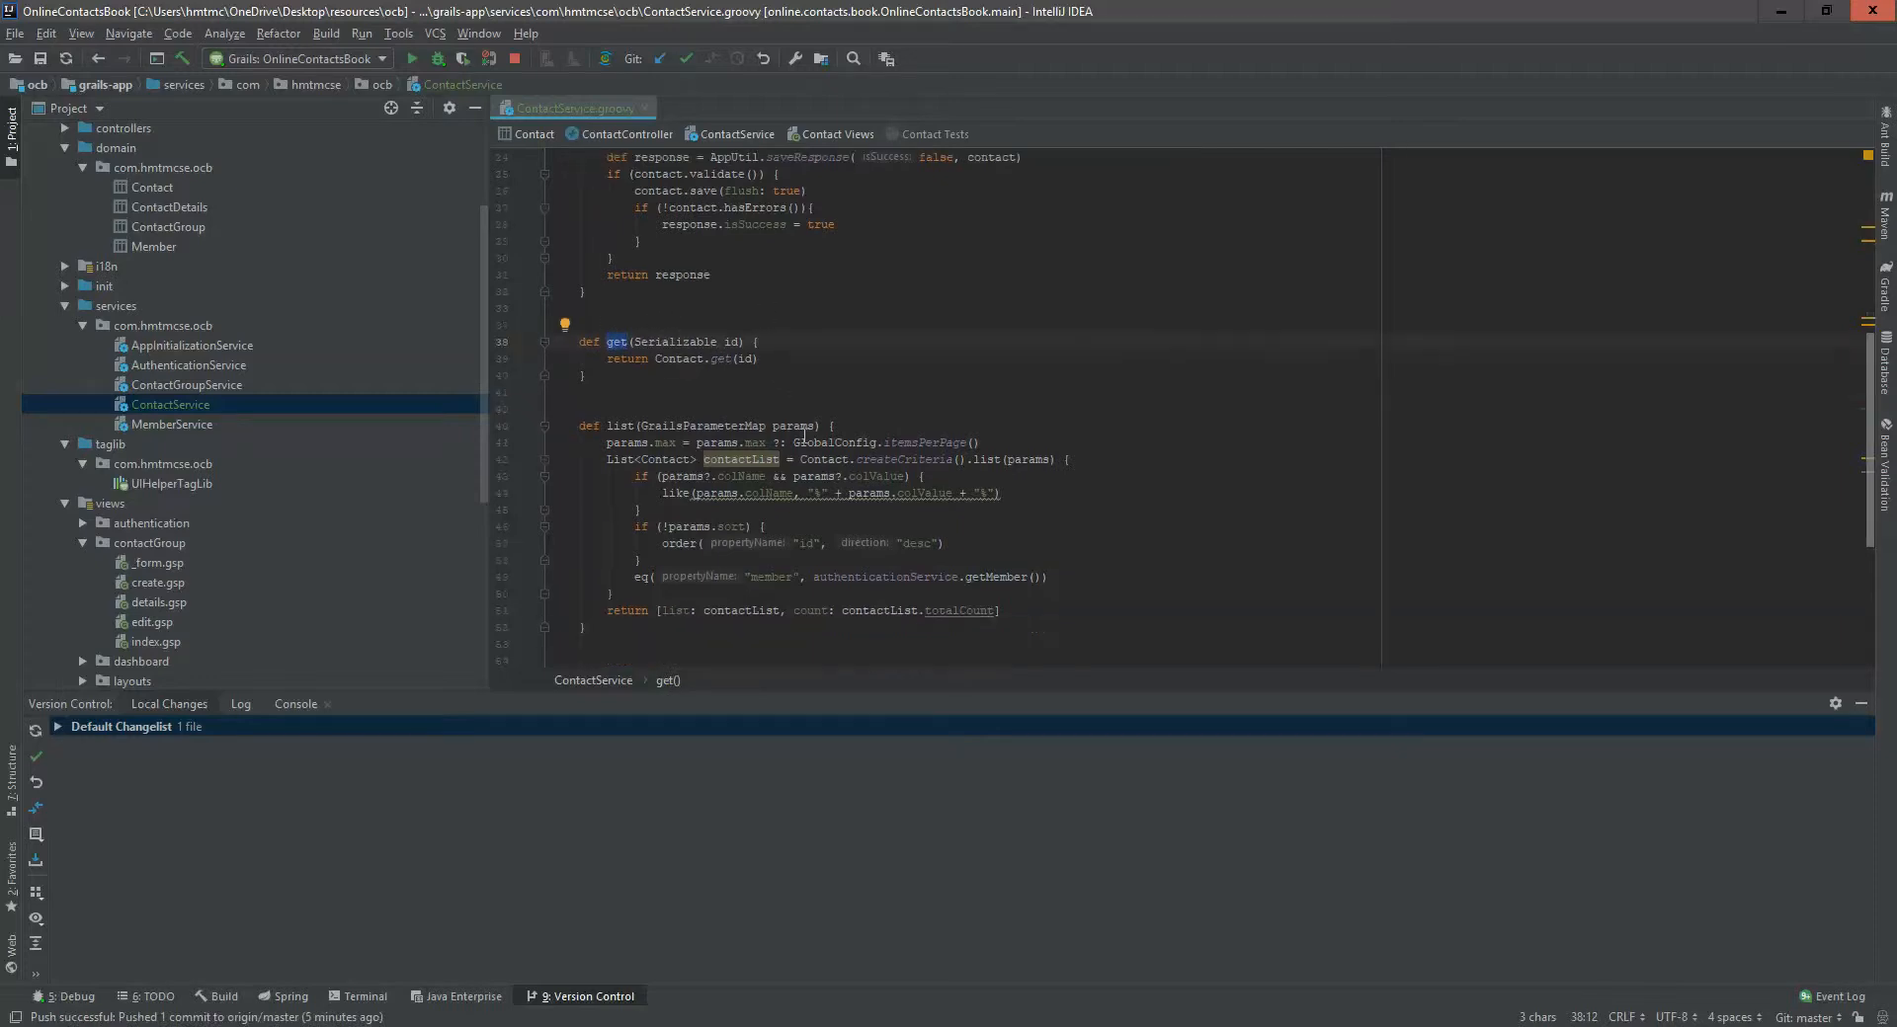
scroll("down", 3)
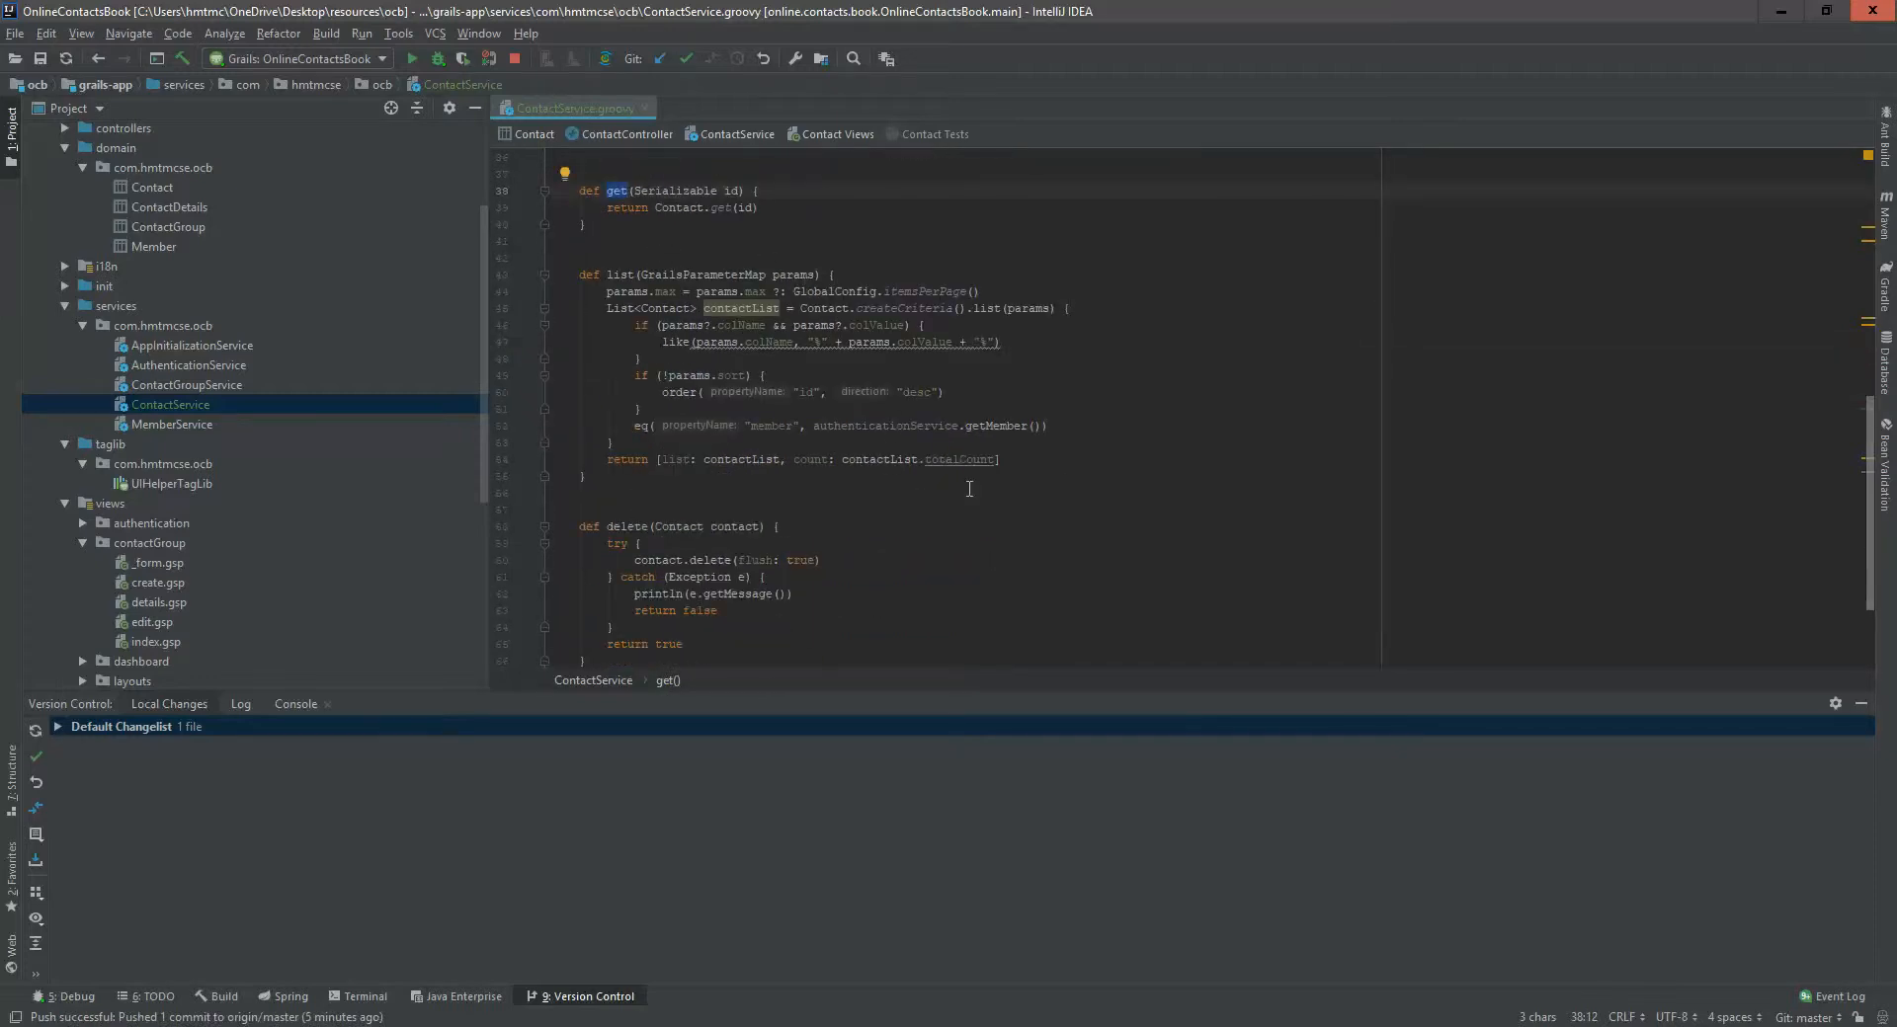
triple_click(834, 424)
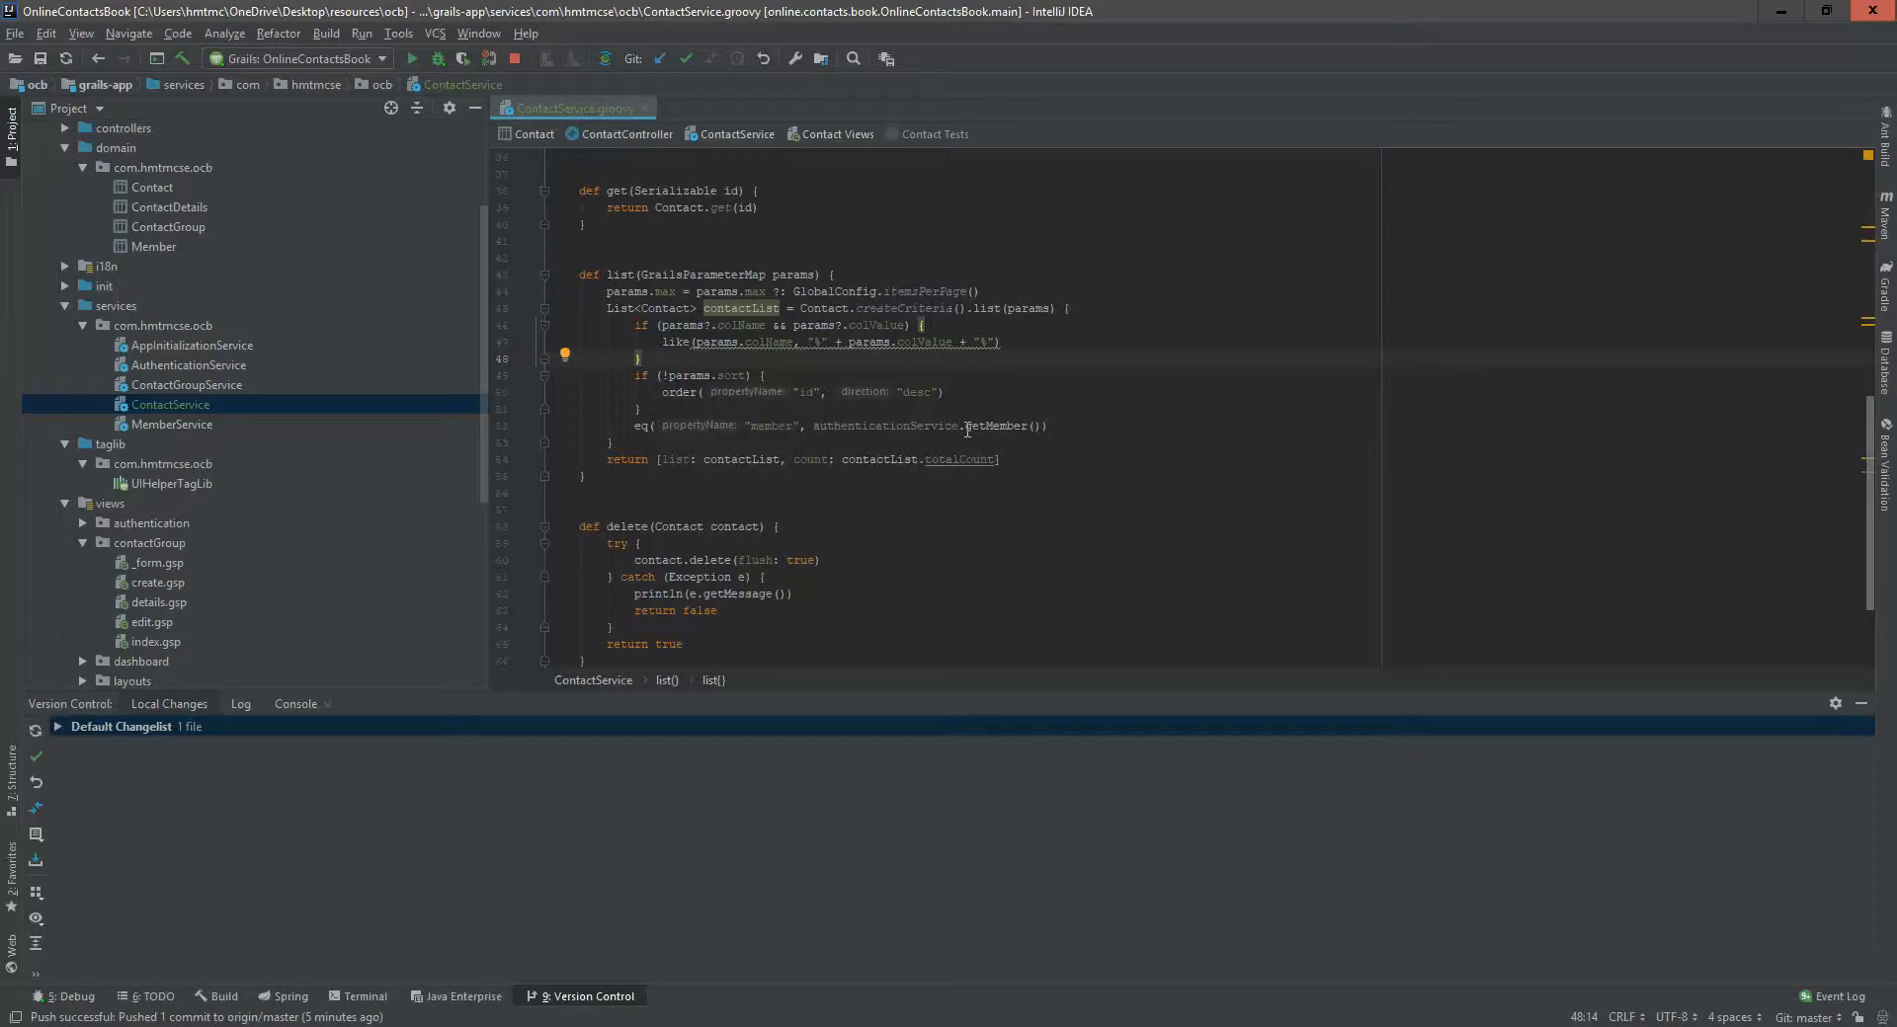
mouse_move(791, 249)
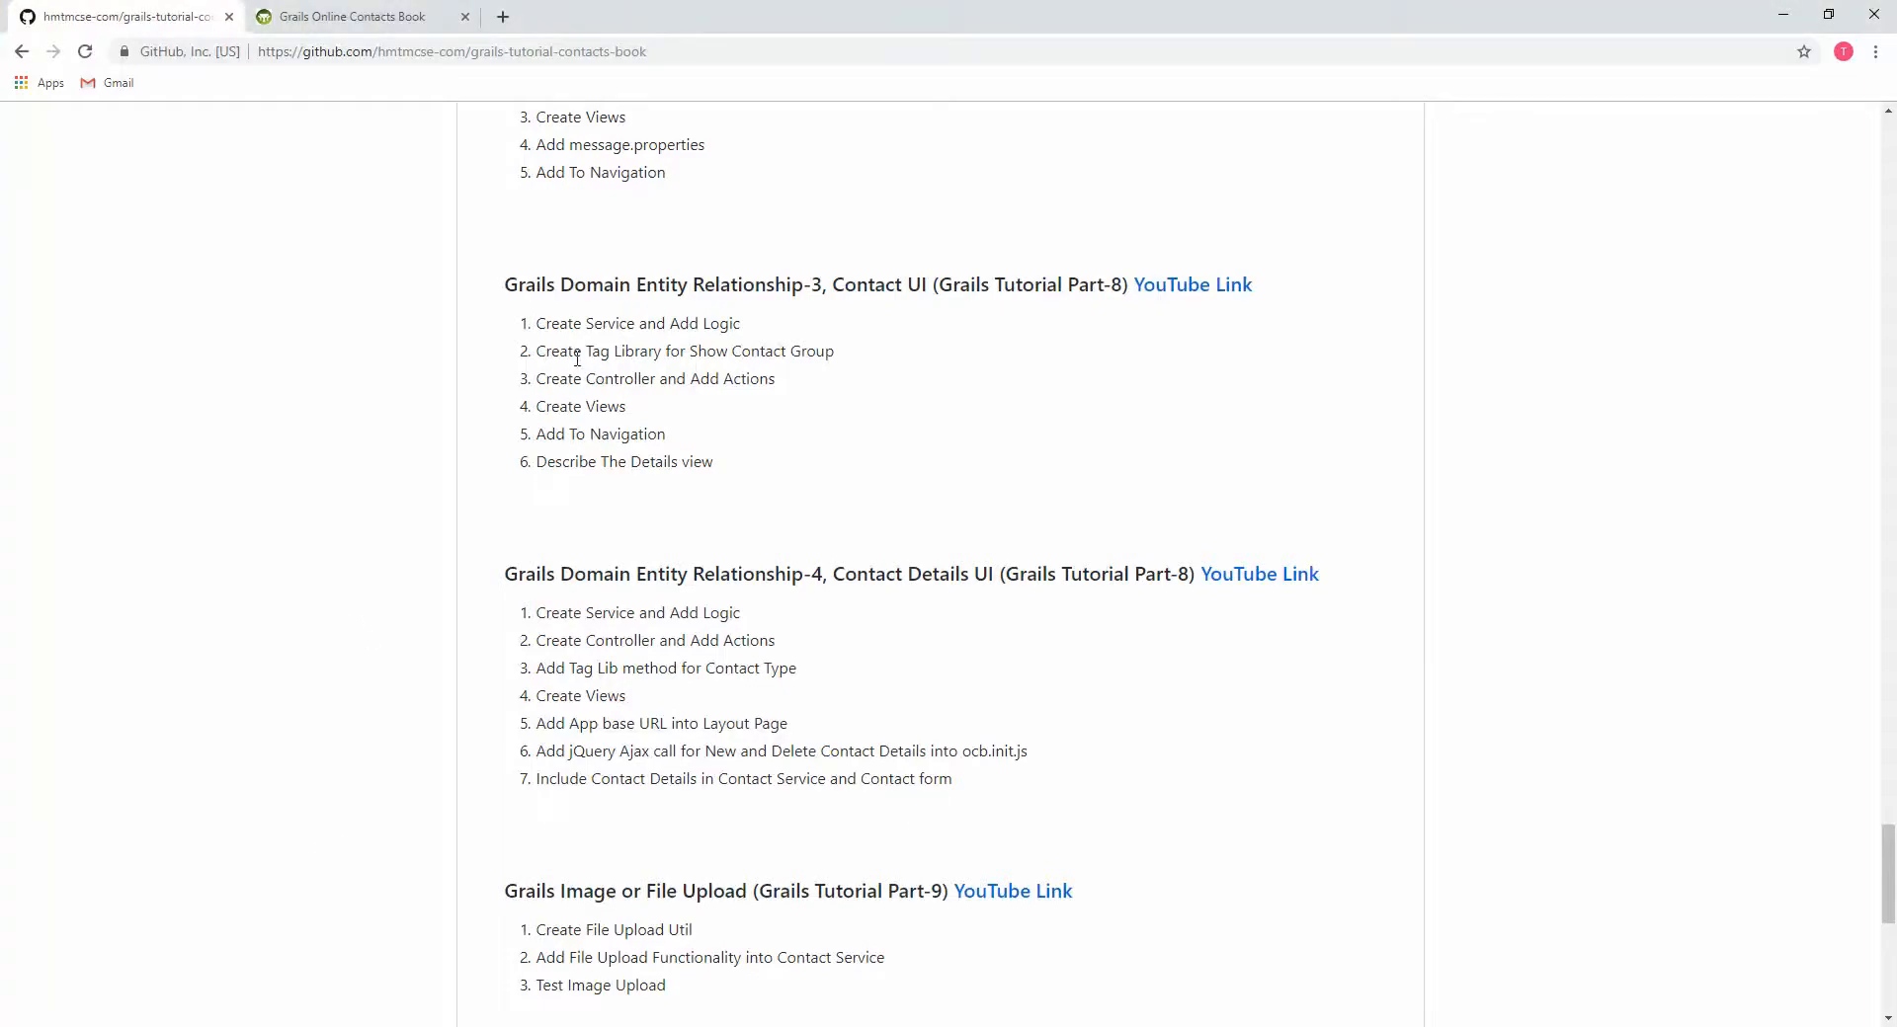
mouse_move(847, 360)
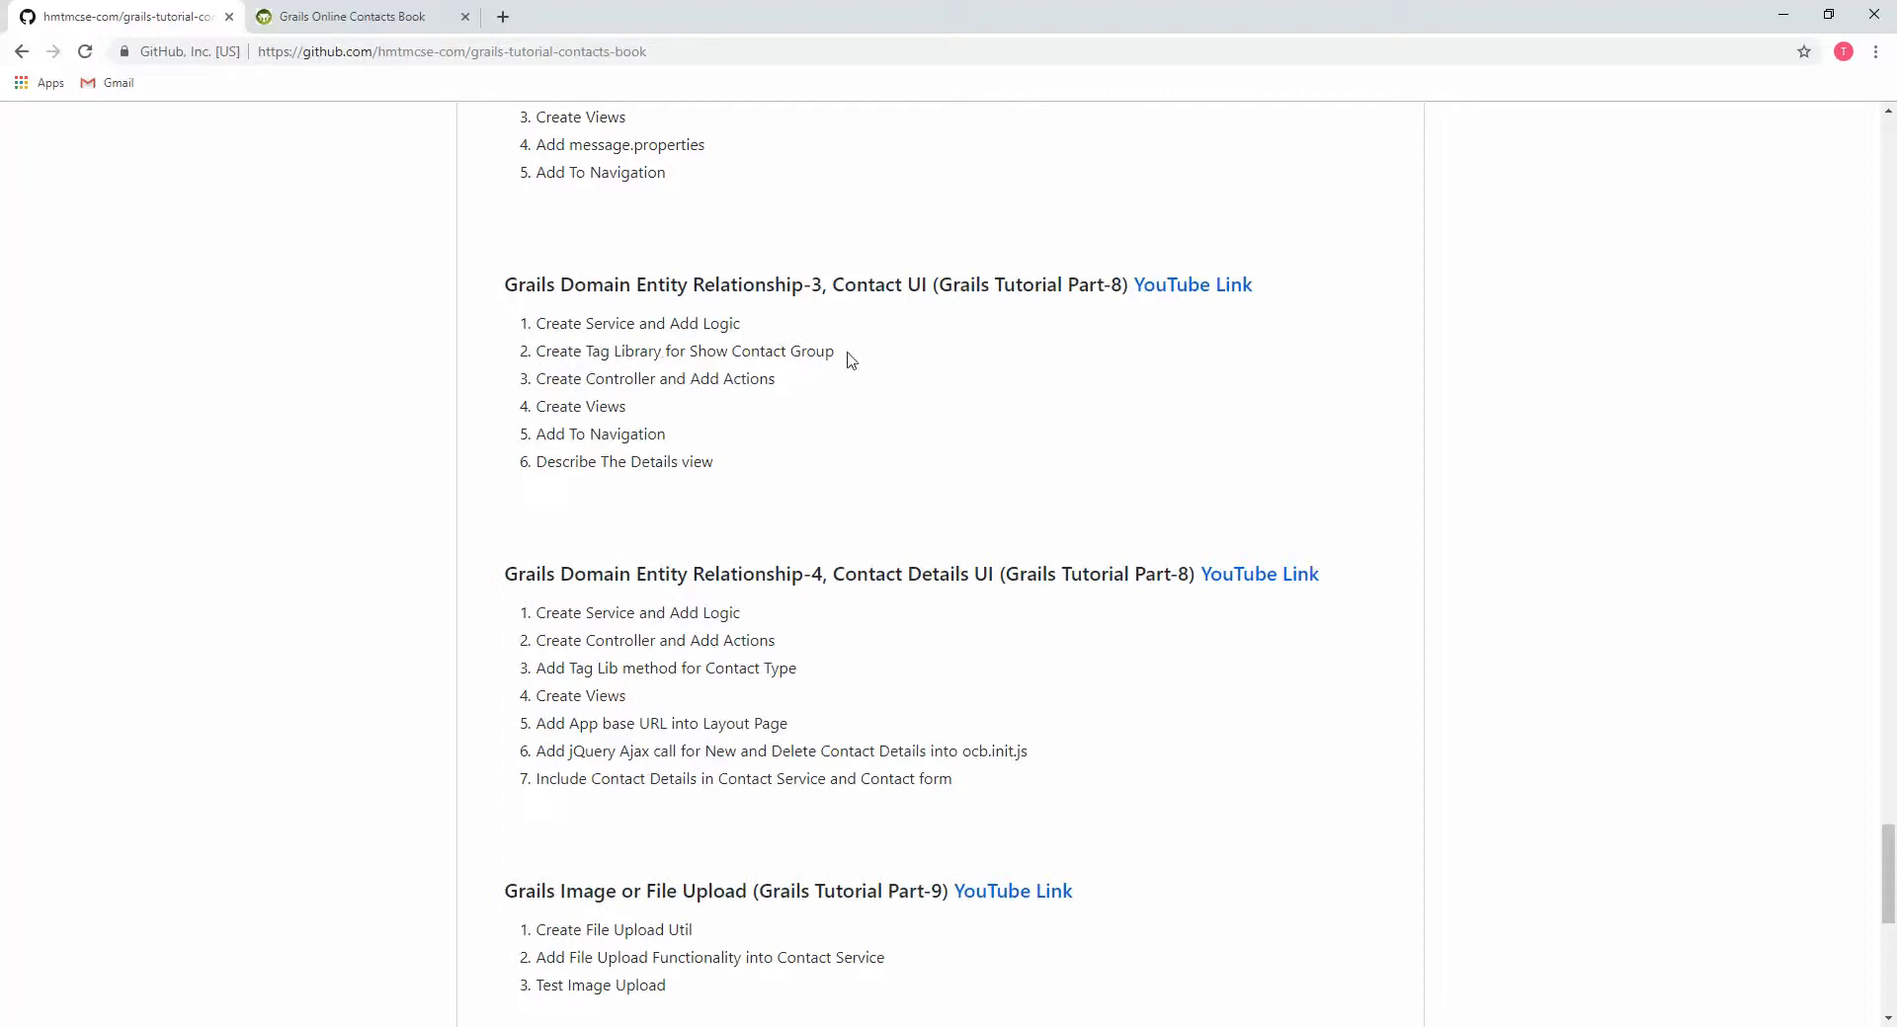
- Bring up UIHelperTagLib from the Project tree to receive the contact group tag
double_click(683, 351)
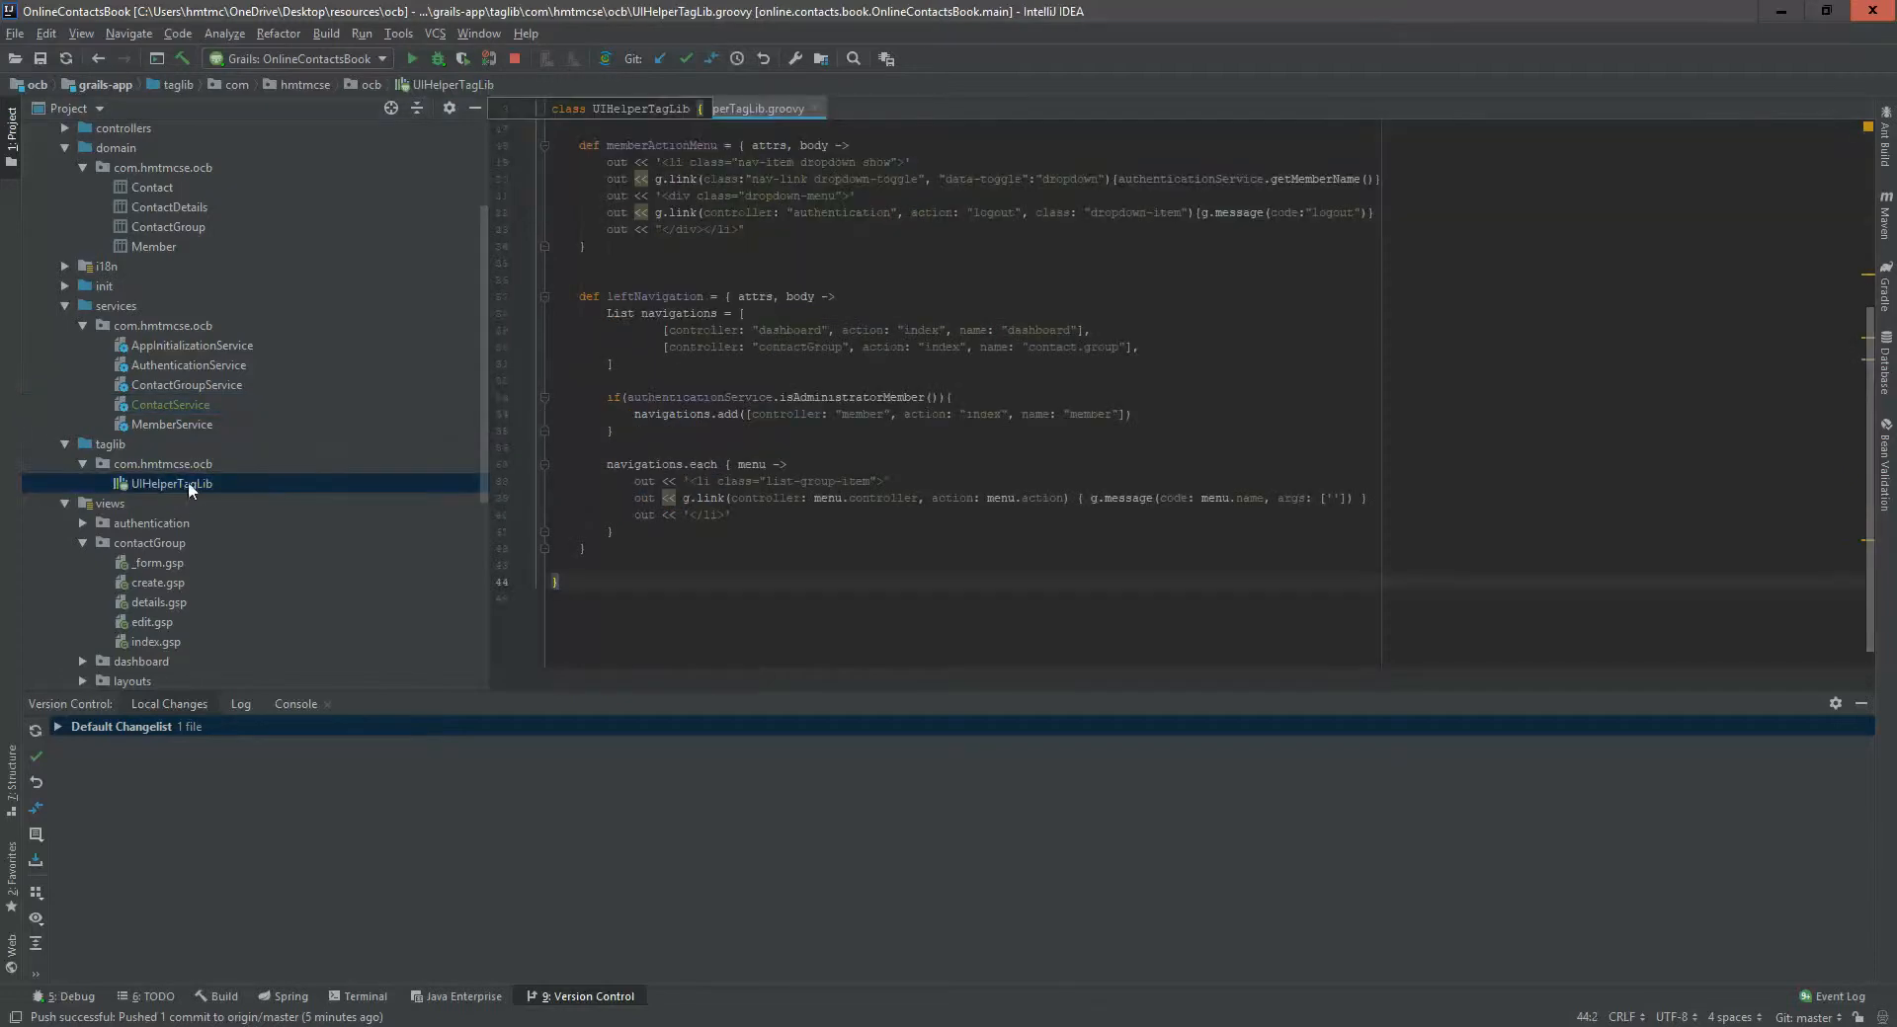
mouse_move(667, 464)
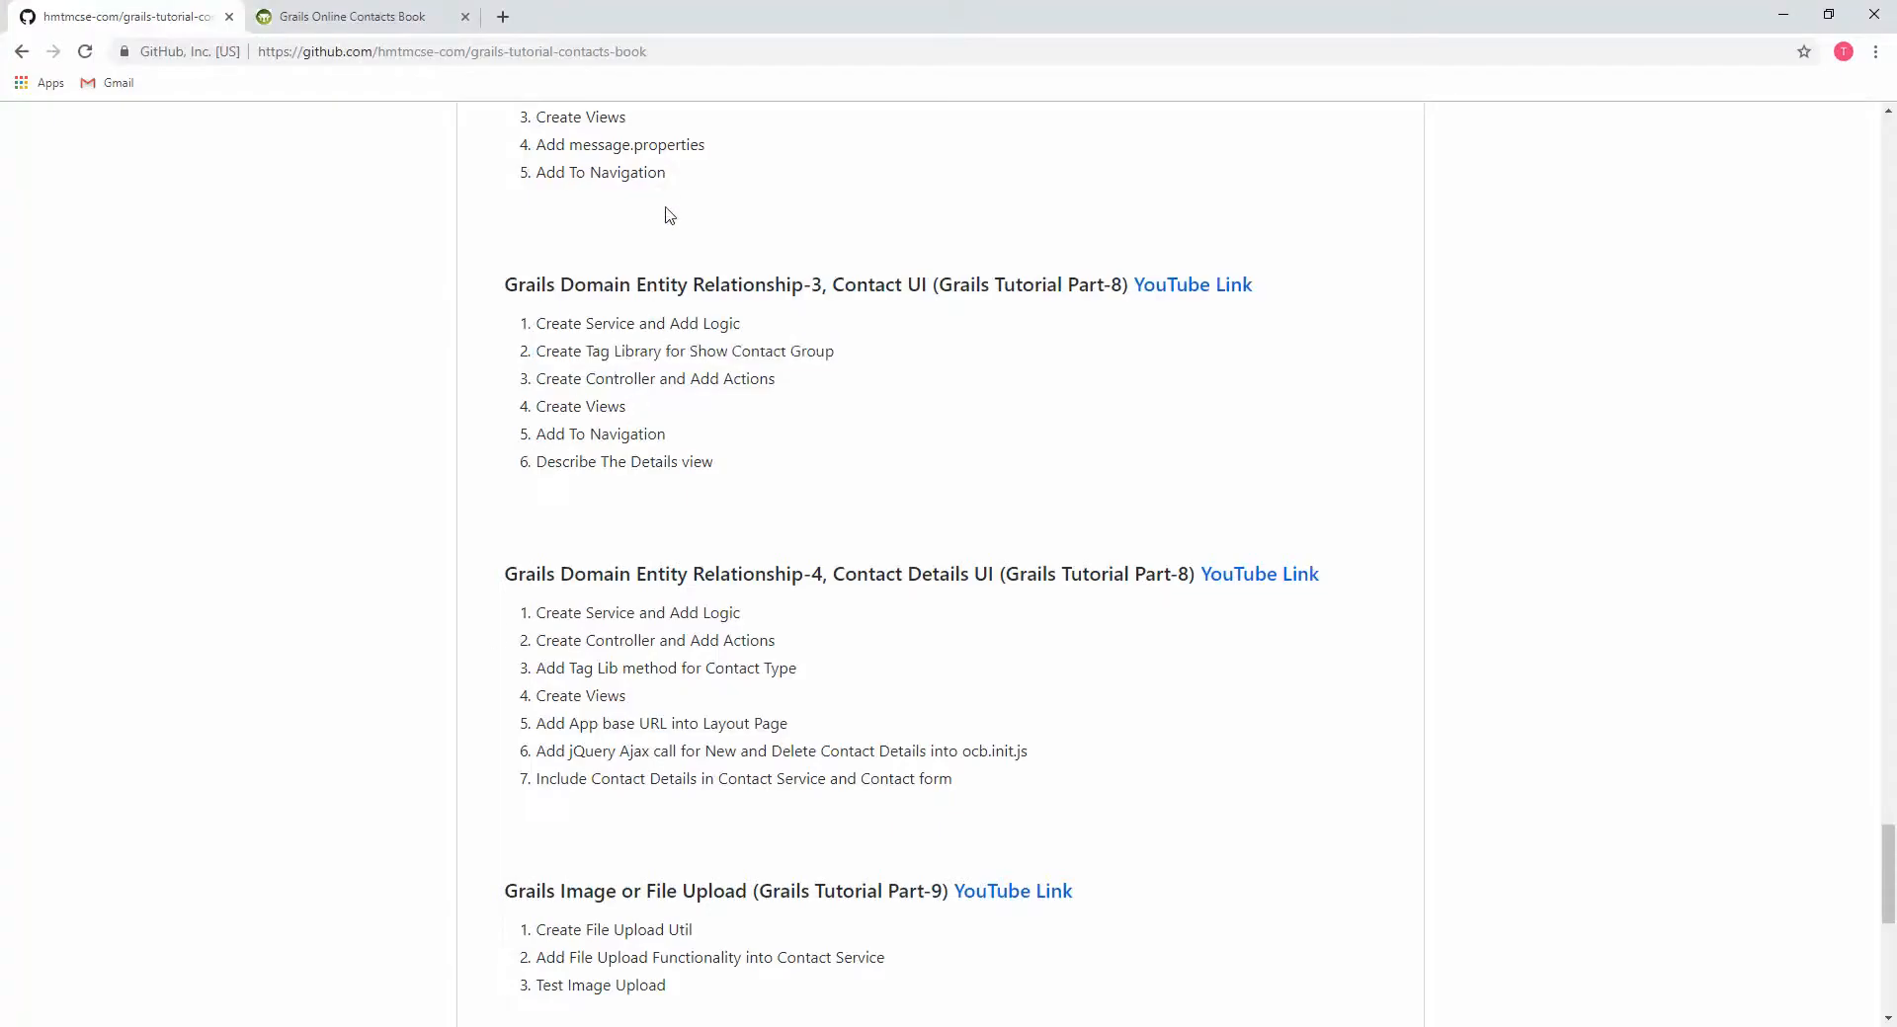
scroll("down", 3)
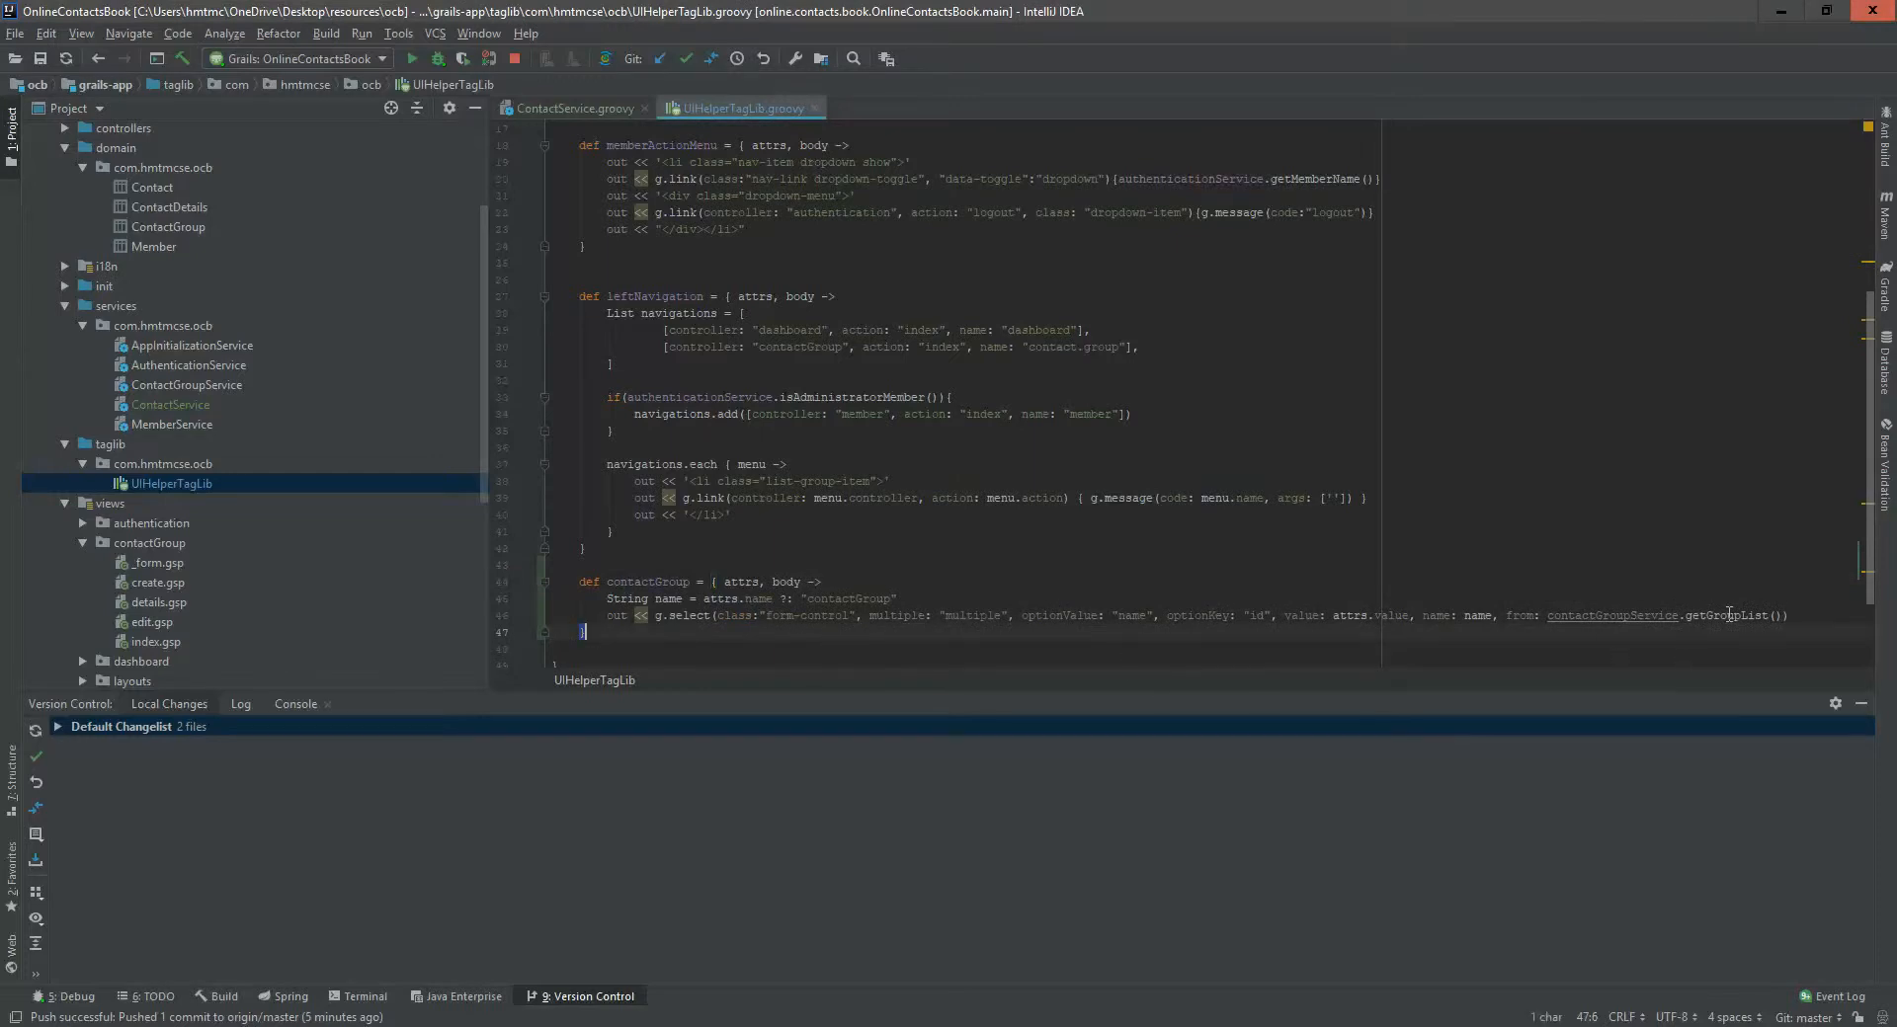
- Declare a ContactGroupService contactGroupService field backing the contactGroup tag
double_click(1725, 615)
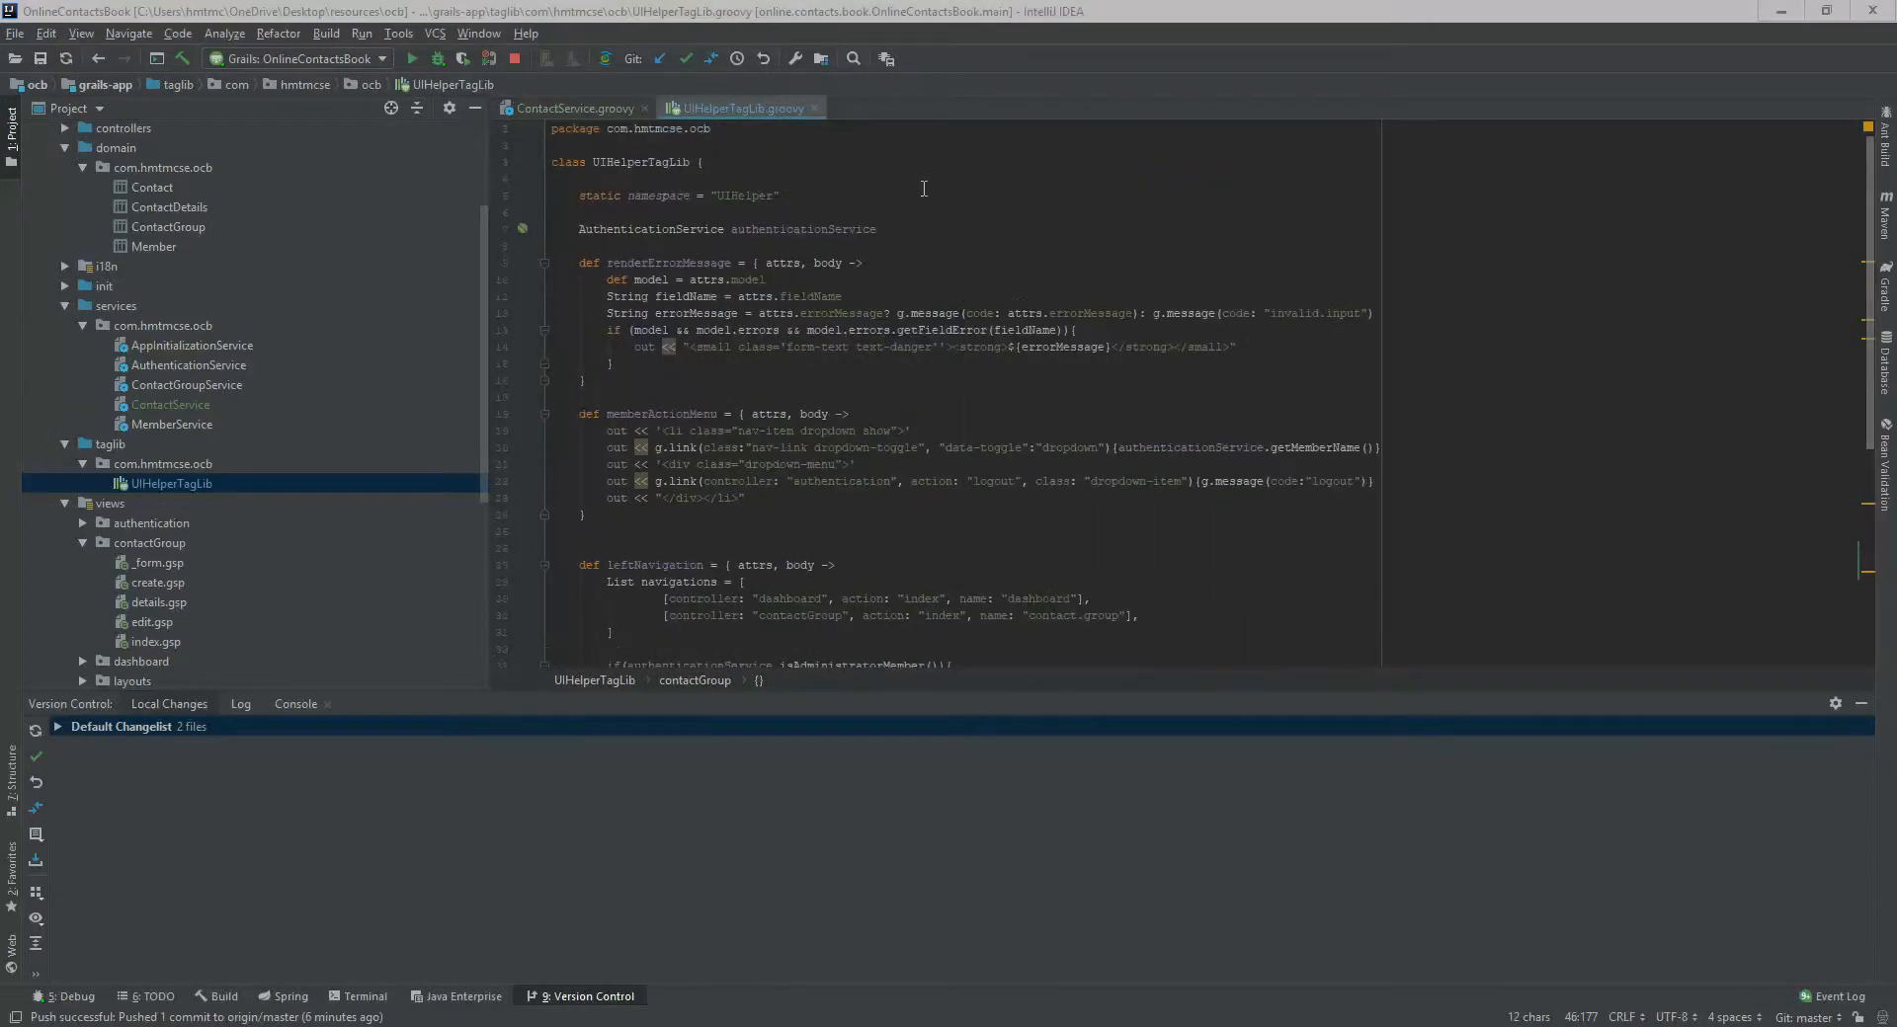
type("ContactGroupService contactGroupService")
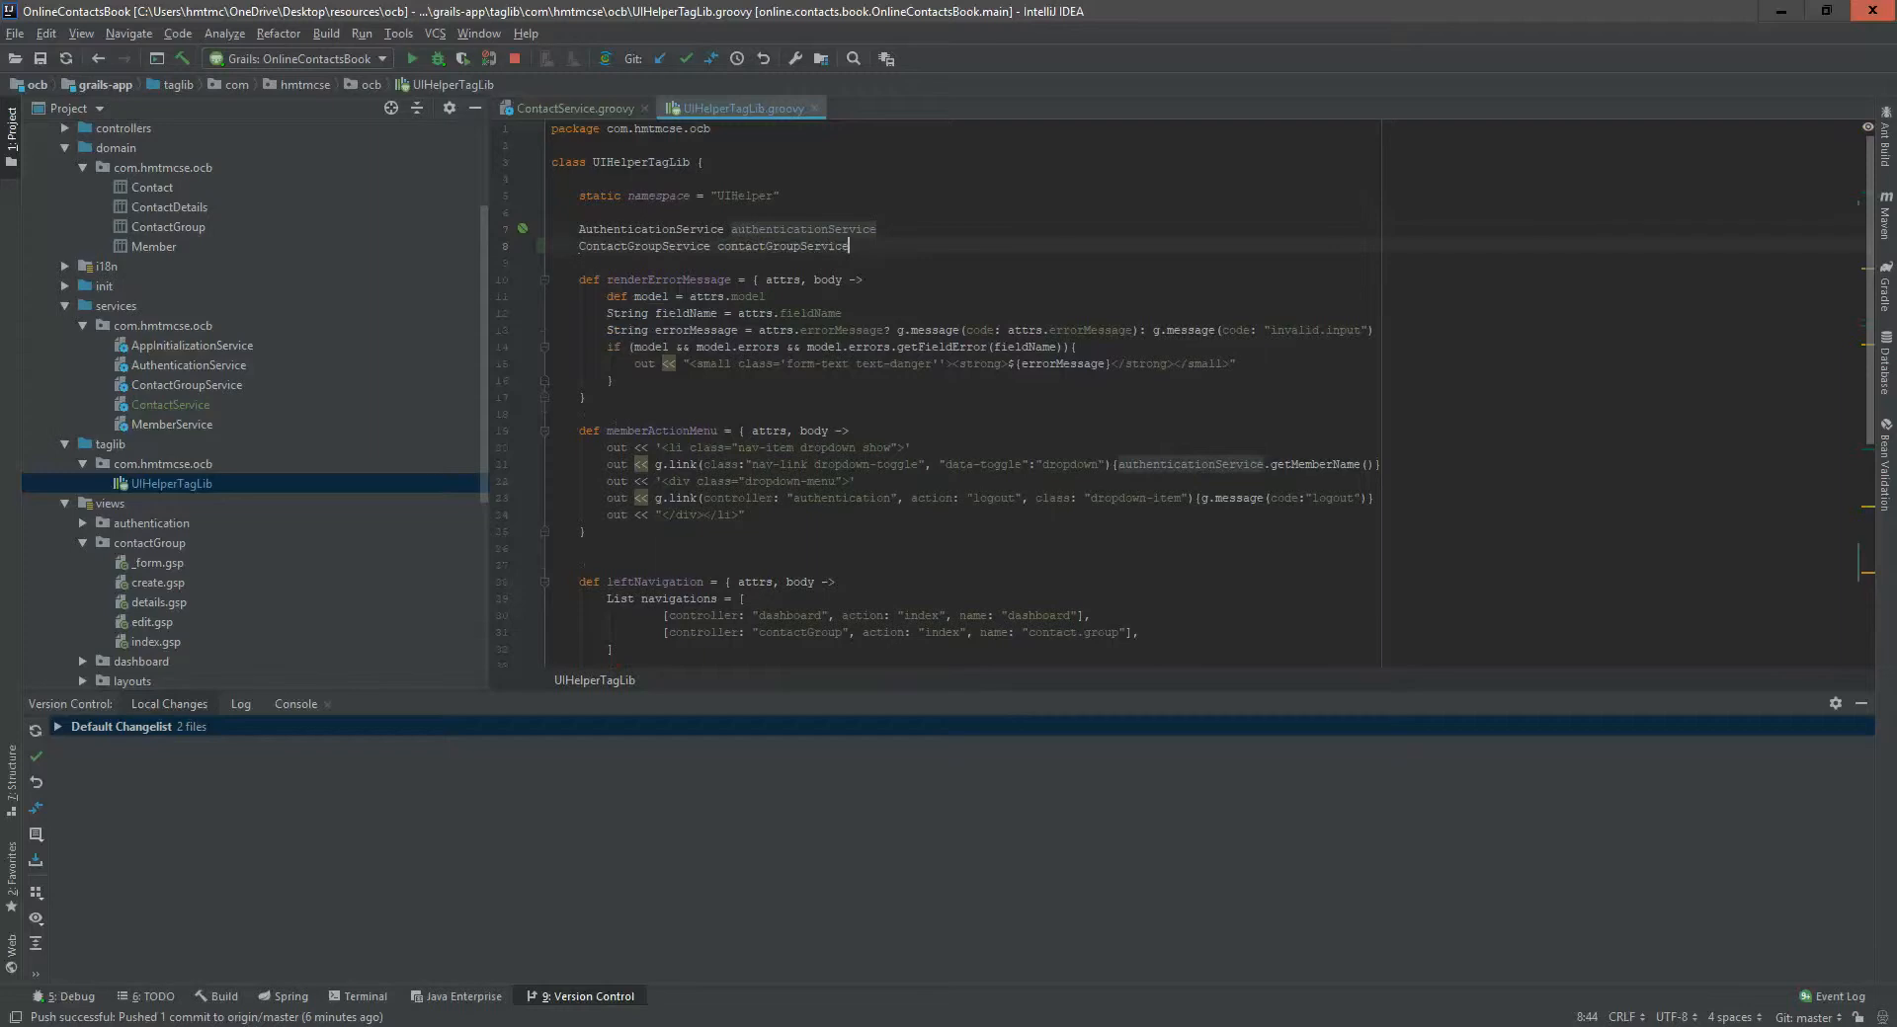
scroll("down", 3)
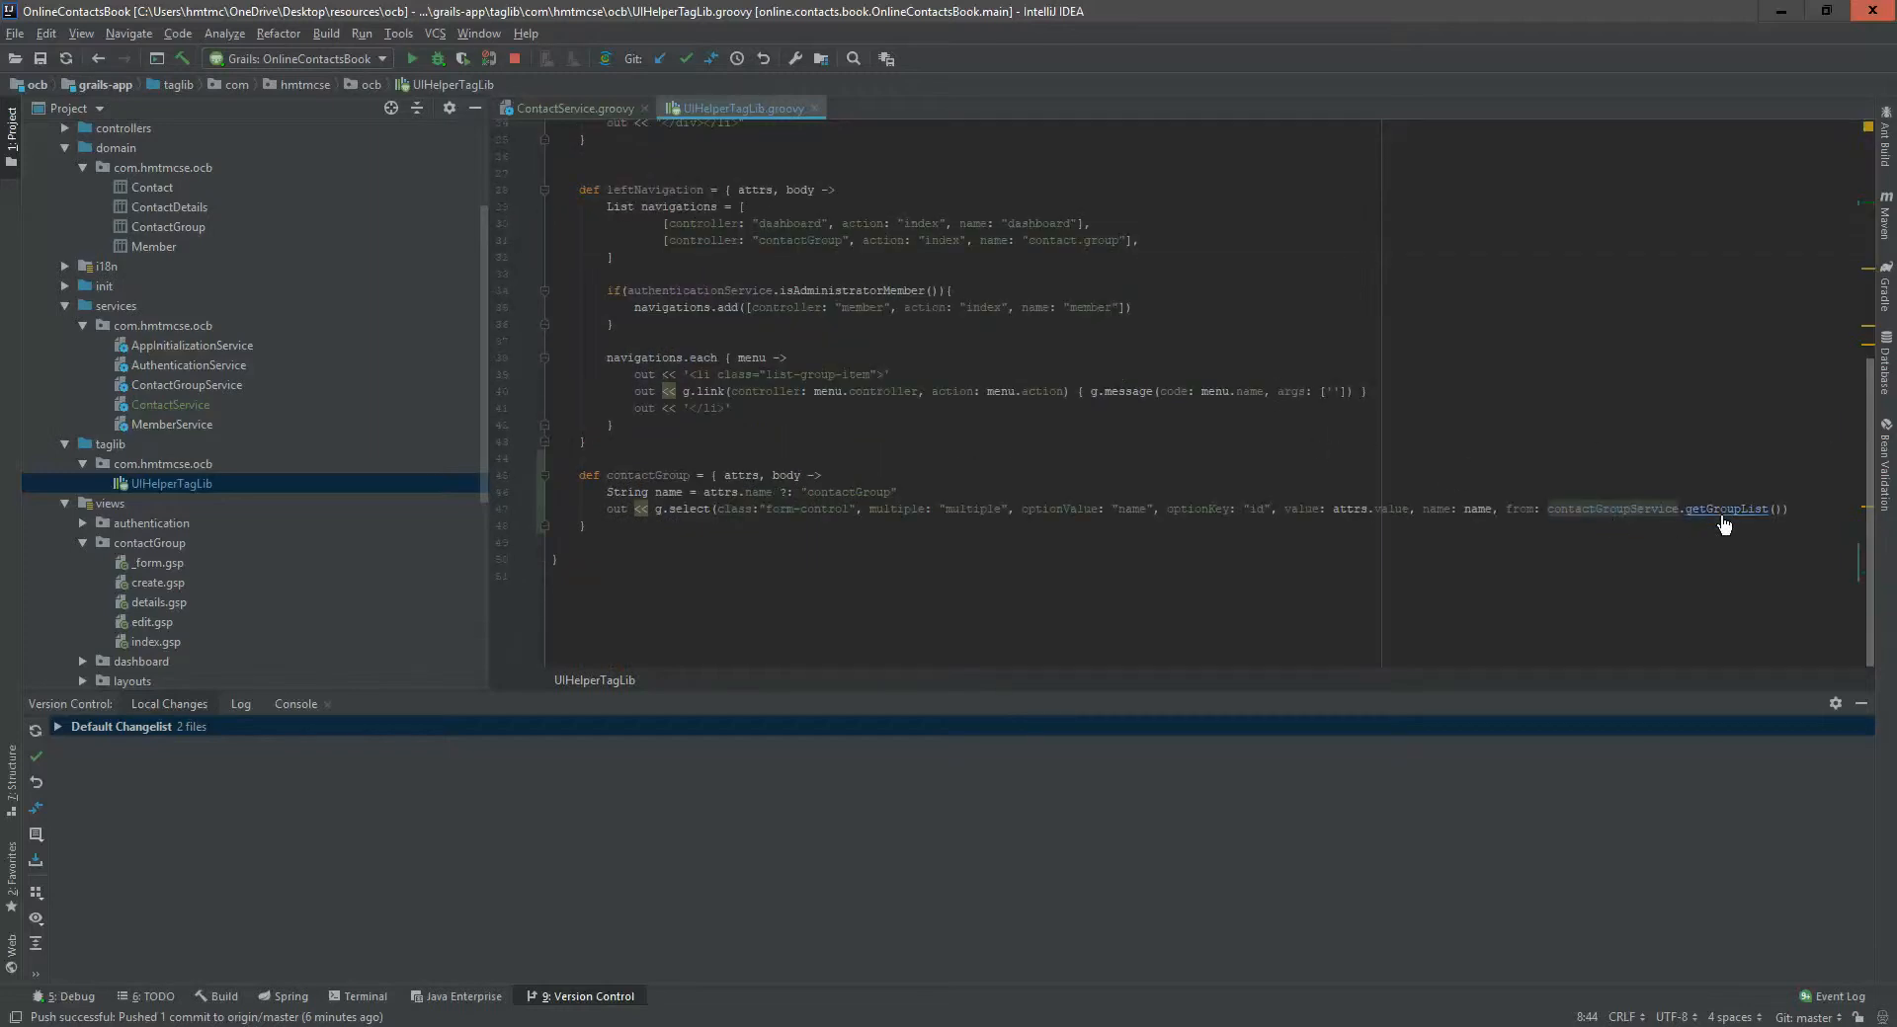
- Verify getGroupList in ContactGroupService and return to UIHelperTagLib
left_click(1727, 507)
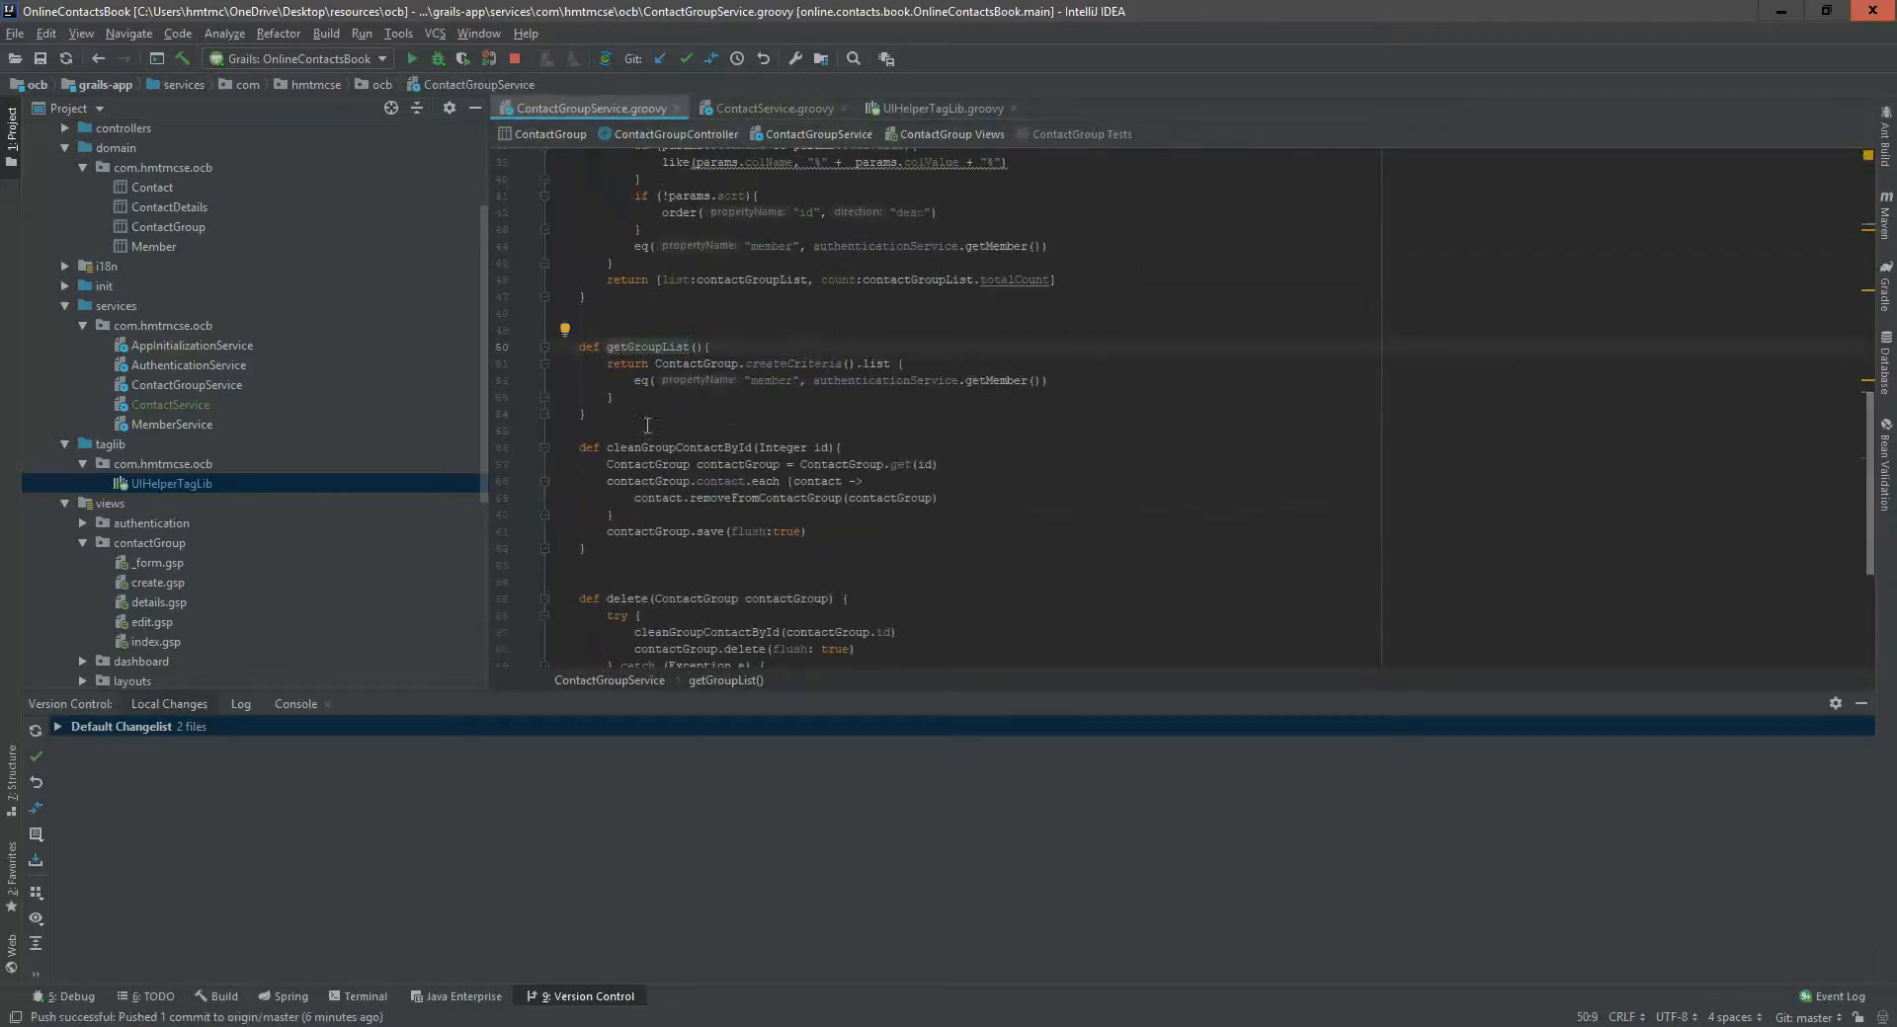
left_click(606, 413)
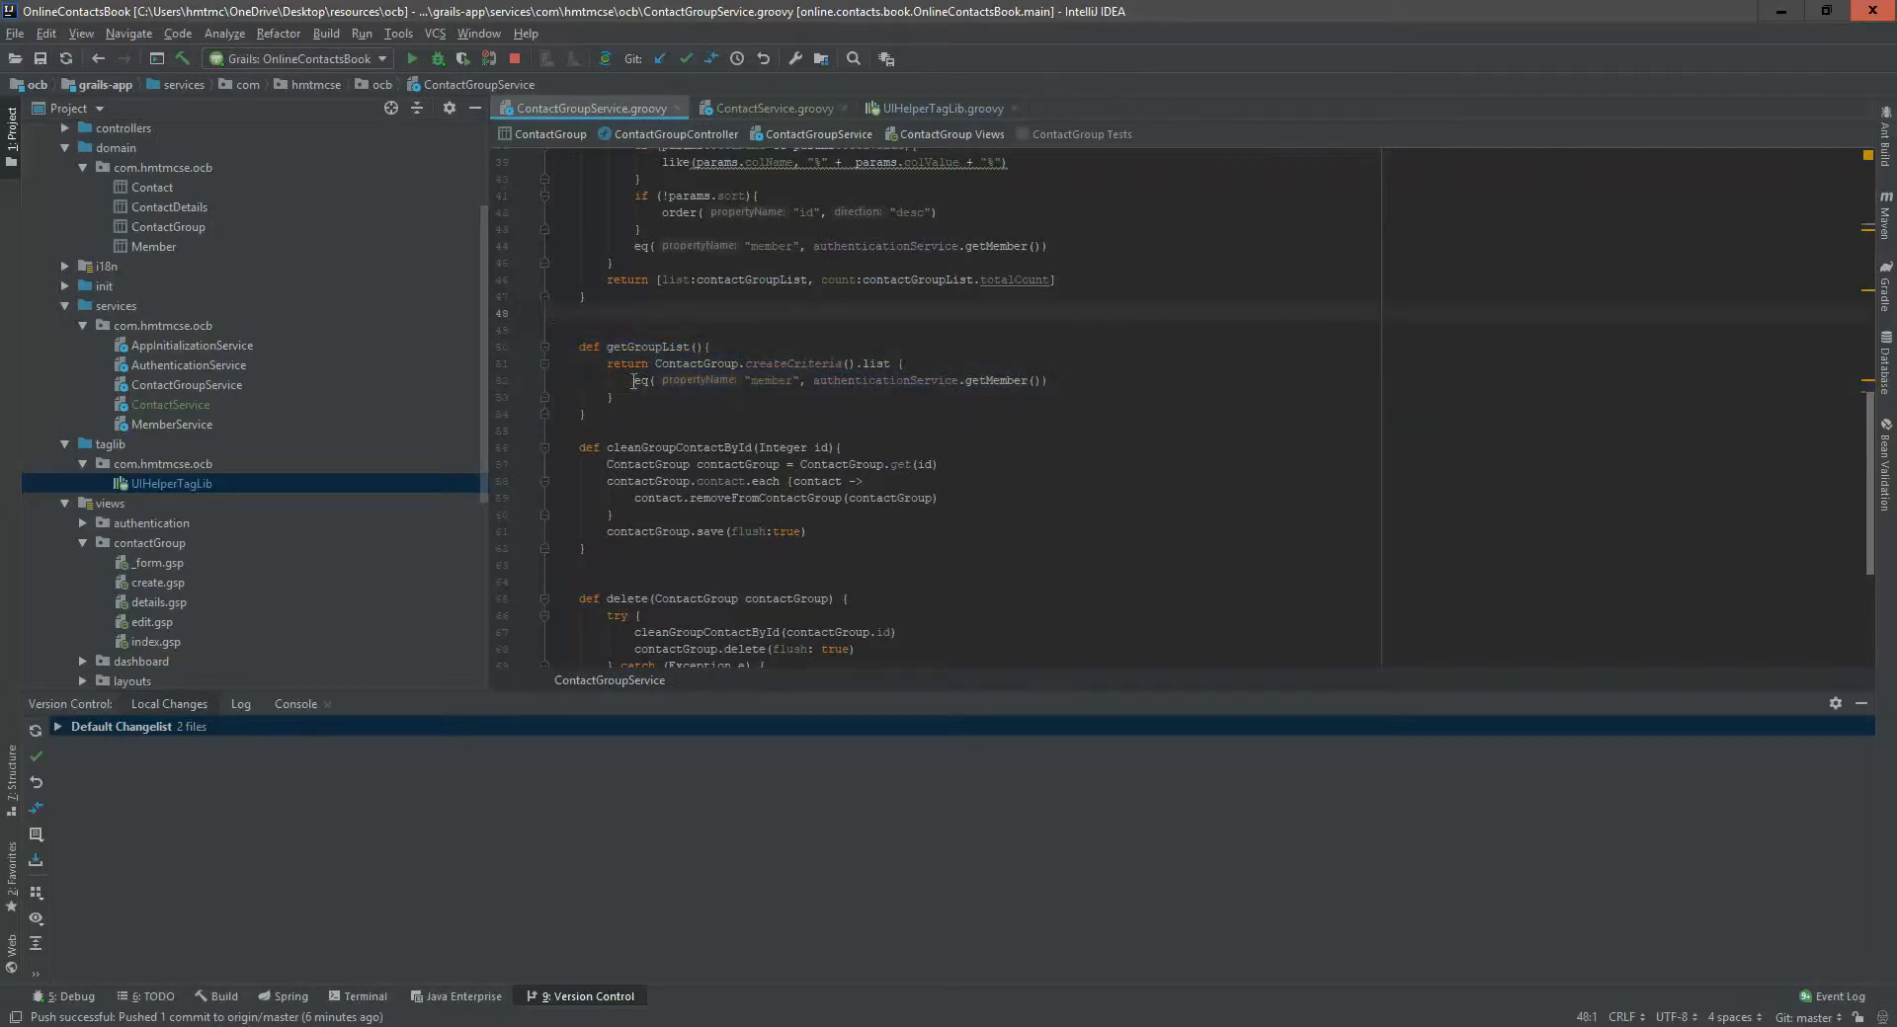
left_click(771, 109)
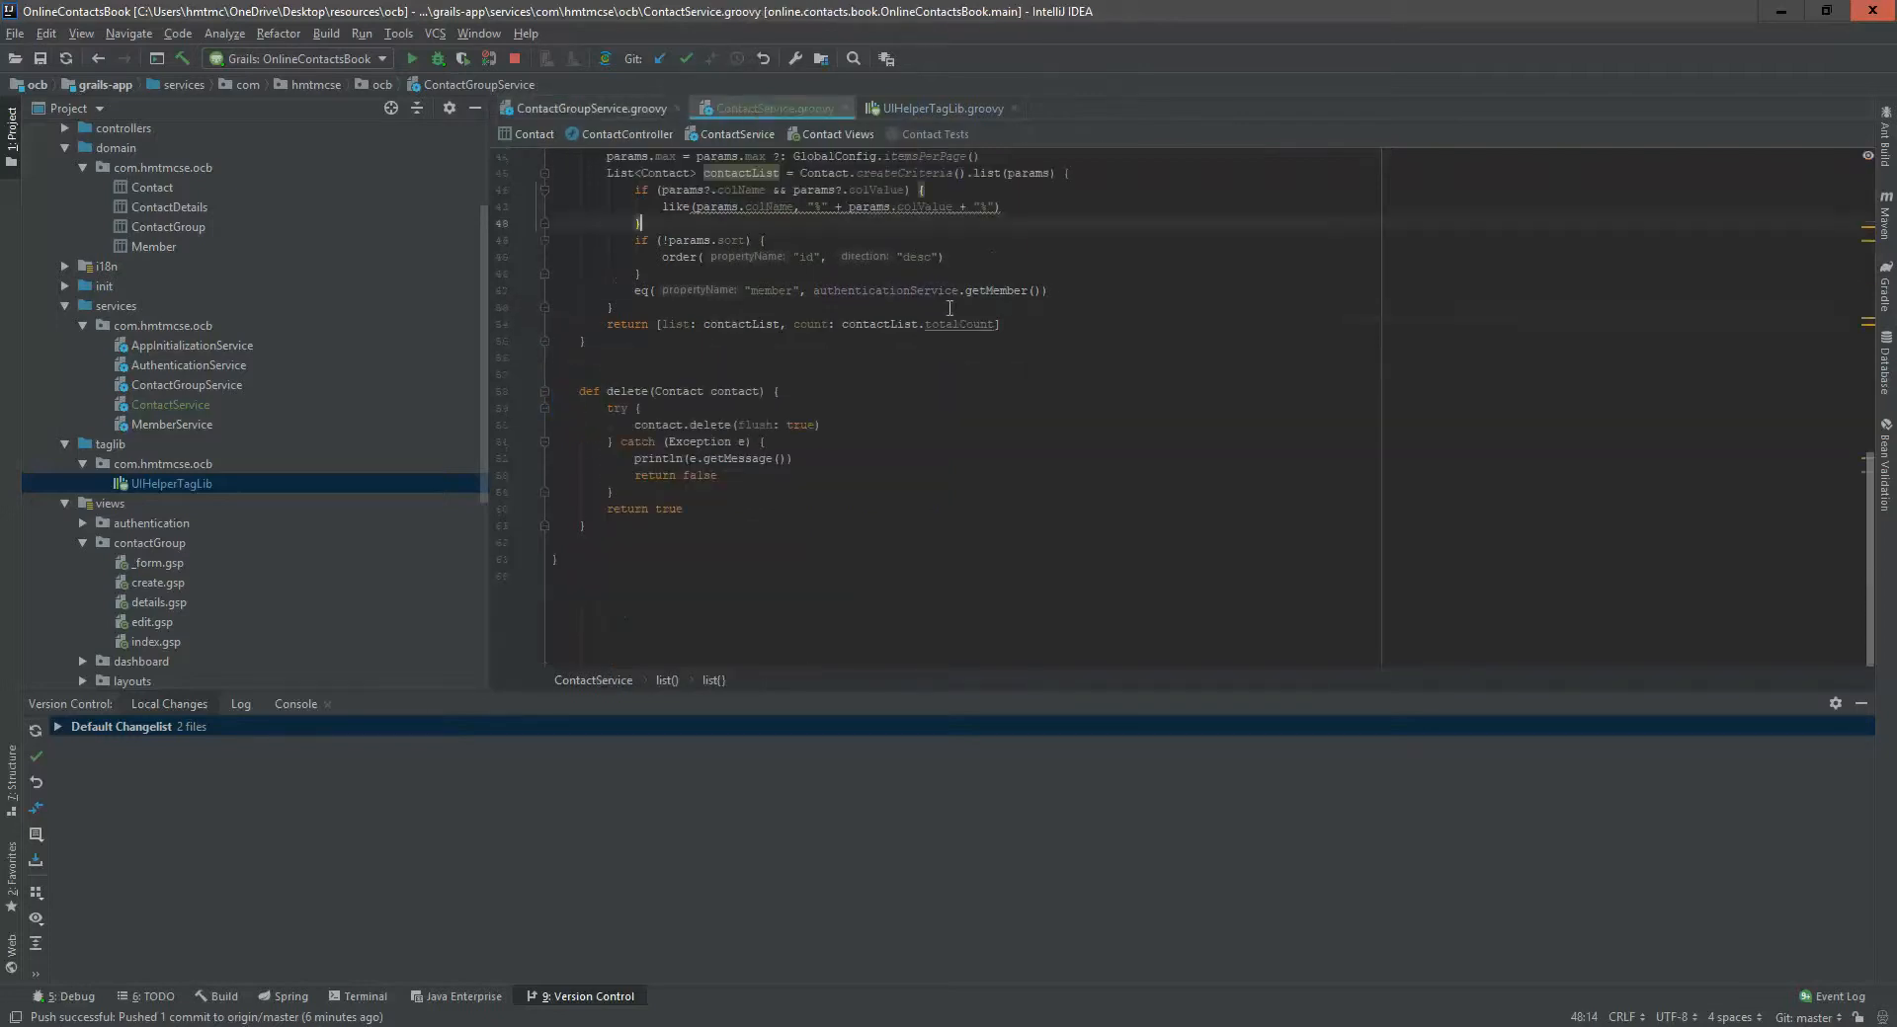
left_click(937, 108)
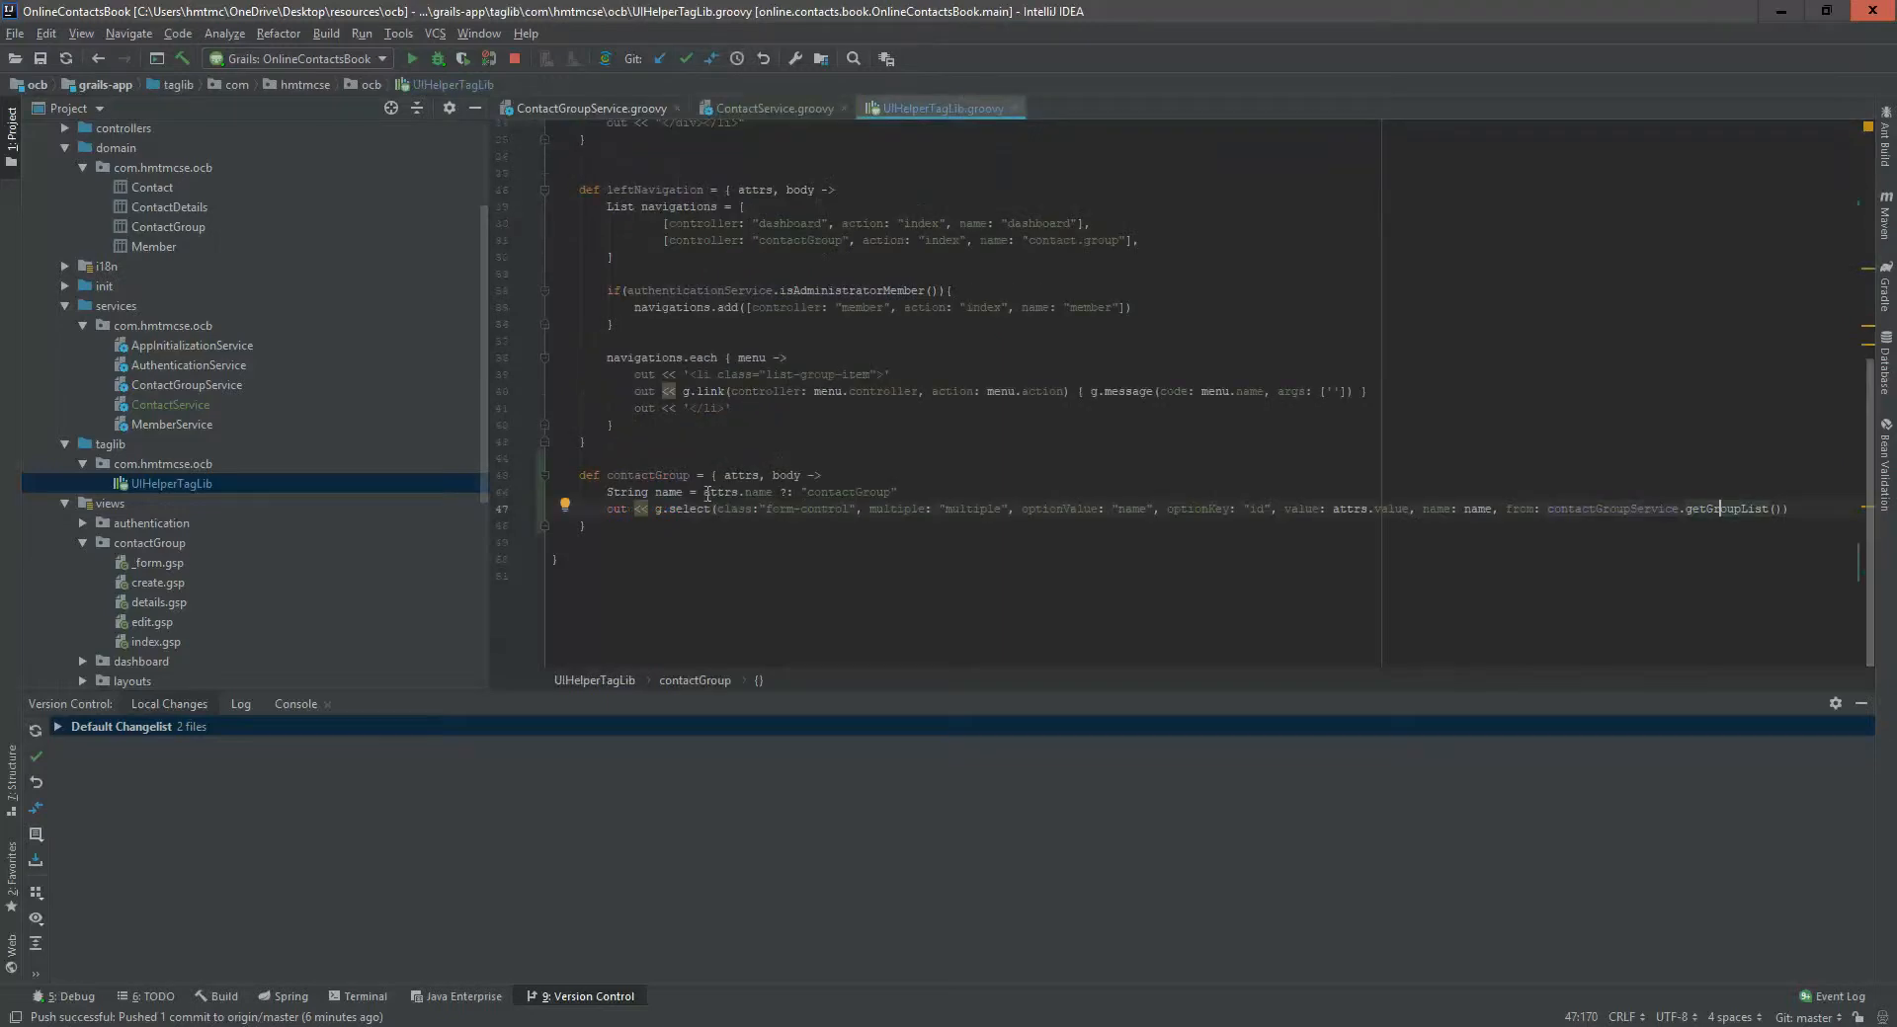
mouse_move(648, 956)
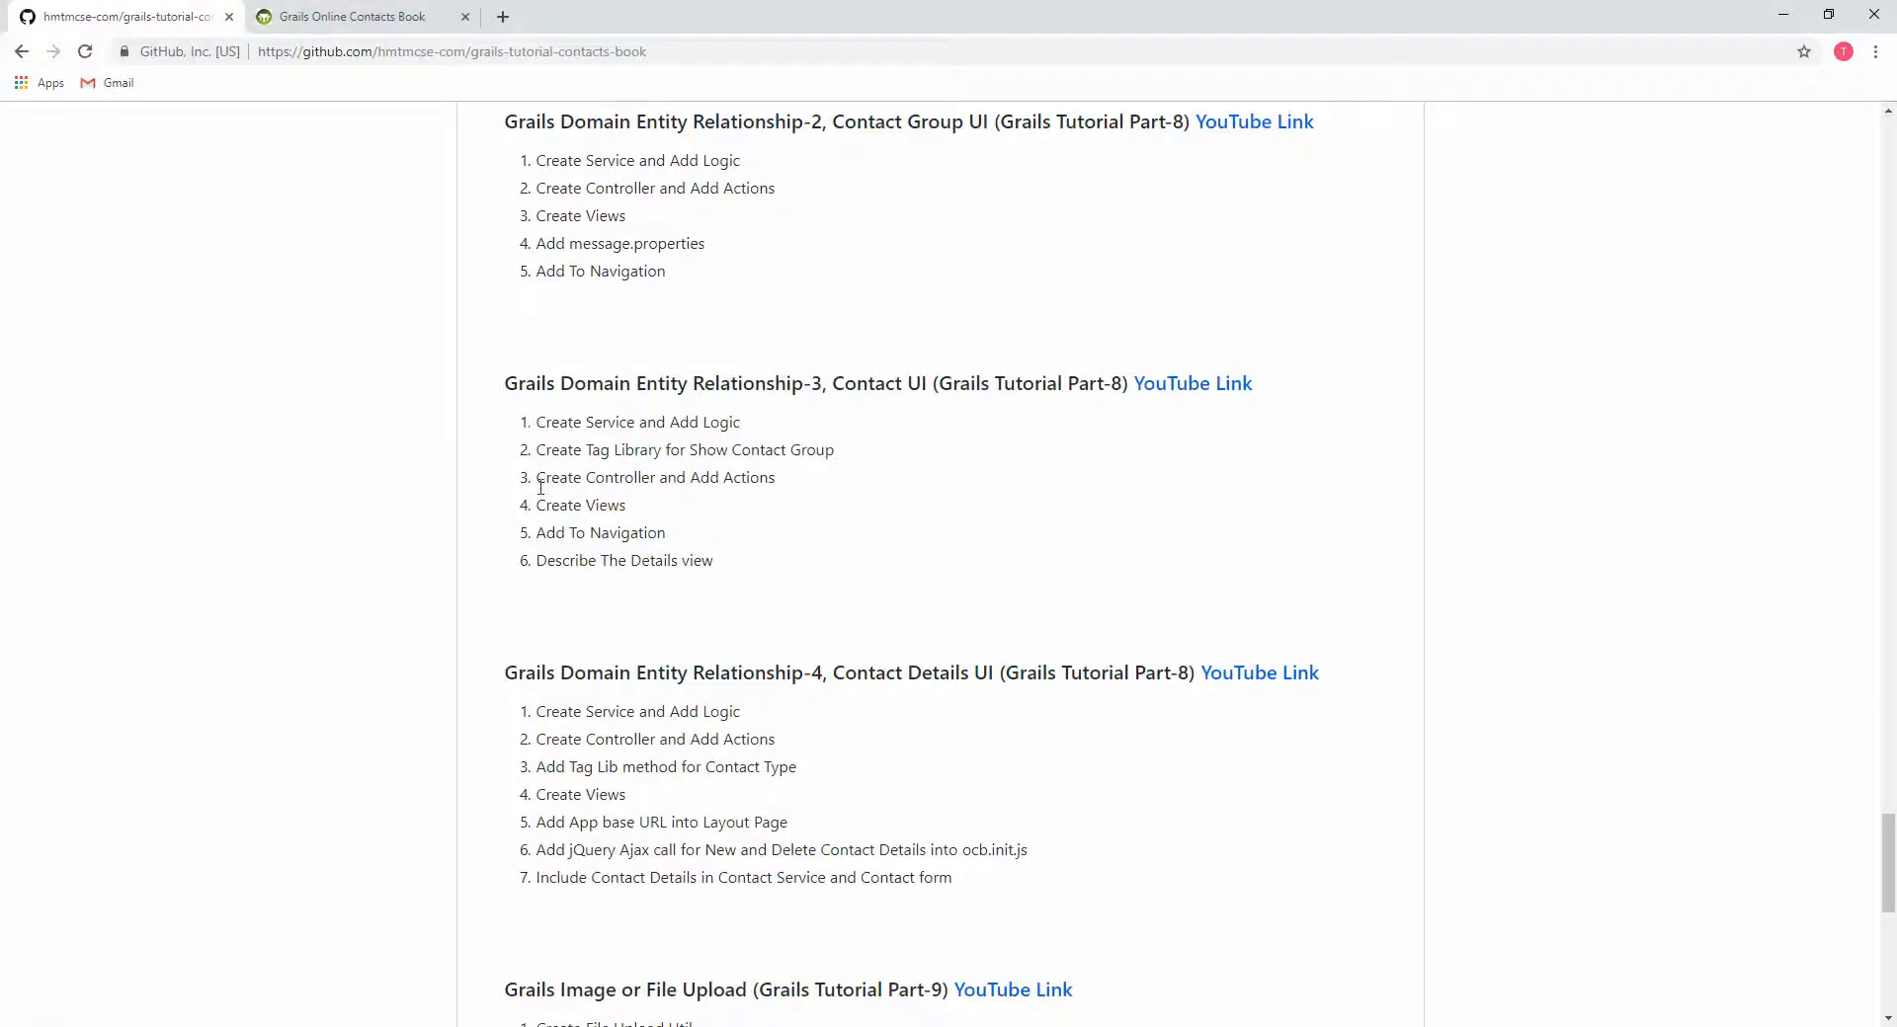
mouse_move(401, 968)
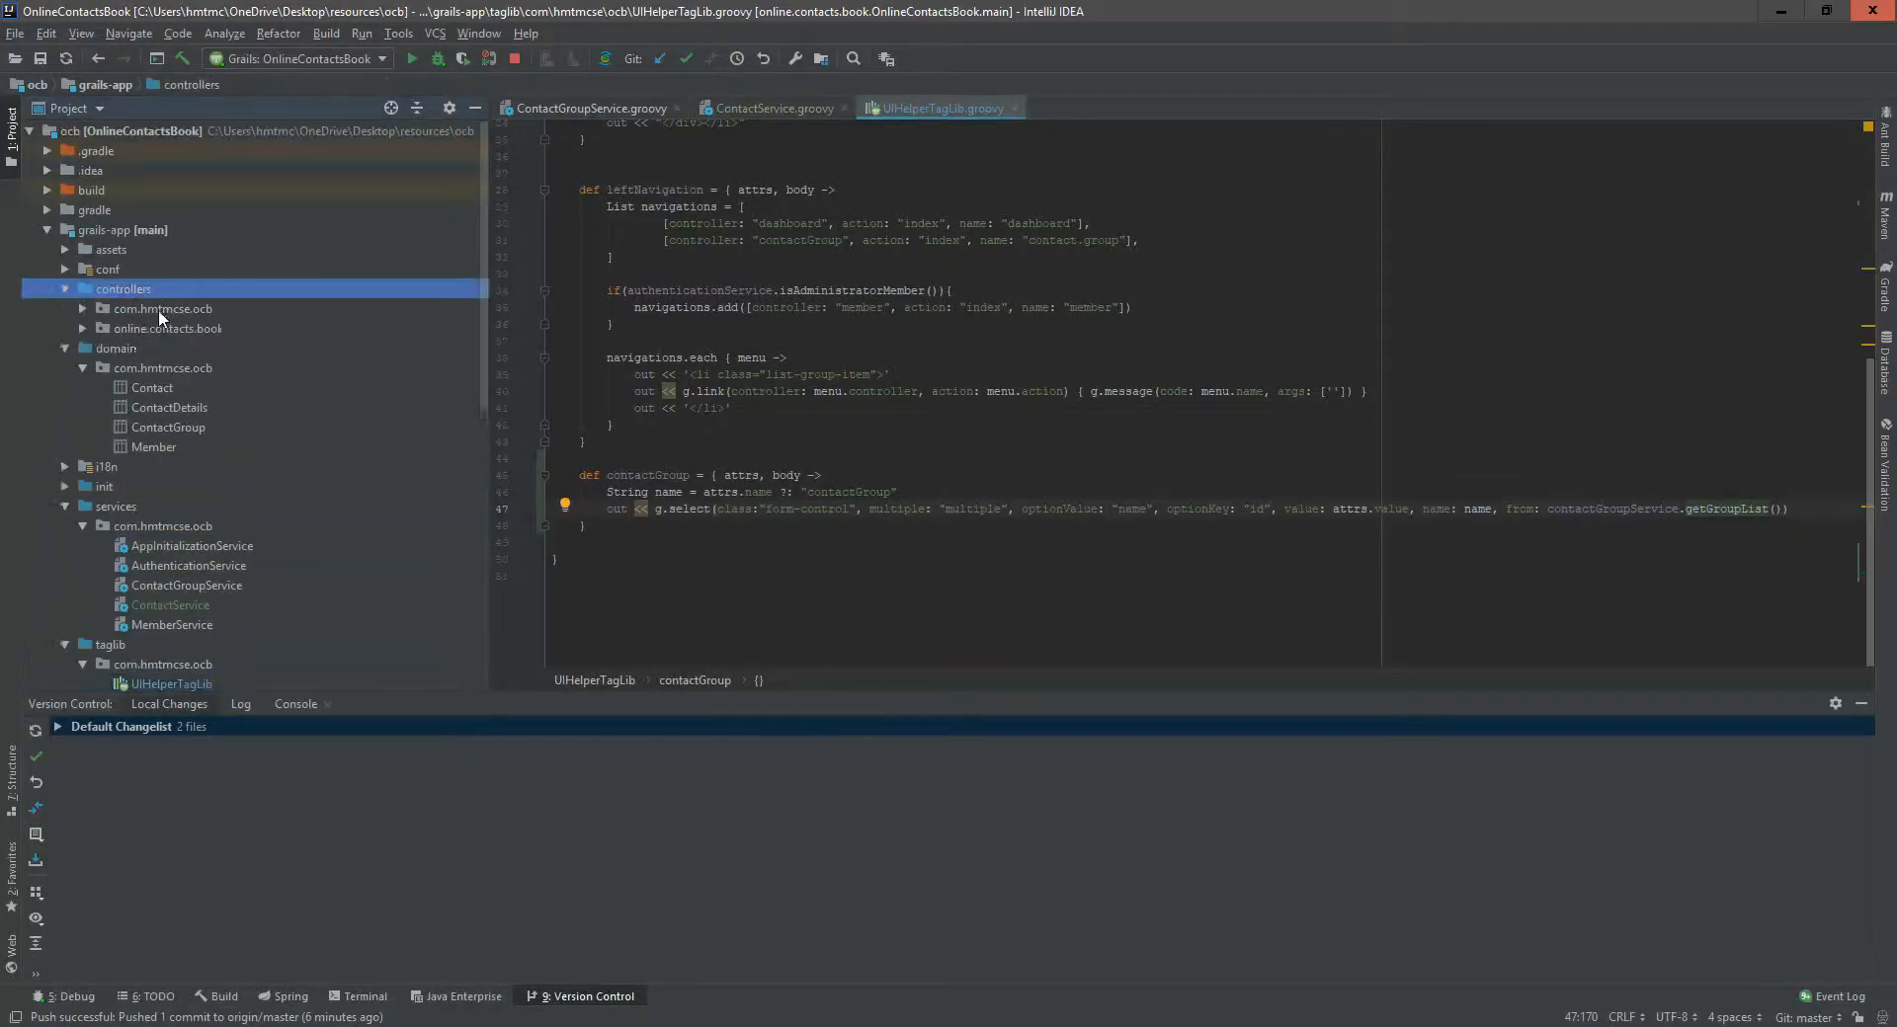
- Create ContactController in the controllers package with index, details, create, save, edit and update actions
left_click(164, 308)
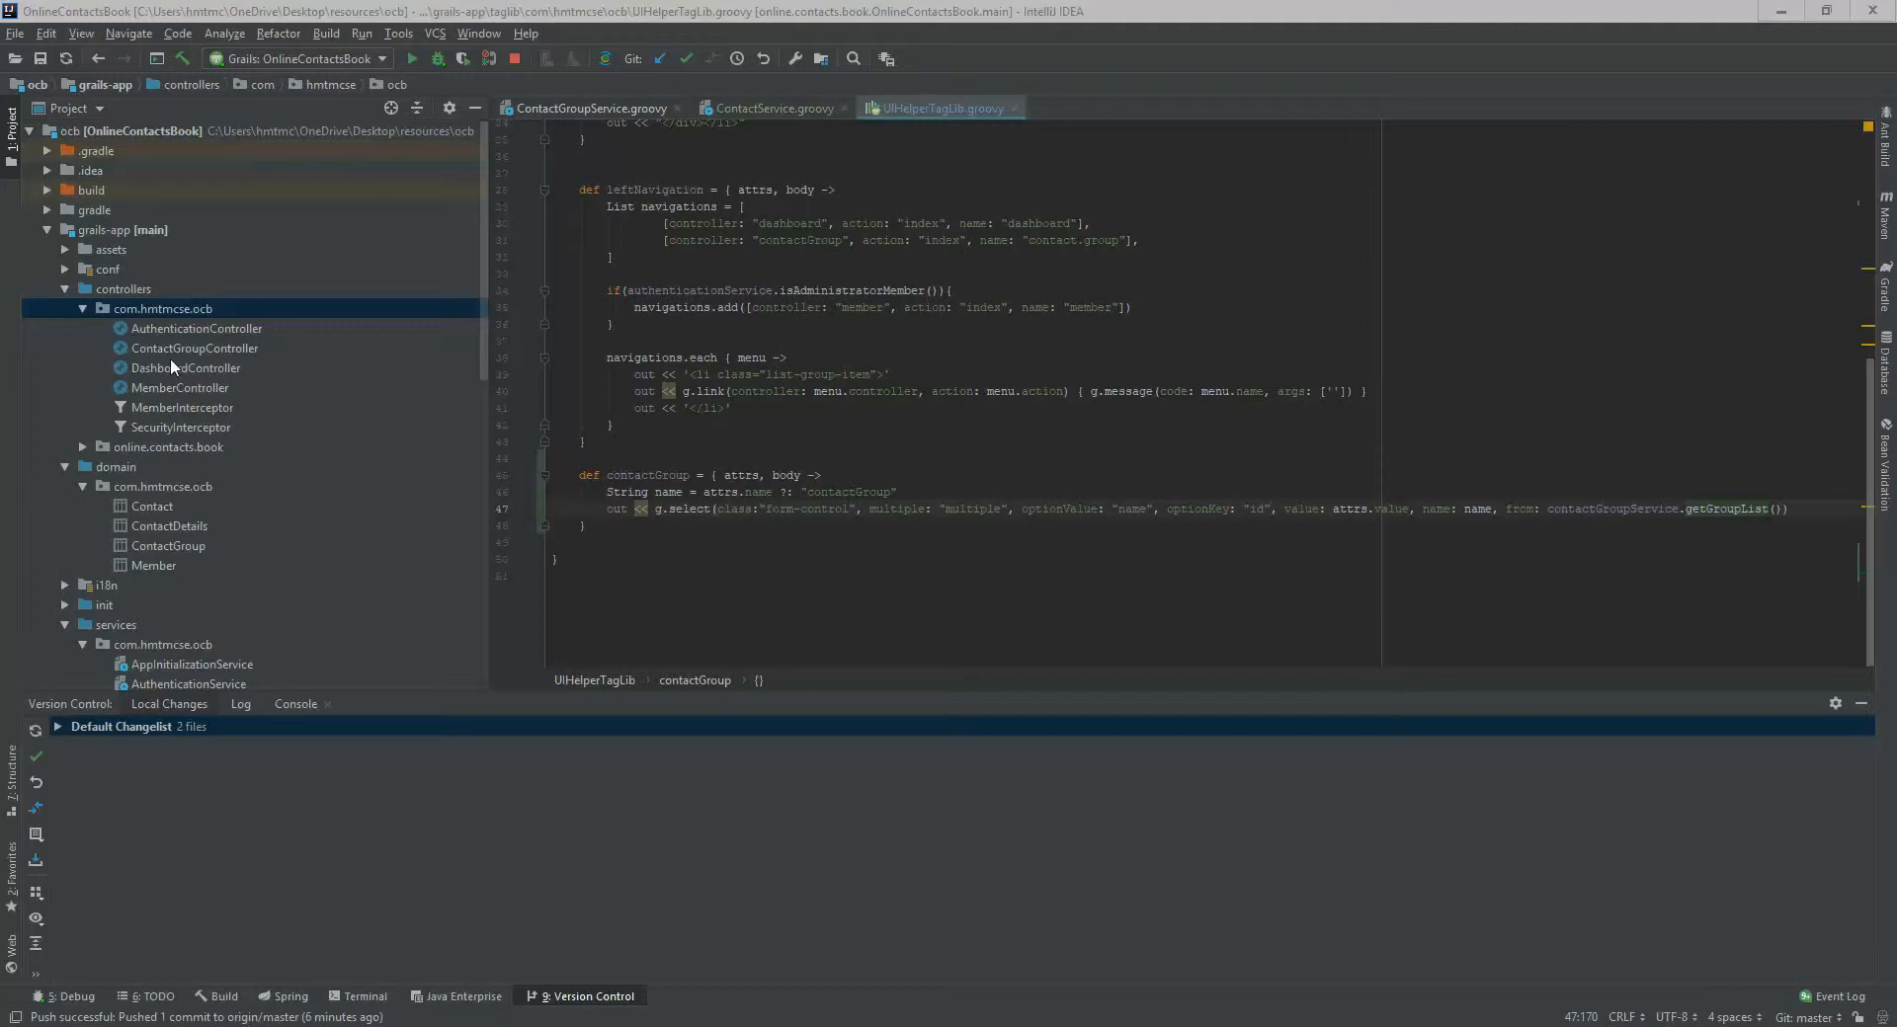
right_click(164, 308)
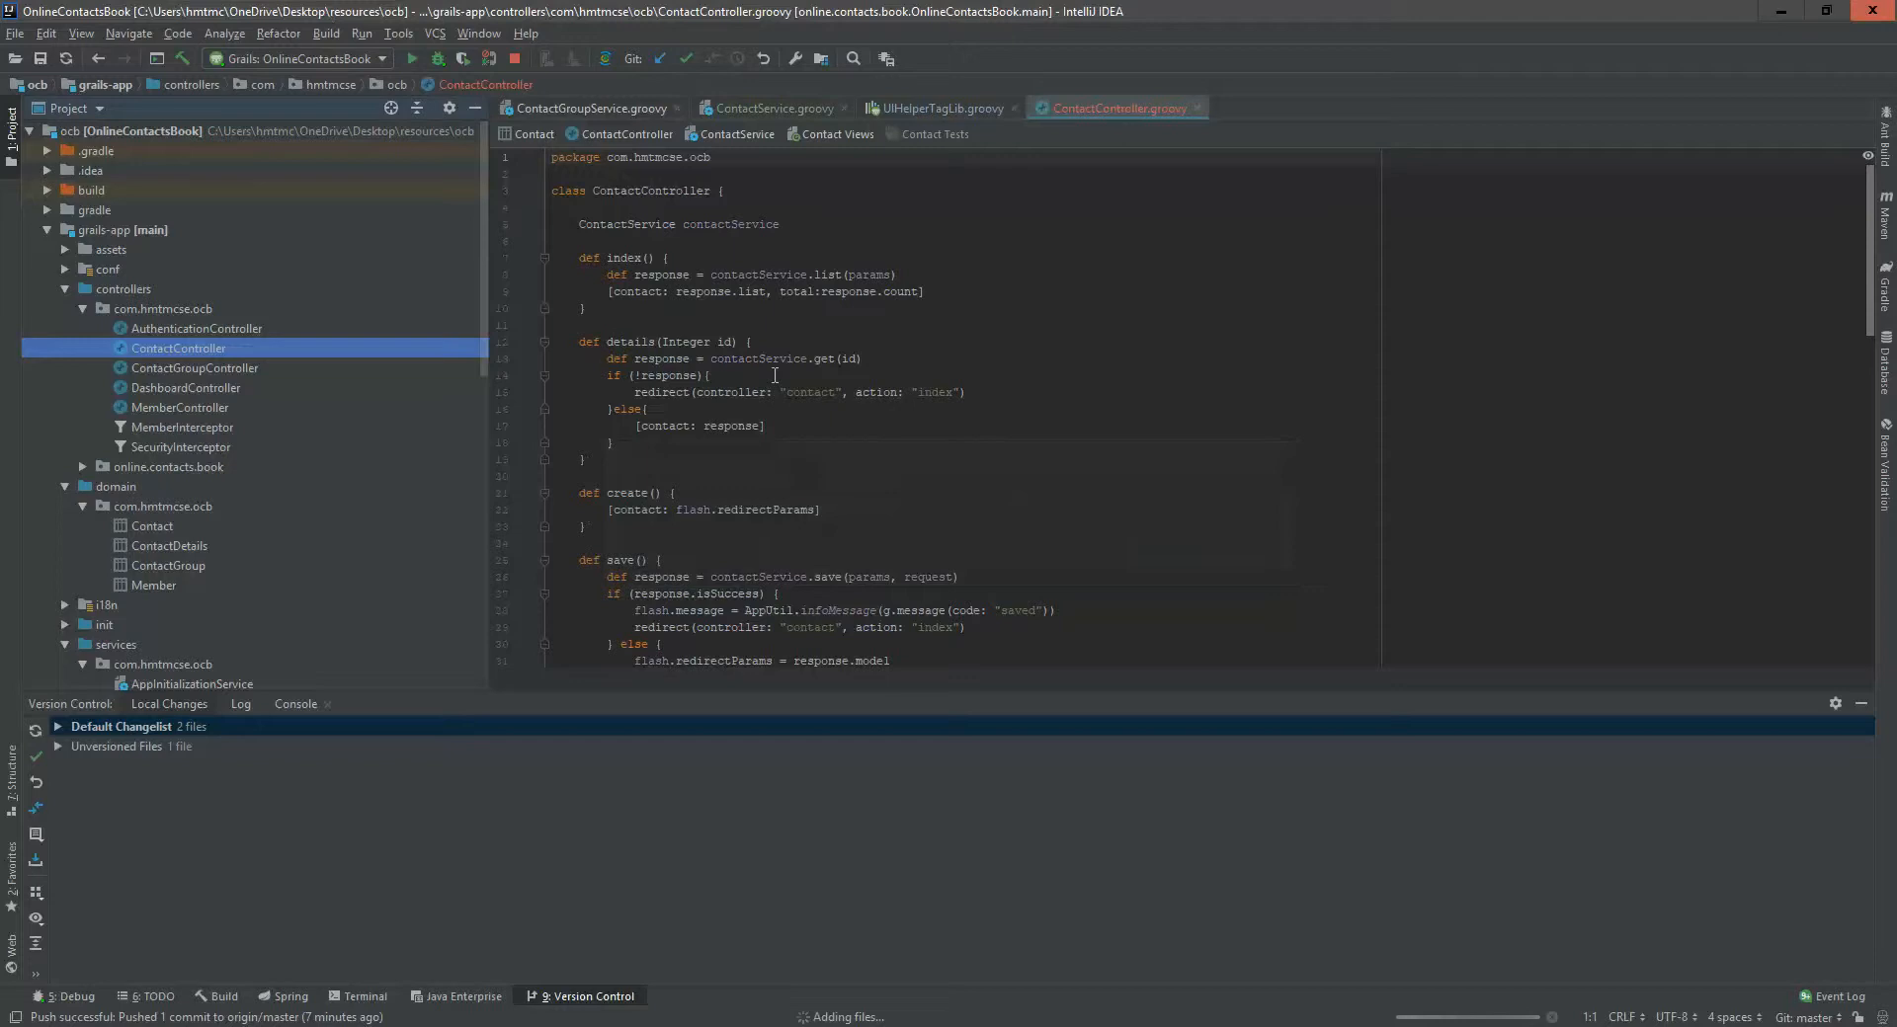
scroll("down", 3)
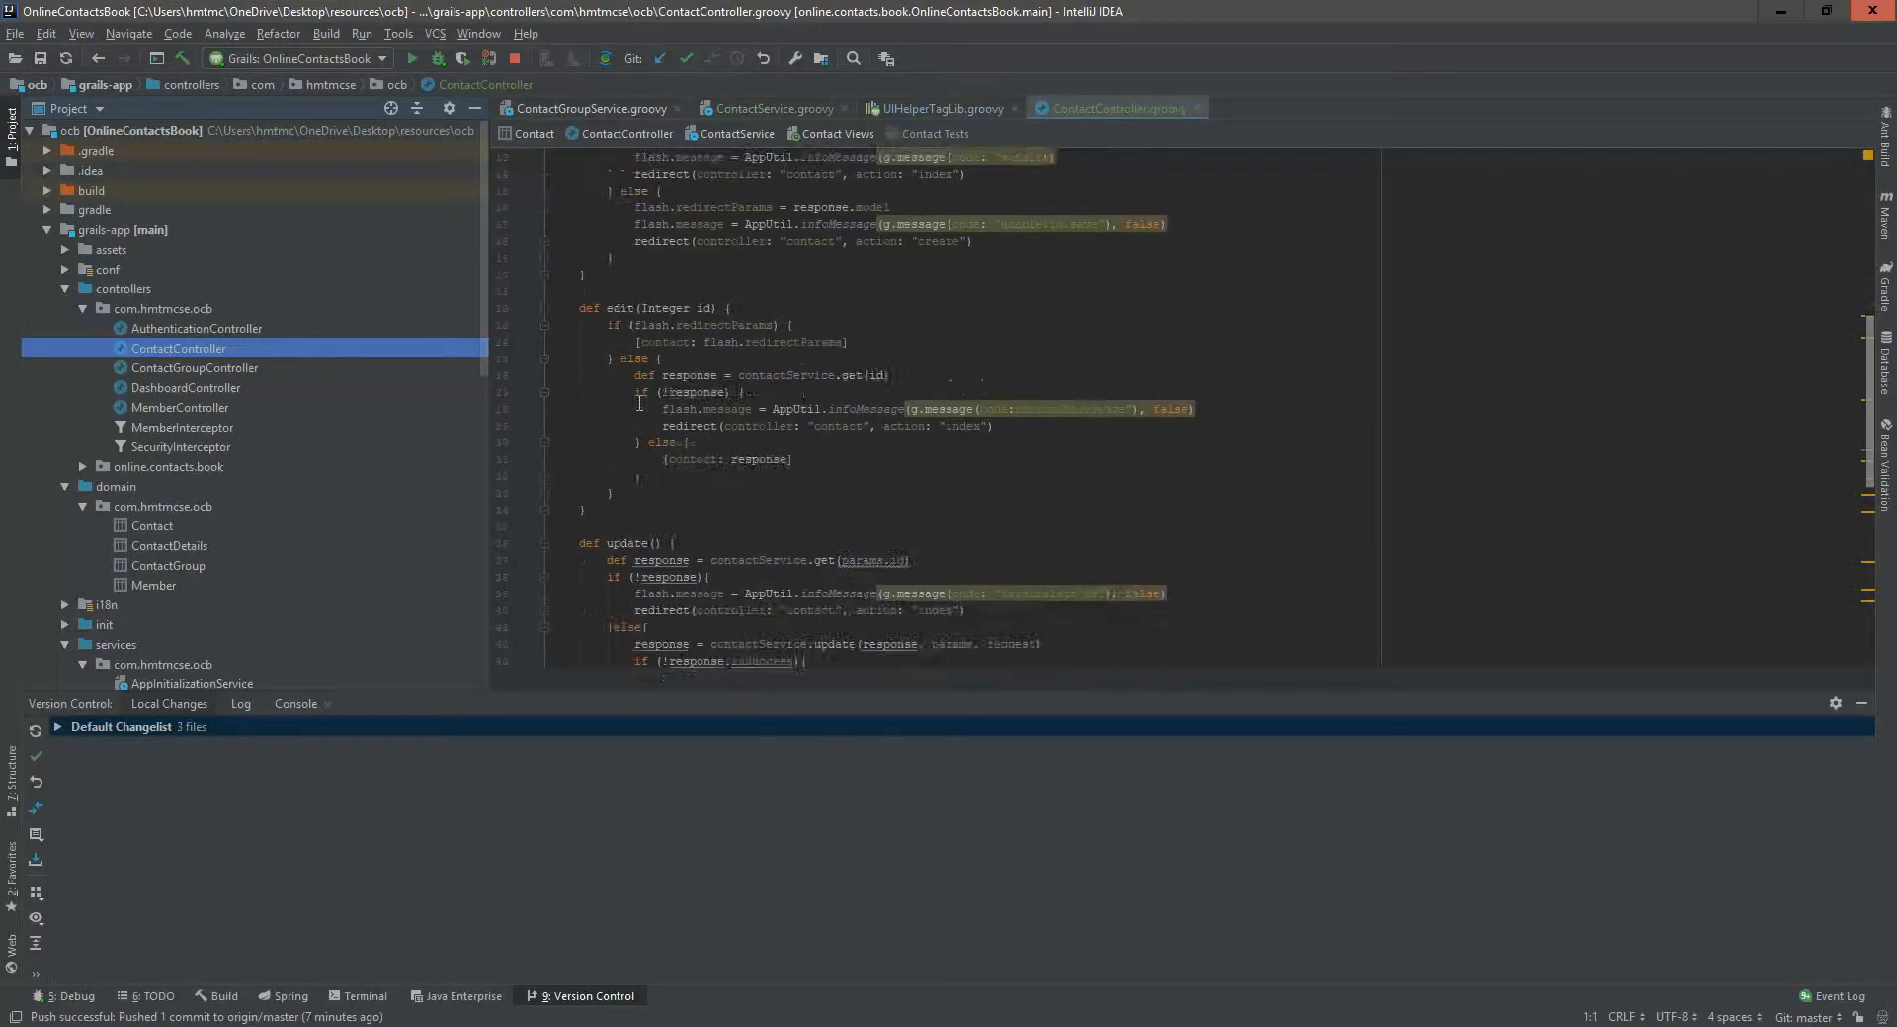
scroll("down", 3)
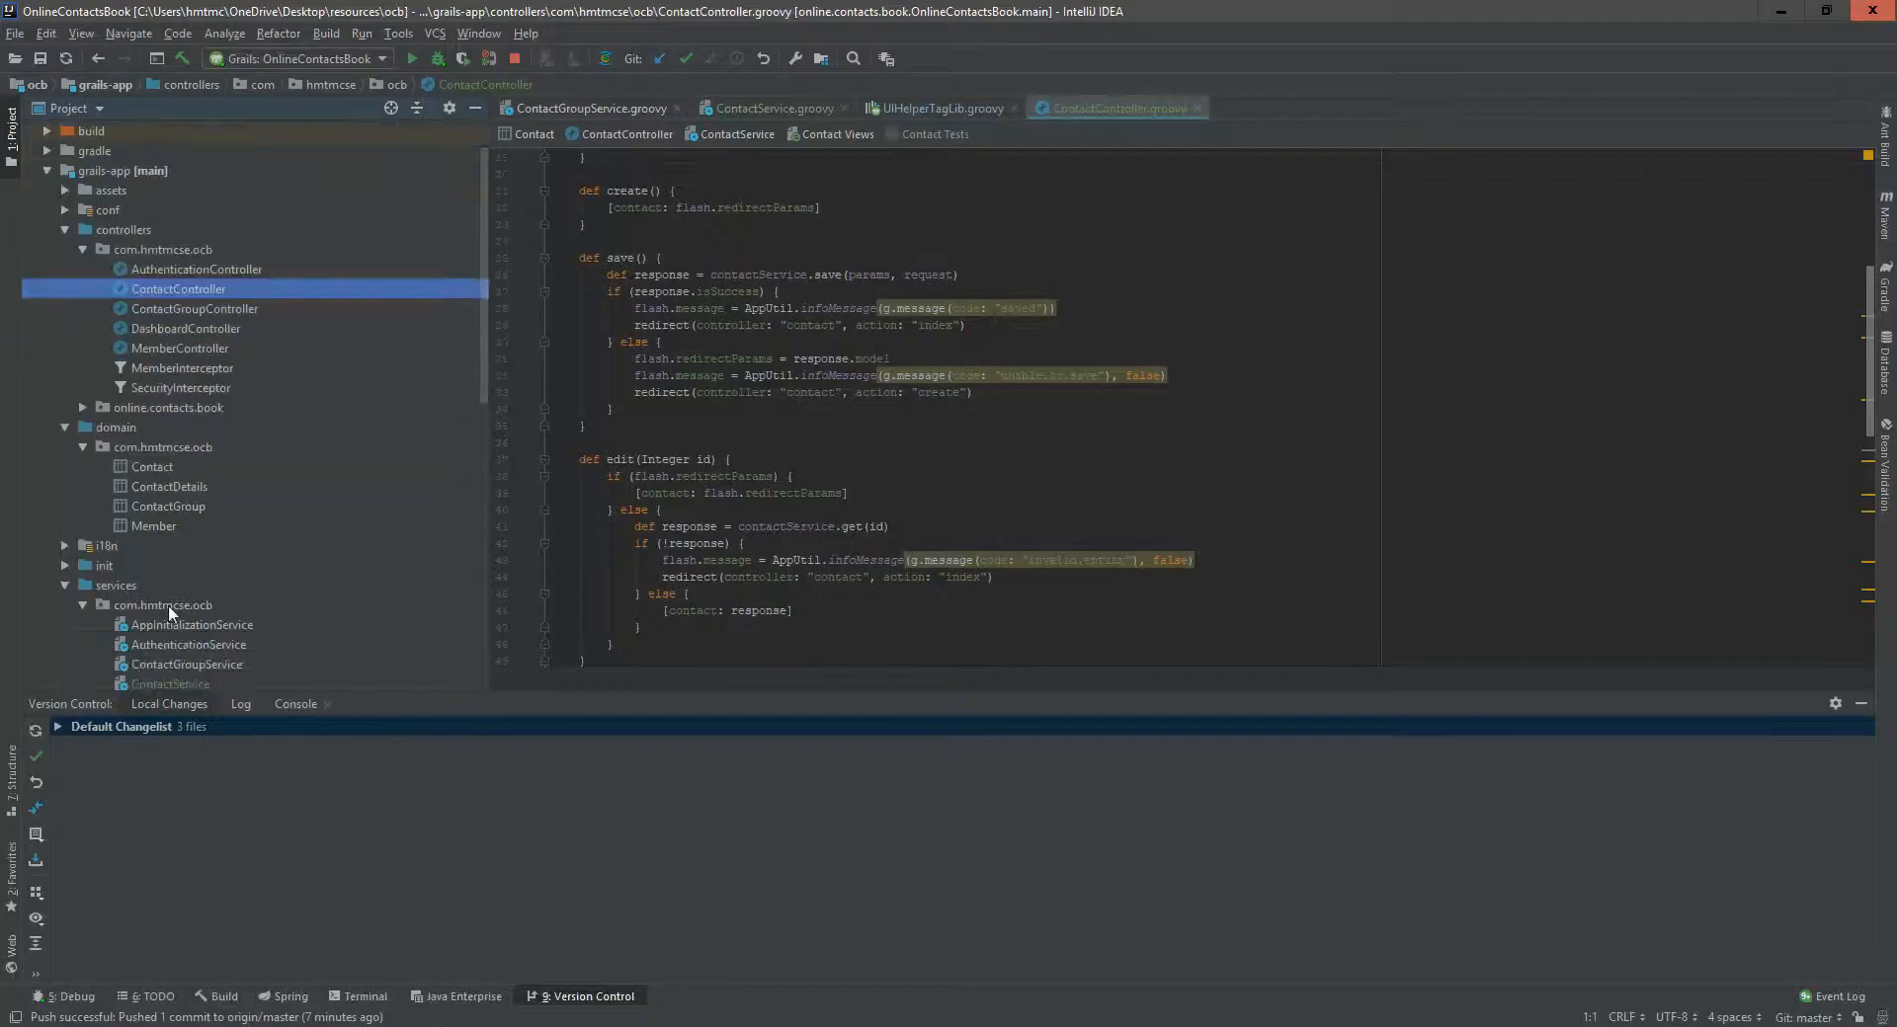
scroll("down", 3)
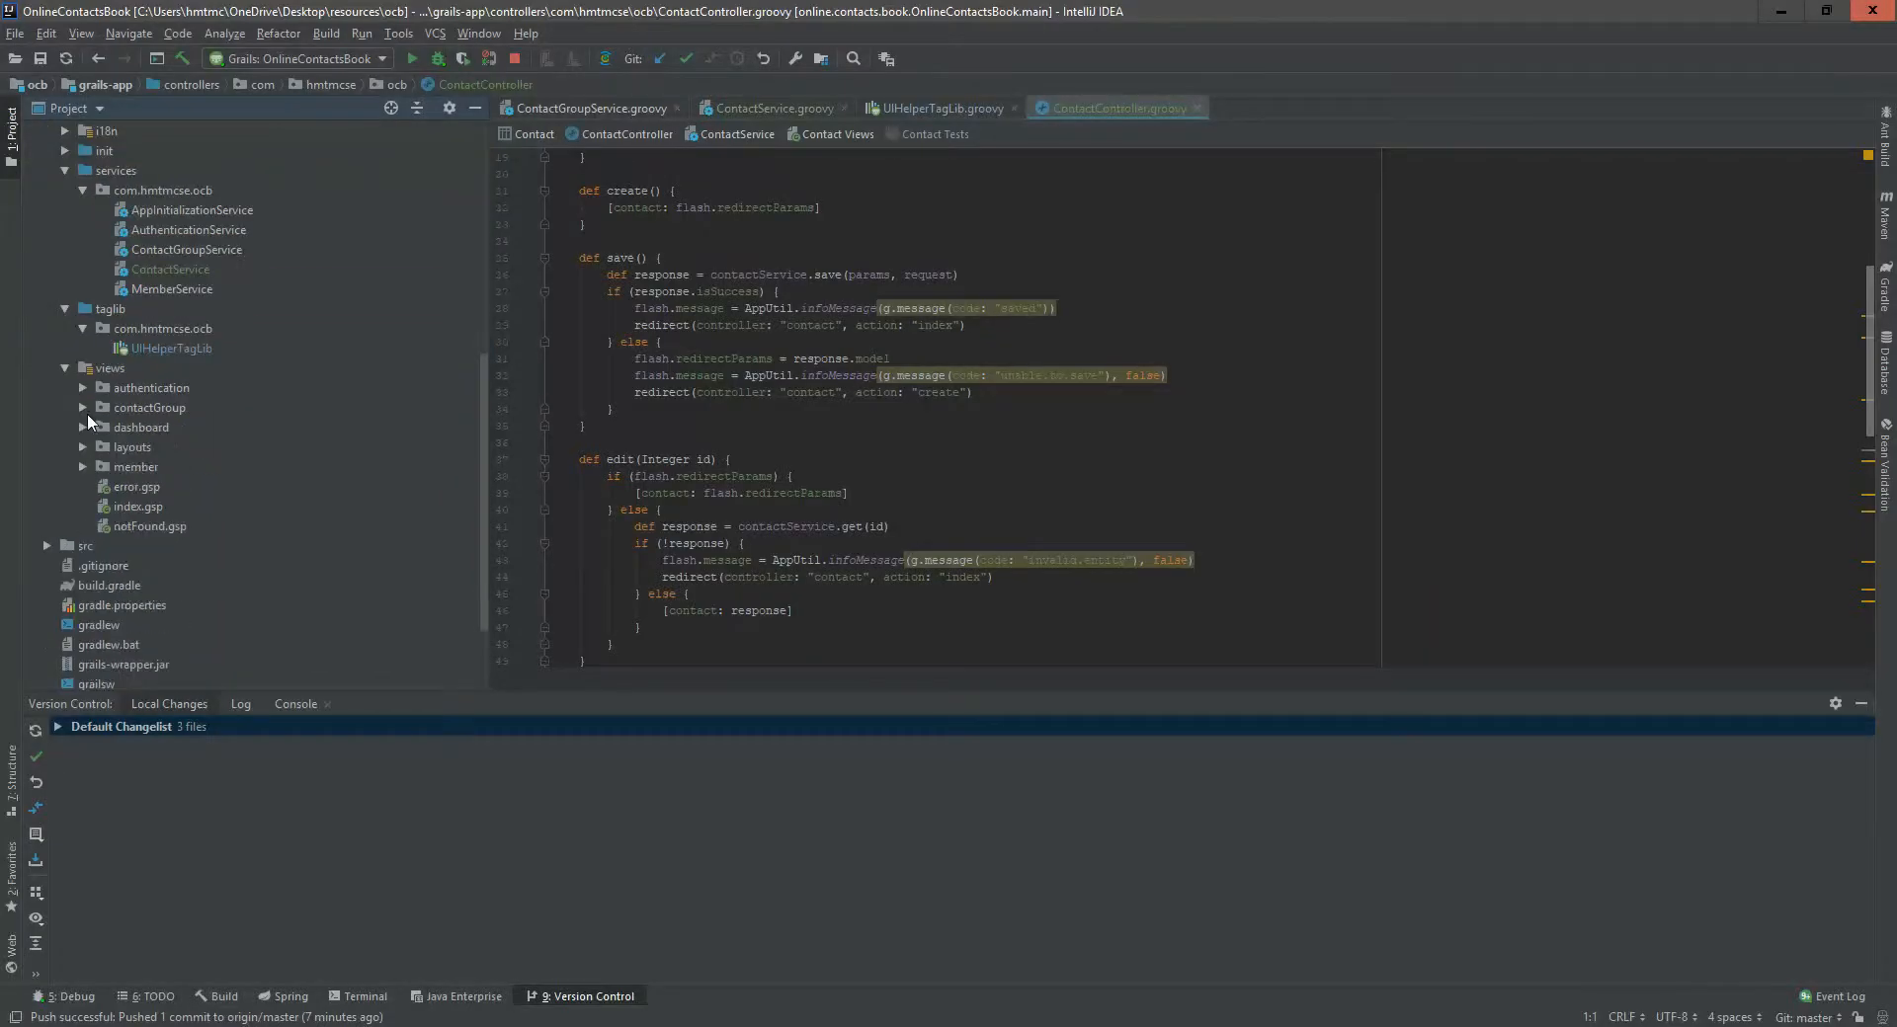
- Add the new contact view files to Git and review the _form and create views
left_click(111, 368)
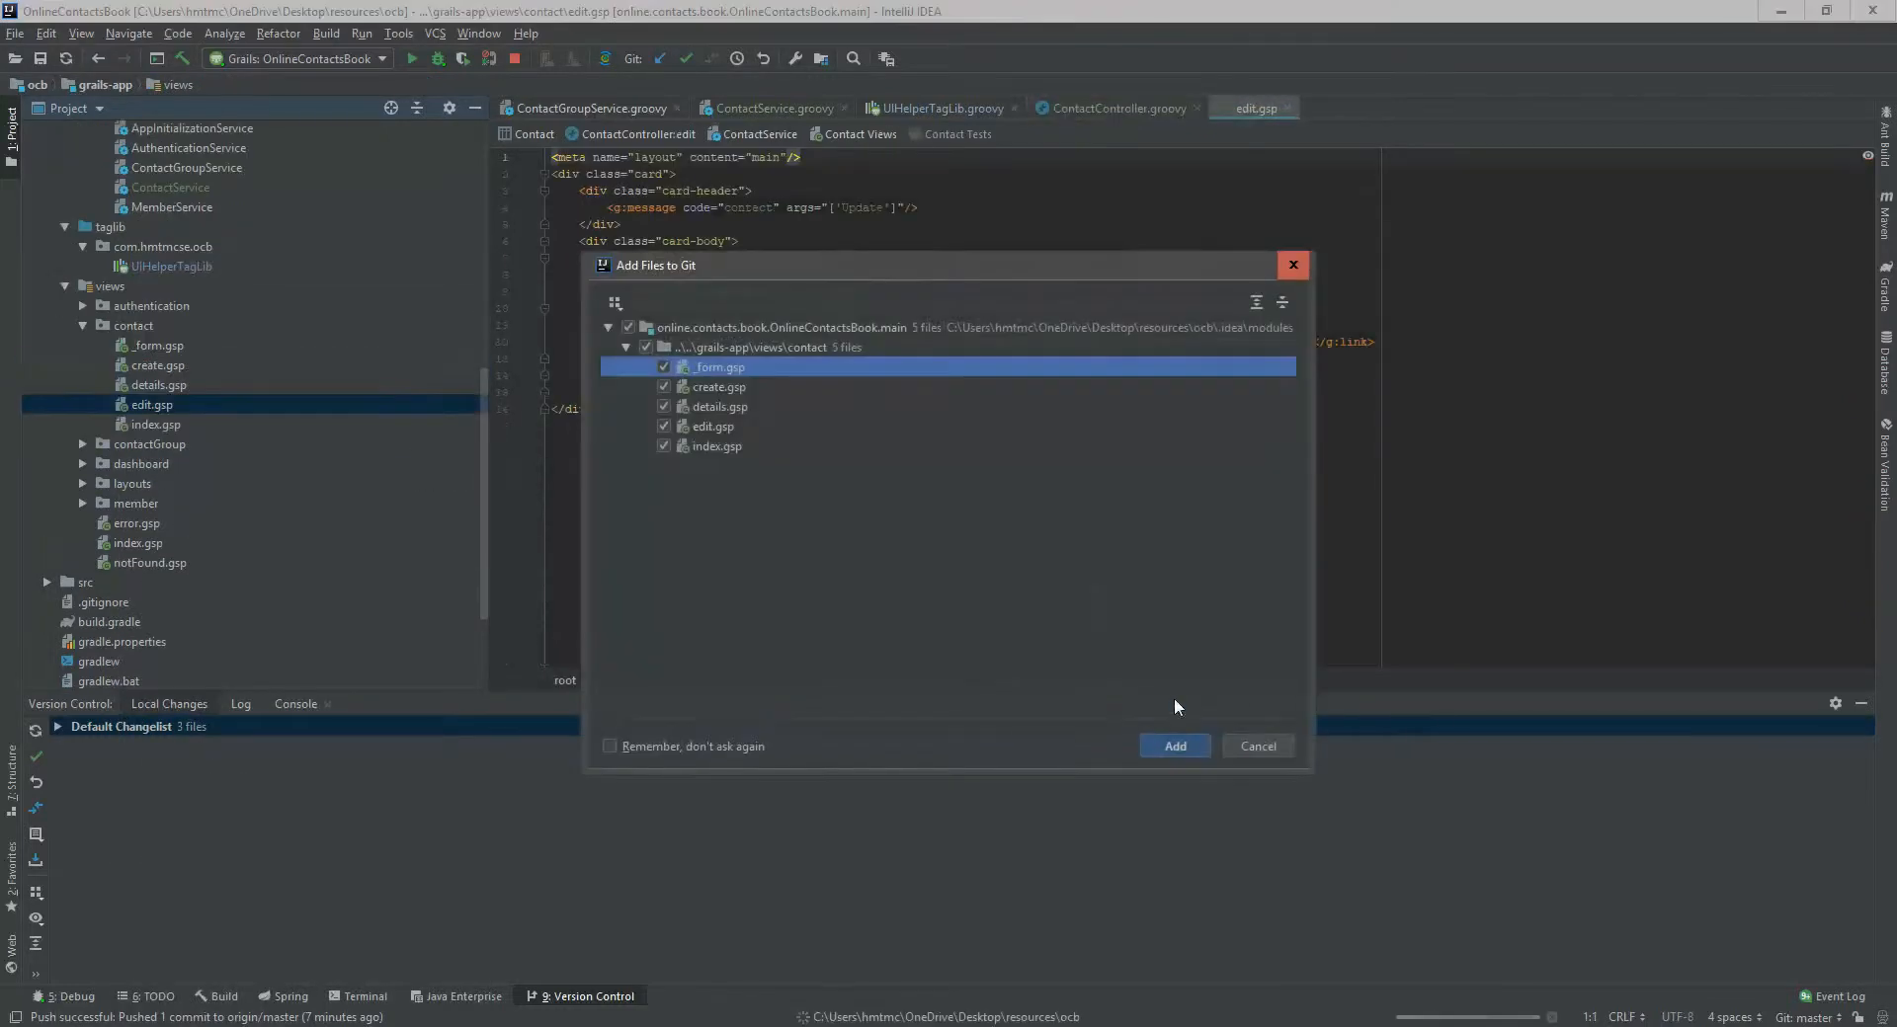
left_click(1171, 745)
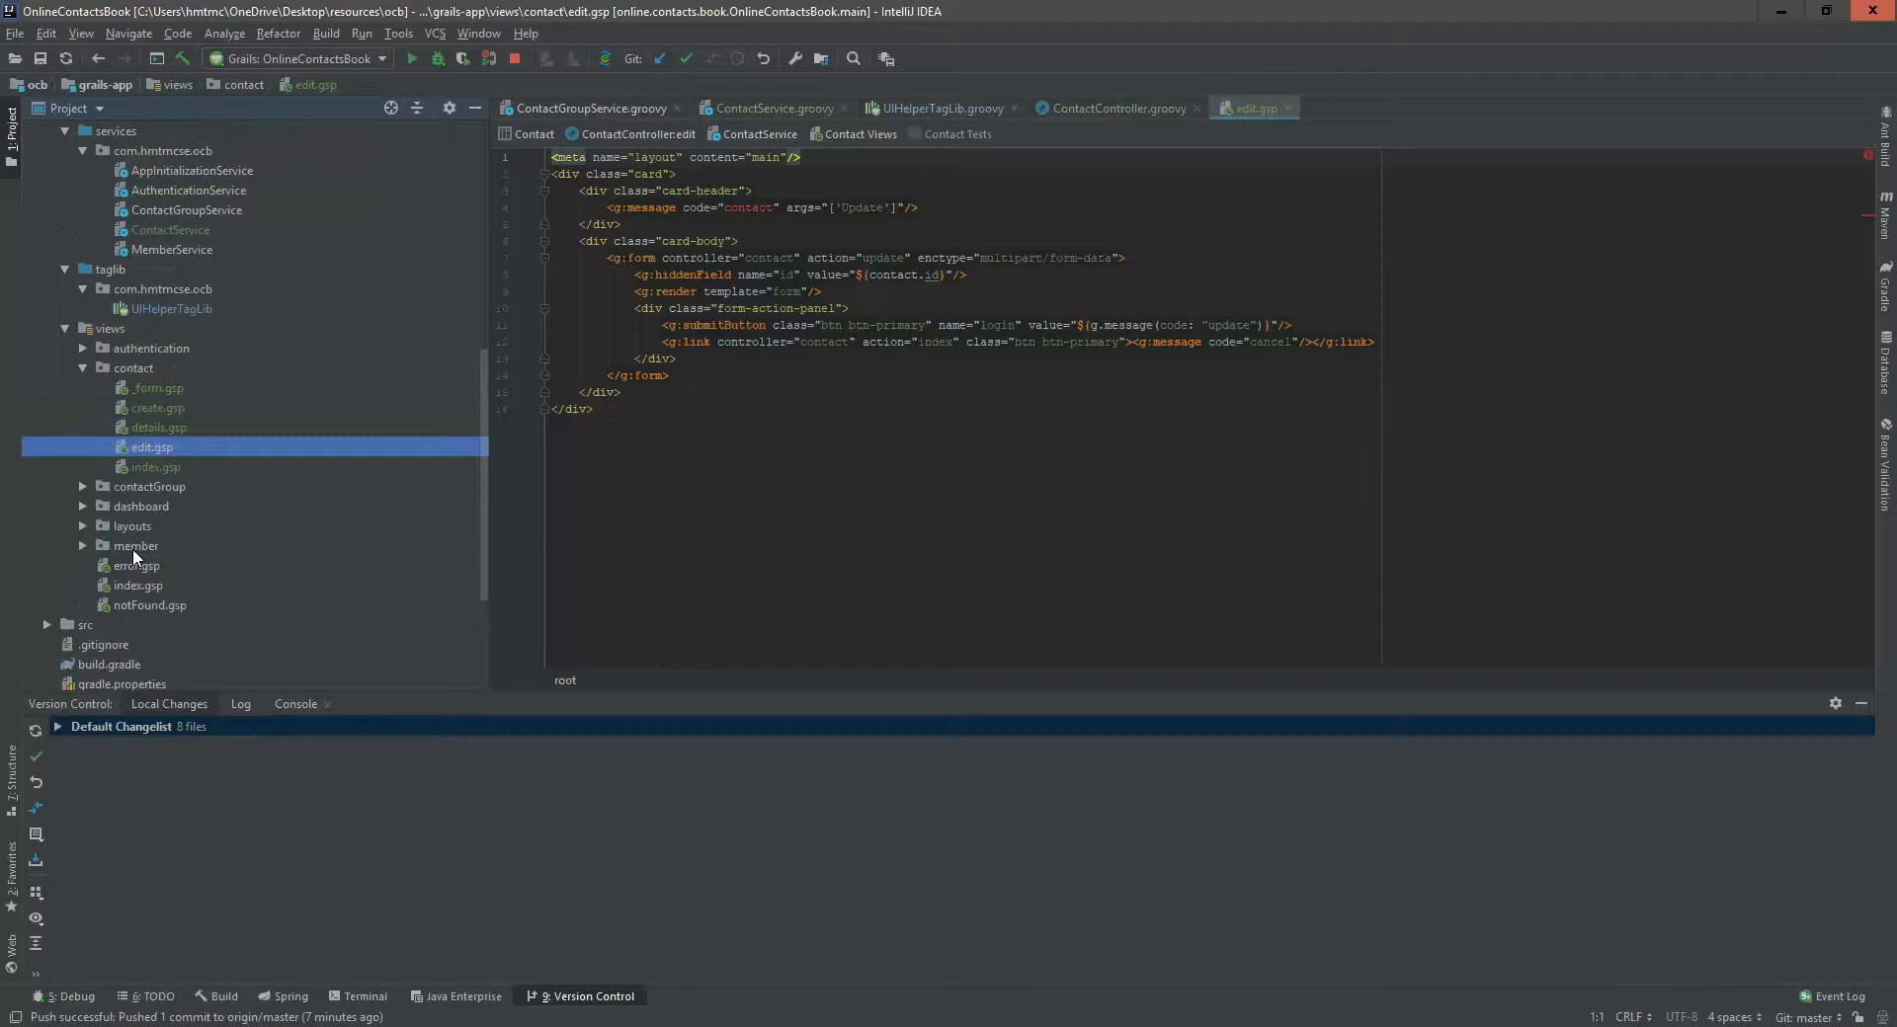
double_click(158, 387)
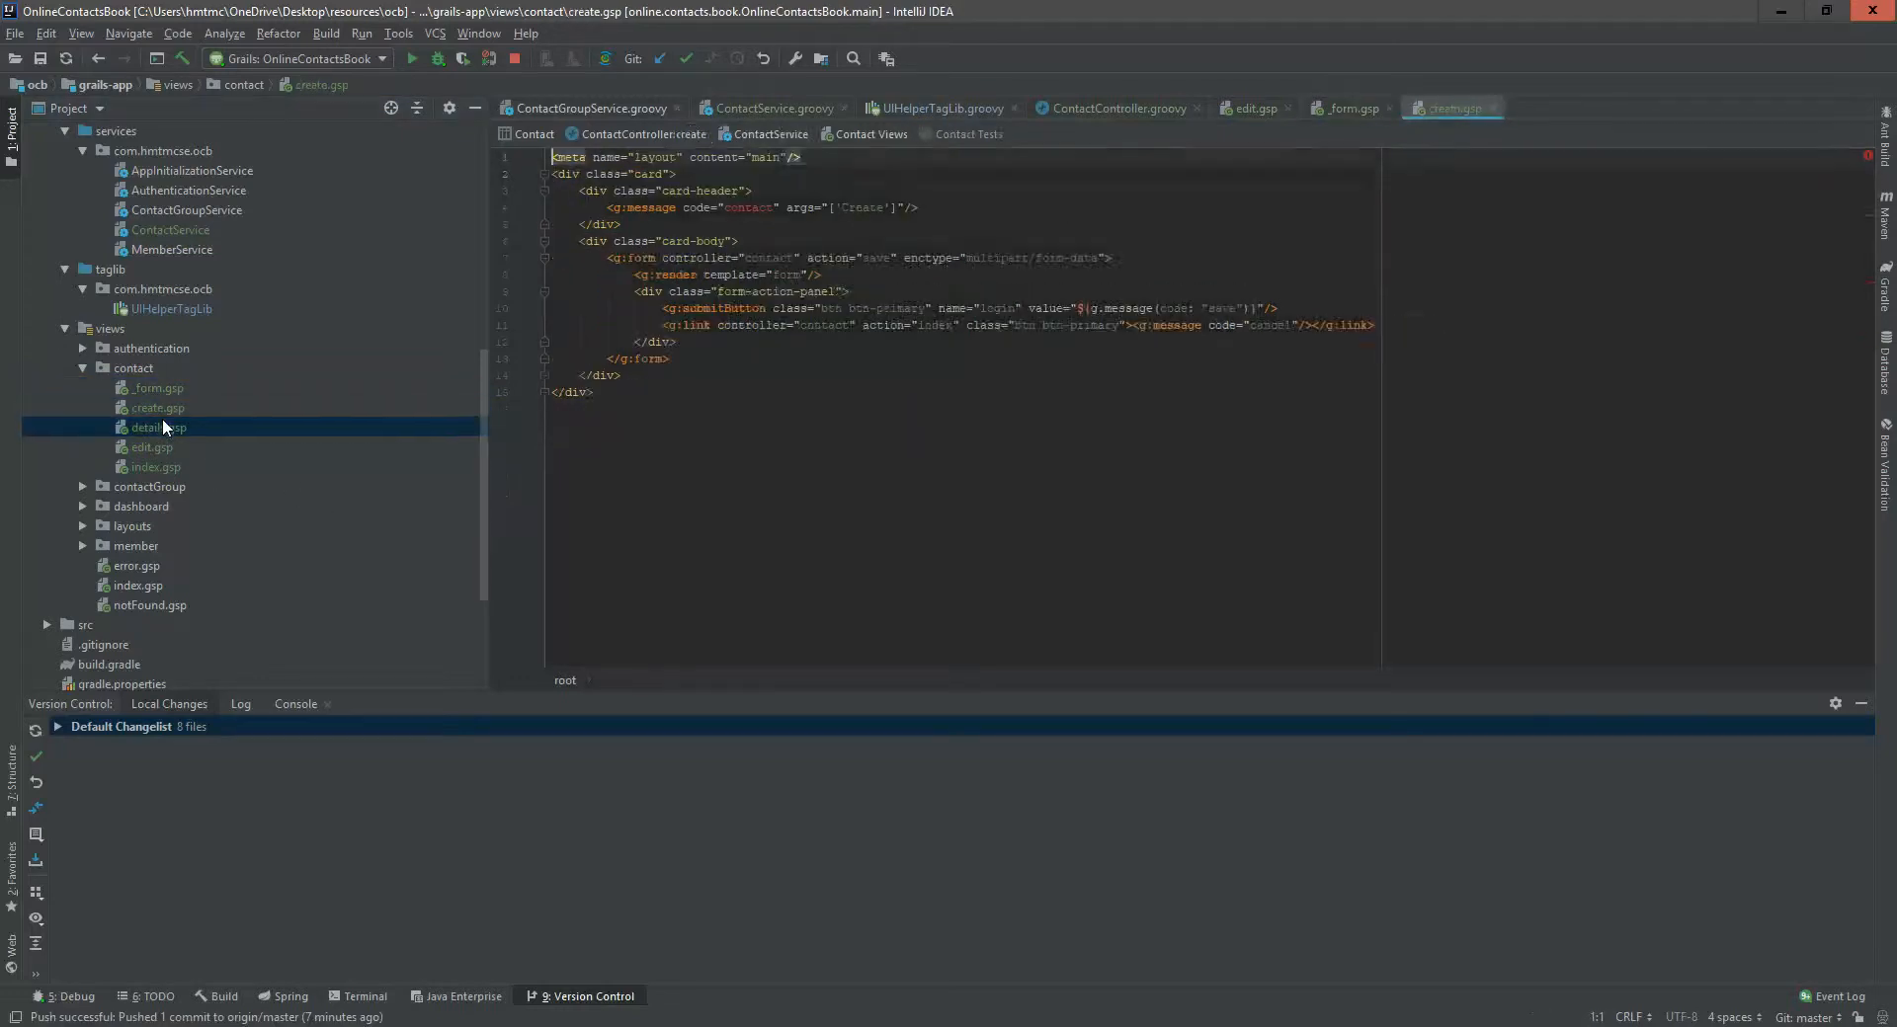
double_click(156, 426)
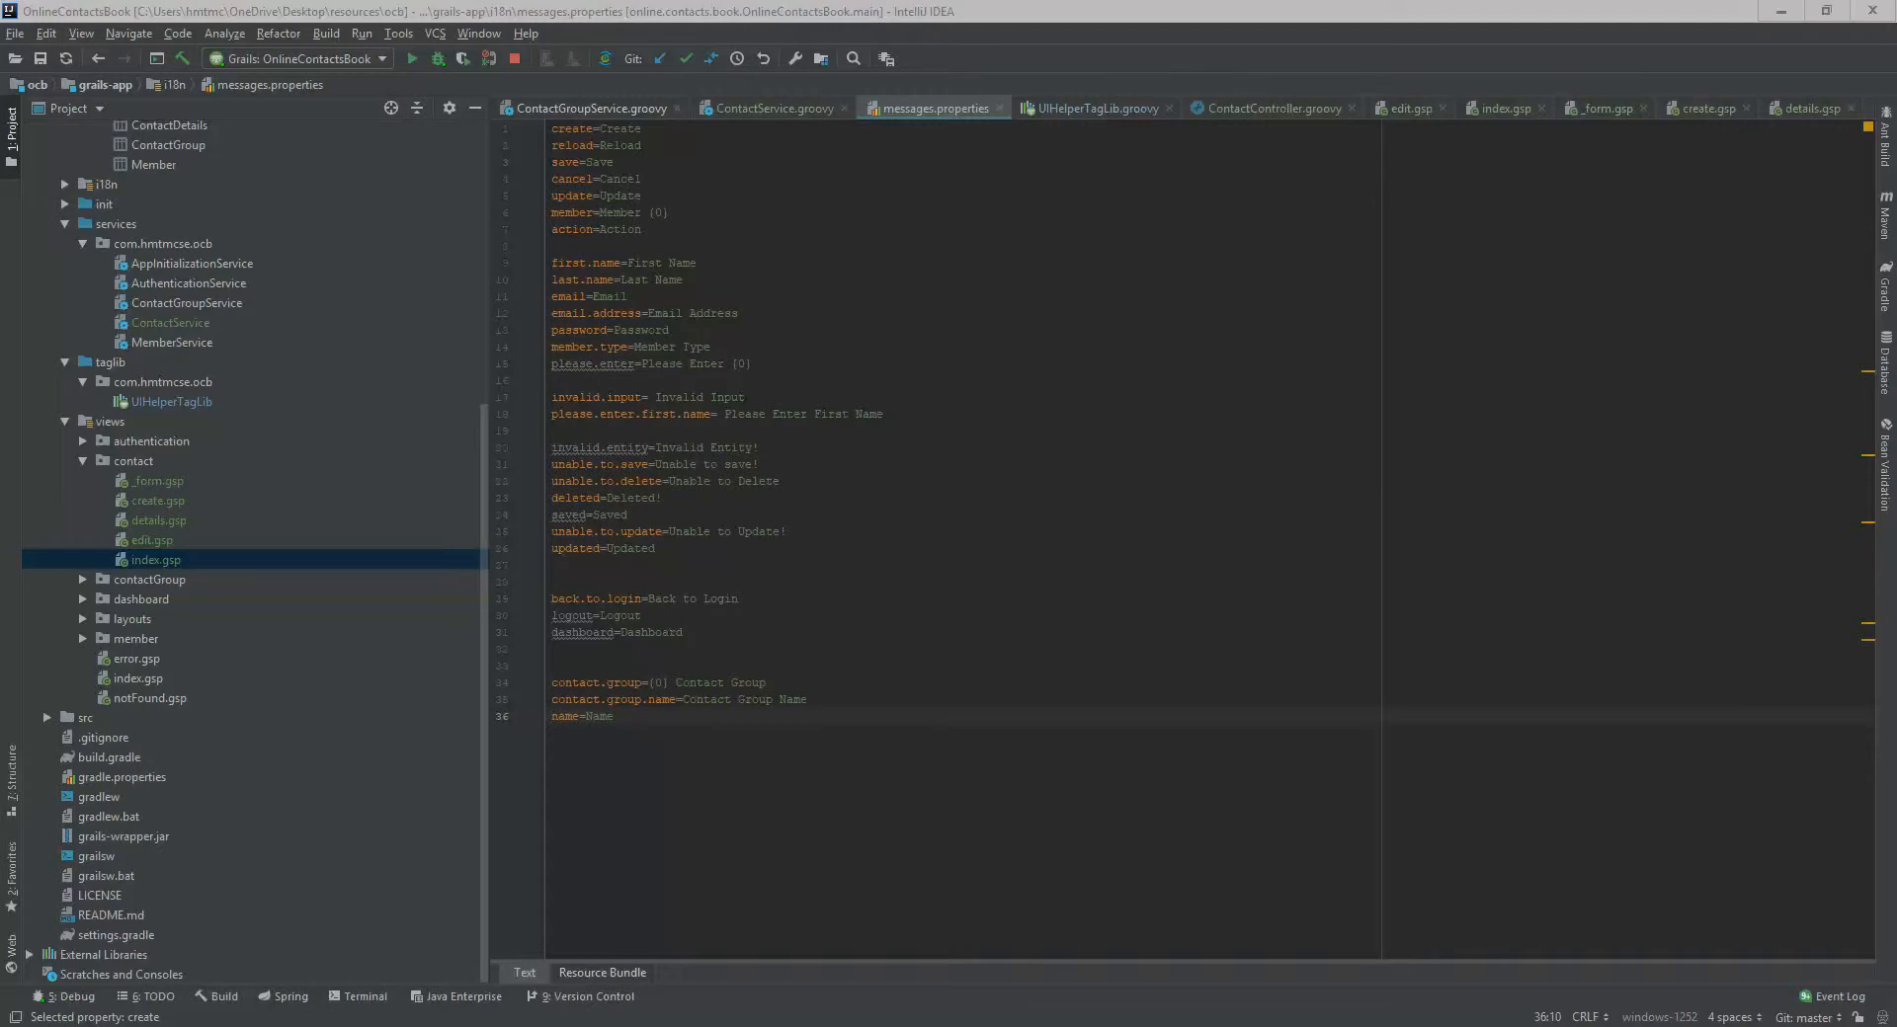
- Append image=Image, contact=Contact {0} and contact.name=Contact Name to messages.properties
type("image=Image")
type("contact.name=Contact Name")
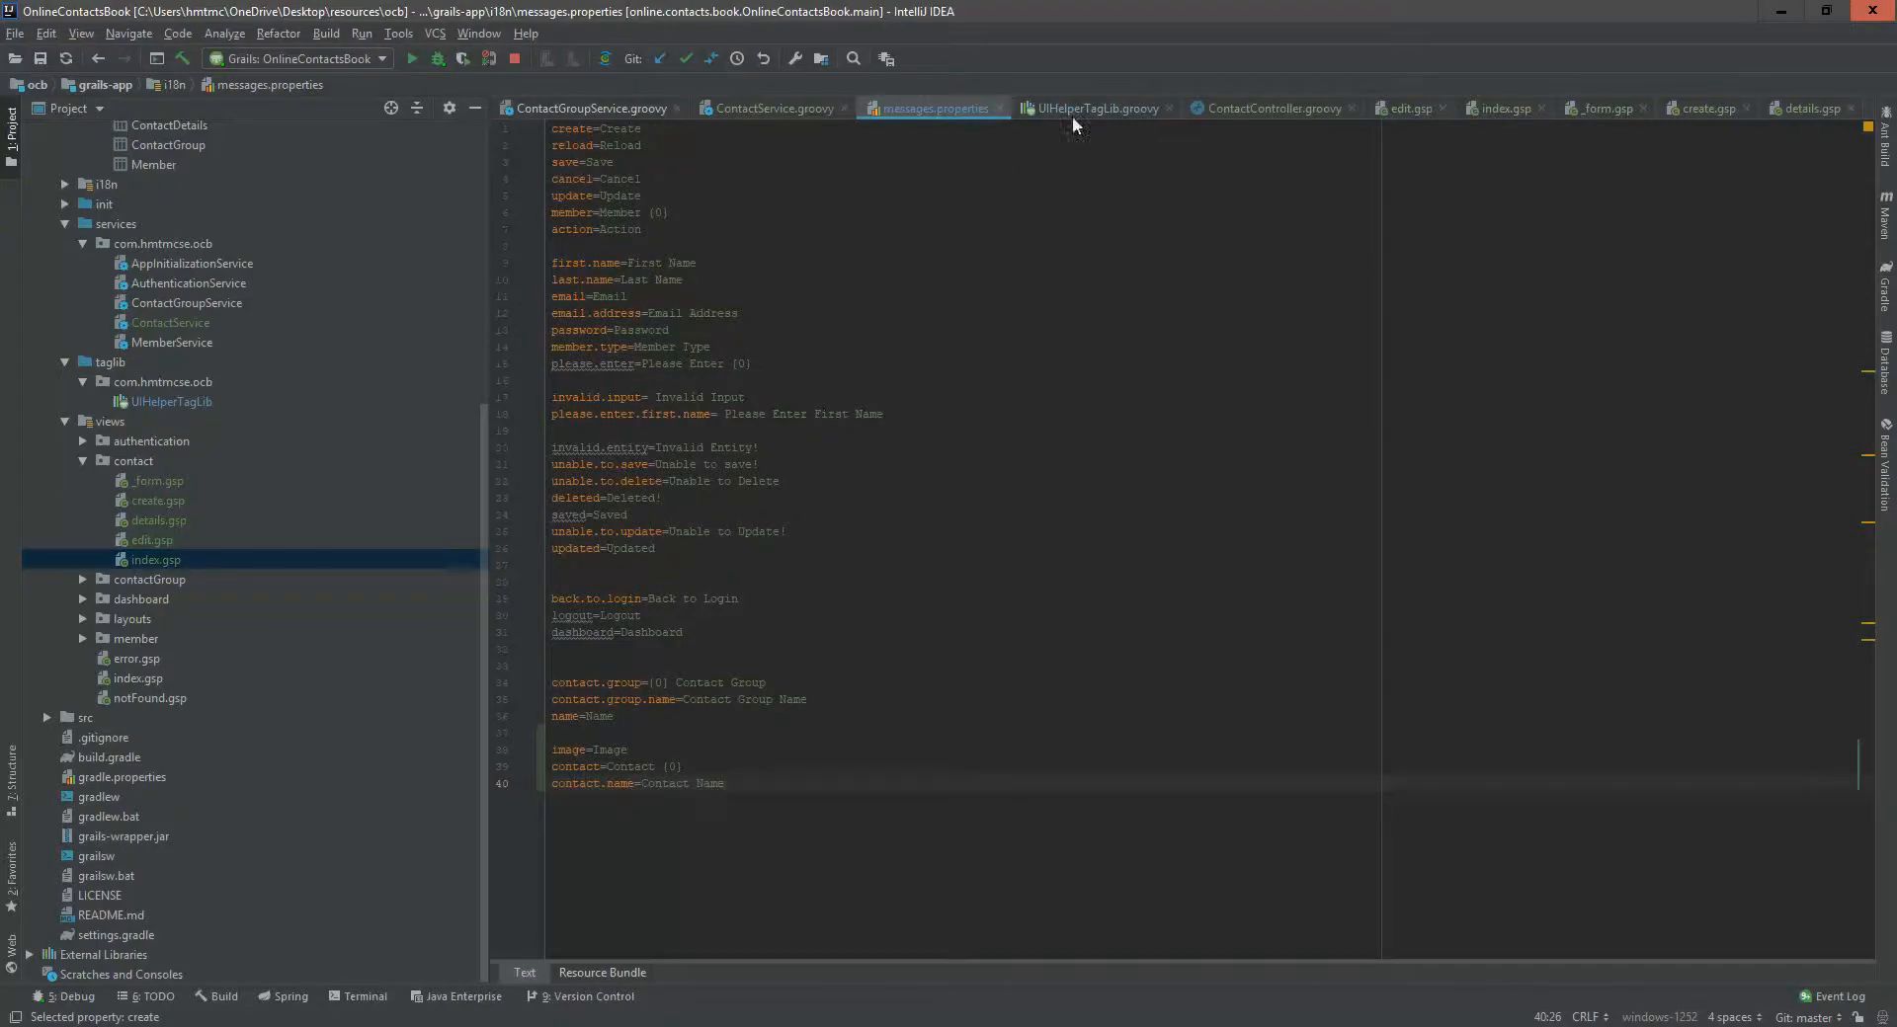
left_click(1091, 109)
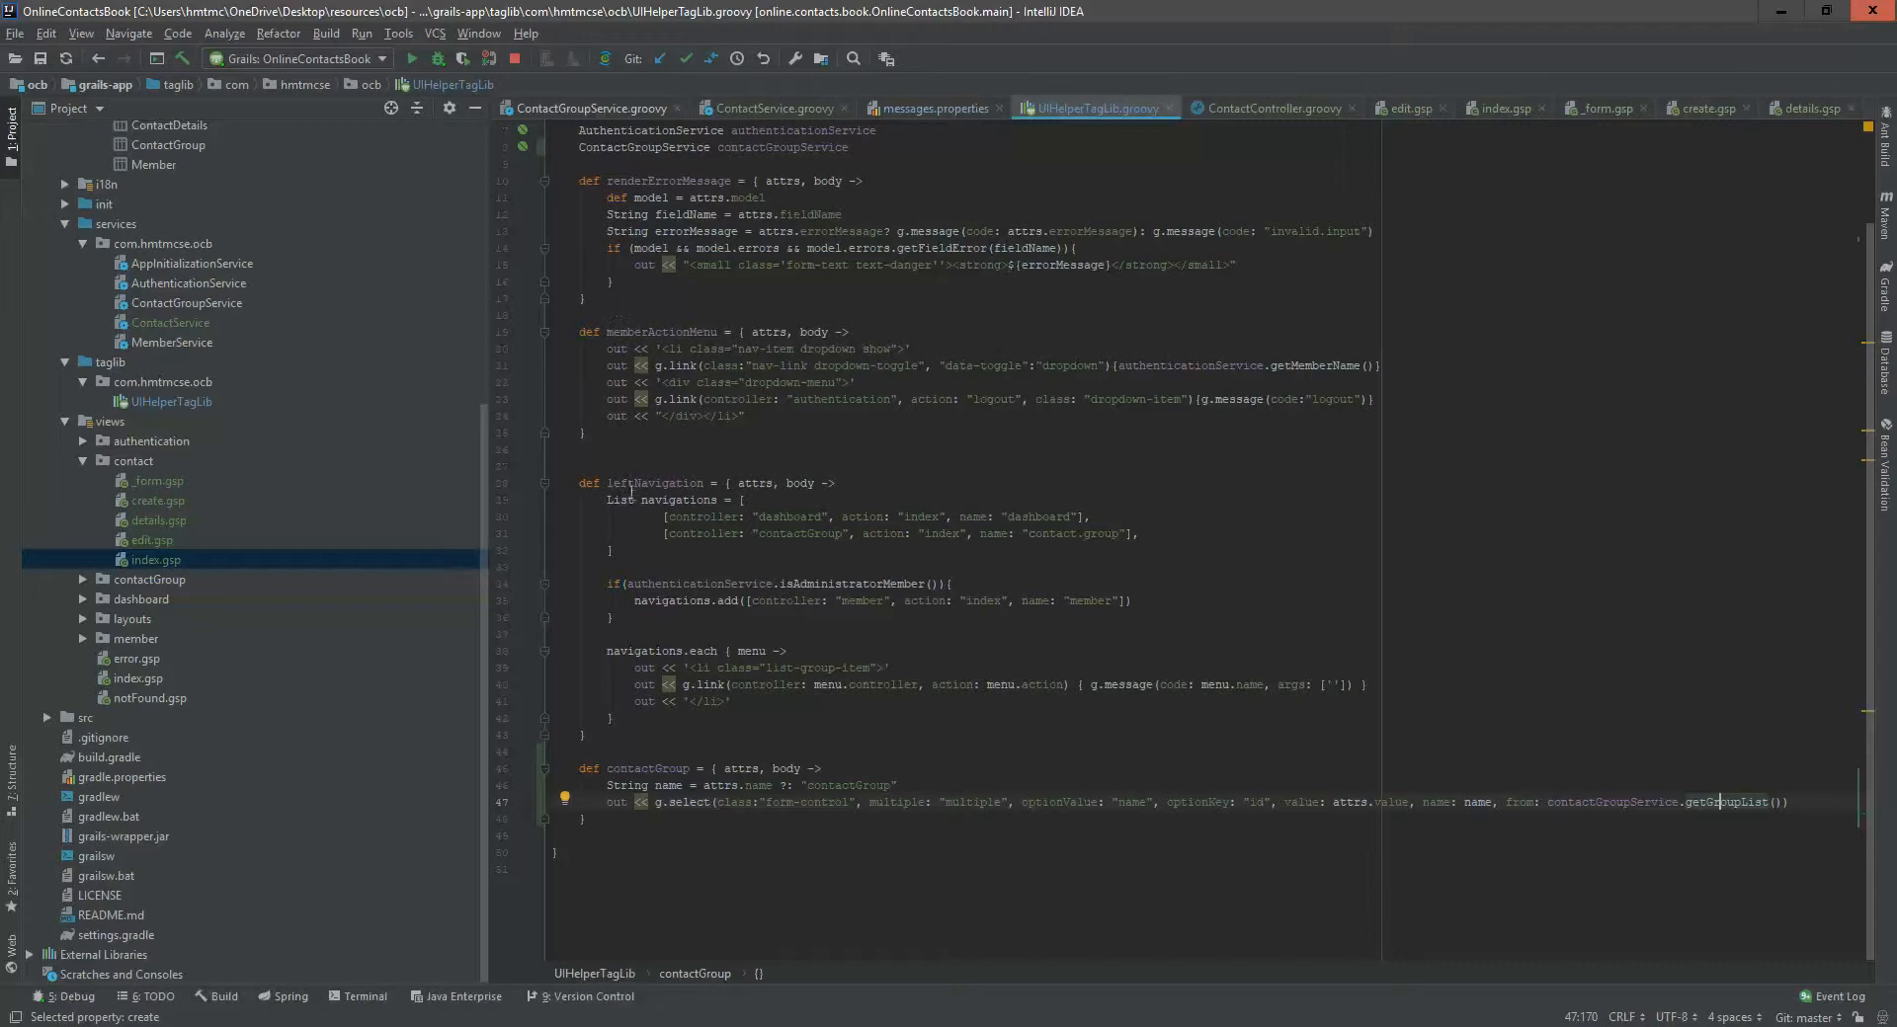
- Add a [controller: "contact", action: "index", name: "contact"] entry to the left navigation list
double_click(656, 482)
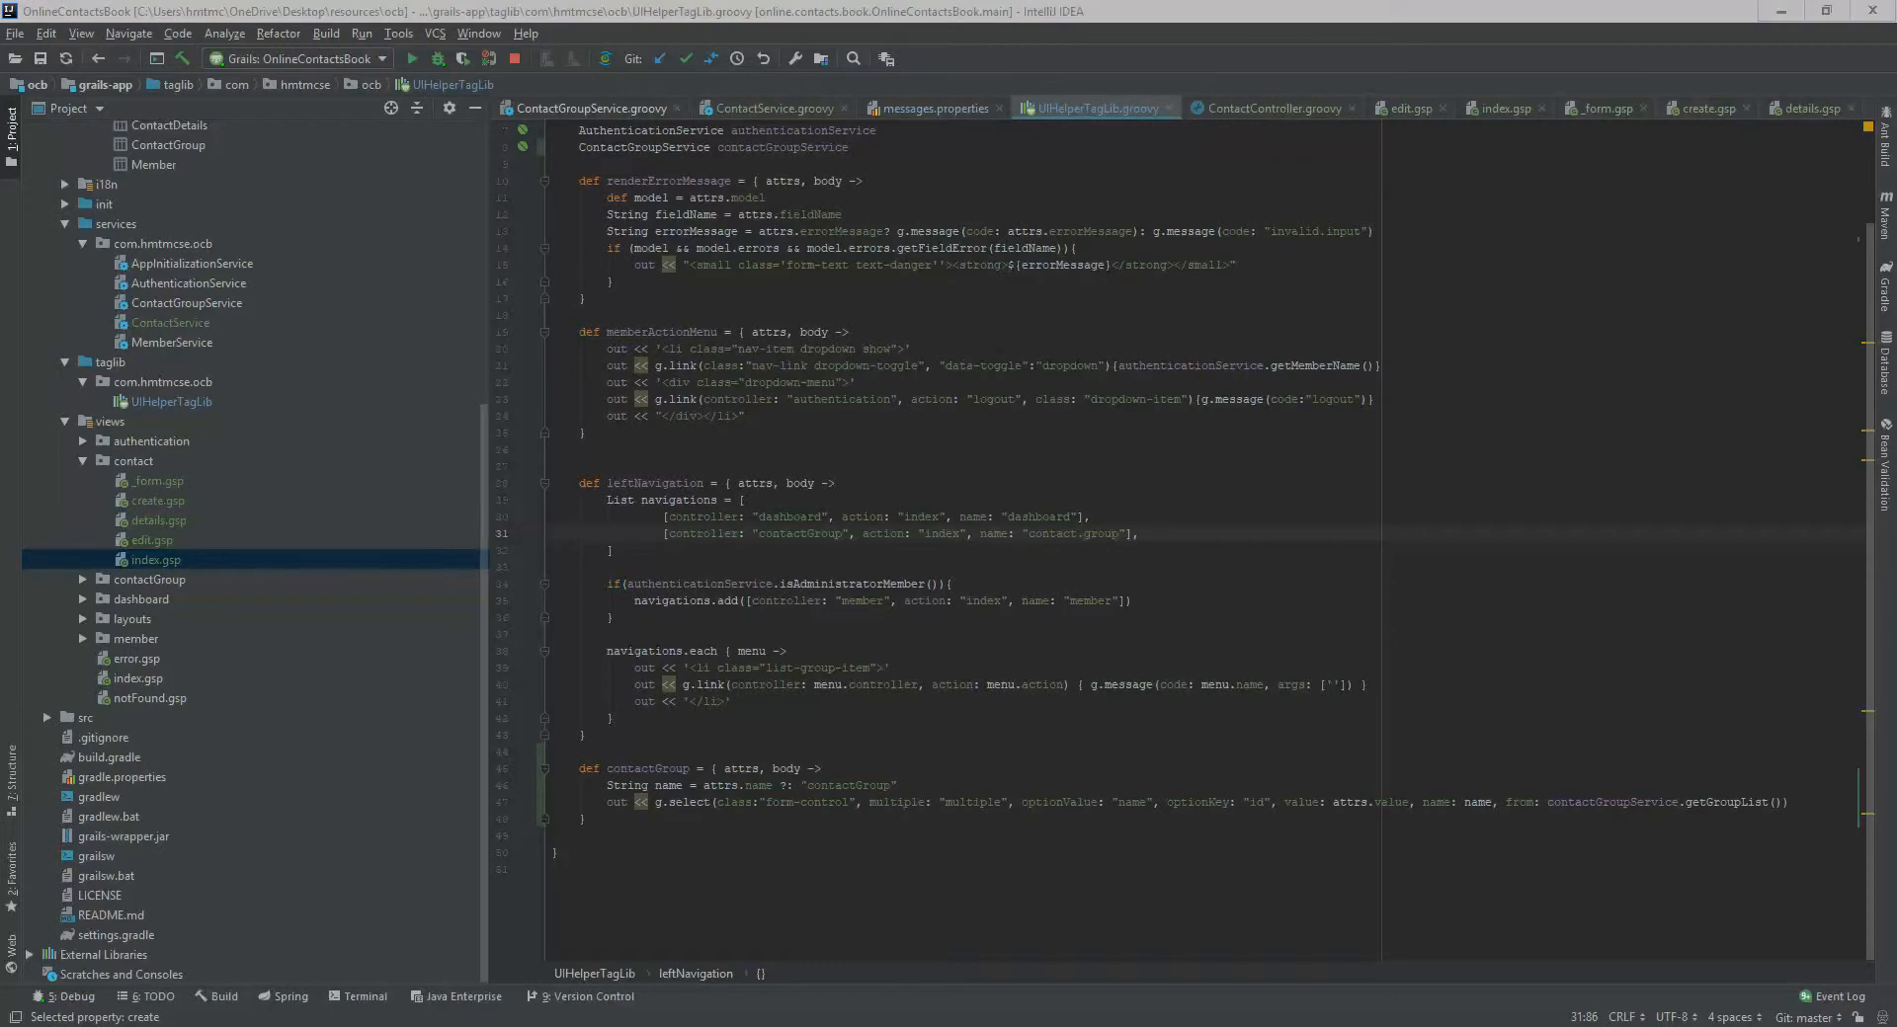
mouse_move(1134, 557)
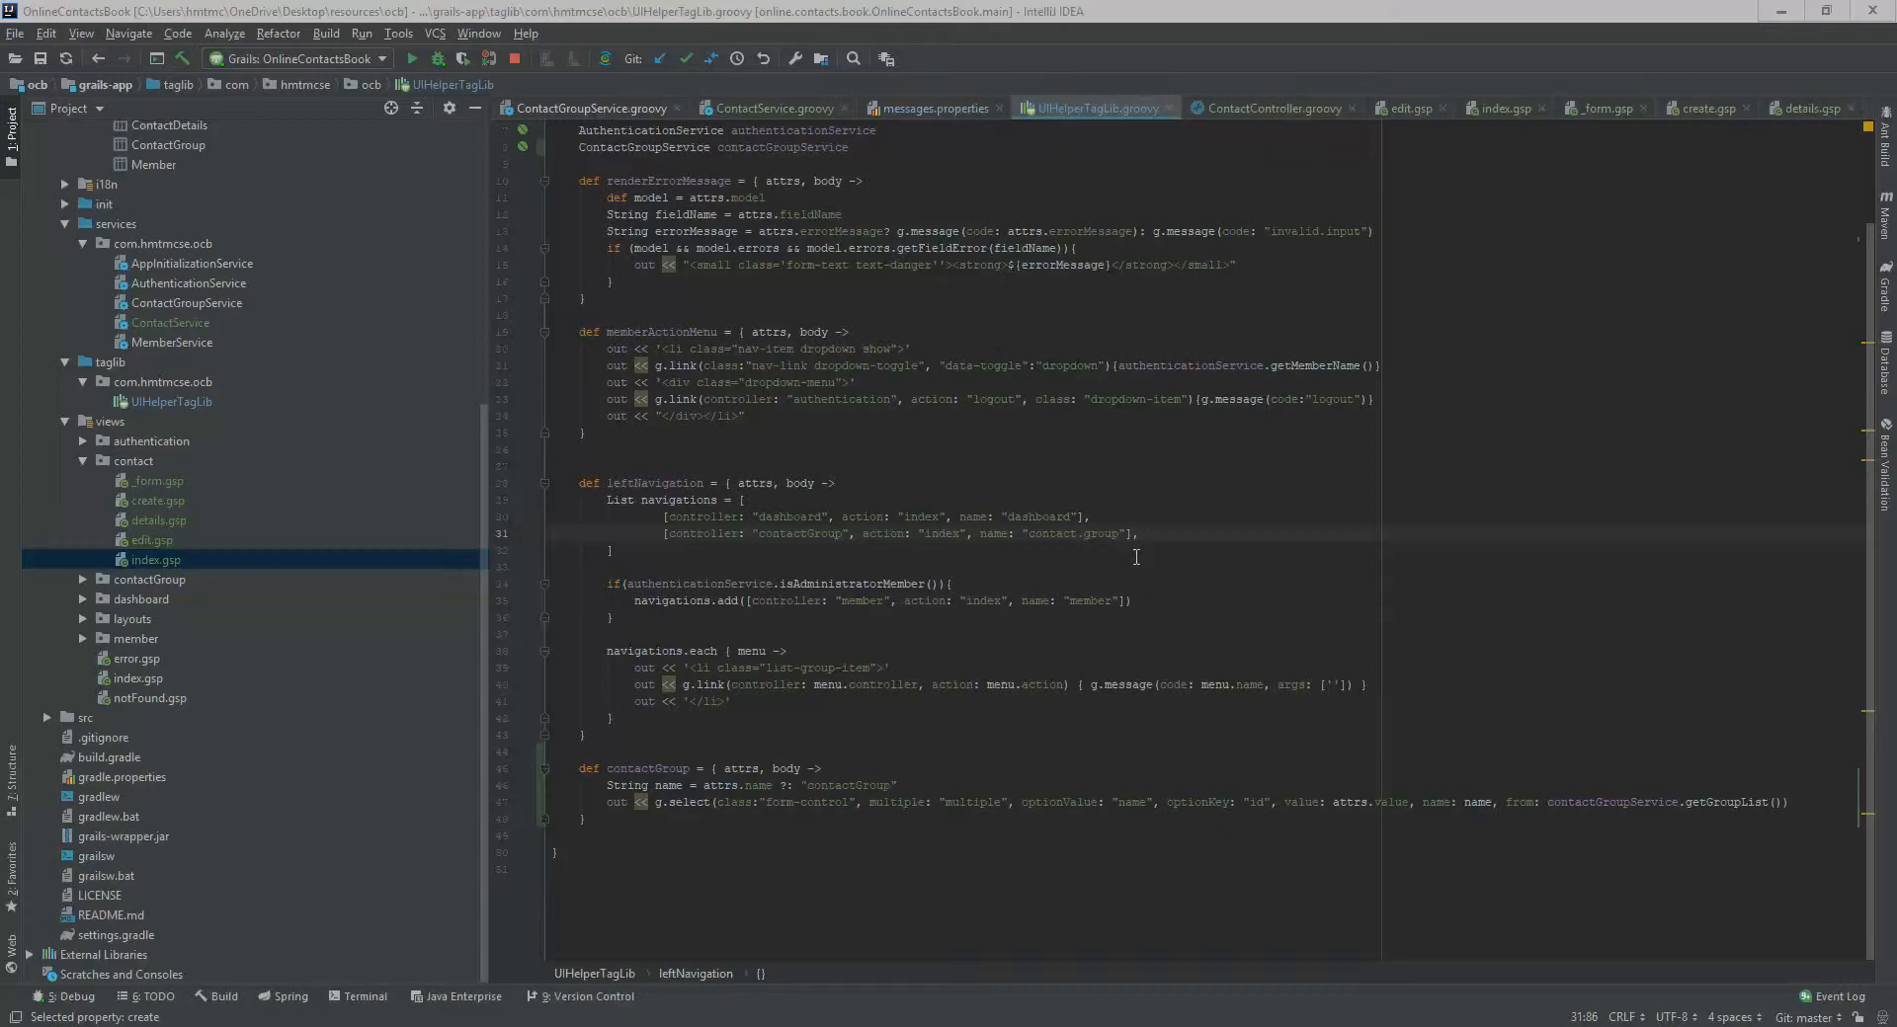
type("[controller: \"contact\", action: \"index\", name: \"contact\"],")
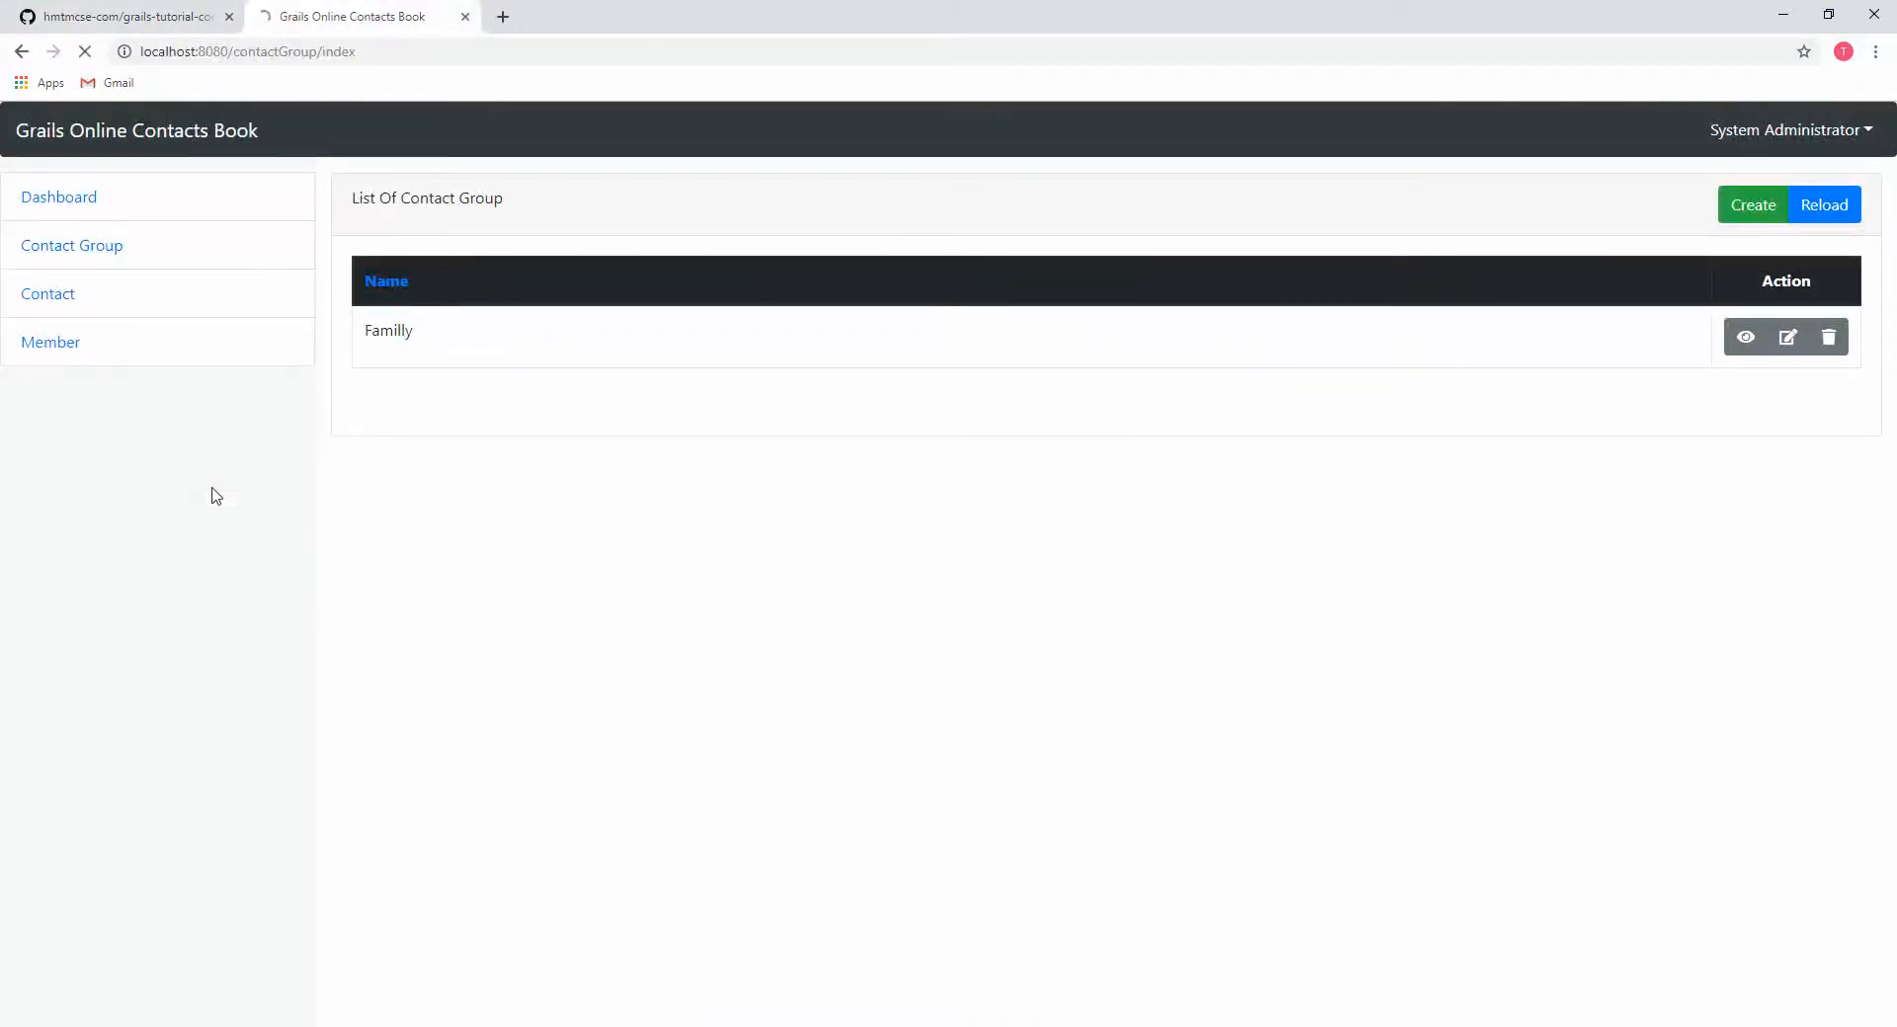
- Browse the Contact list and its create form, then go to the contact group list
left_click(48, 294)
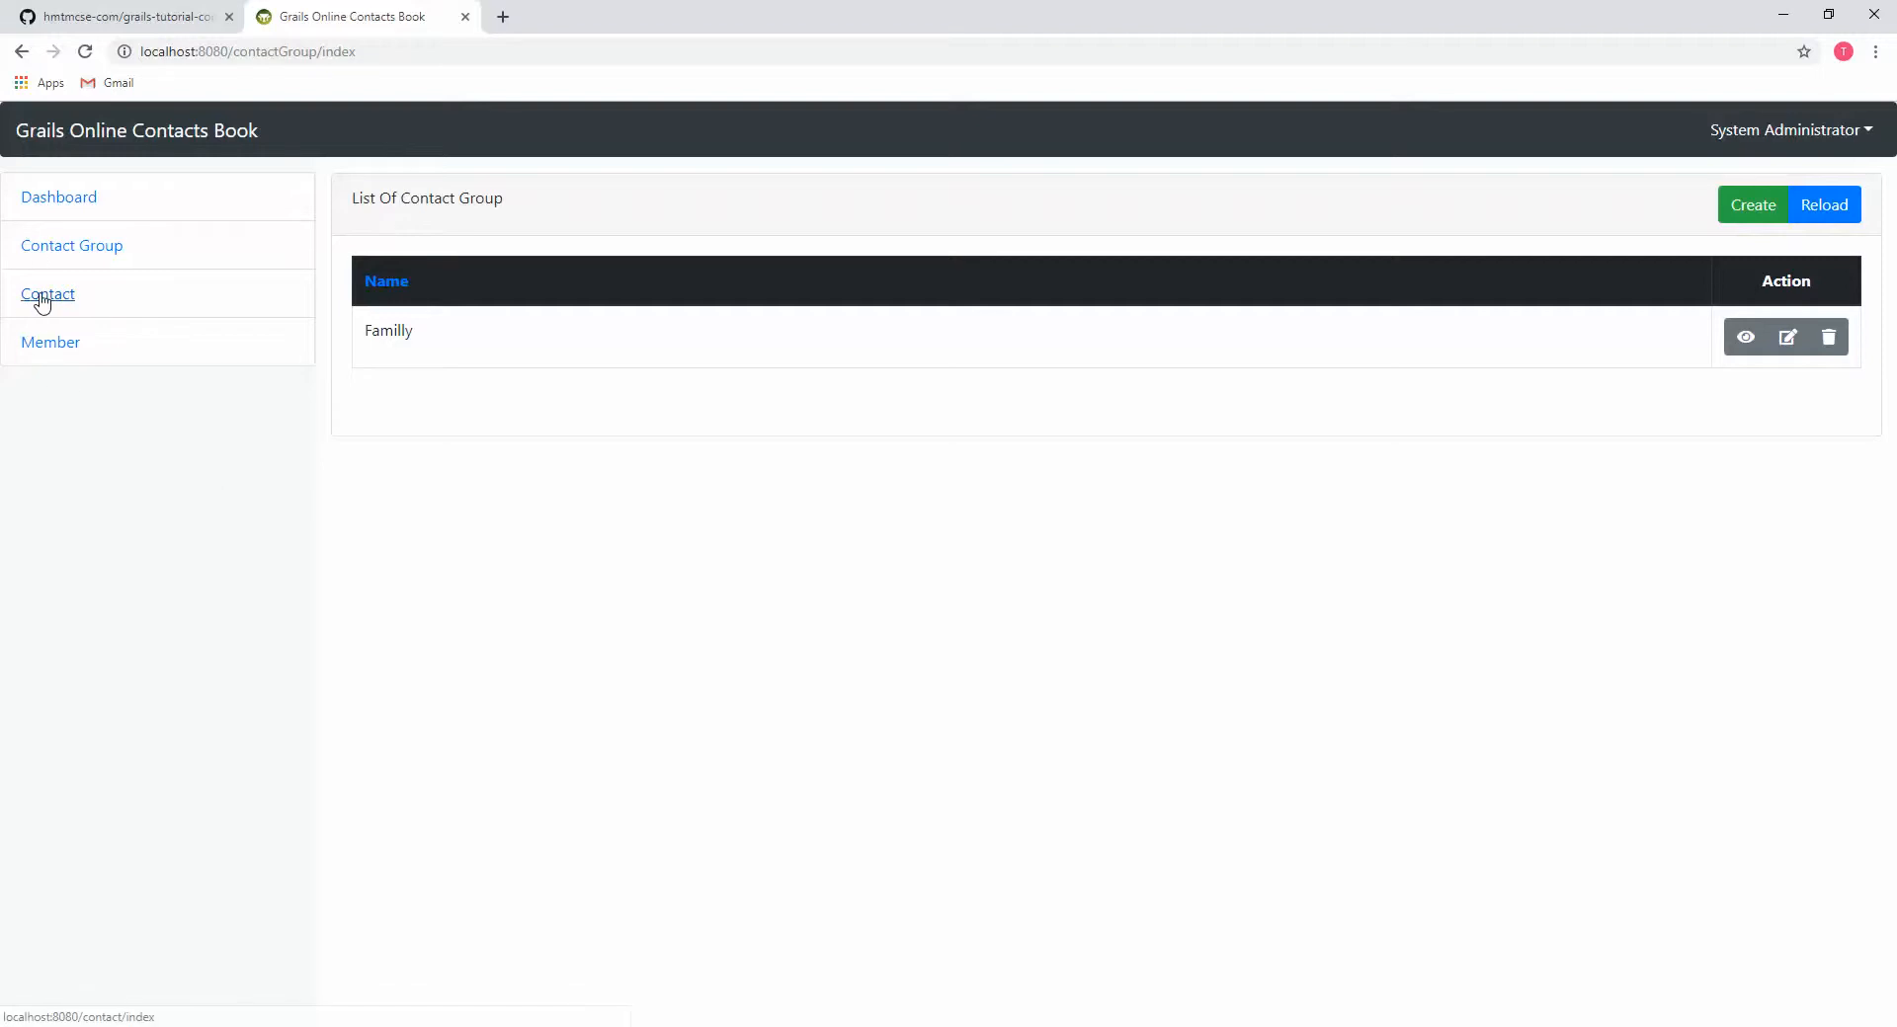
left_click(47, 294)
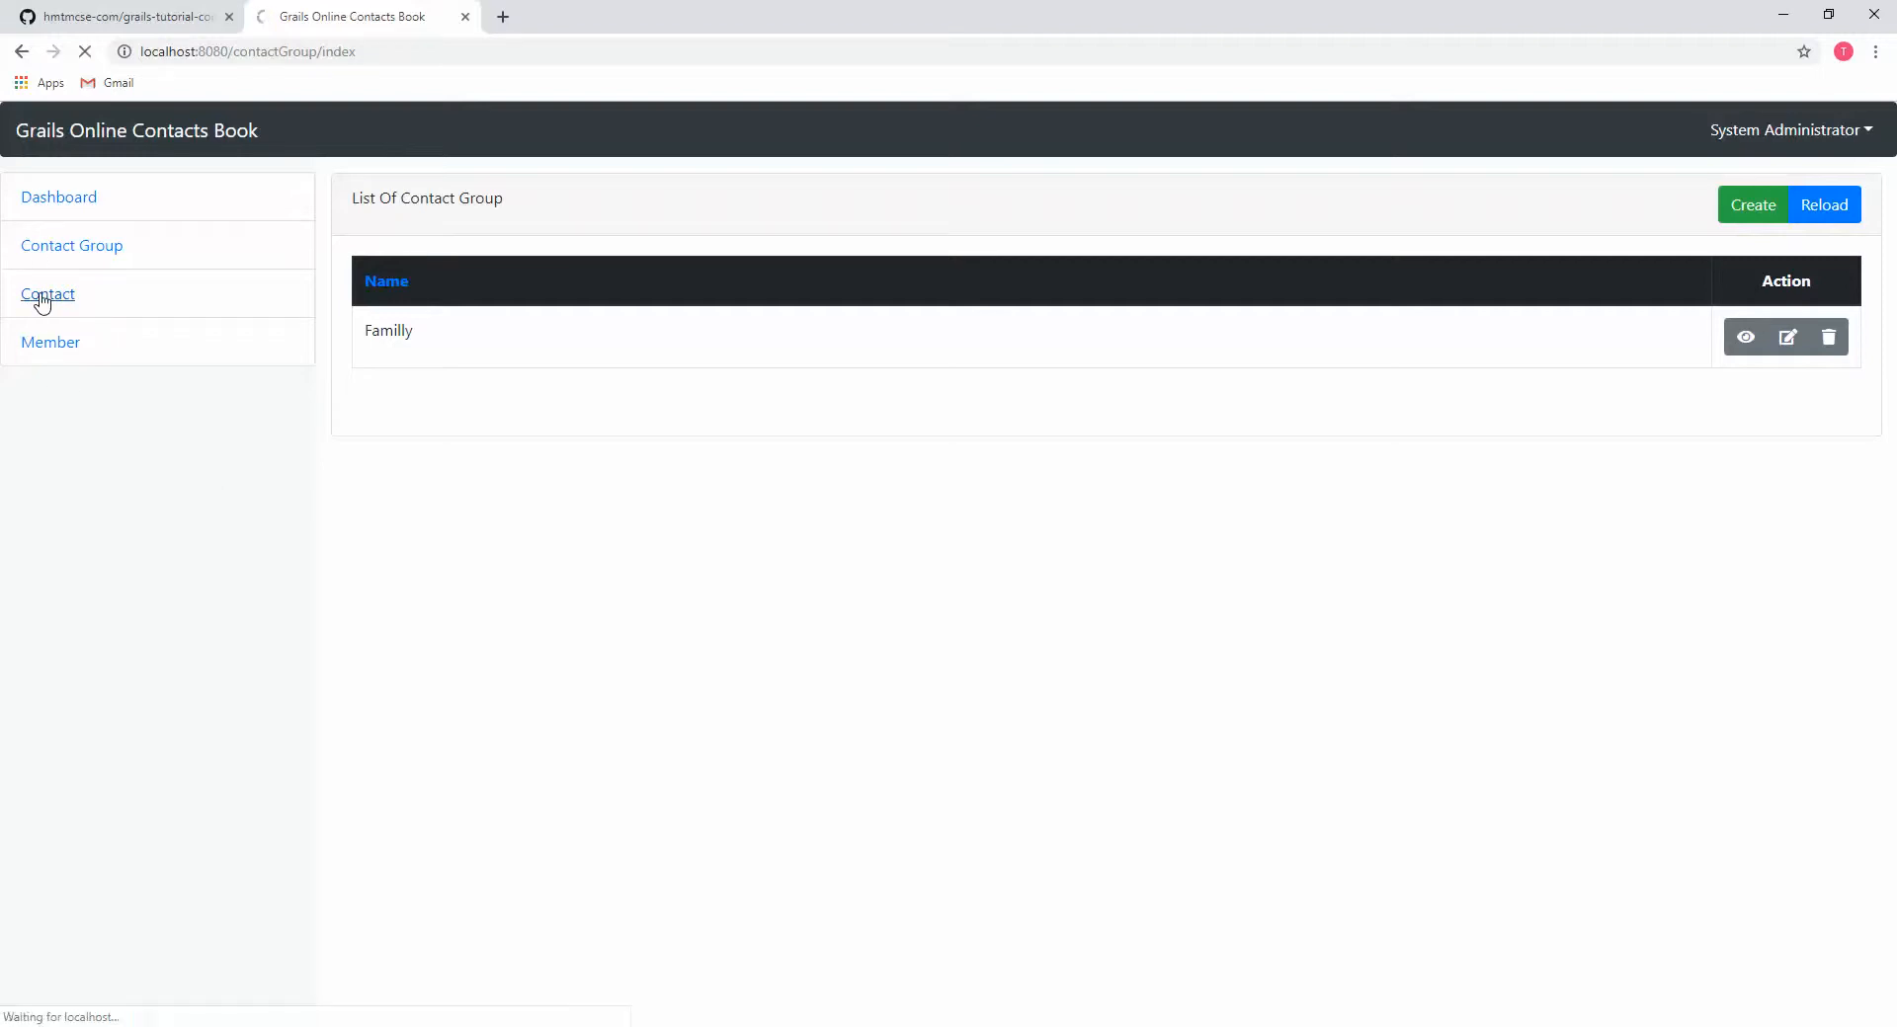
left_click(48, 294)
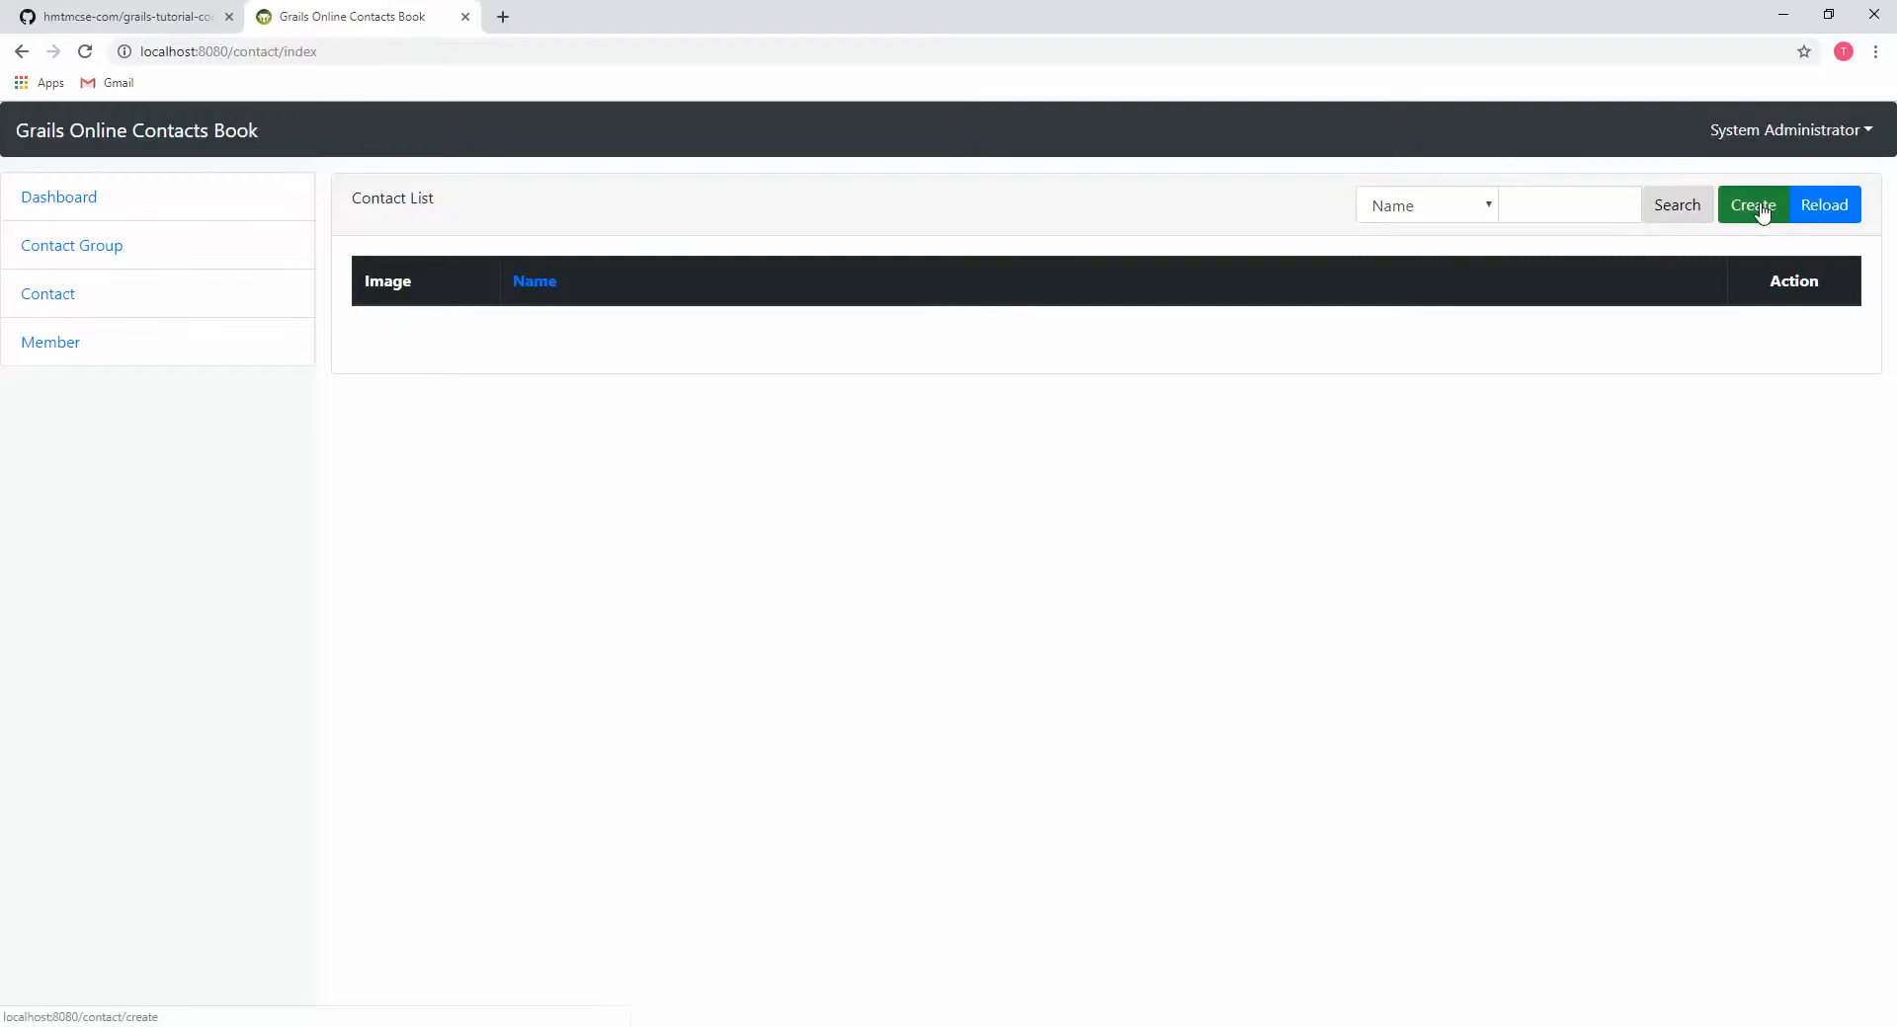
left_click(1752, 206)
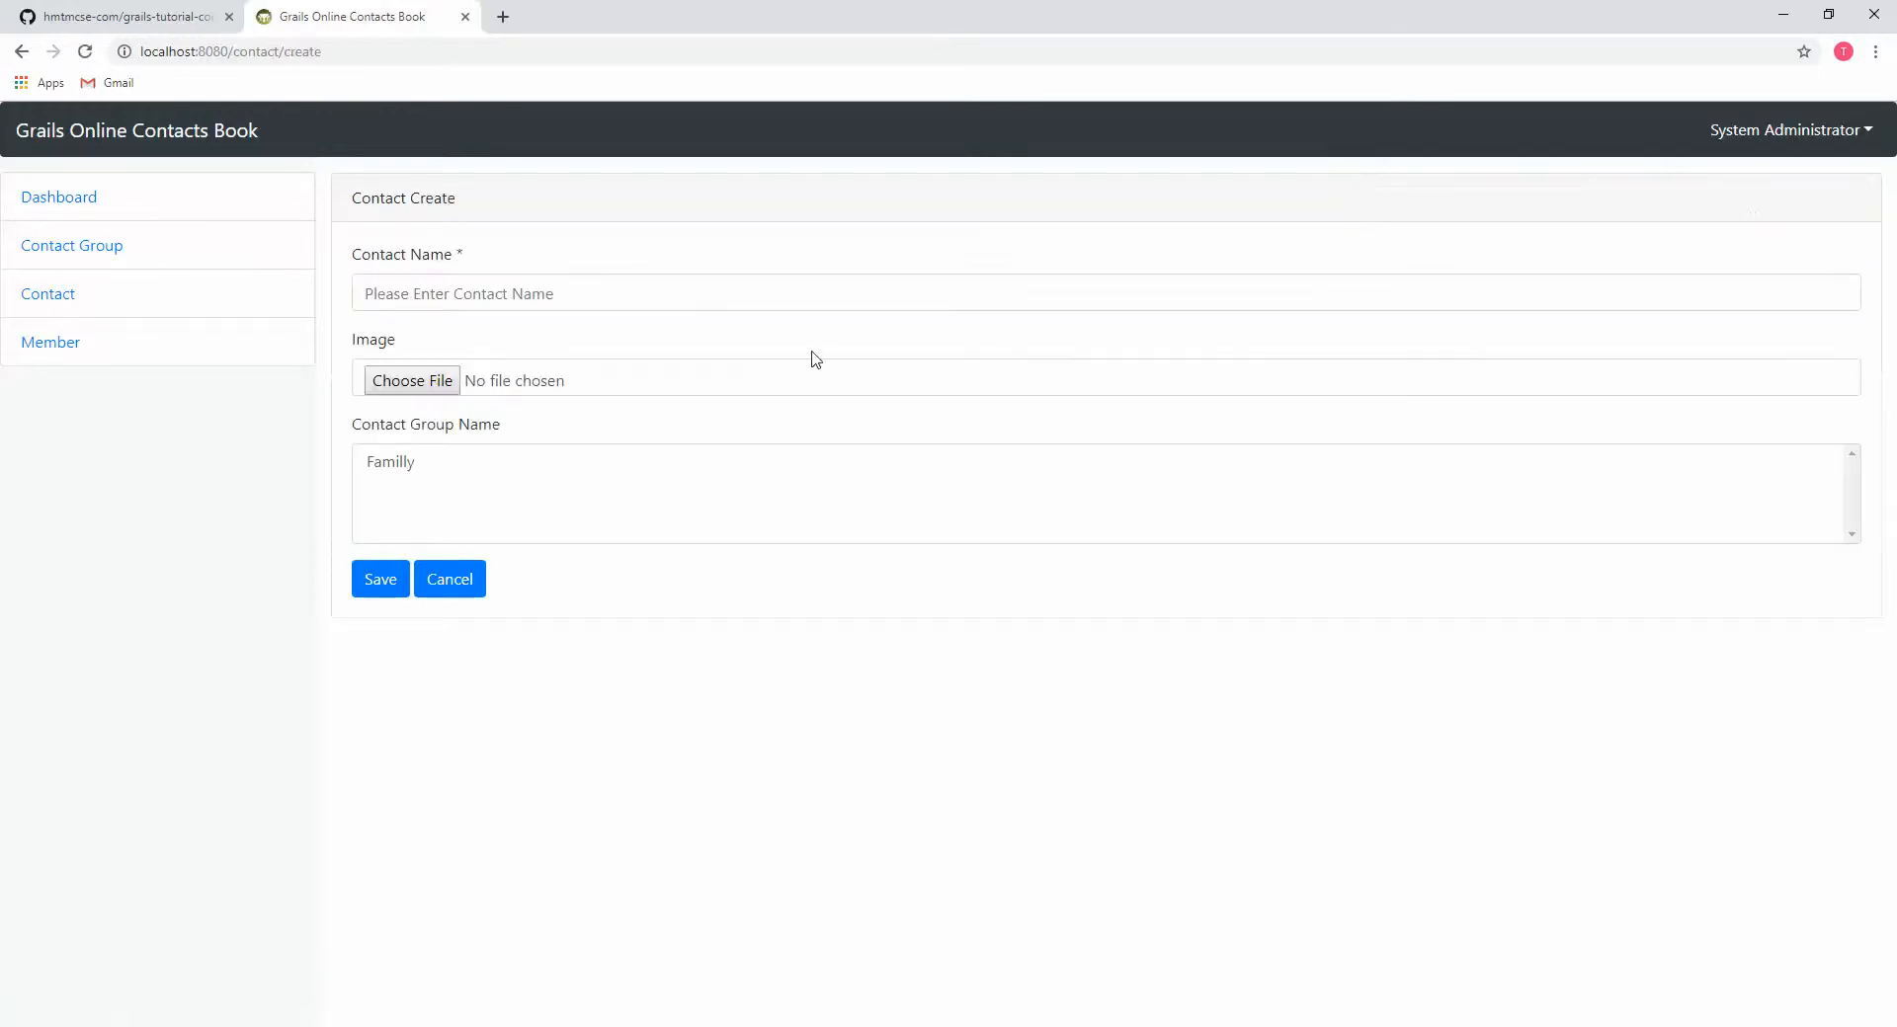
double_click(390, 461)
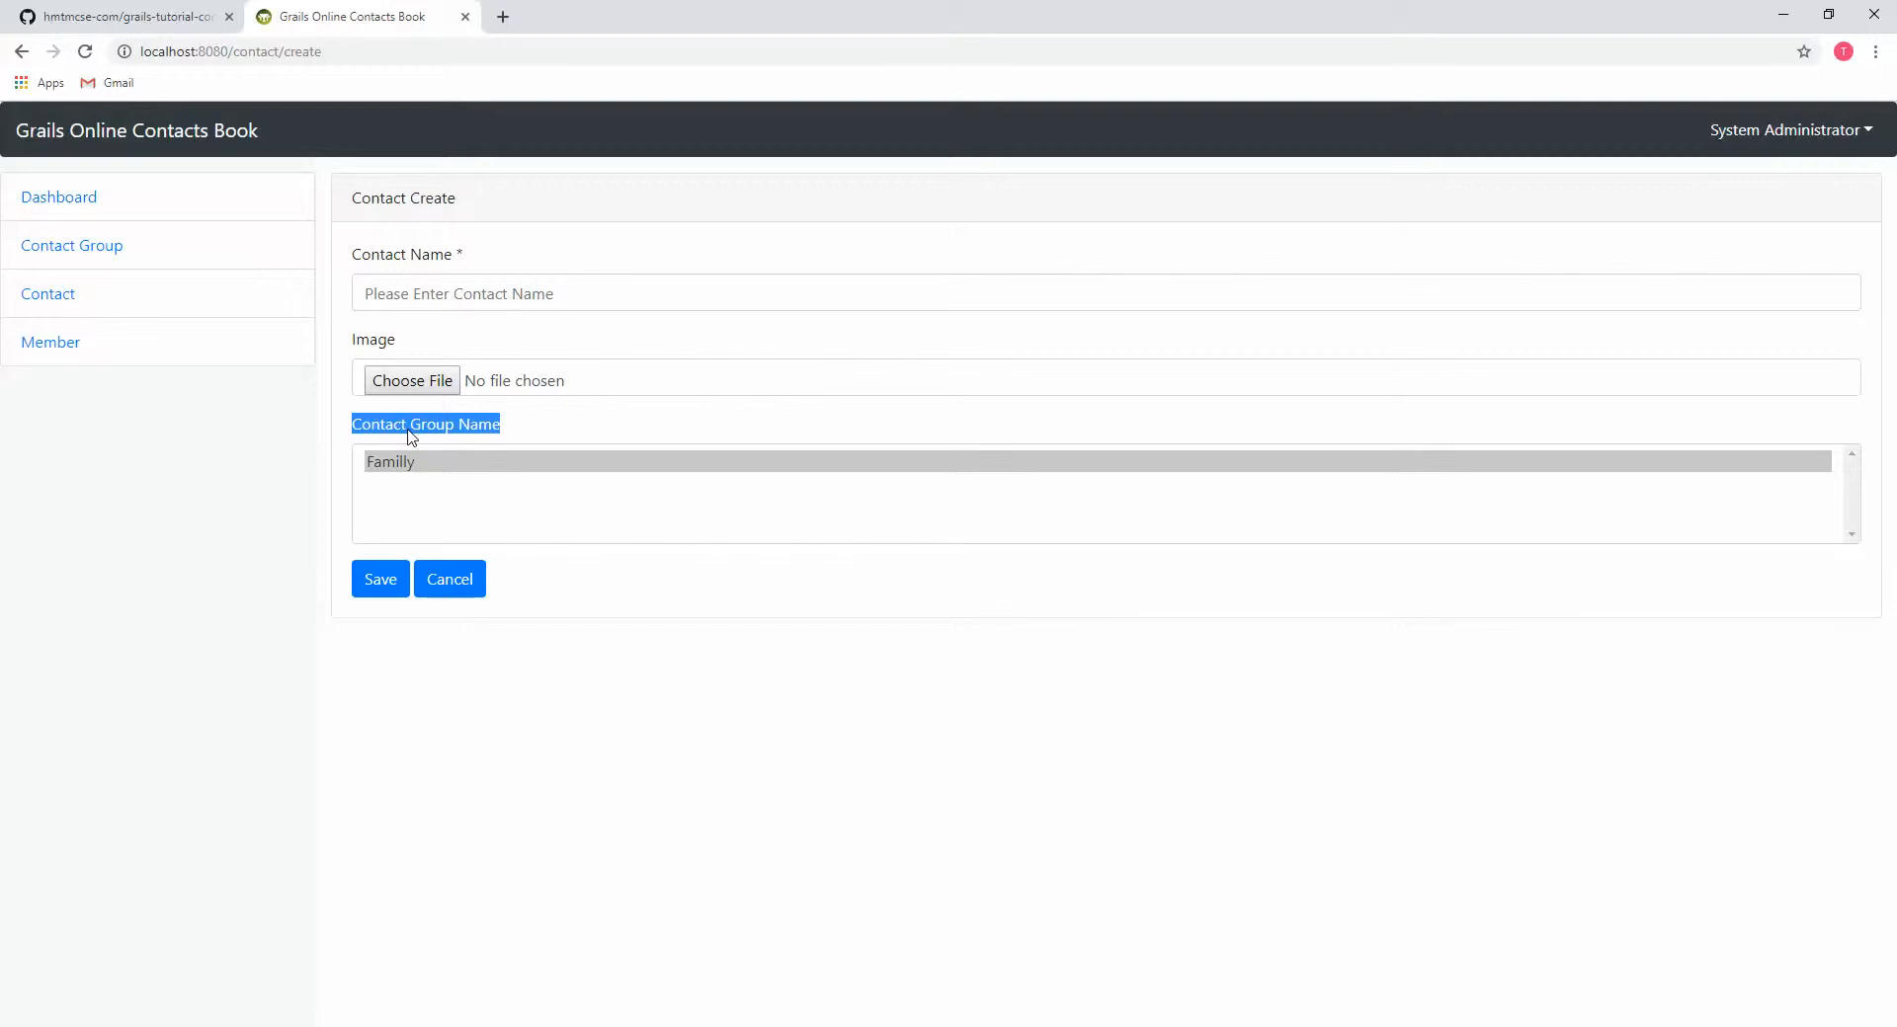
left_click(392, 460)
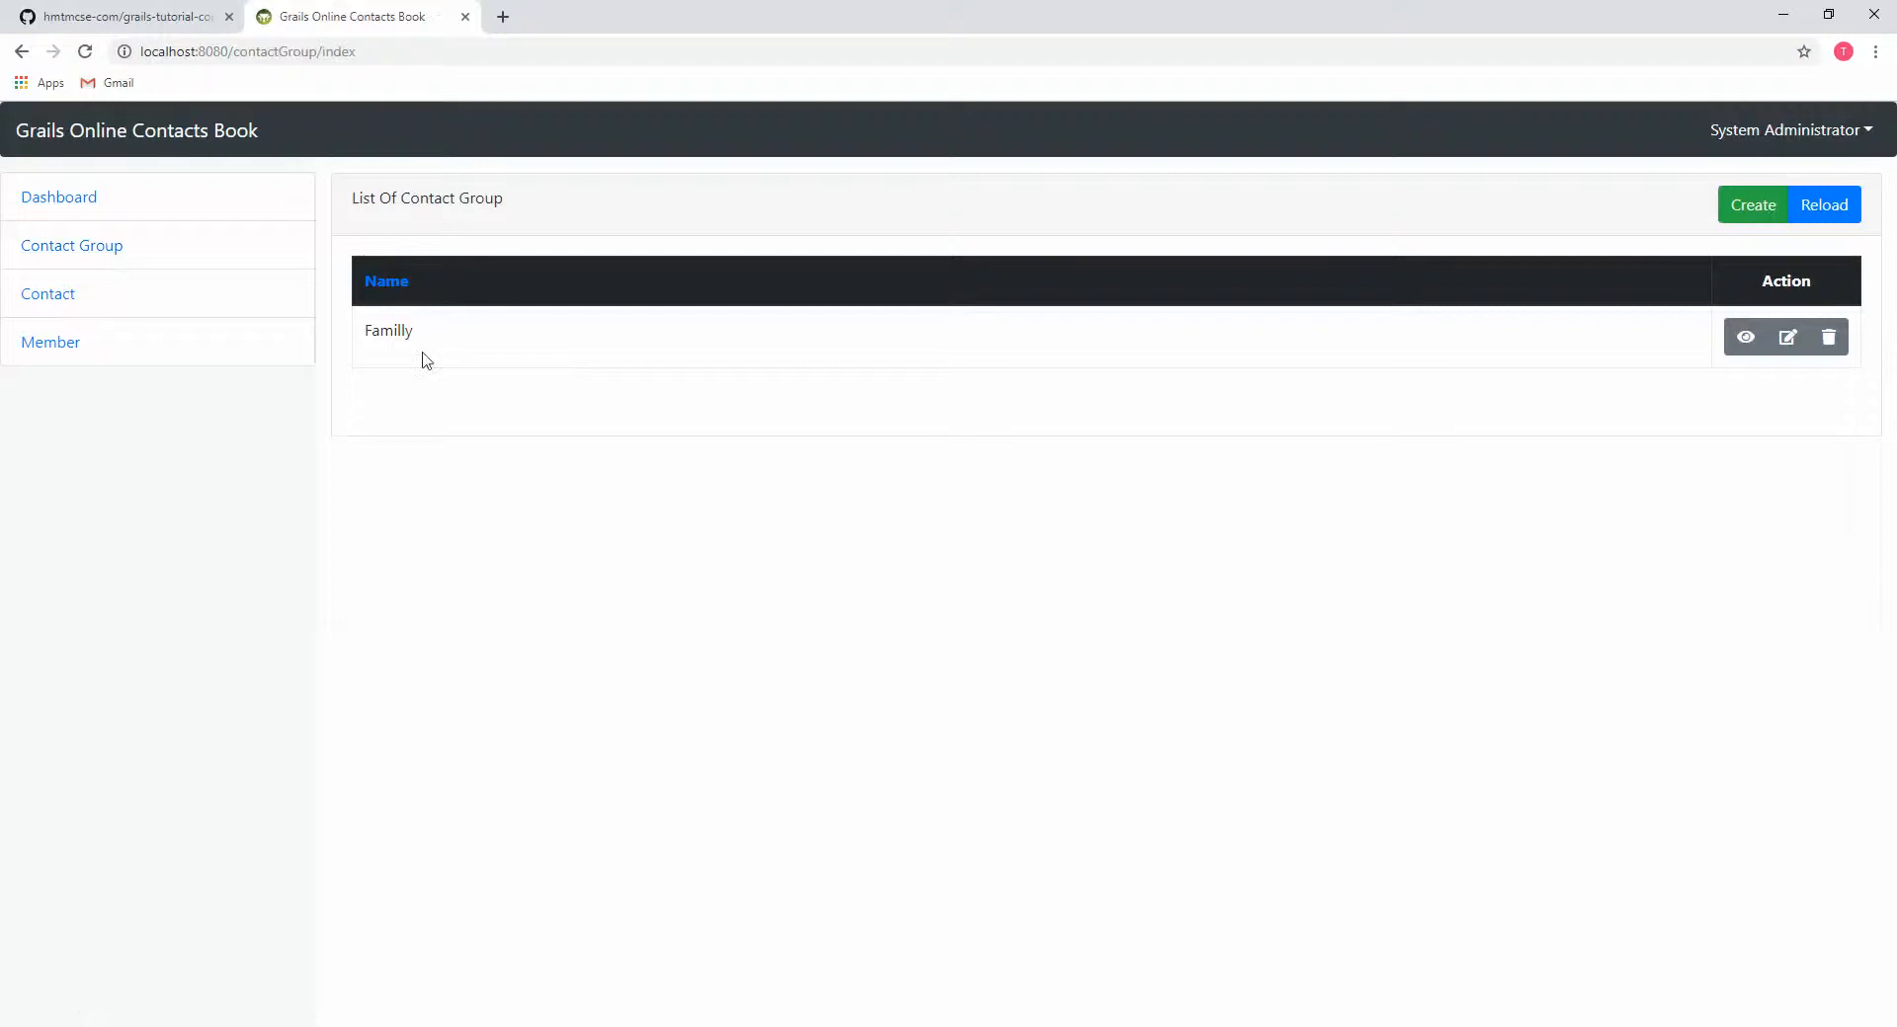
- Create a new contact group named Friends and return to the contacts section
left_click(1753, 203)
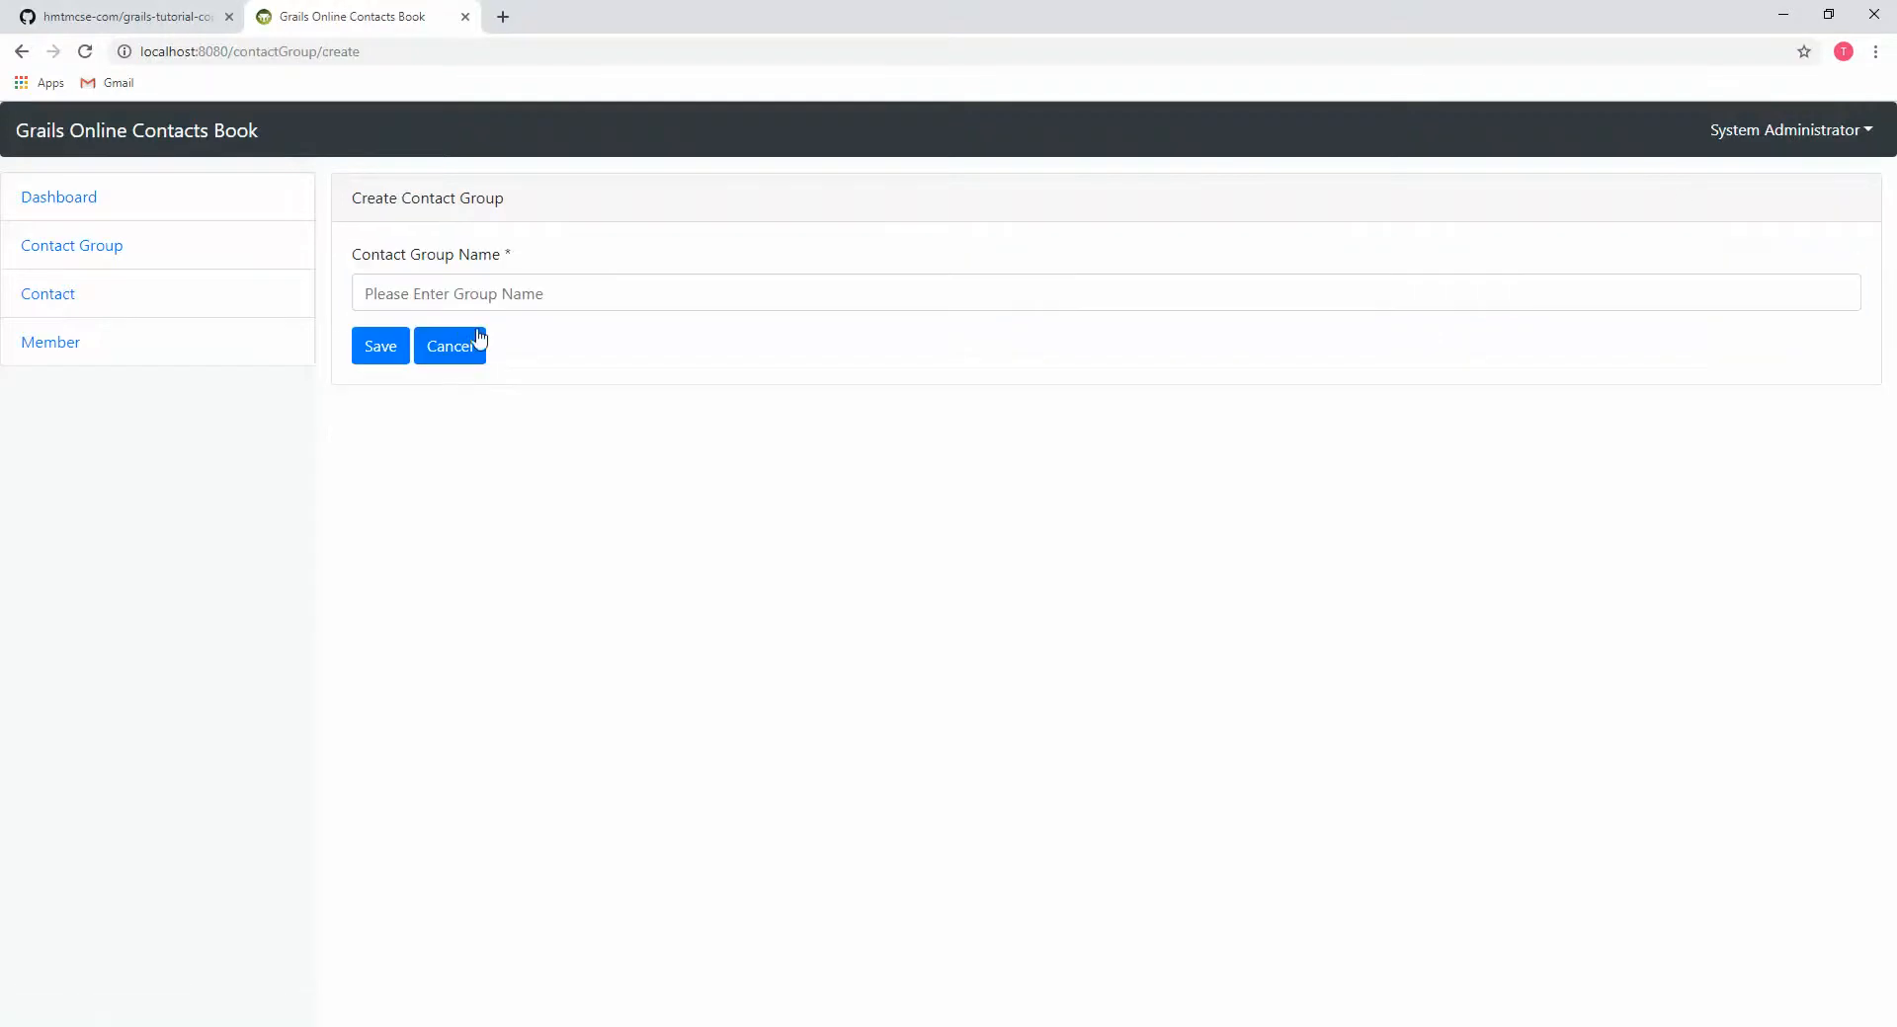
left_click(1101, 292)
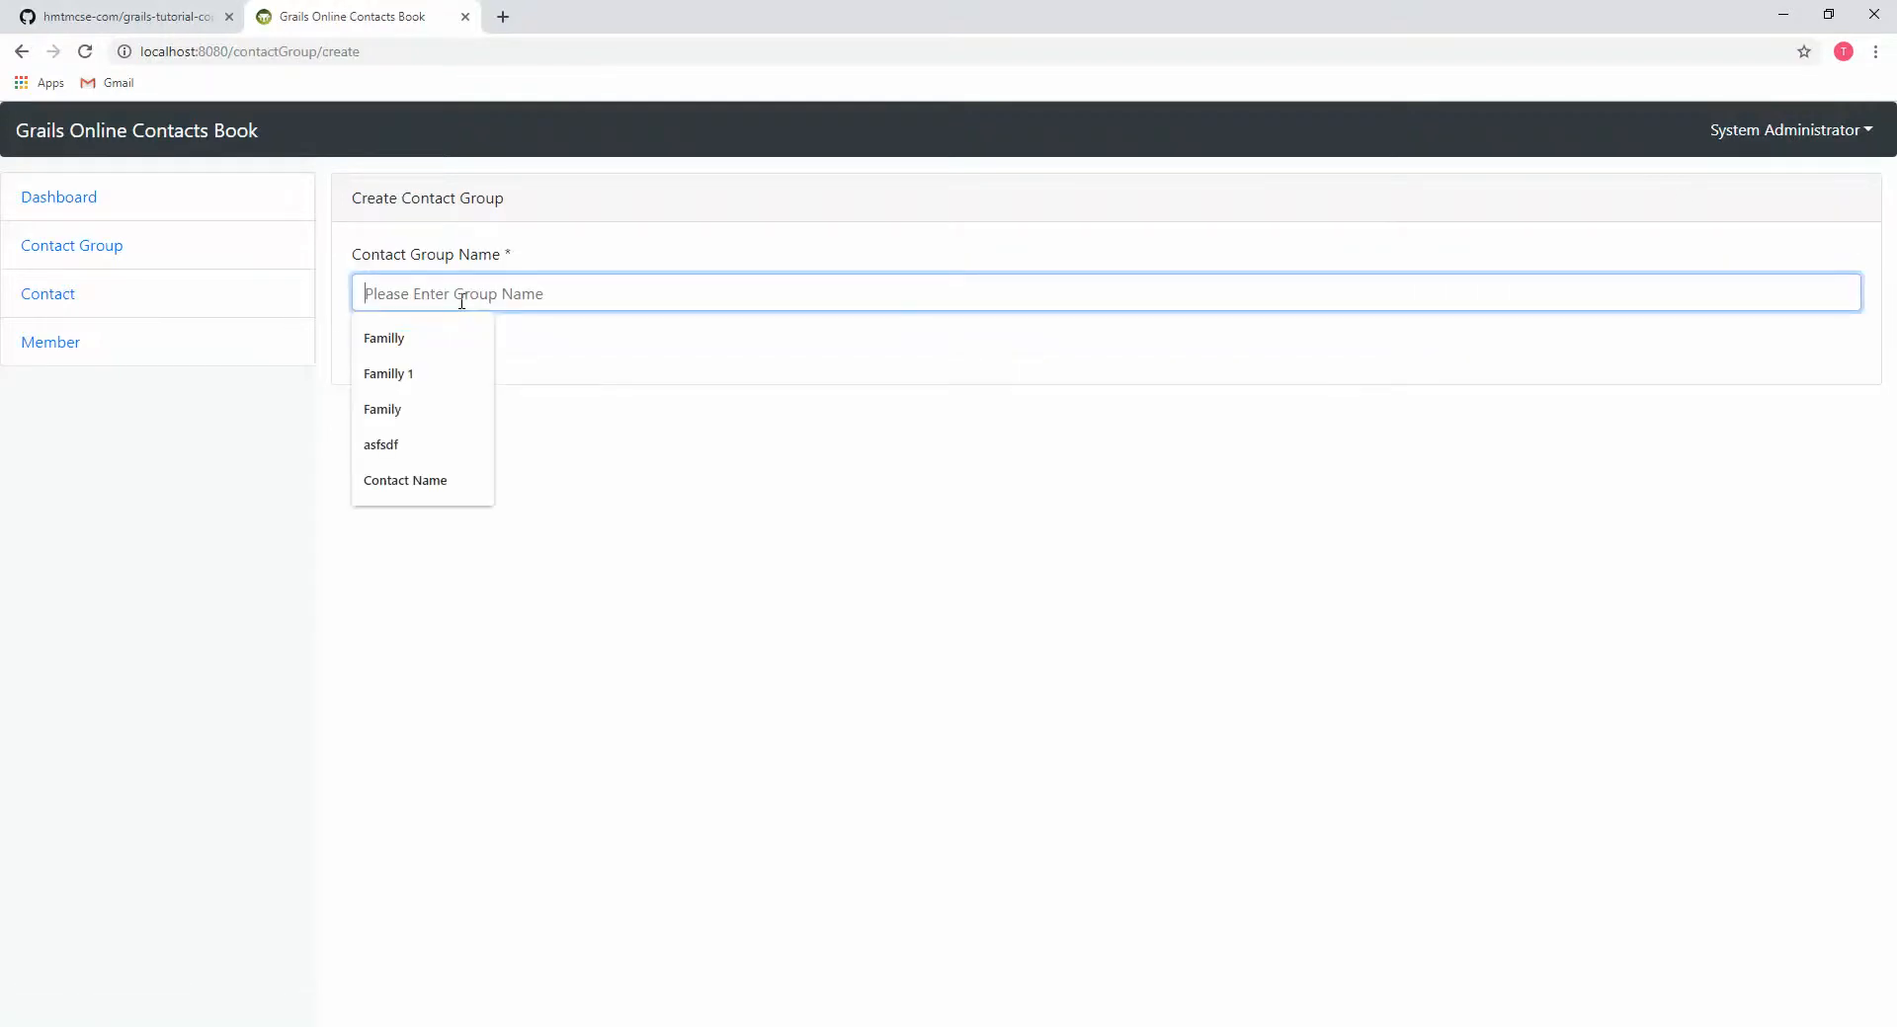
type("Friend")
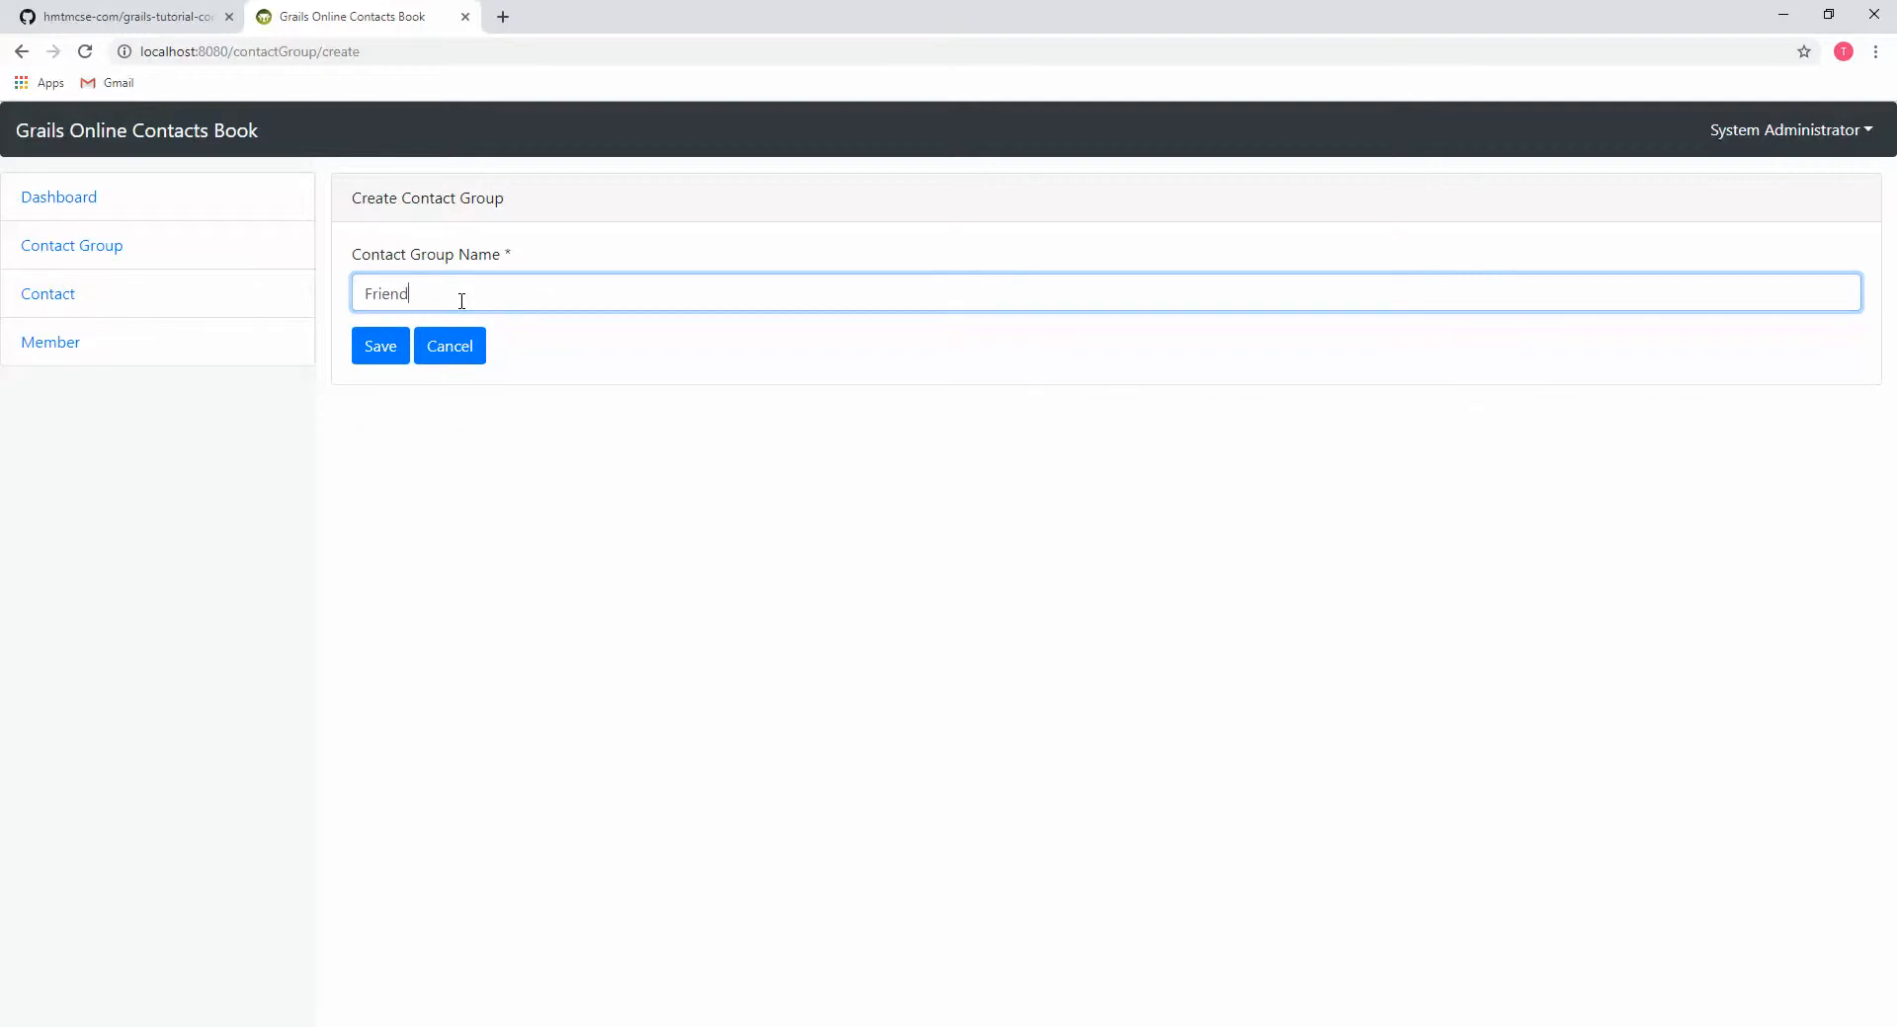
left_click(379, 345)
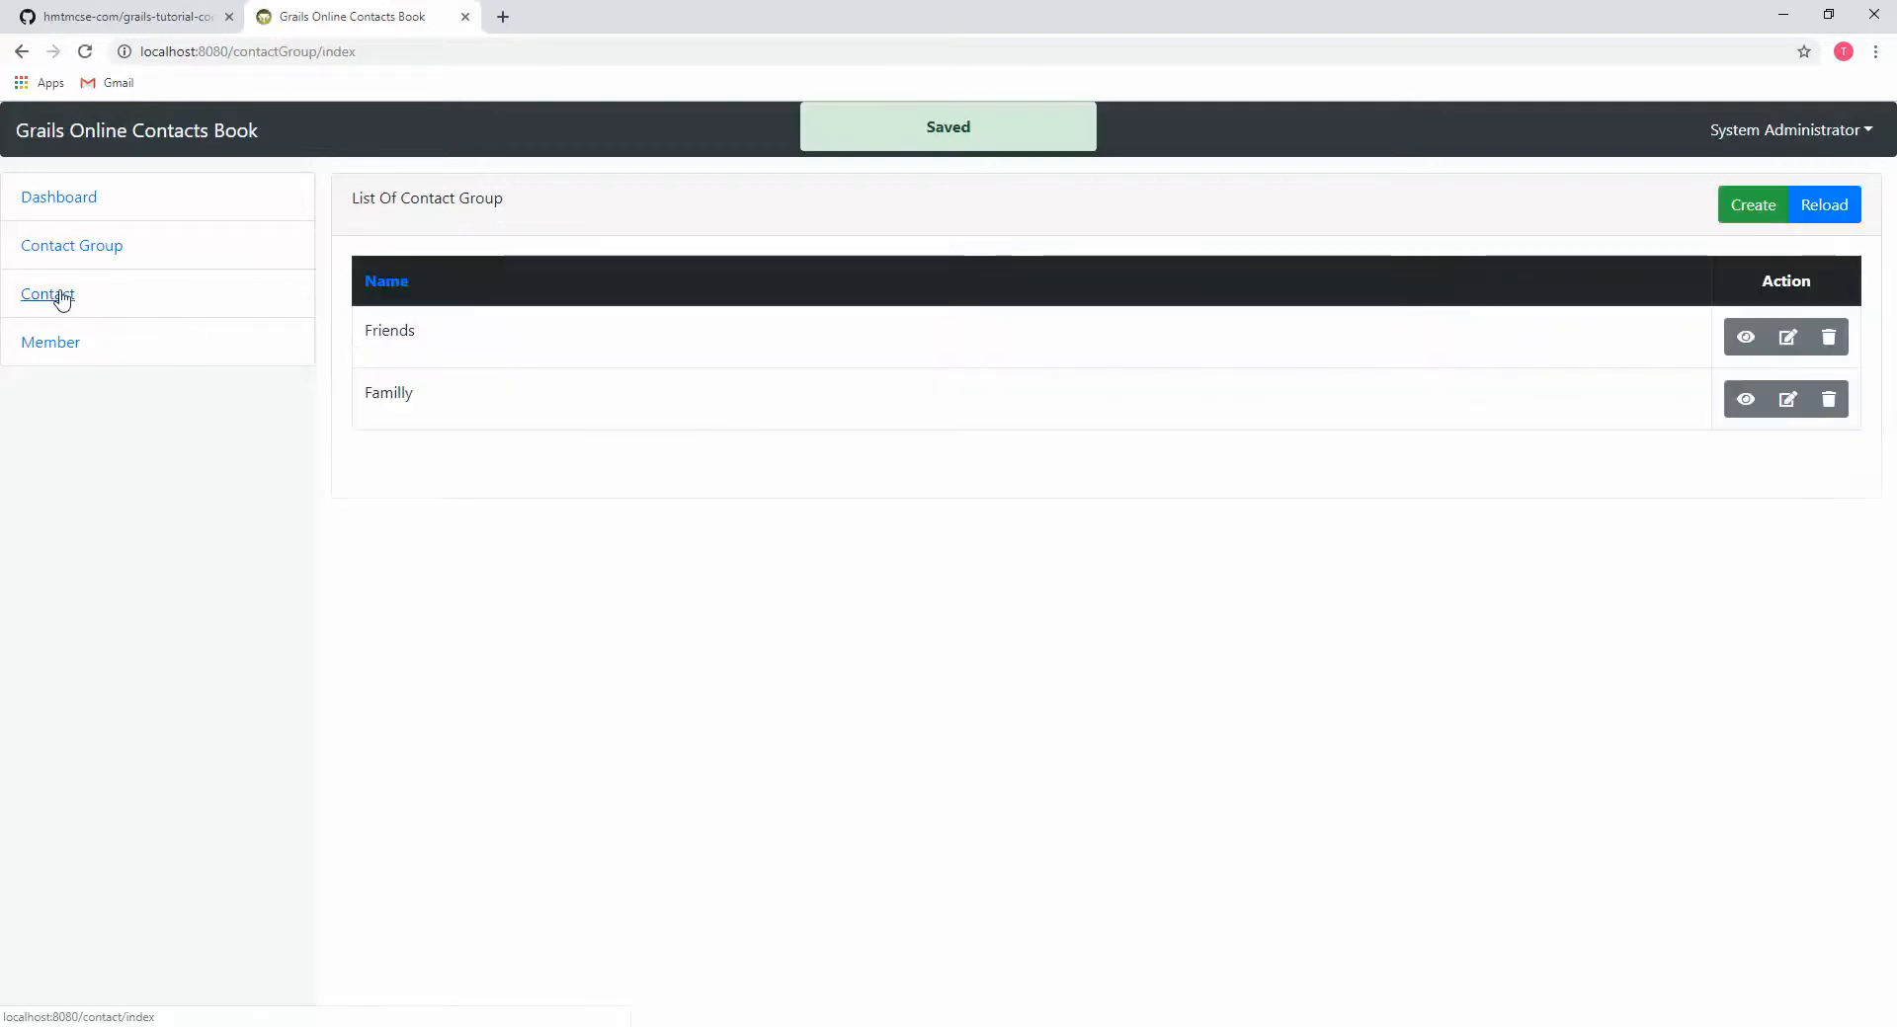
left_click(47, 295)
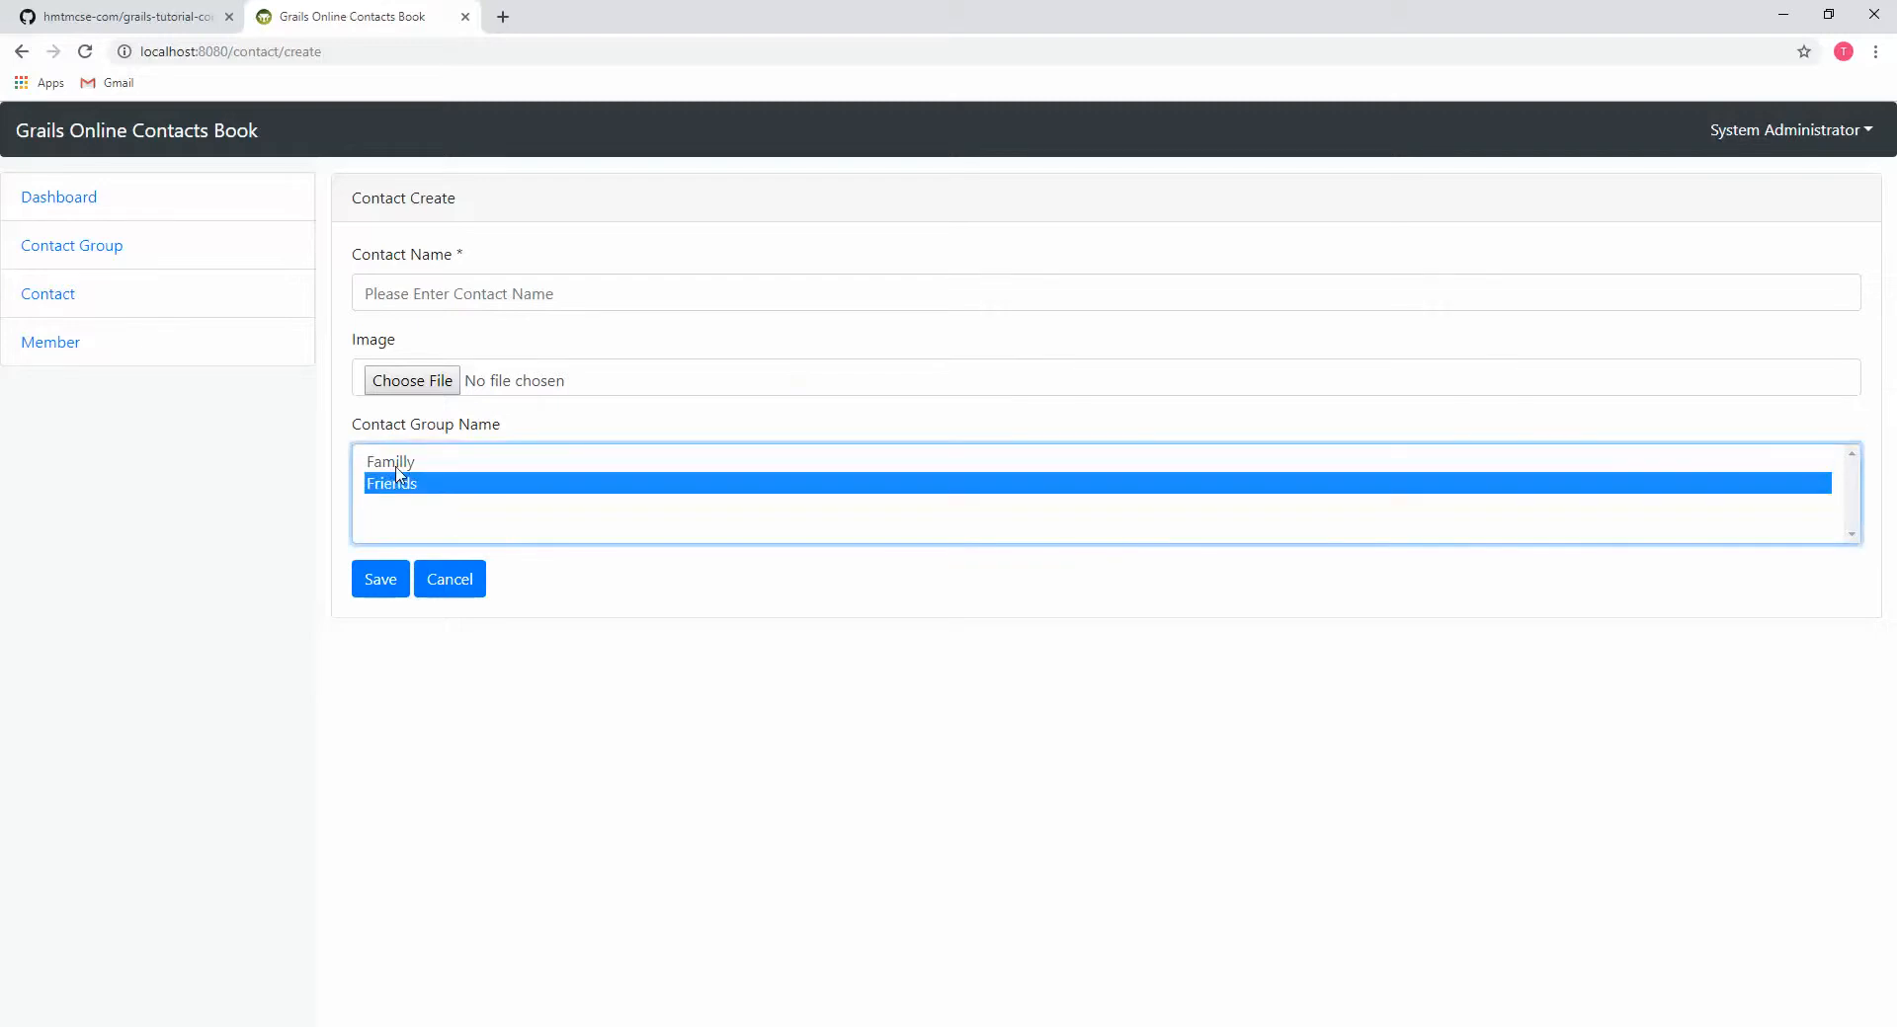
mouse_move(257, 364)
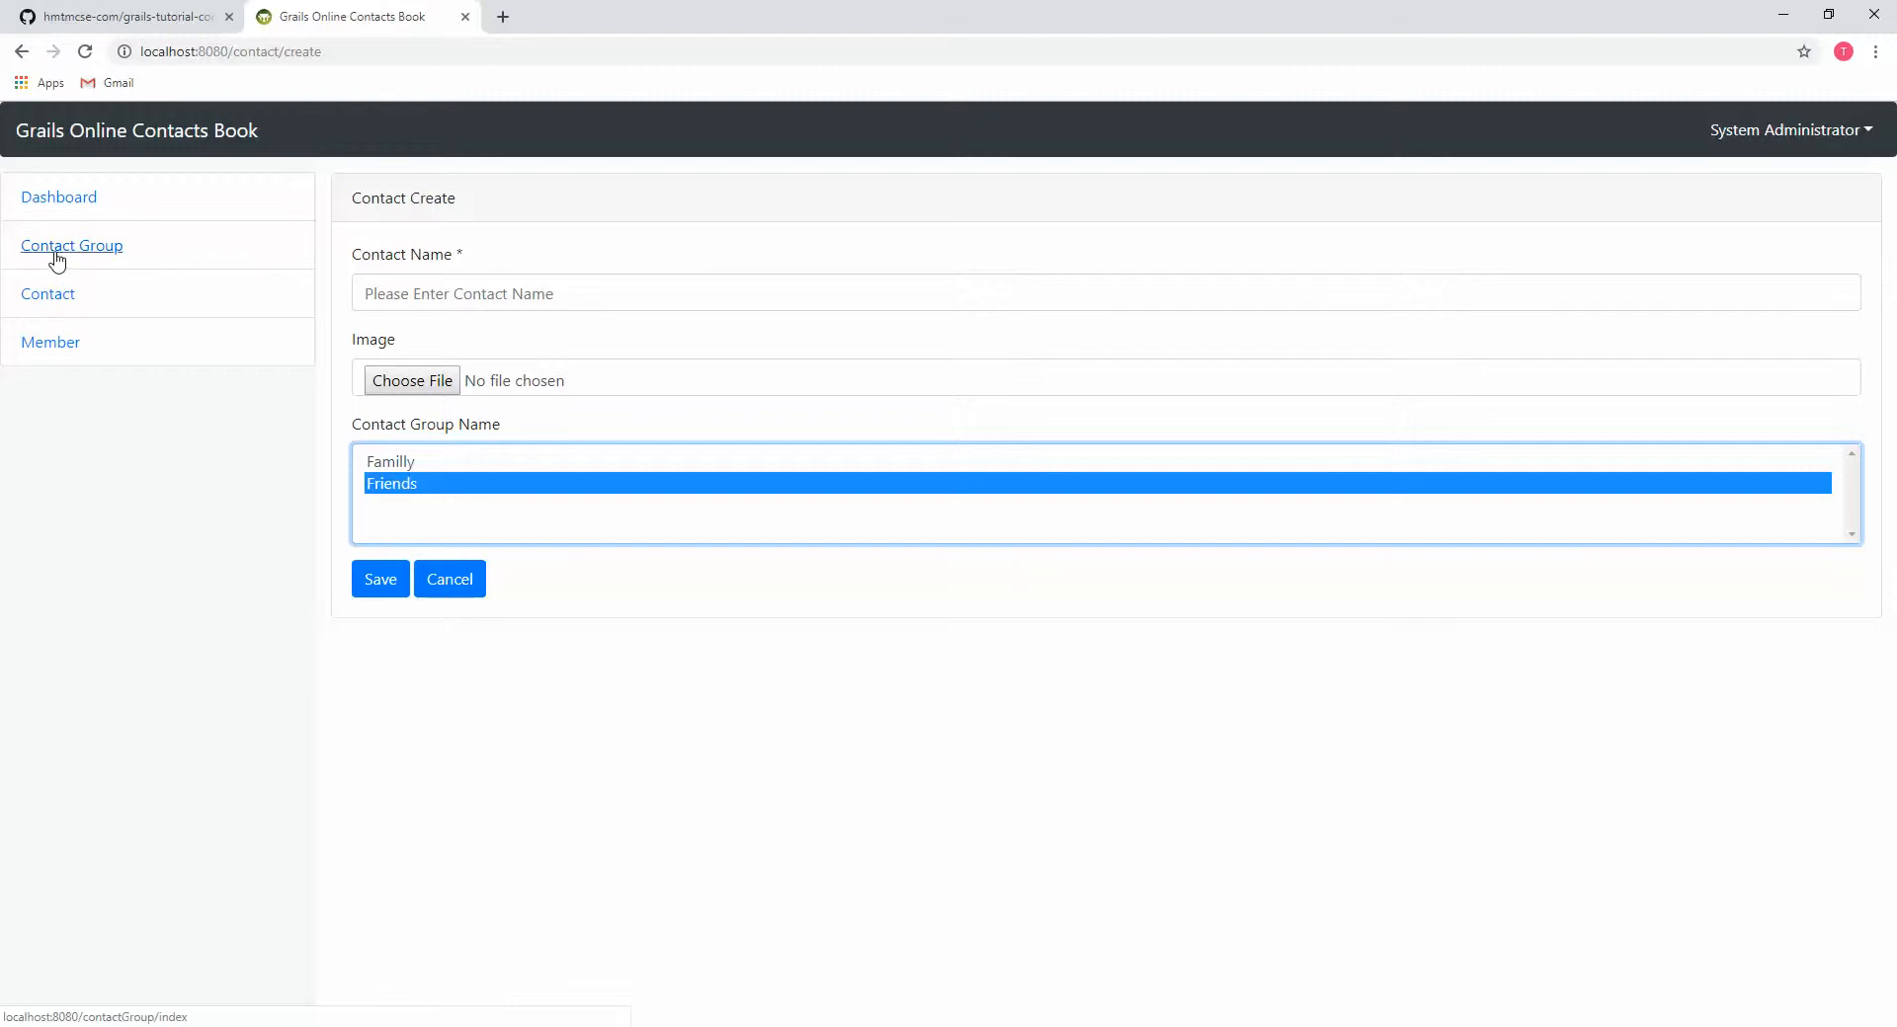
mouse_move(223, 300)
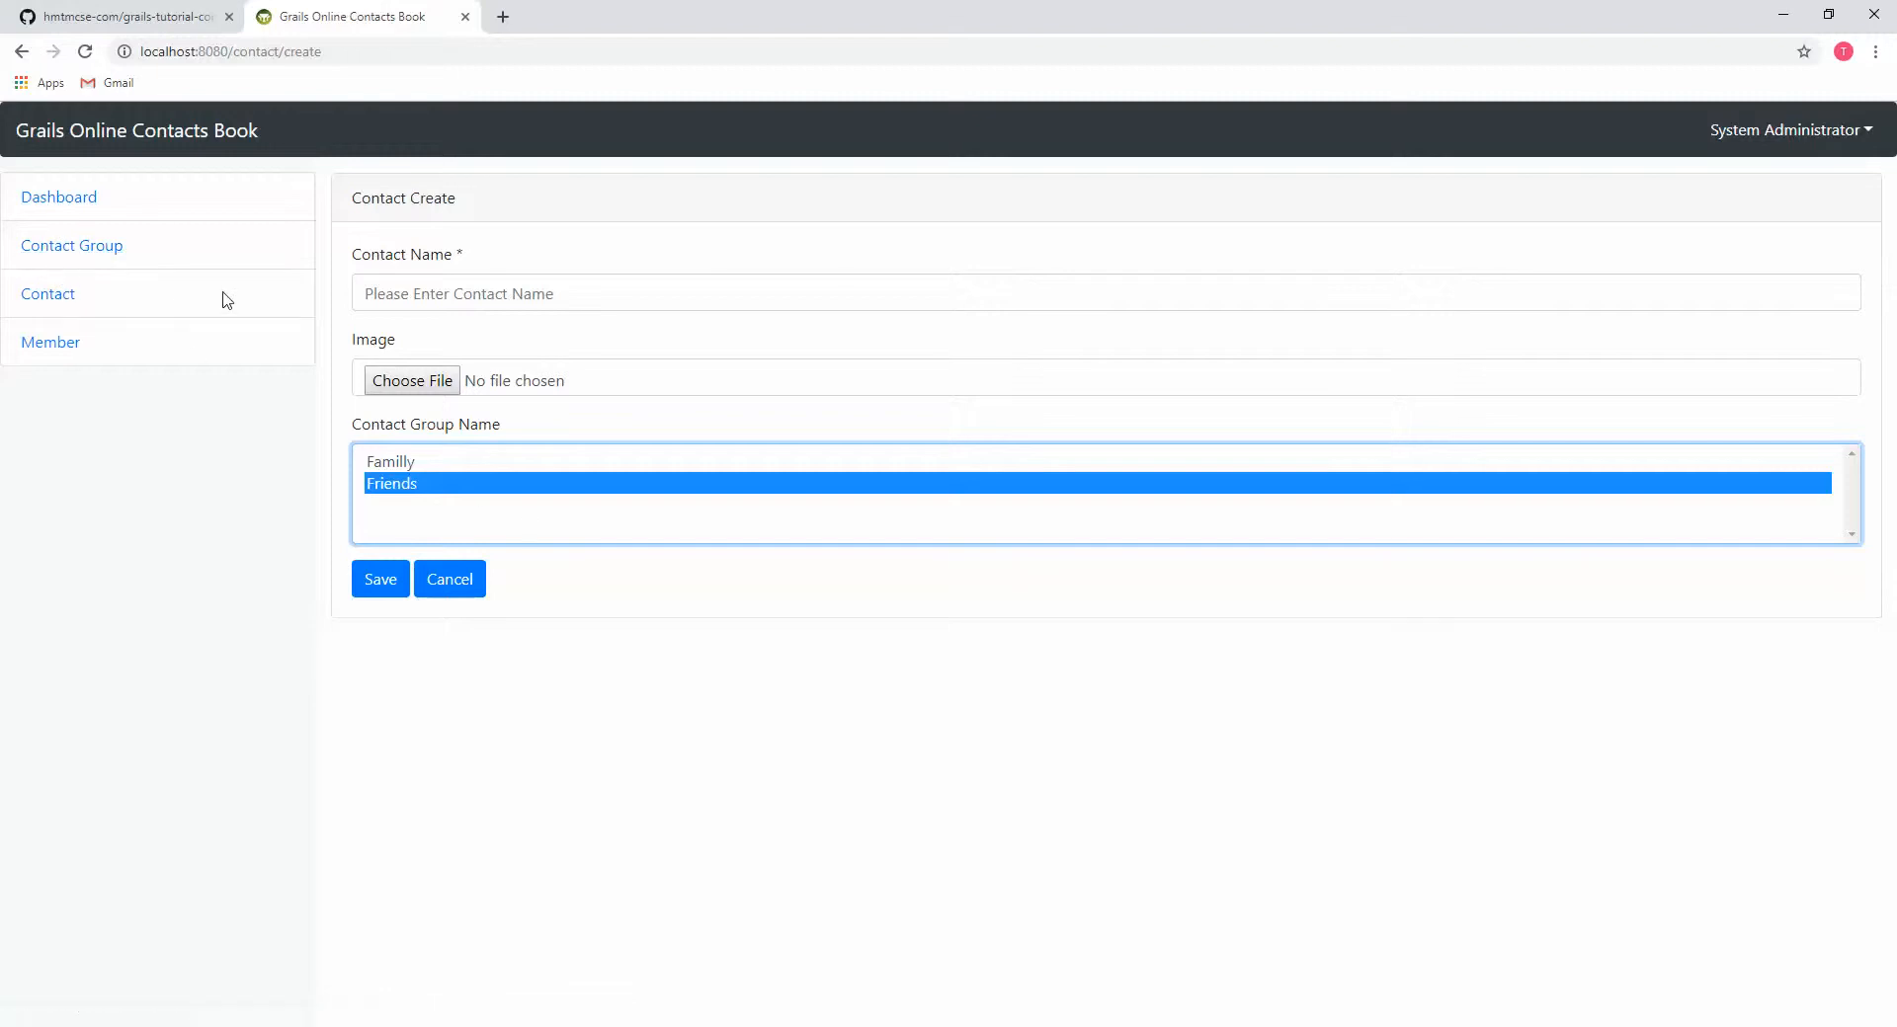
mouse_move(409, 478)
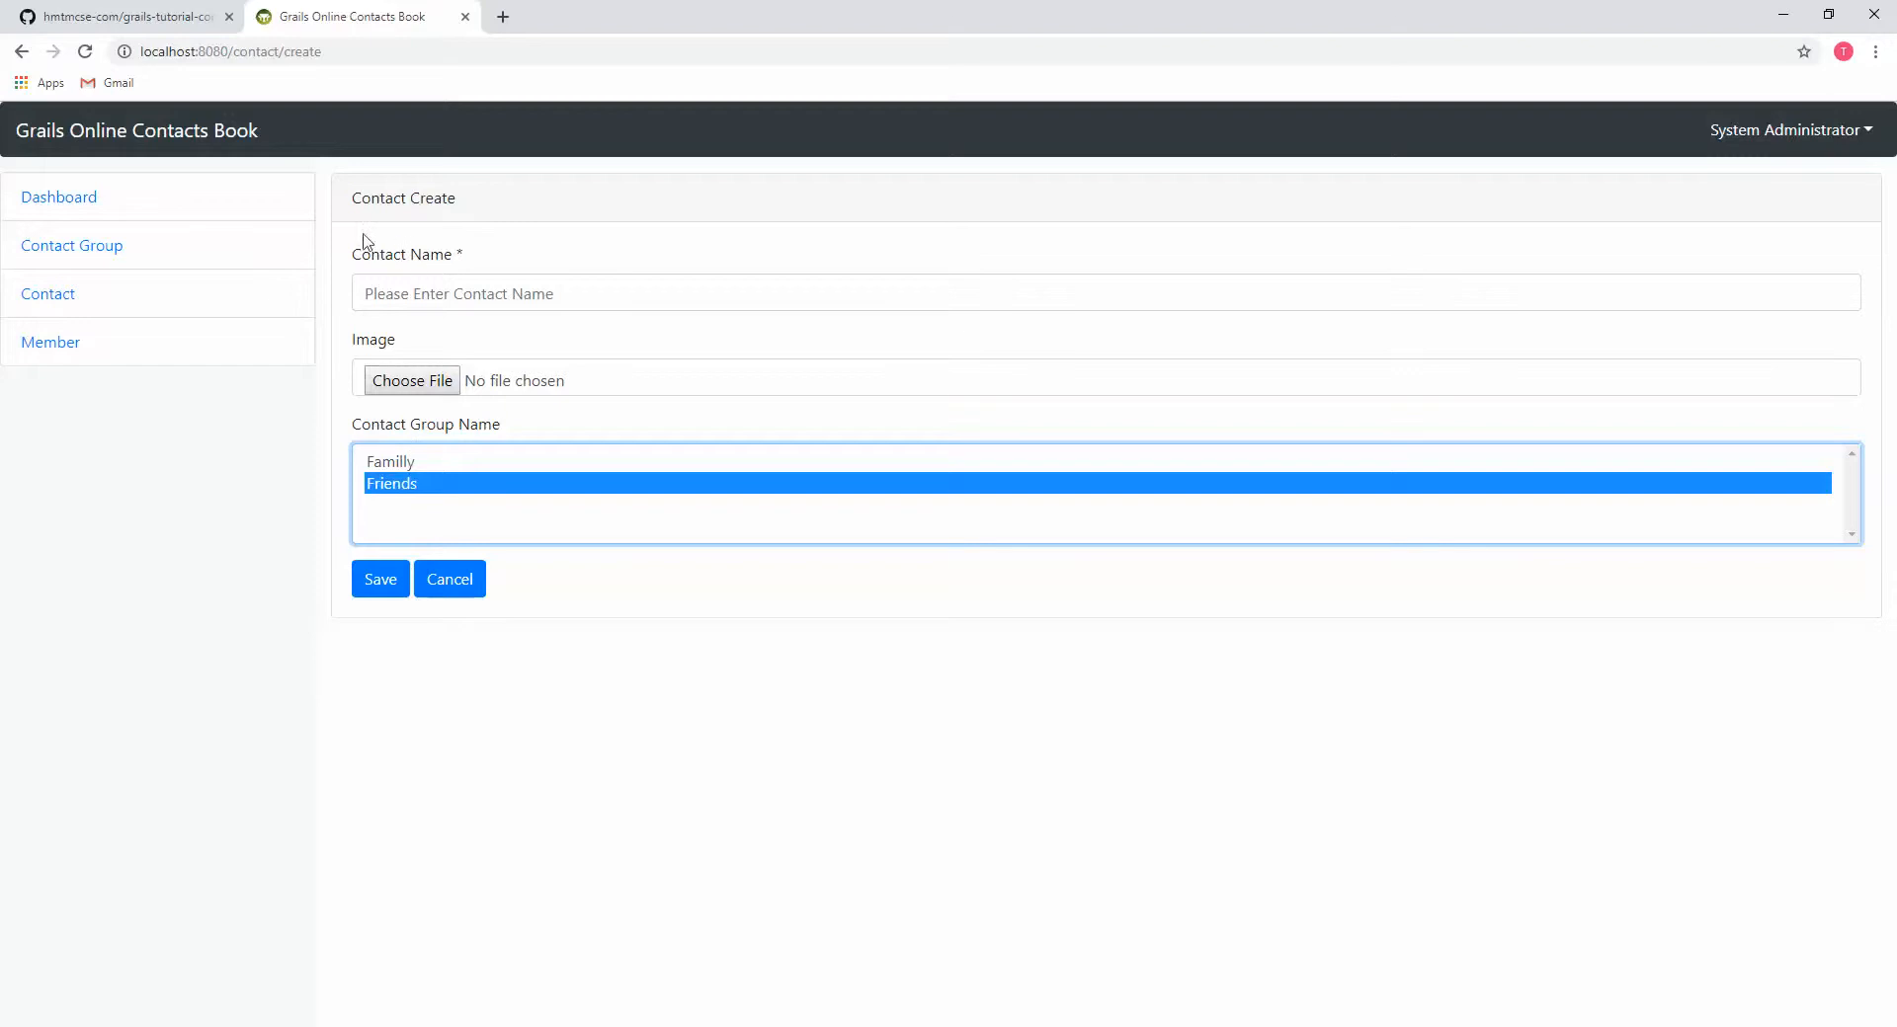
mouse_move(416, 320)
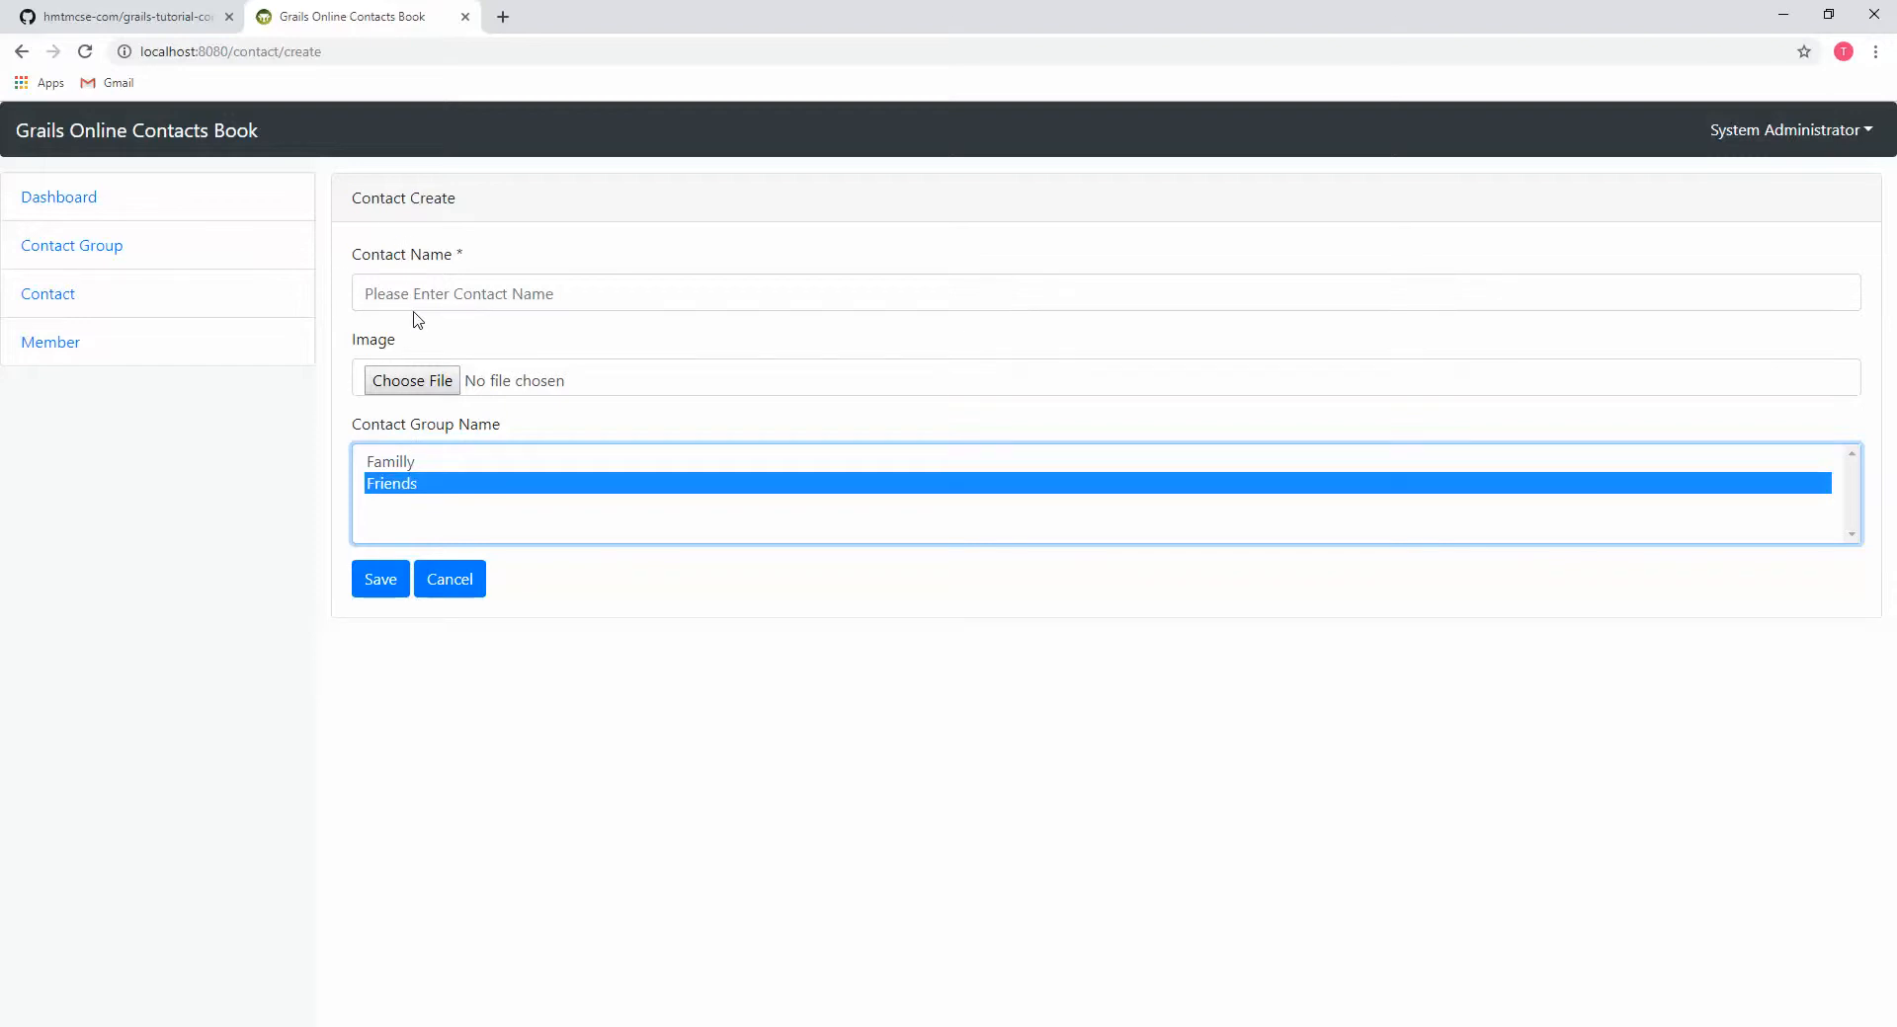
- Try the contact image file picker, review the Image Upload steps on GitHub, and return to Contact Create
left_click(411, 379)
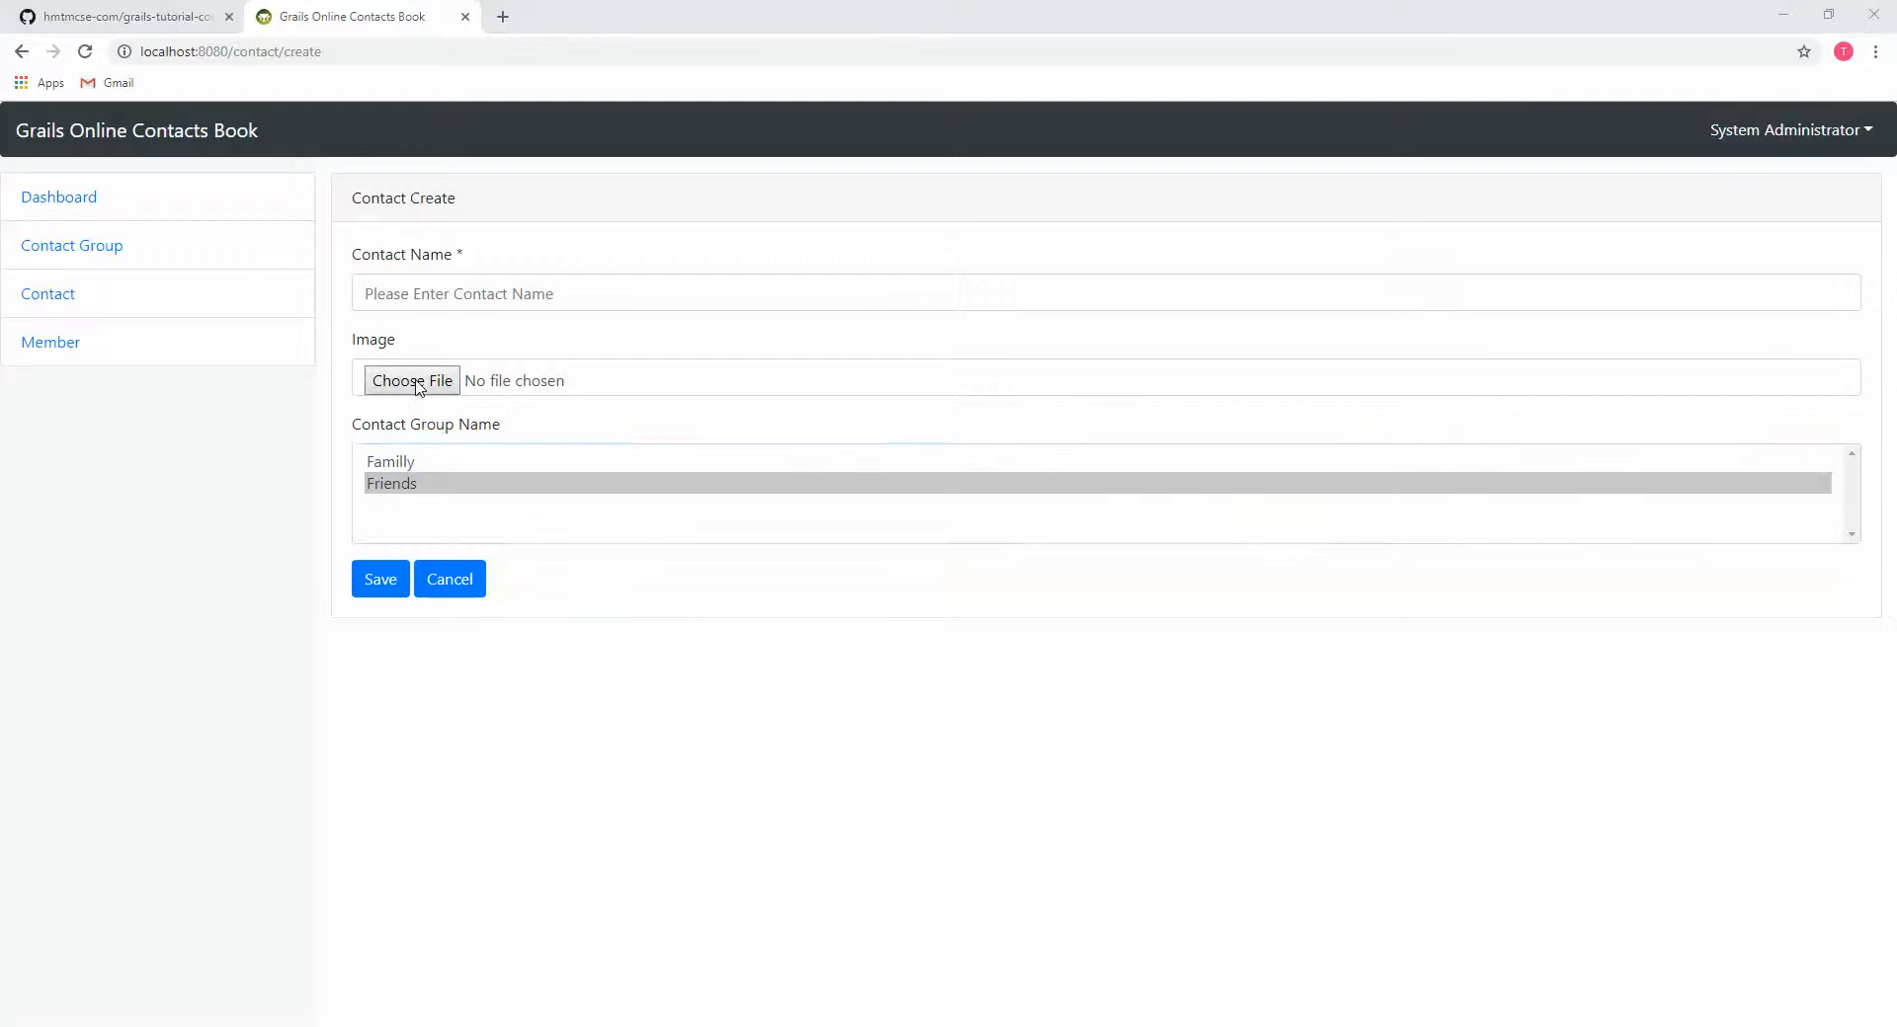
left_click(411, 380)
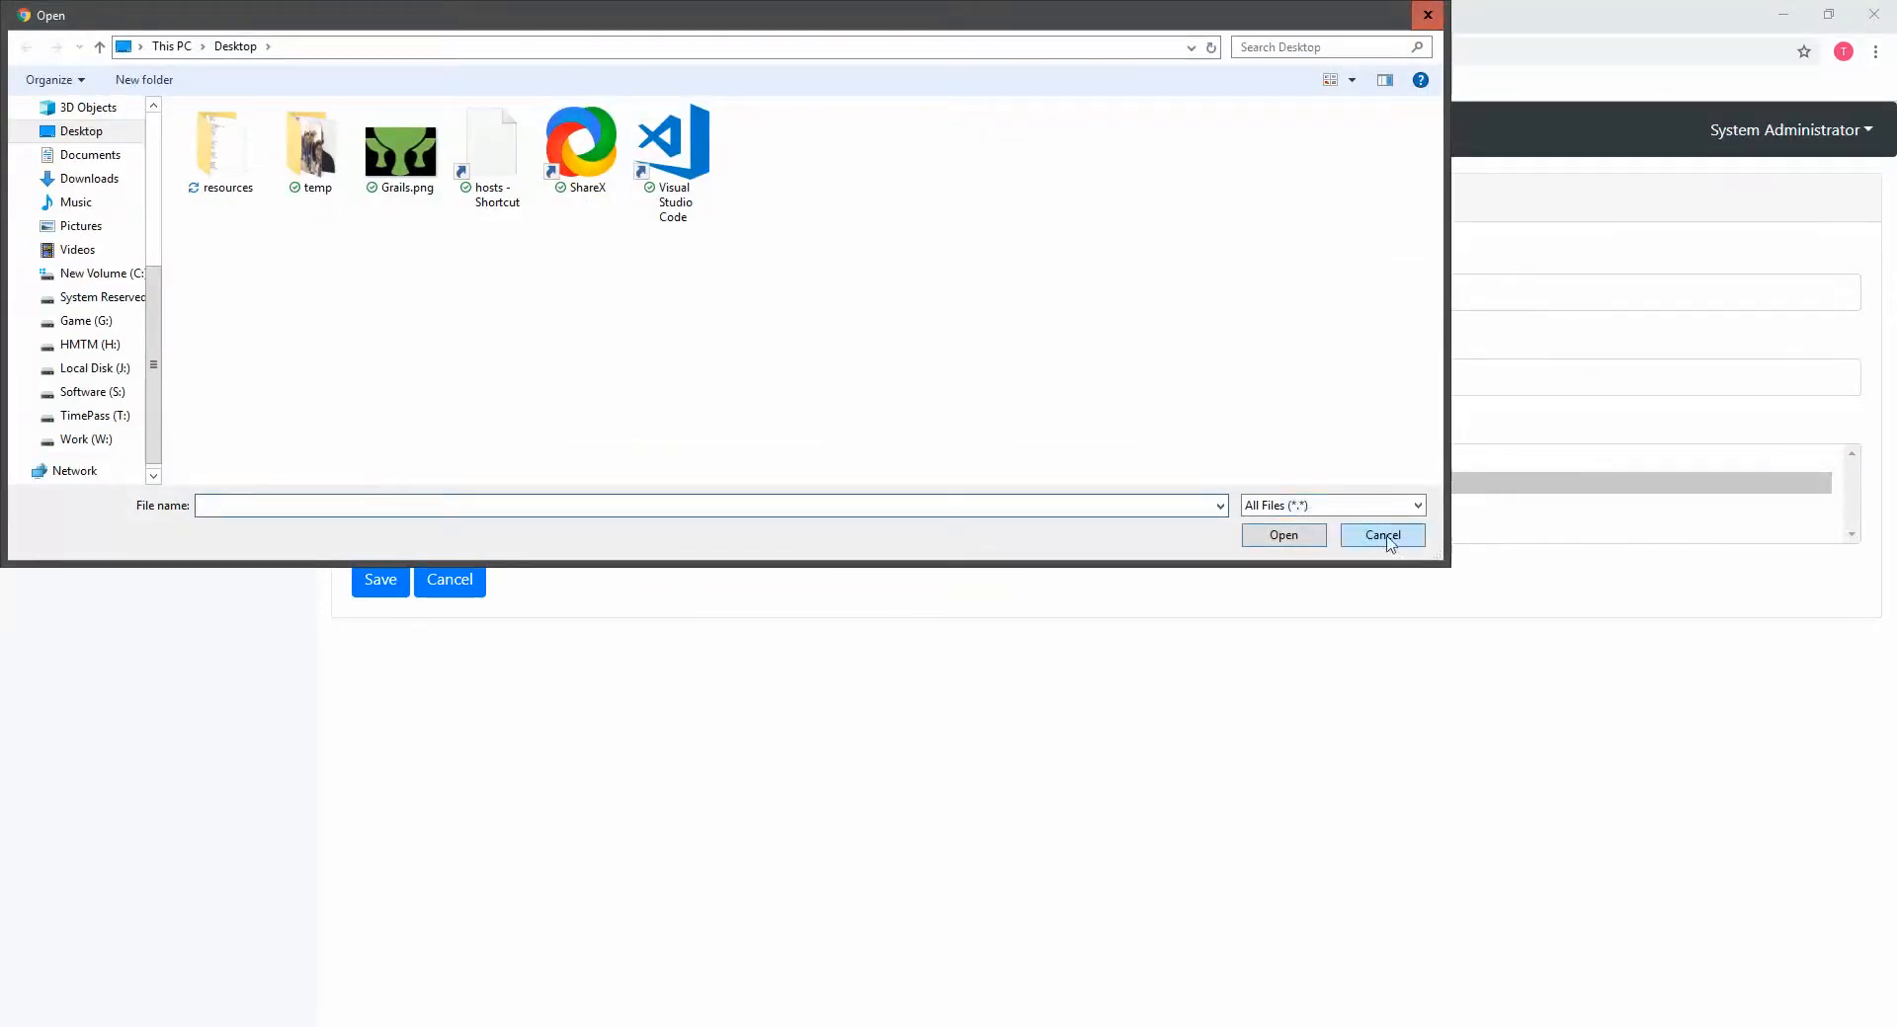
left_click(1381, 535)
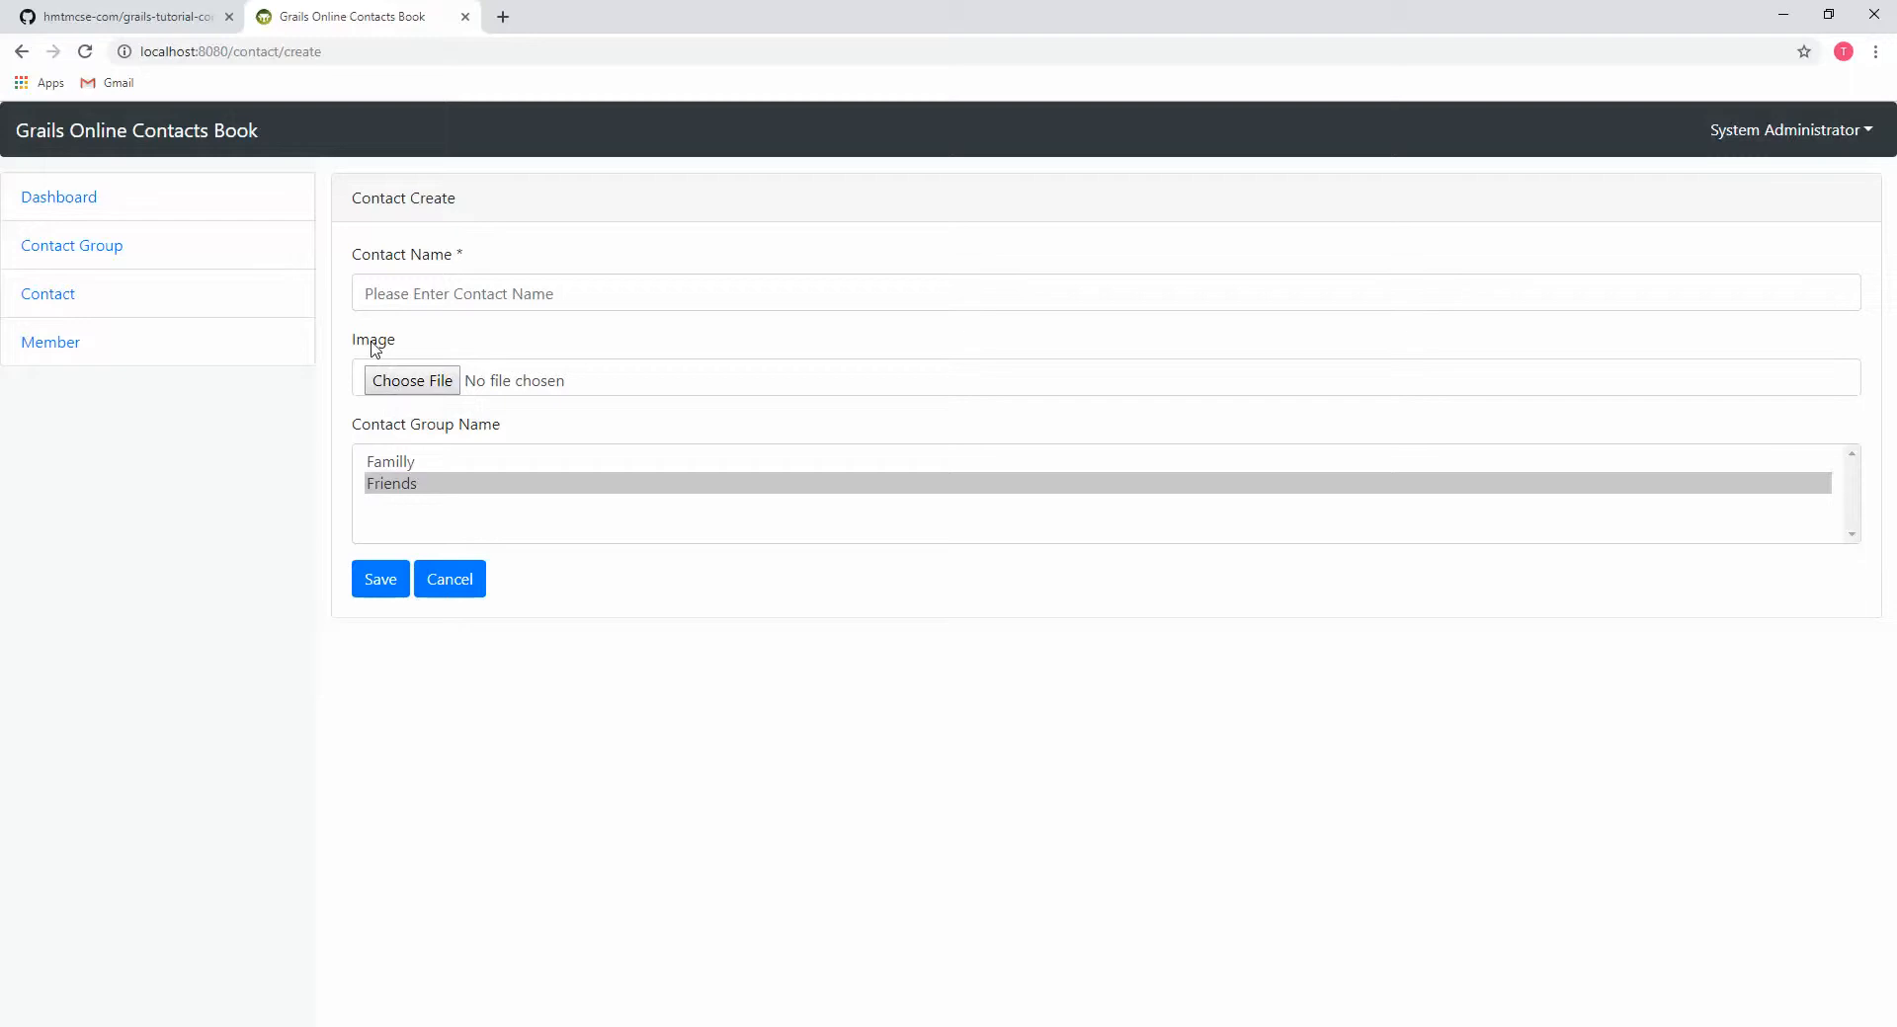
left_click(121, 16)
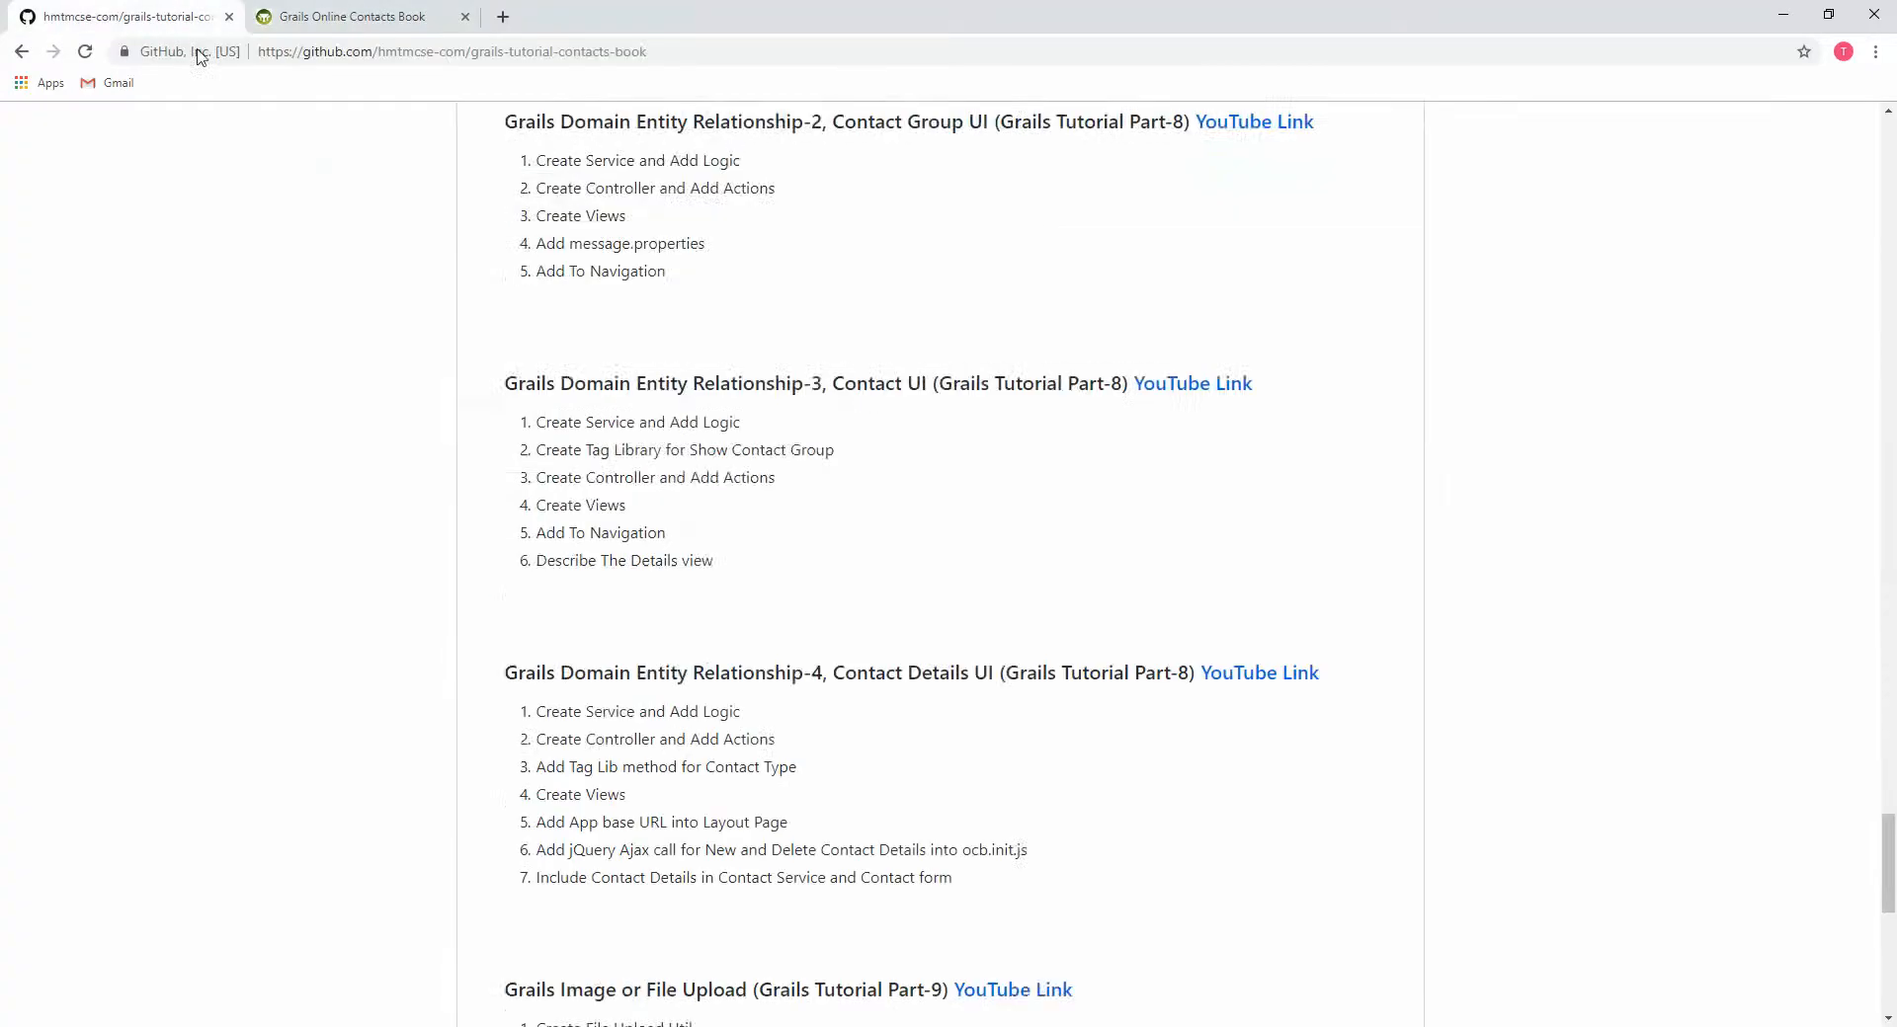
scroll("down", 3)
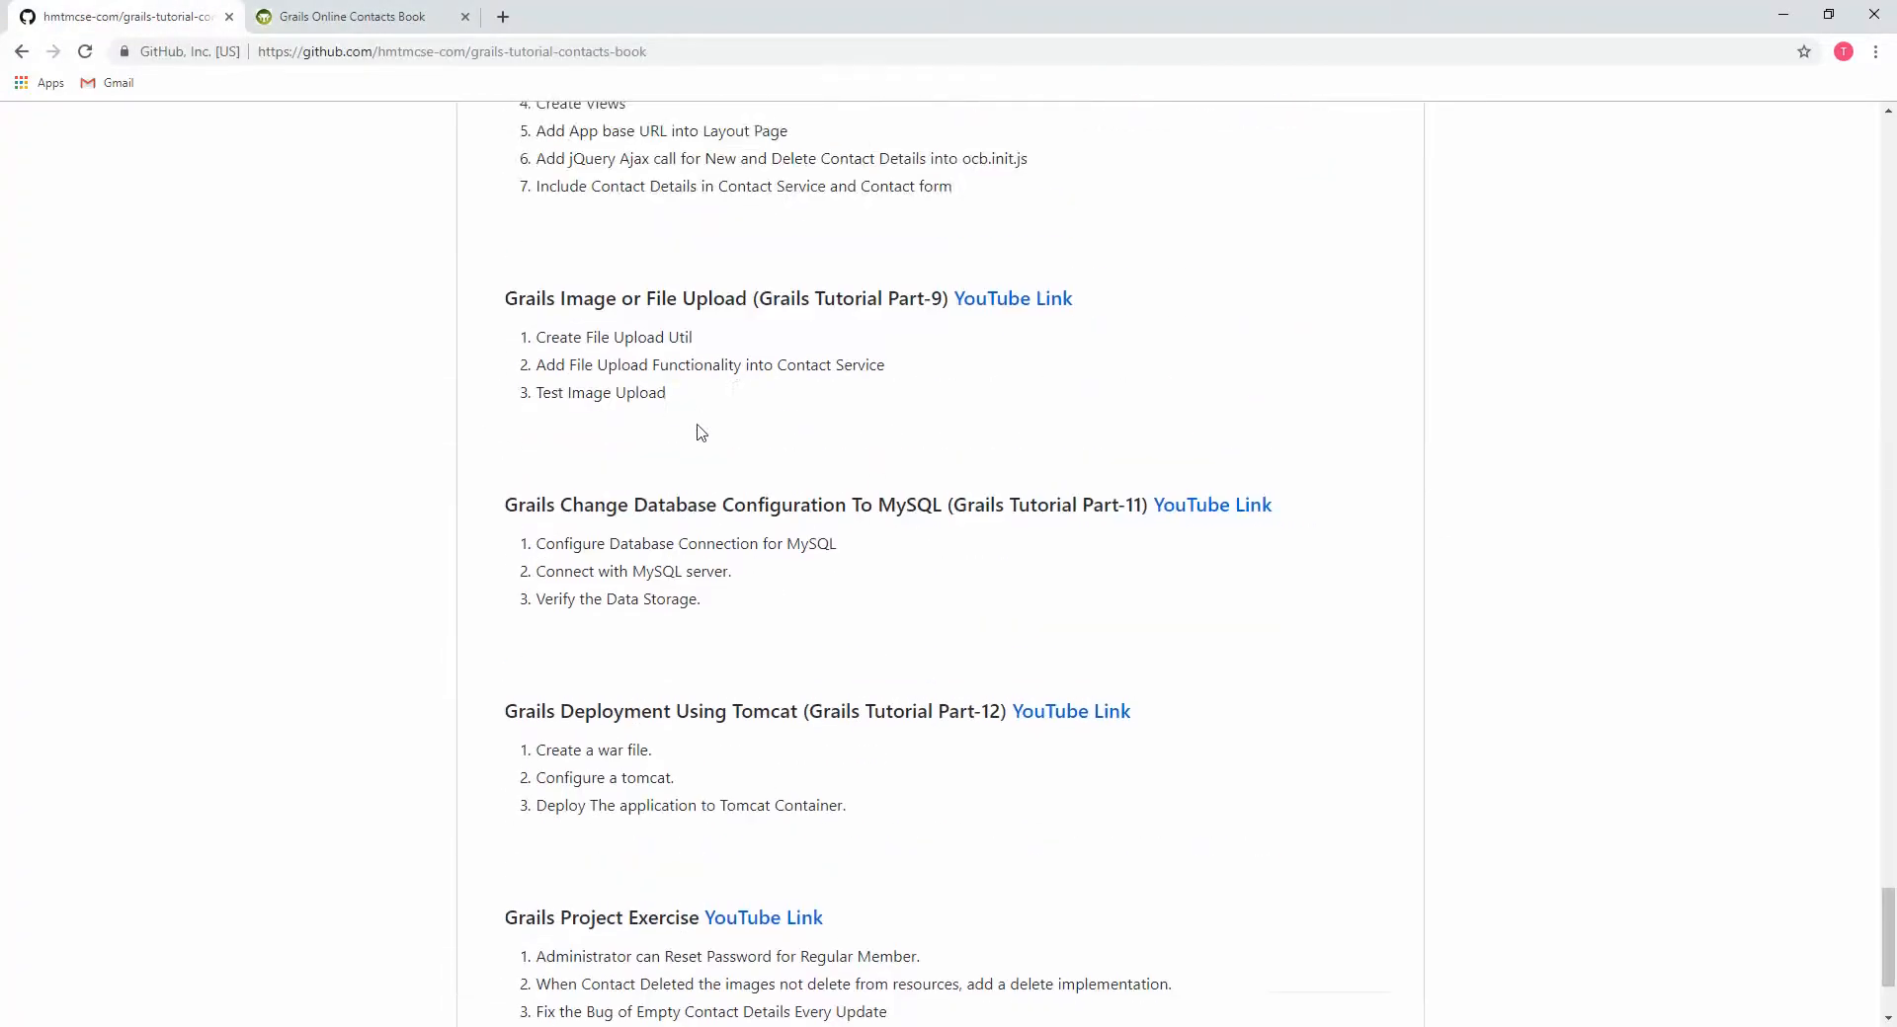
left_click_drag(503, 299, 668, 391)
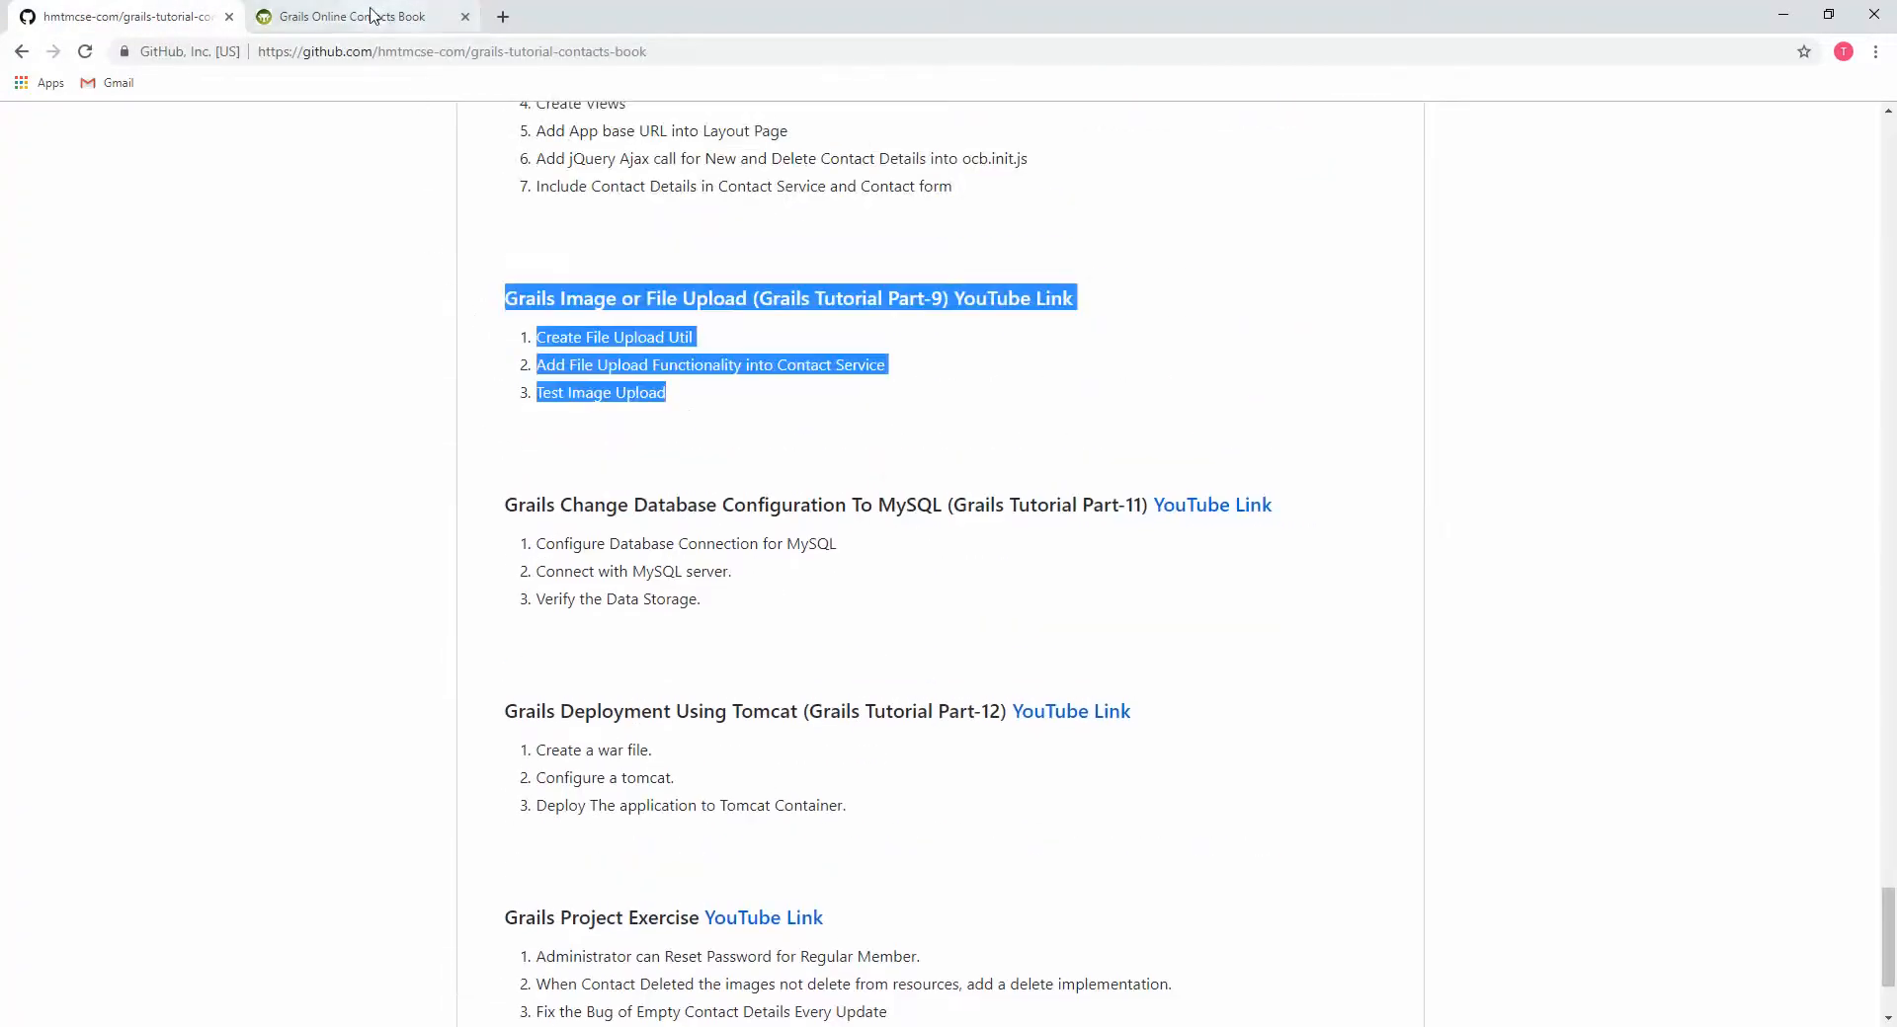
left_click(352, 16)
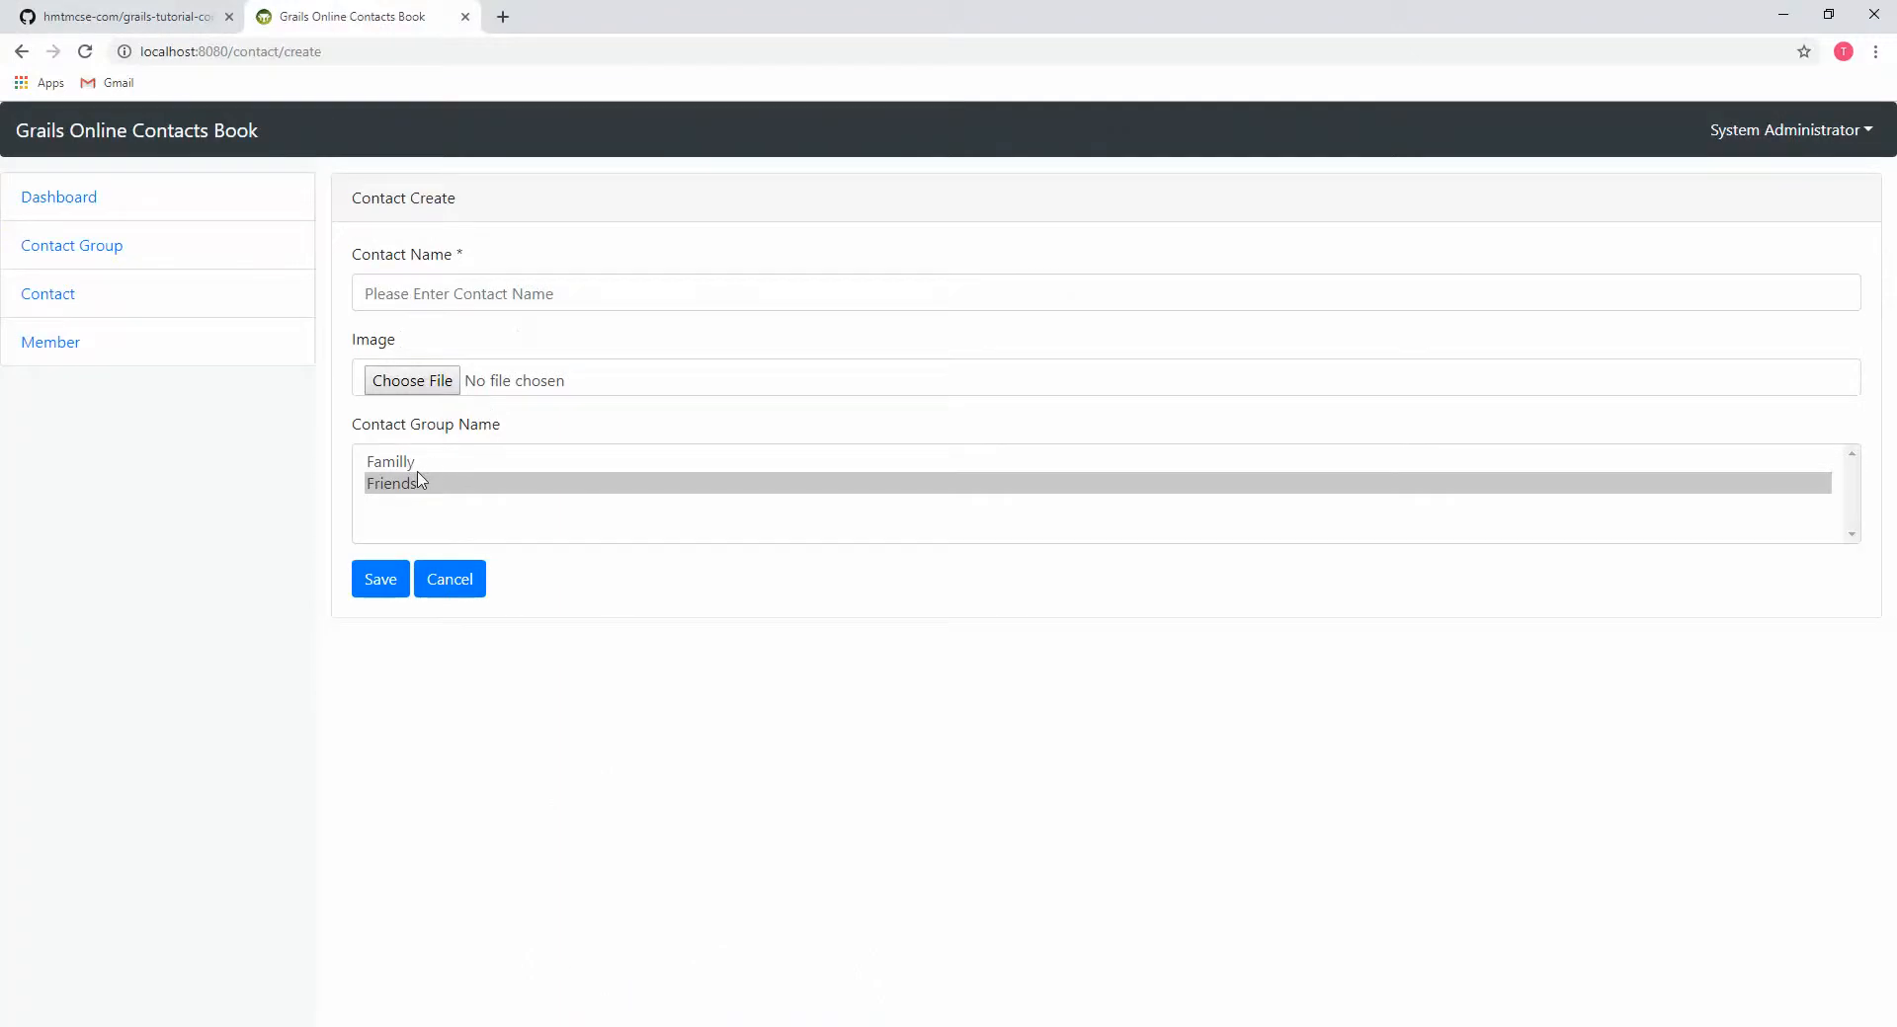
- Save a new contact named Touhid in the Friends group
left_click(389, 462)
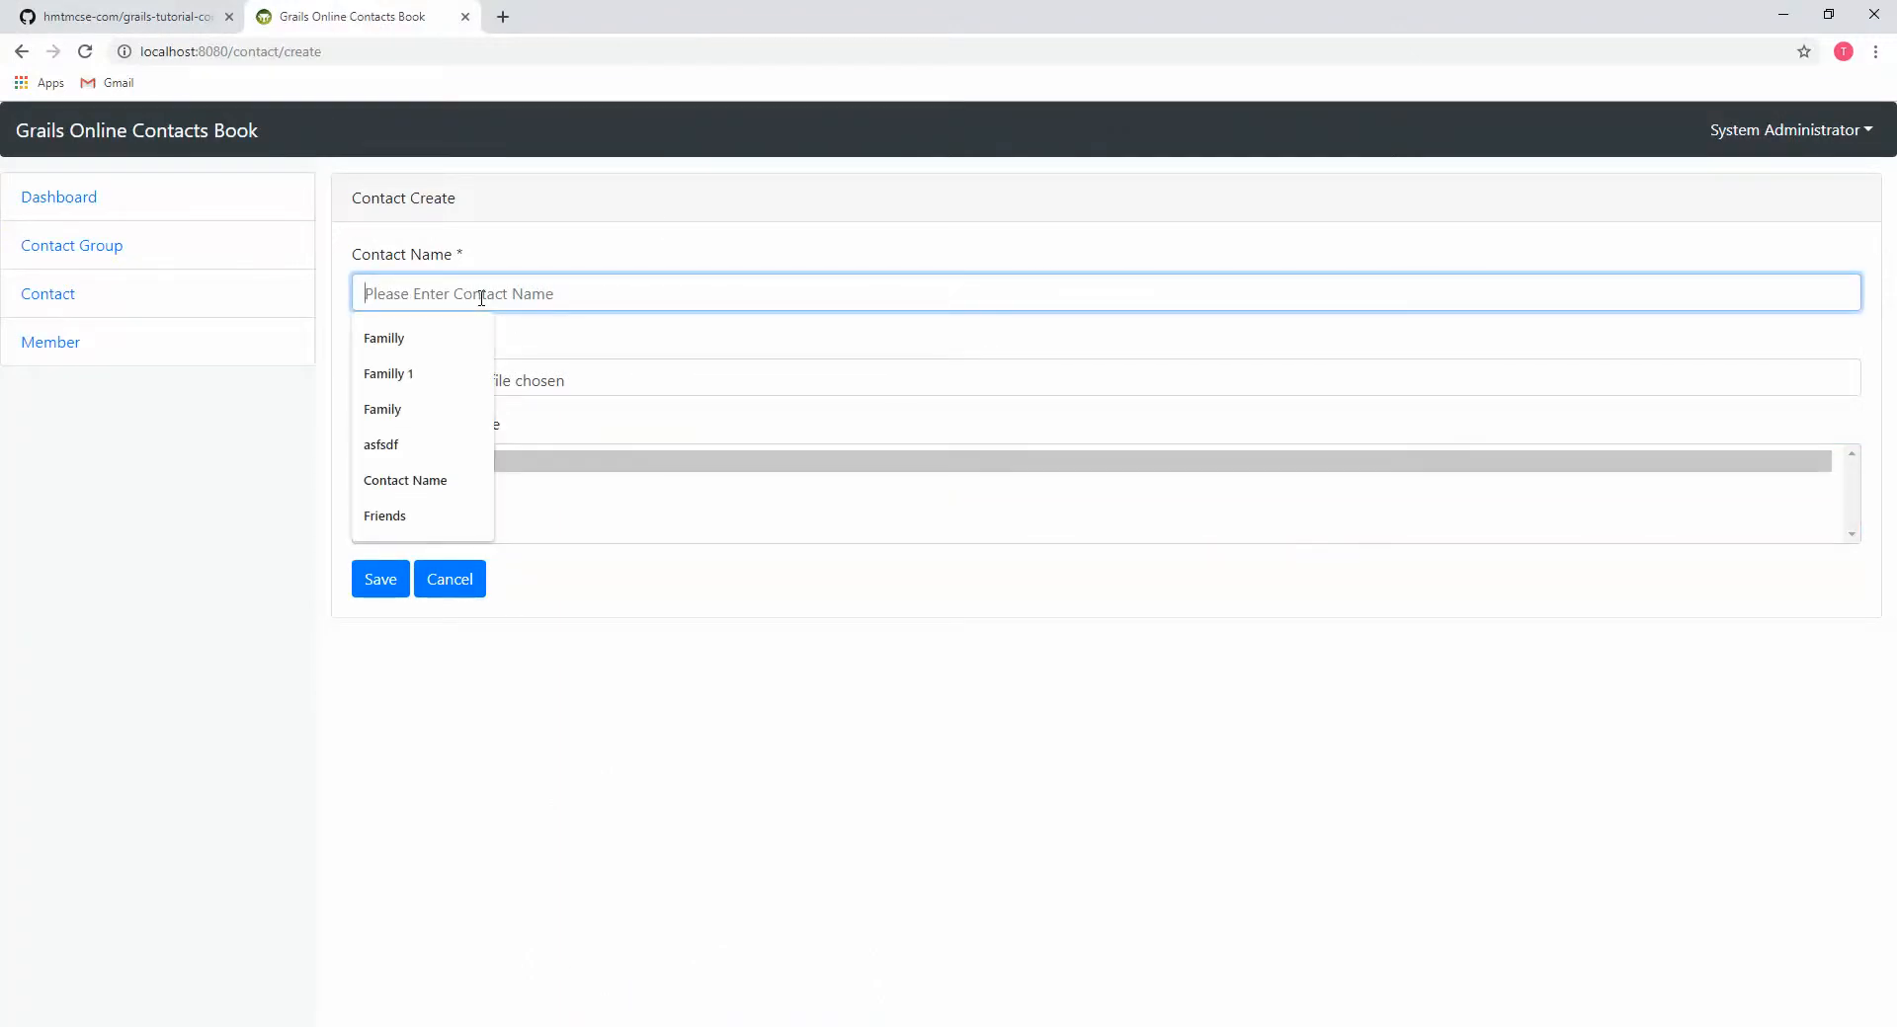
type("Touh")
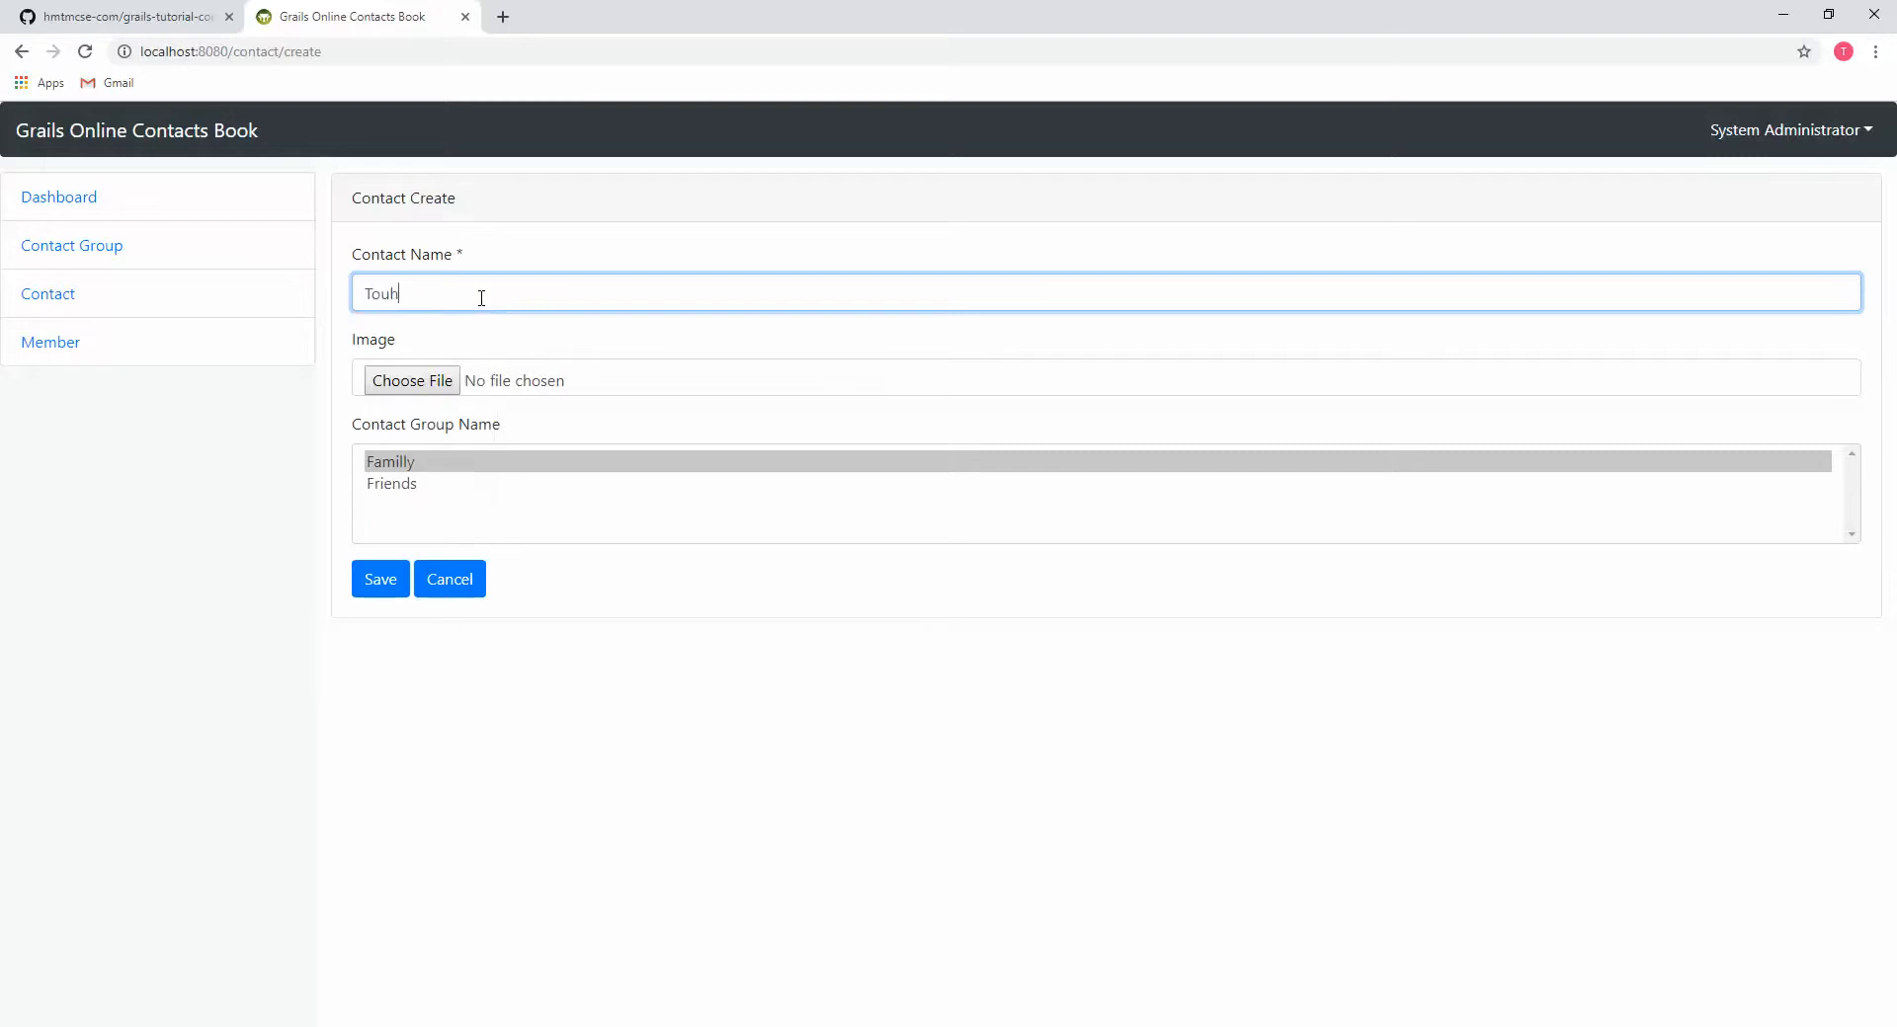
type("id")
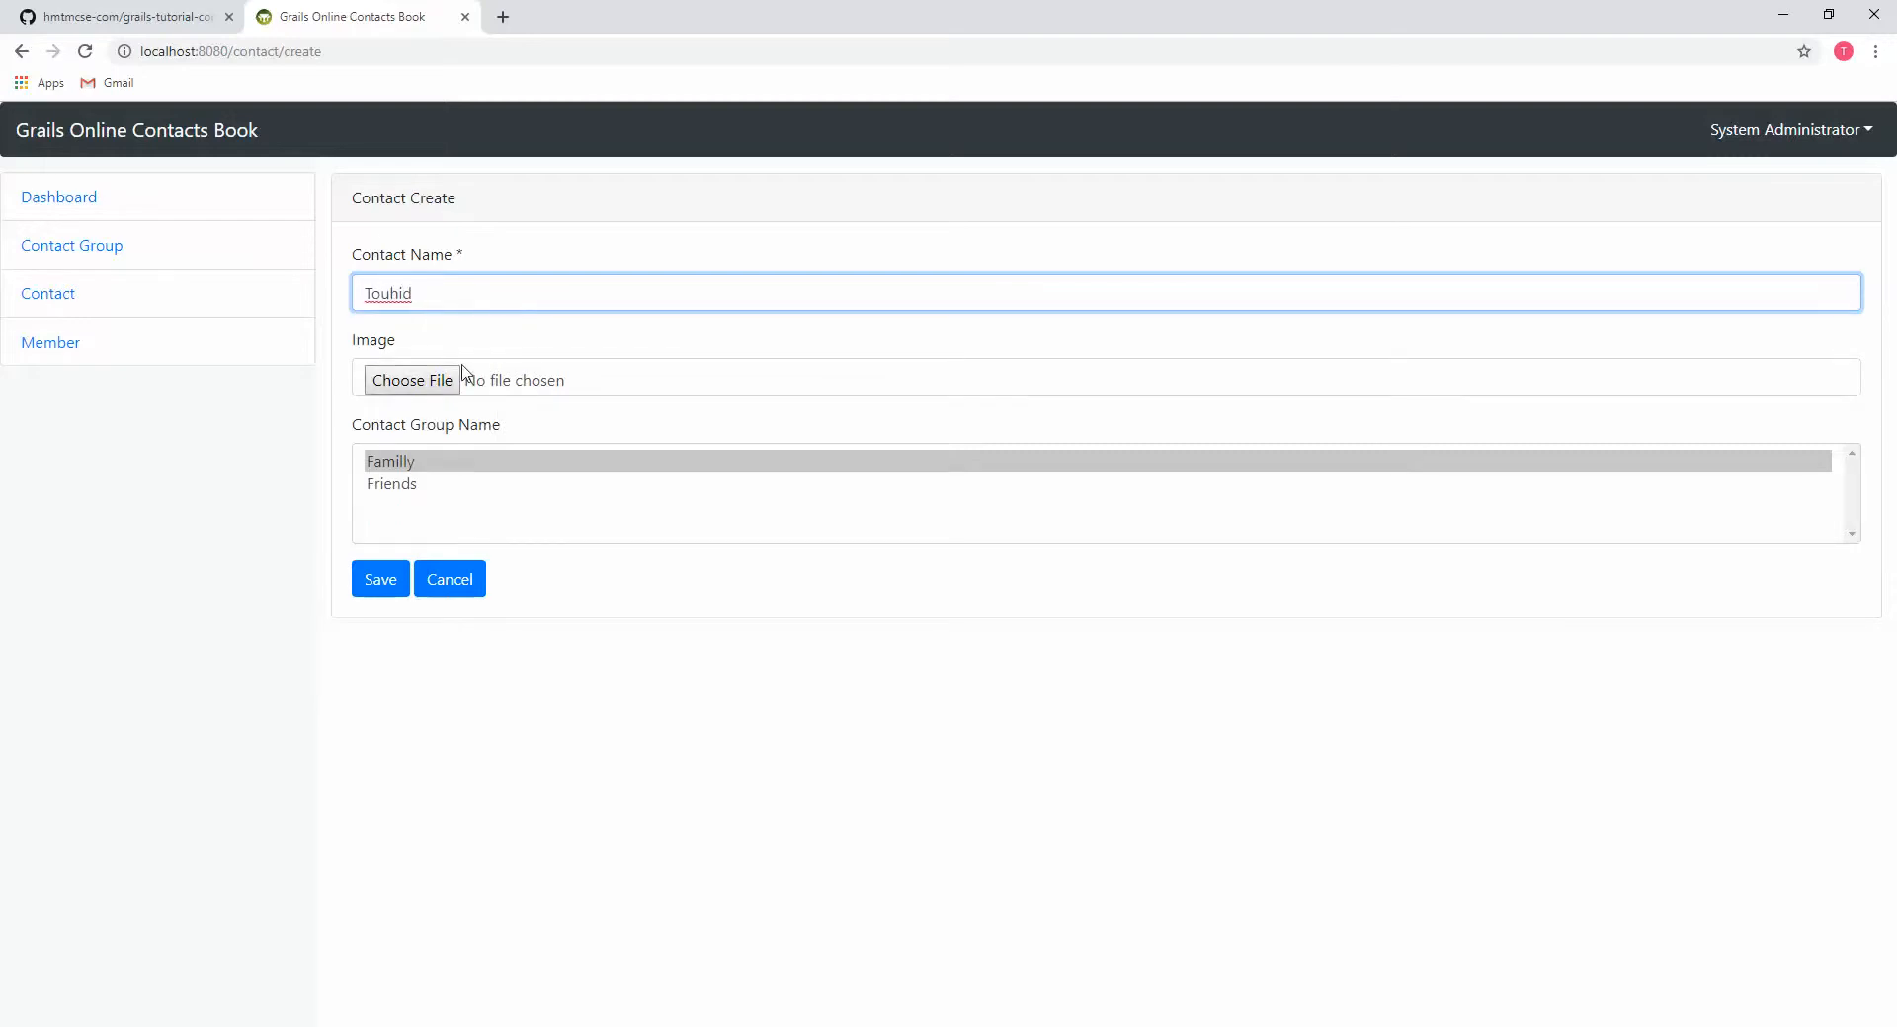
left_click(392, 482)
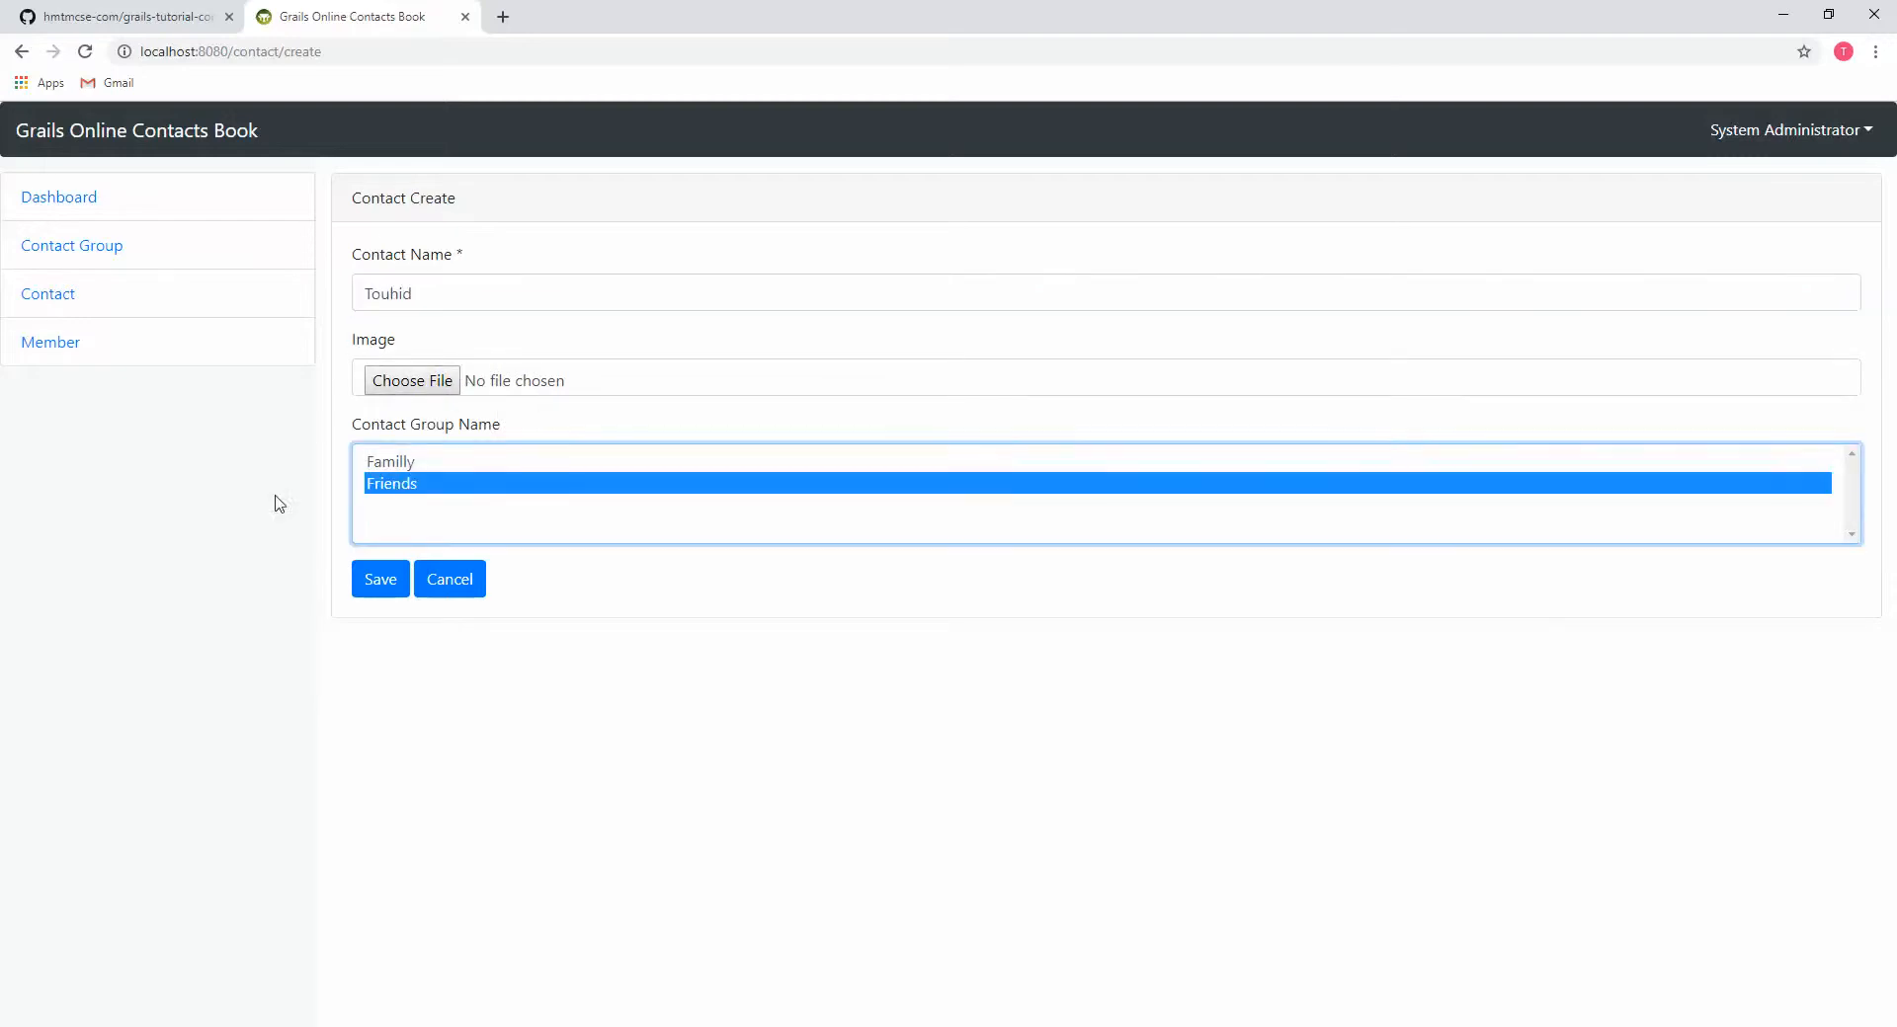
left_click(379, 579)
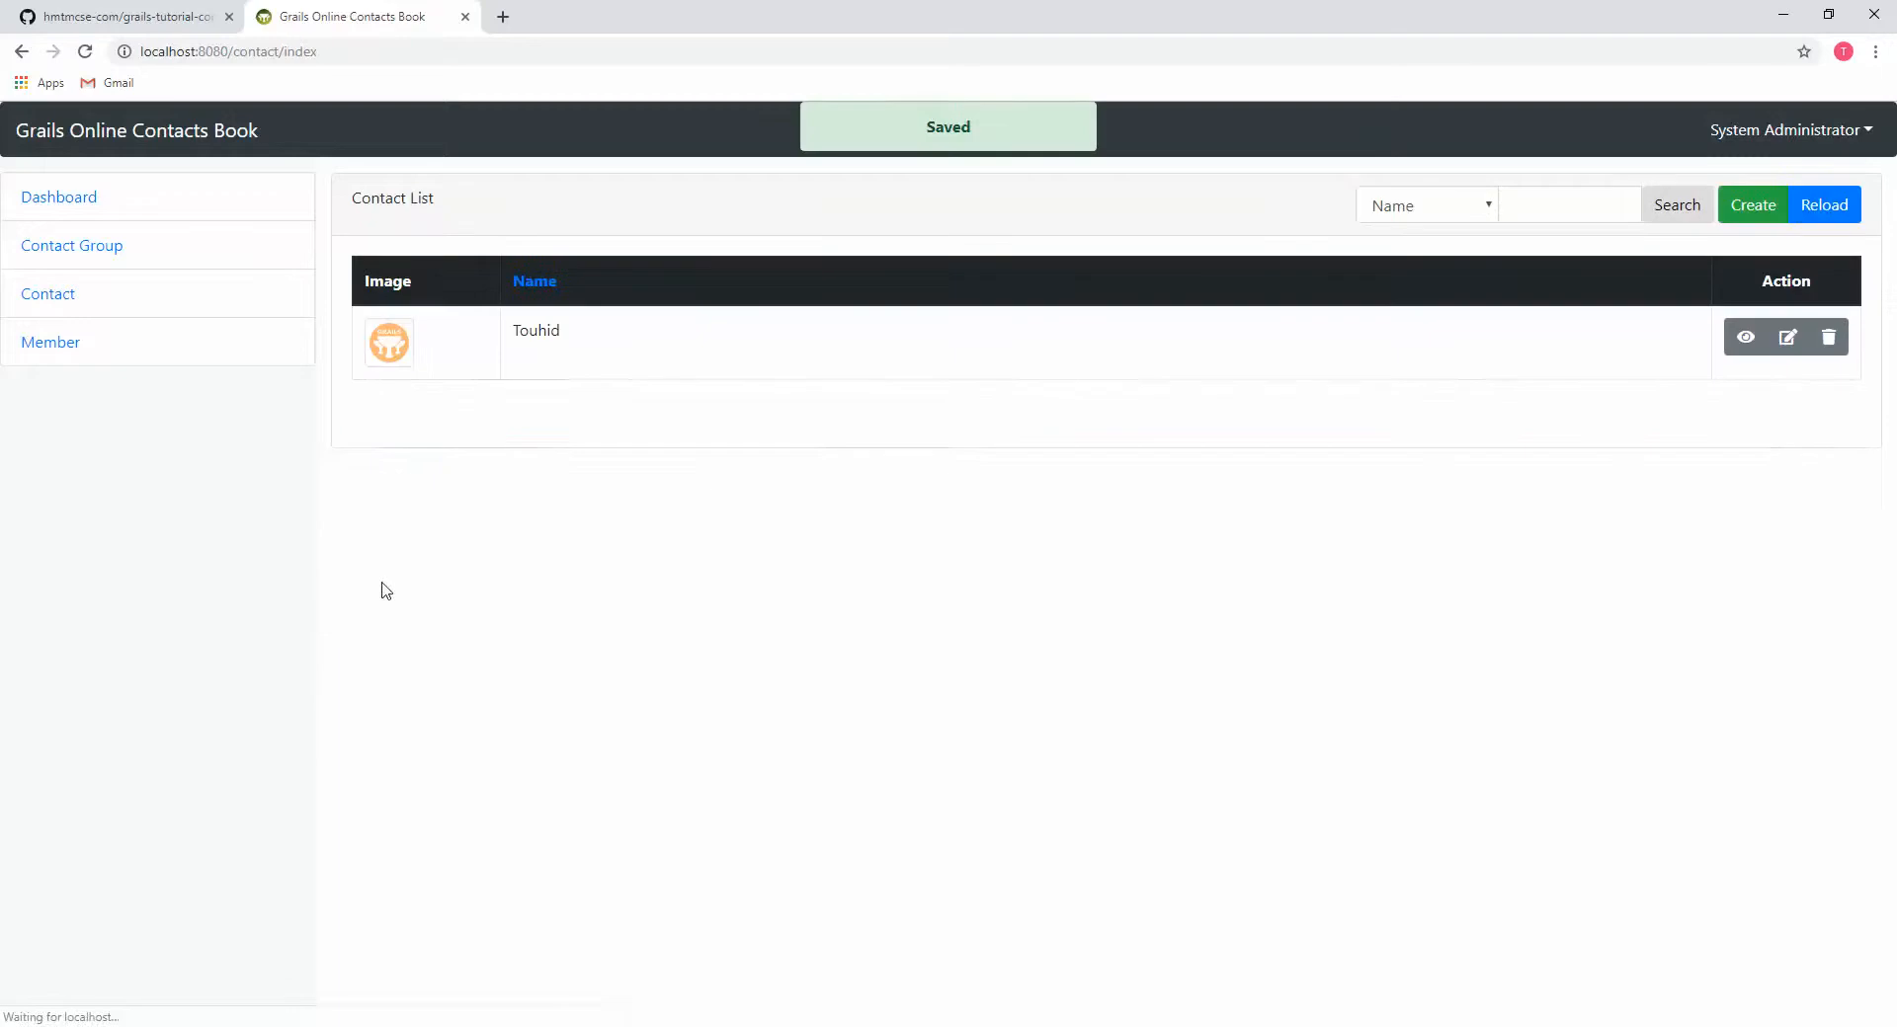
mouse_move(476, 330)
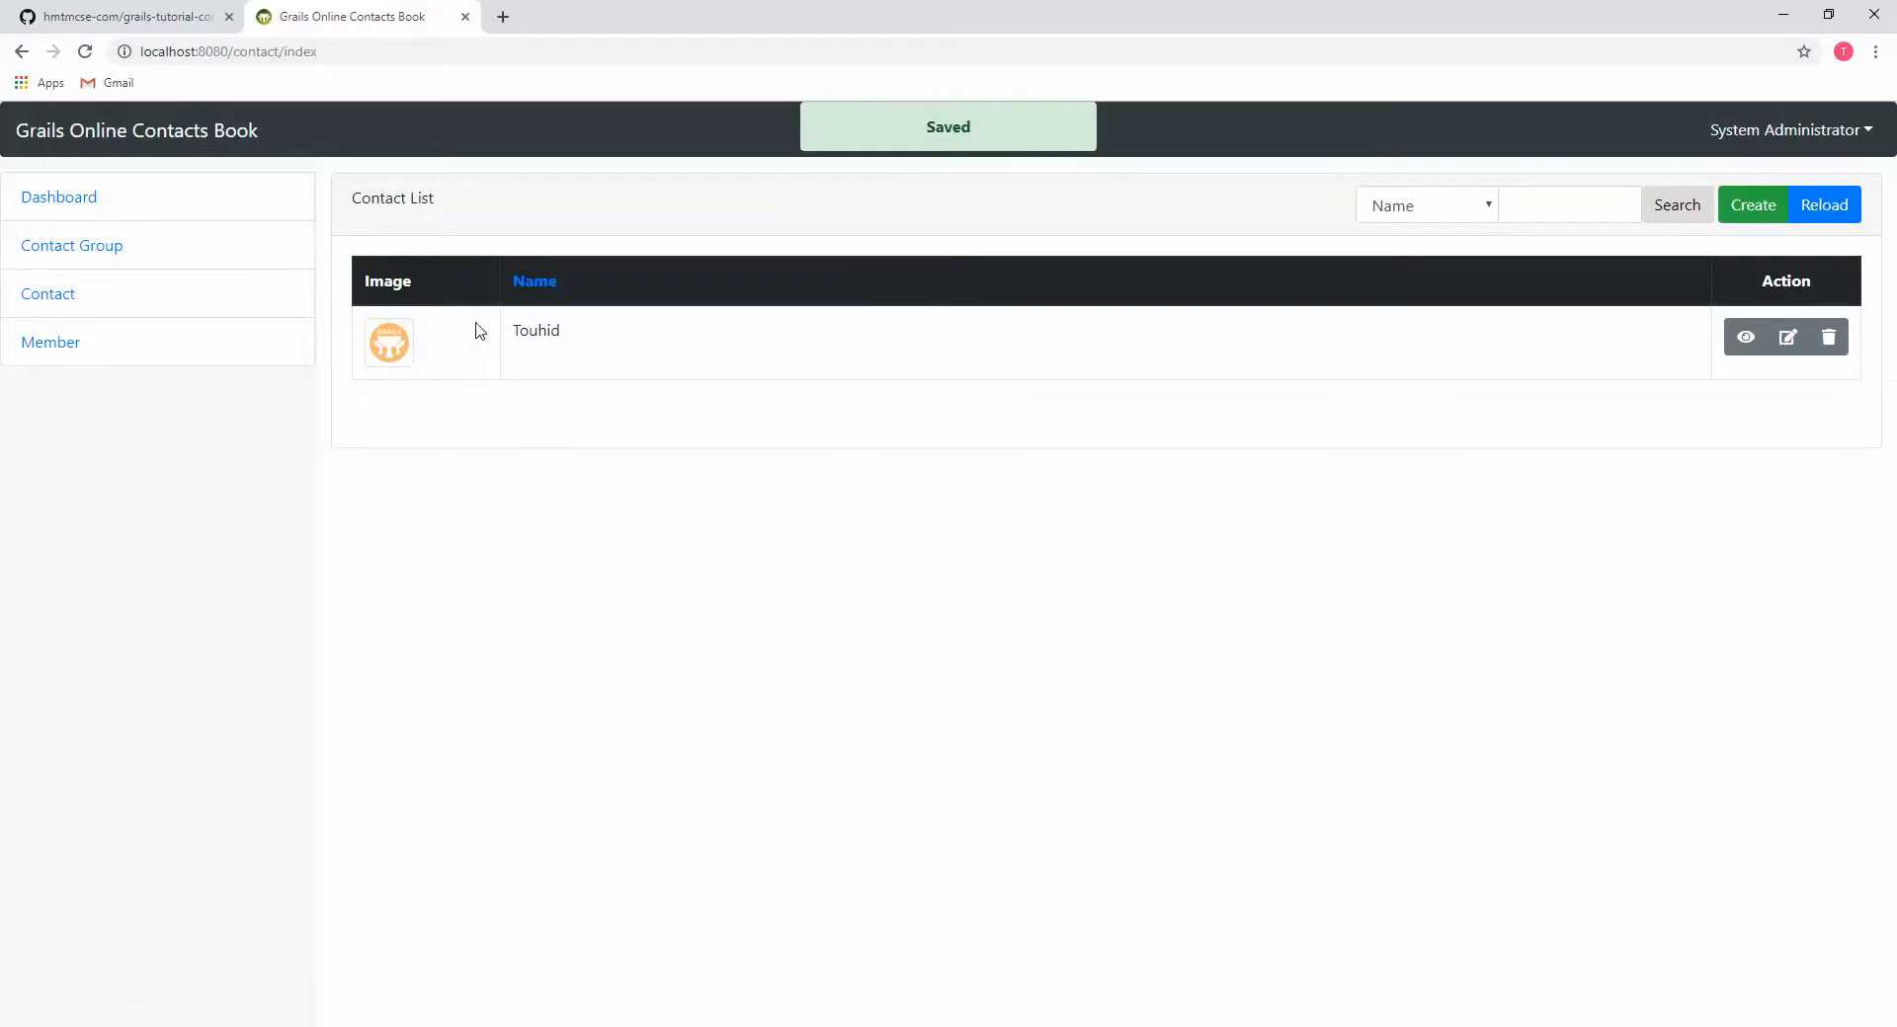
mouse_move(537, 353)
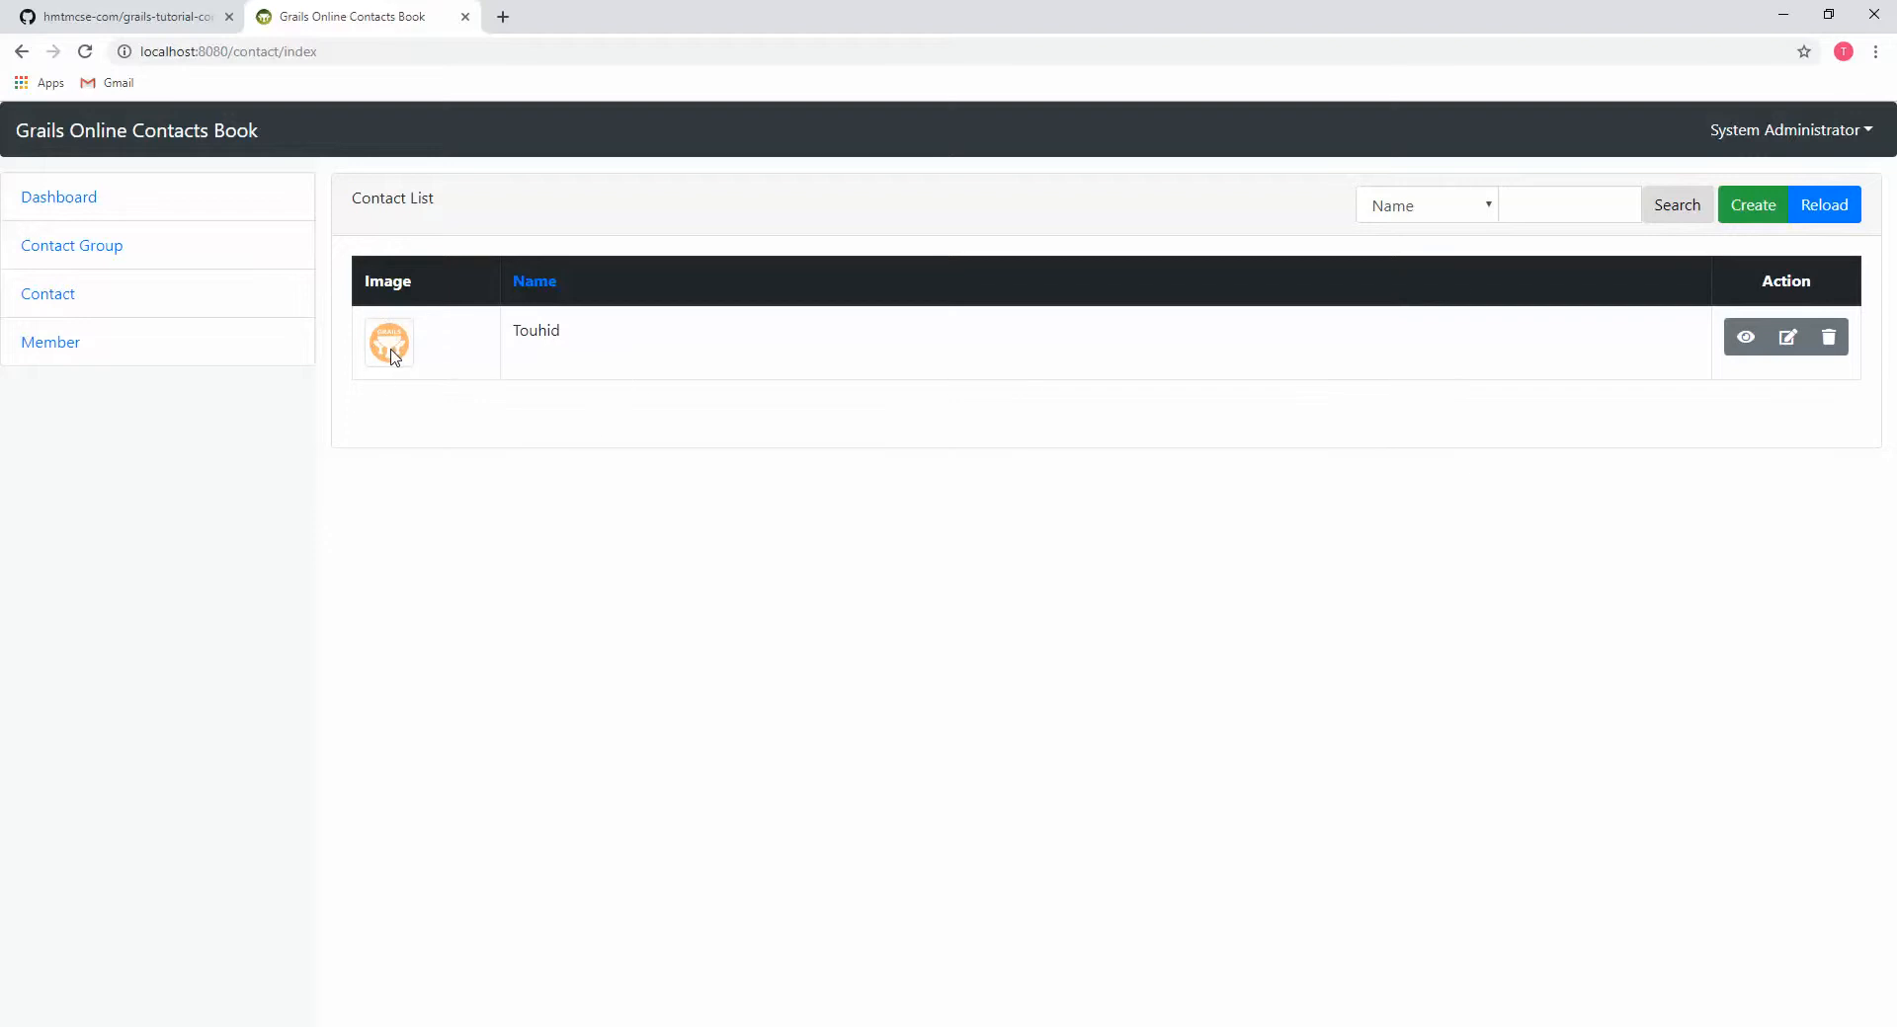
mouse_move(1744, 336)
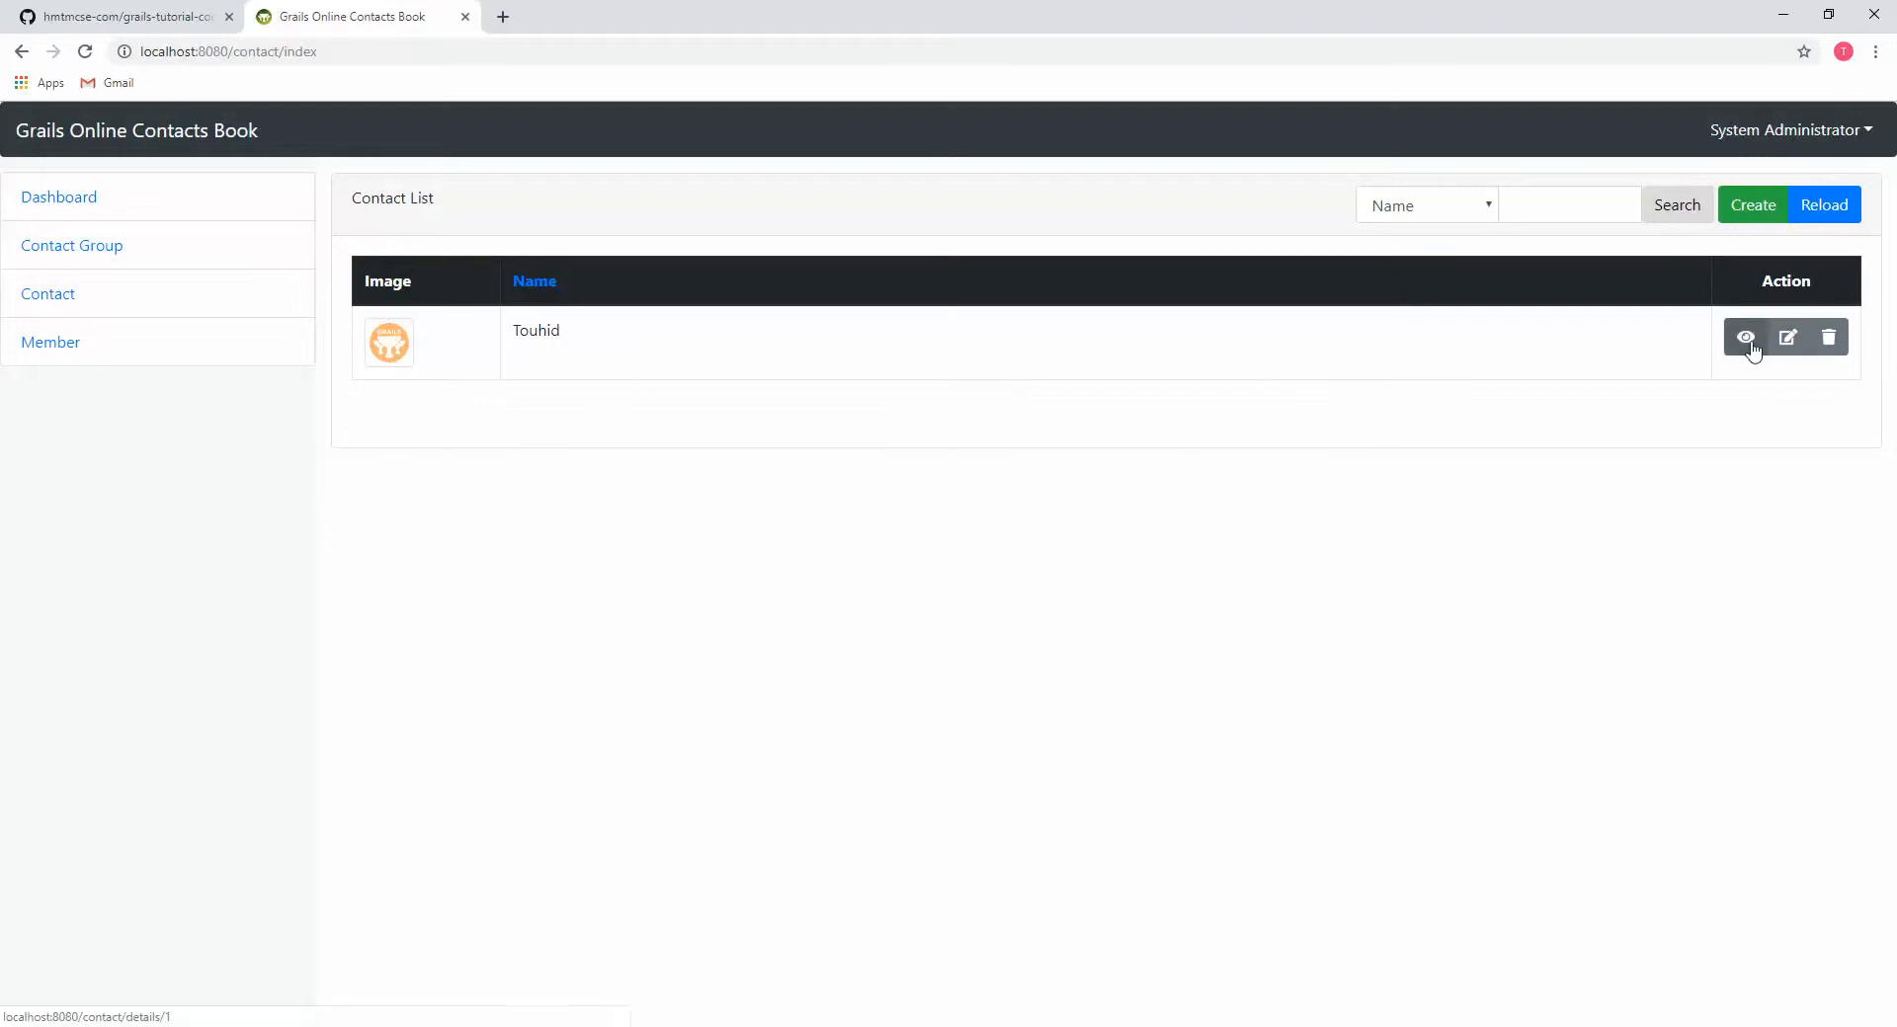
left_click(1744, 336)
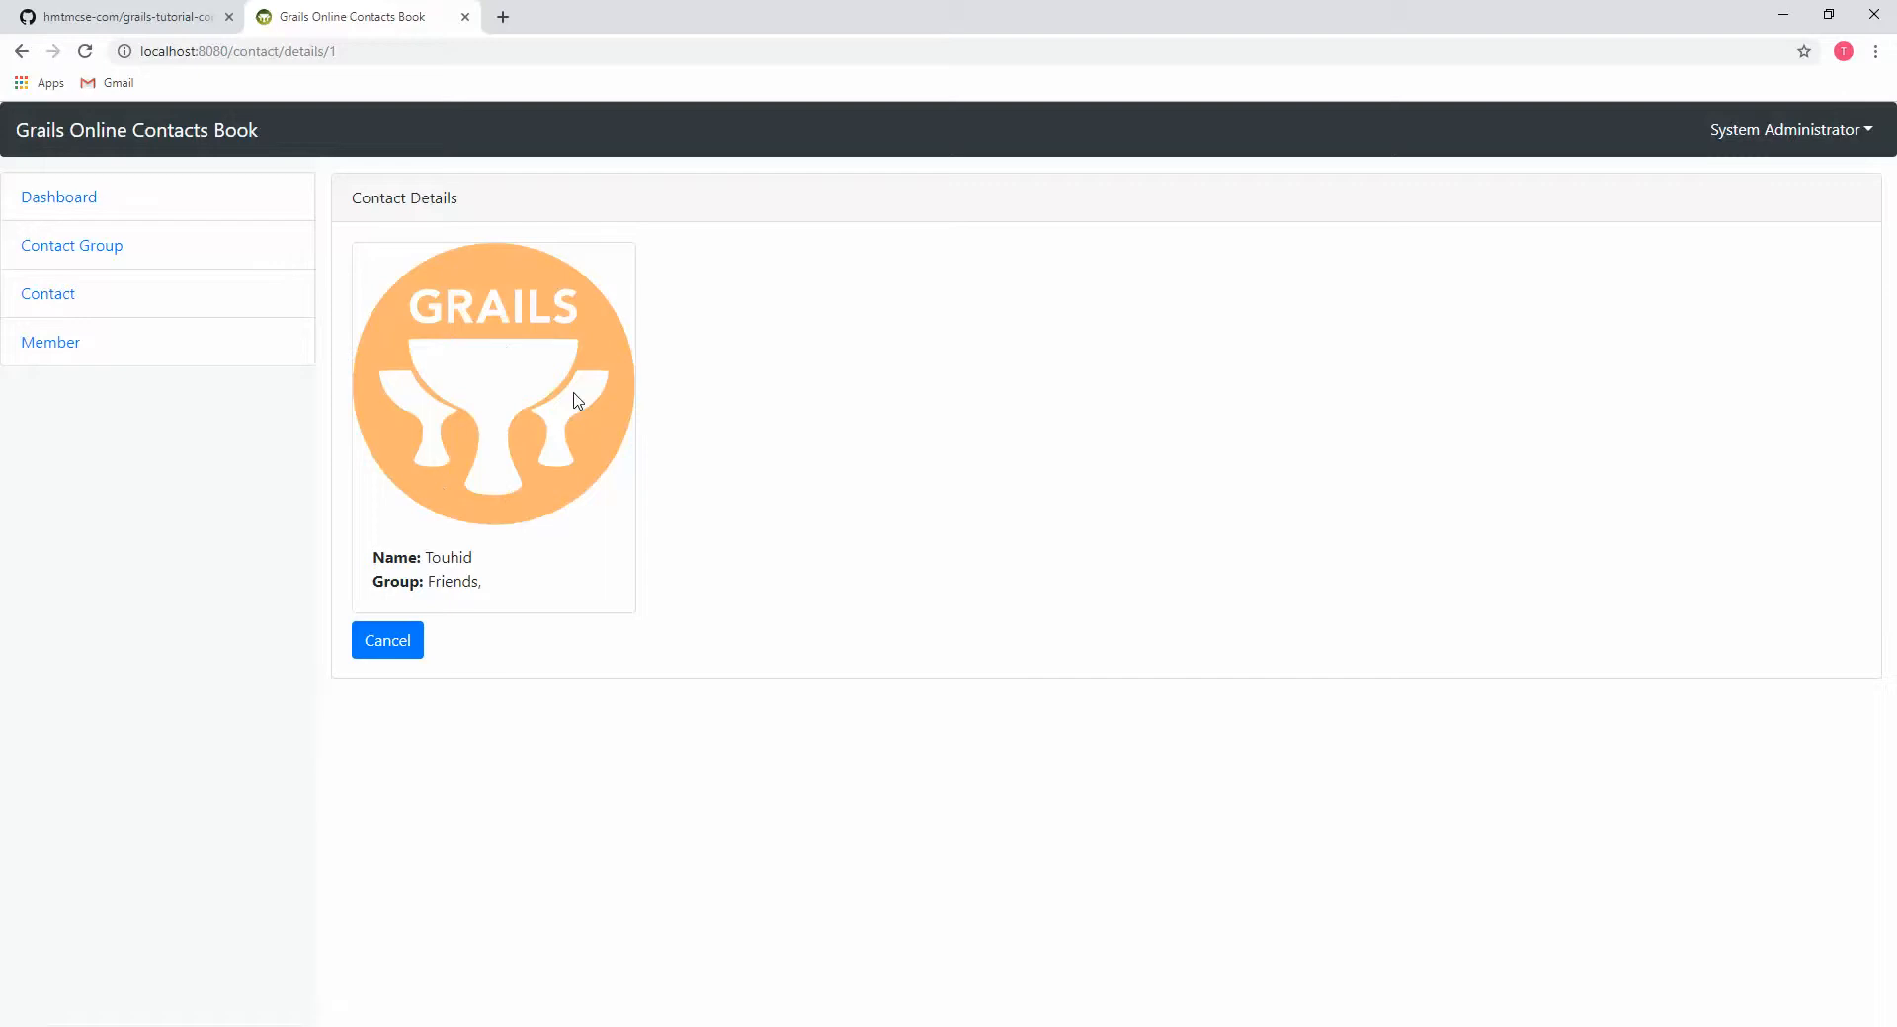
left_click_drag(369, 557, 448, 557)
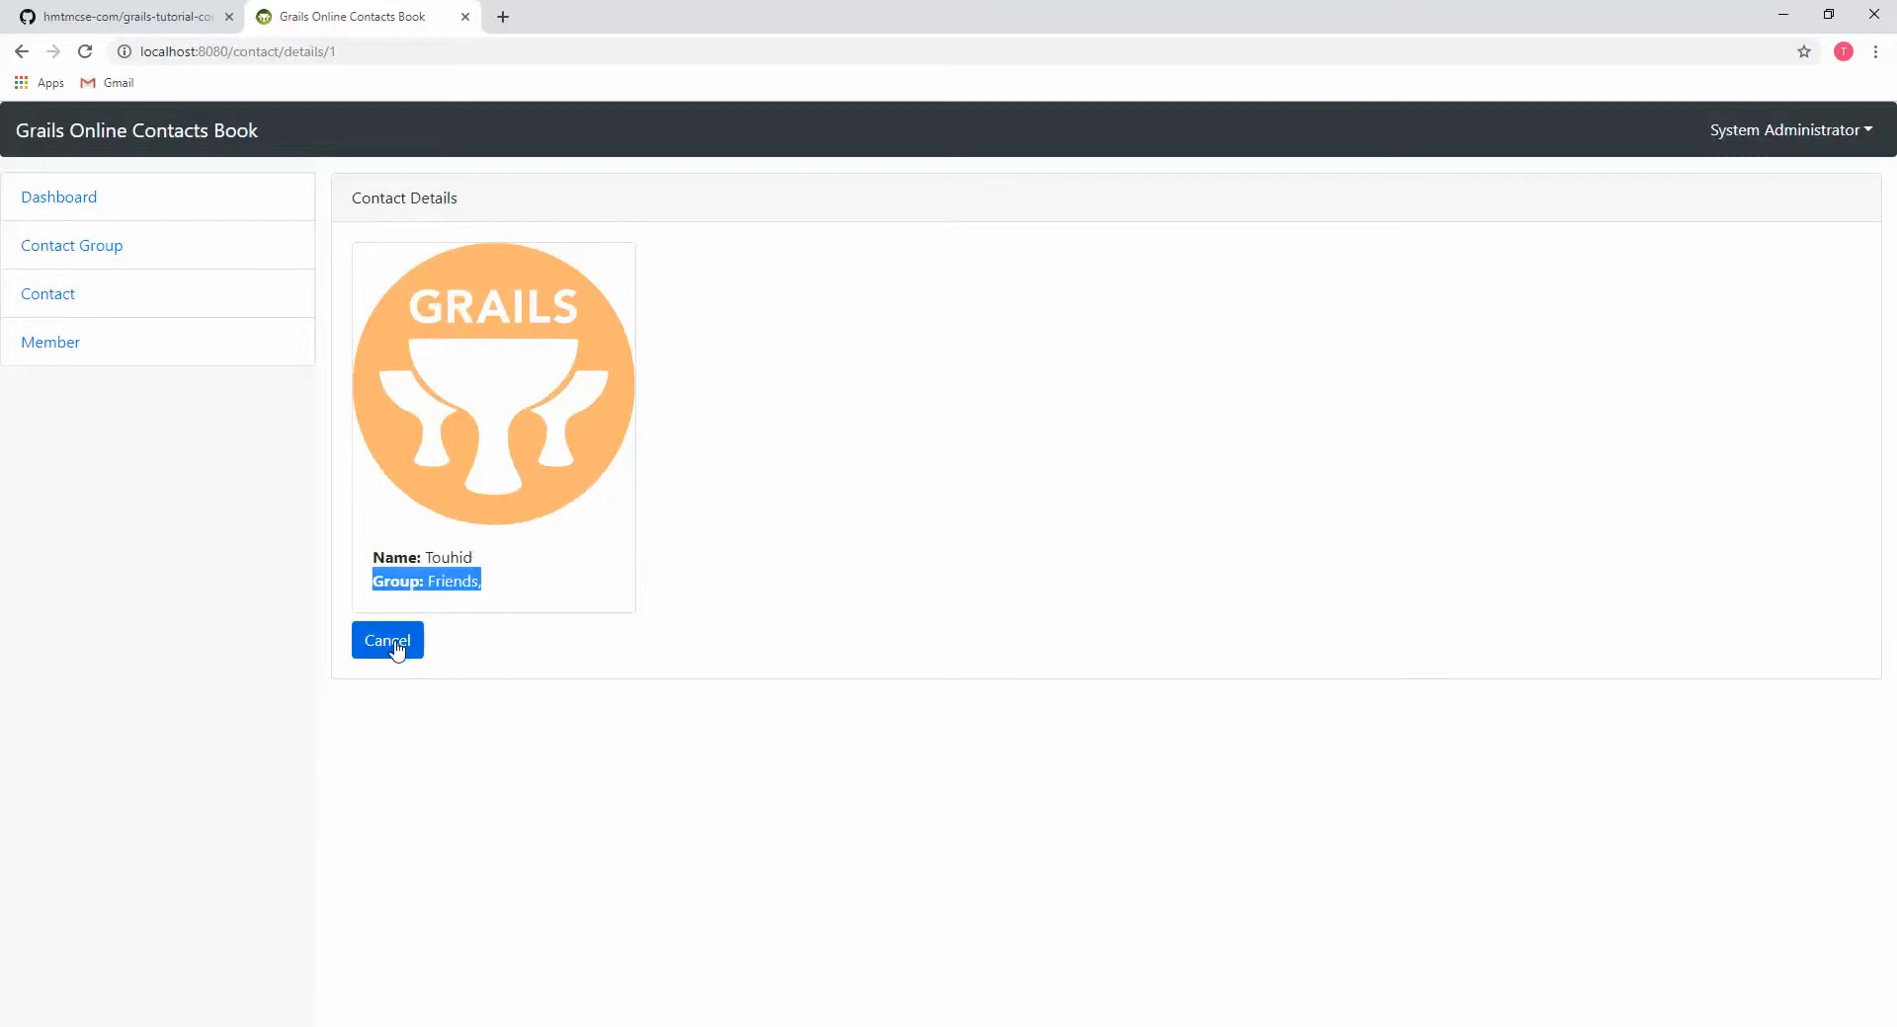
left_click(388, 641)
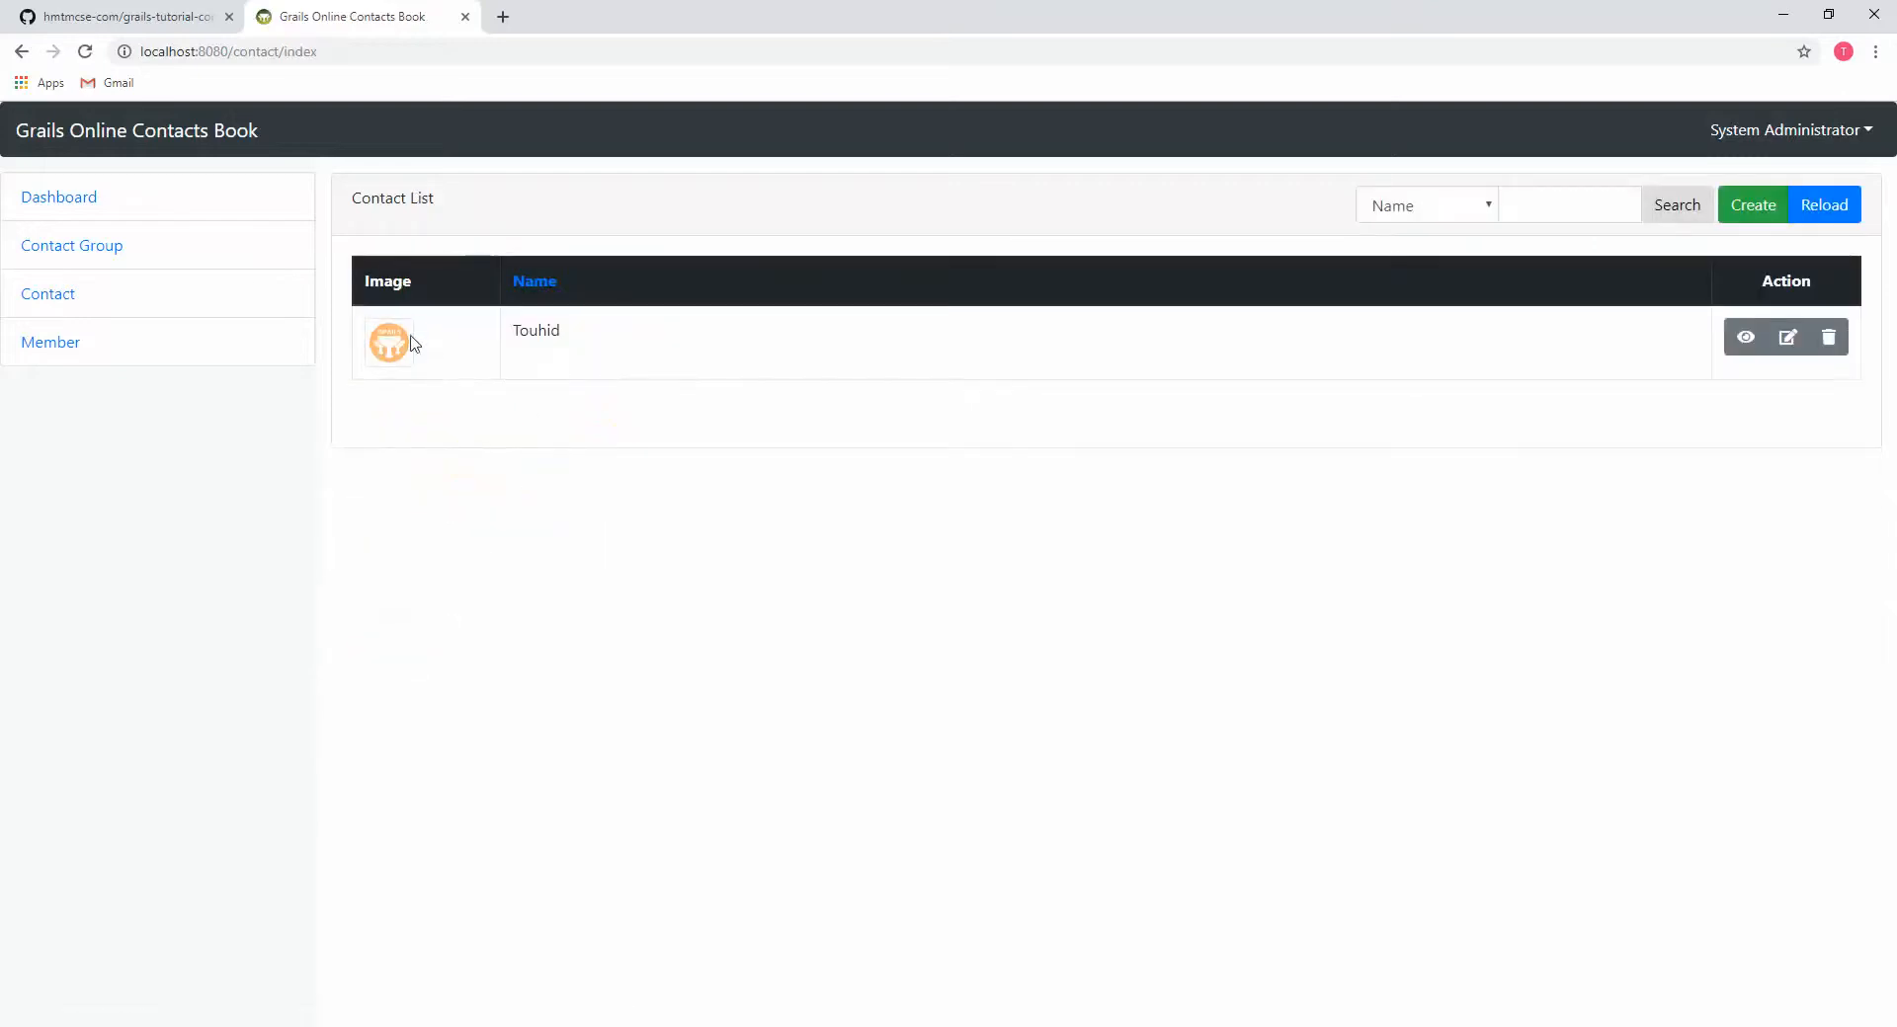
left_click(1745, 338)
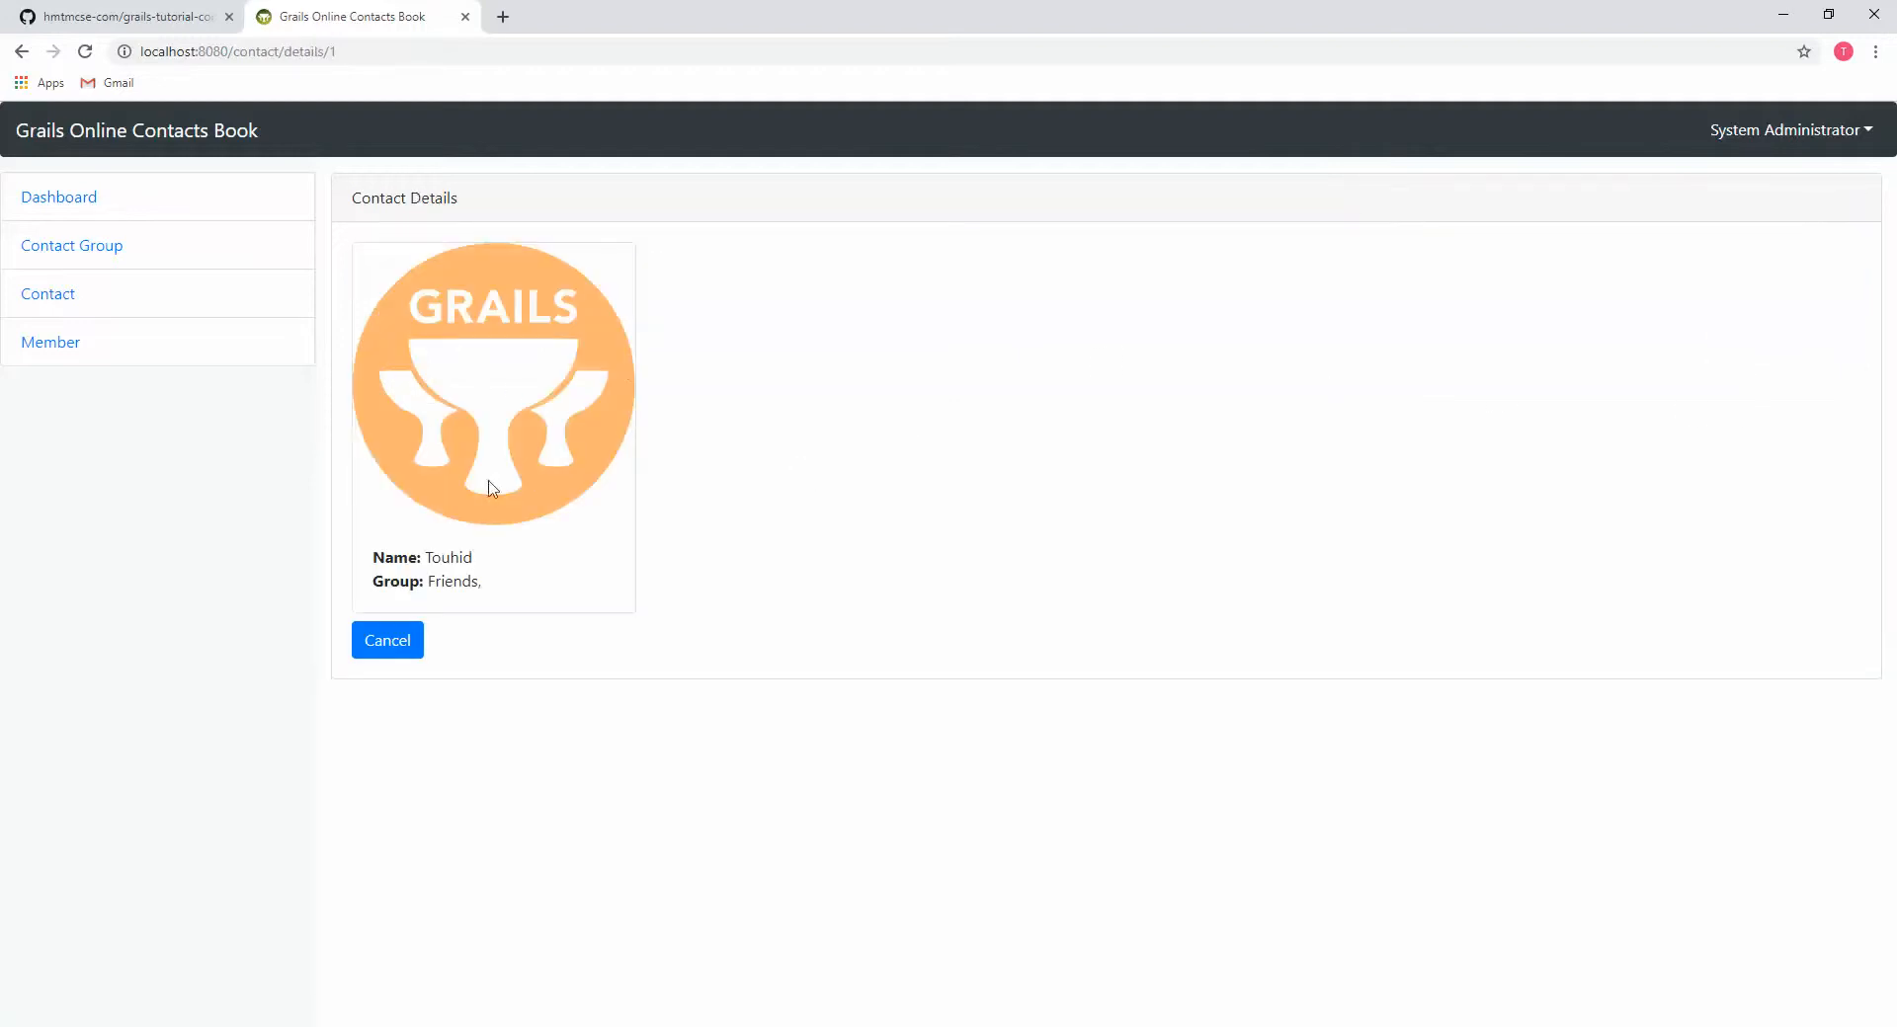
left_click(388, 640)
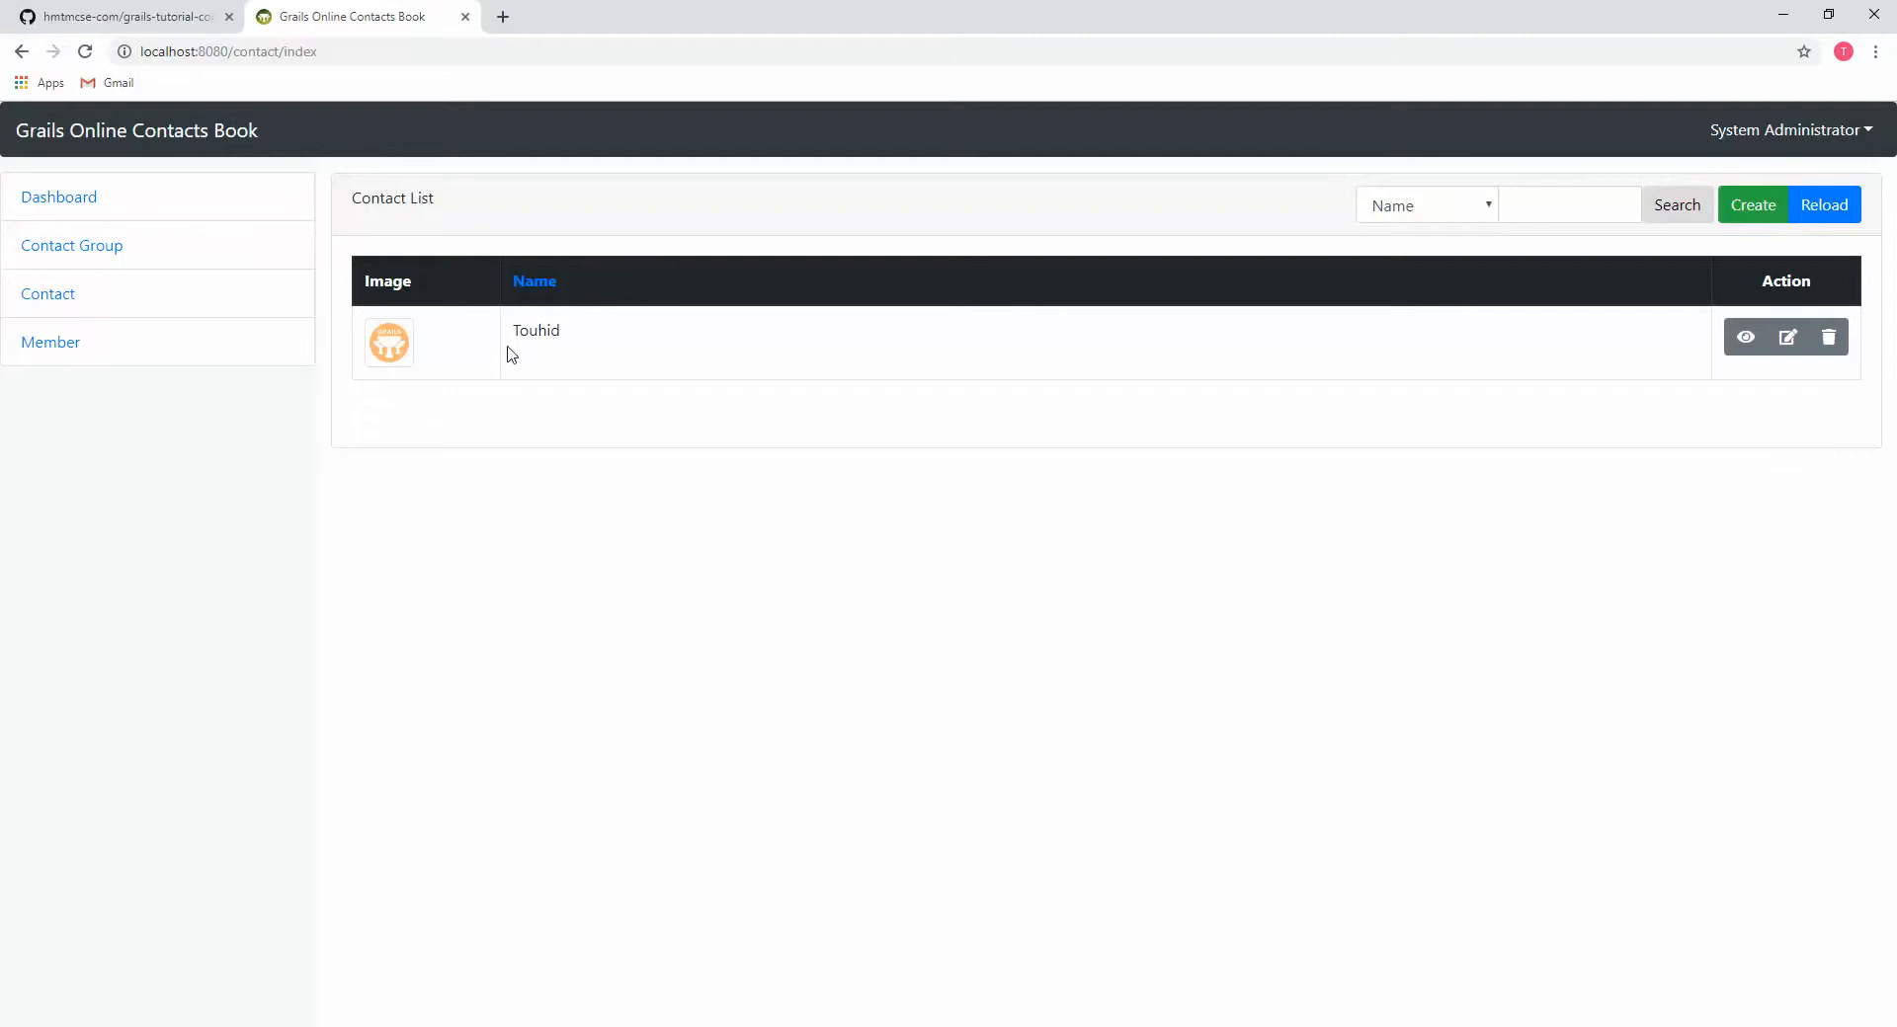
mouse_move(440, 994)
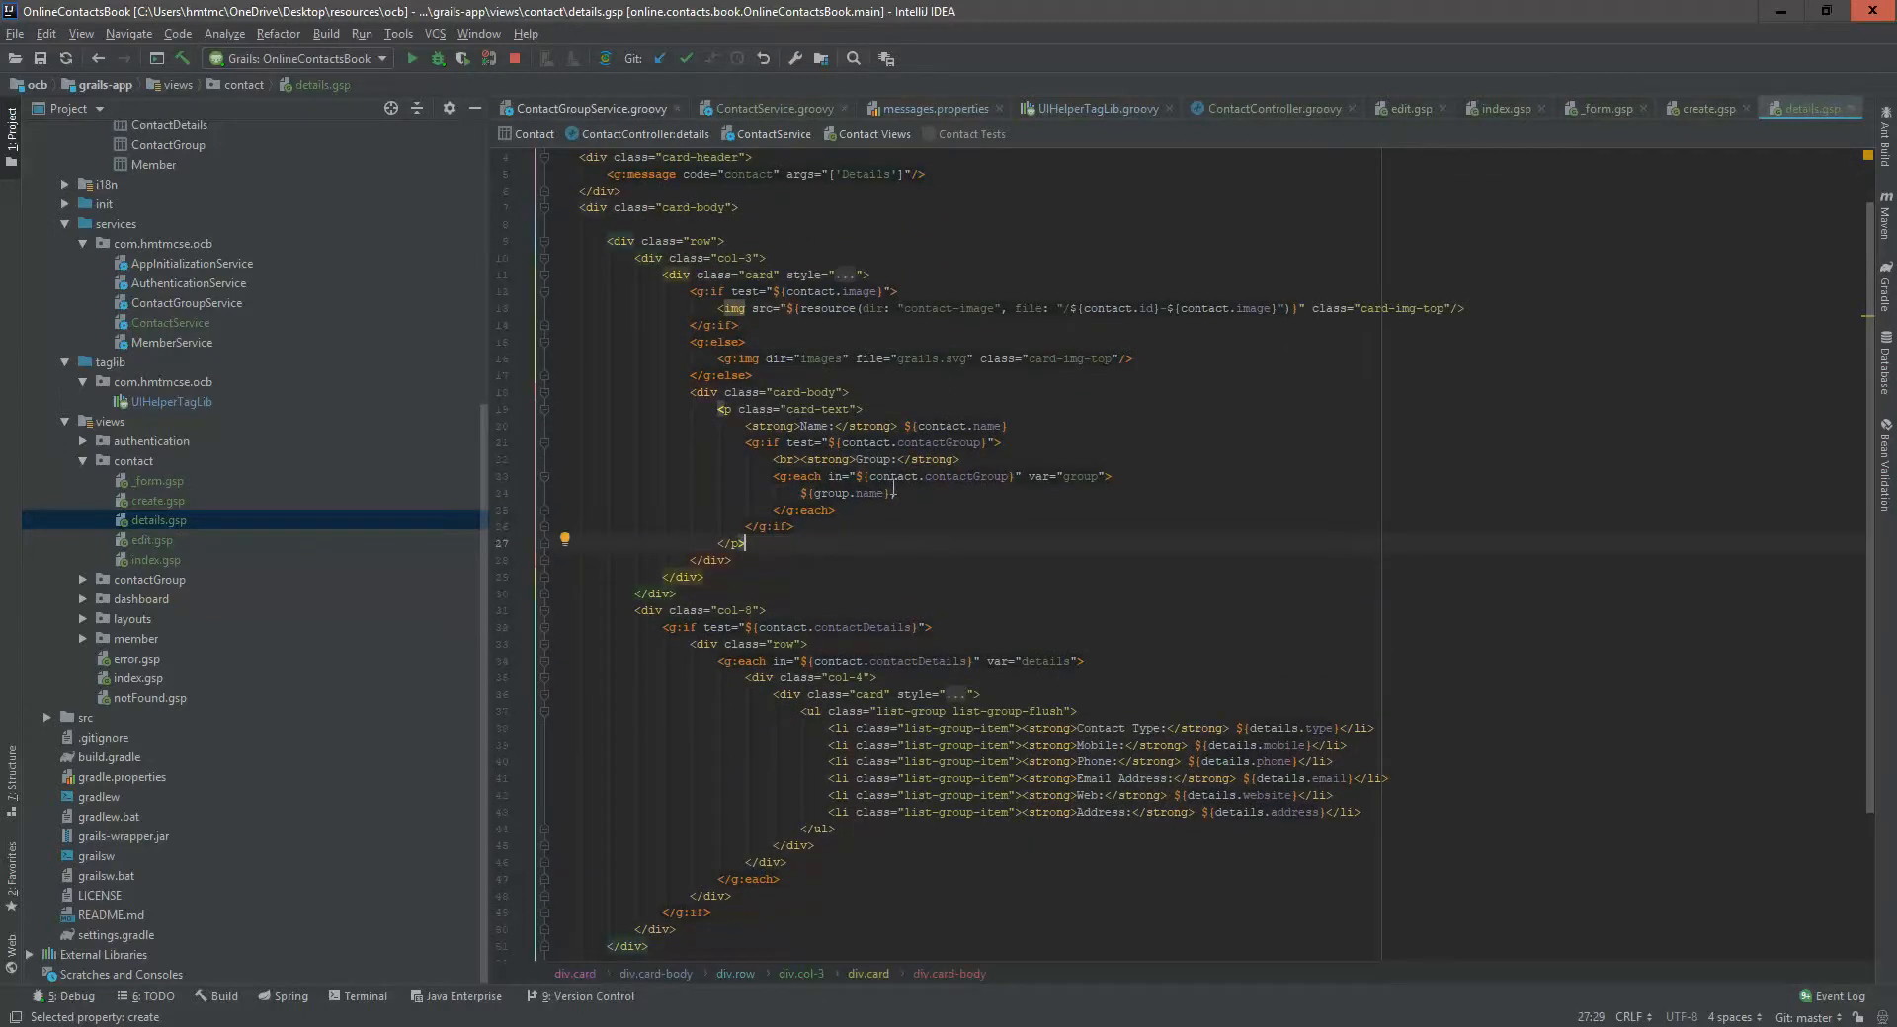
double_click(963, 476)
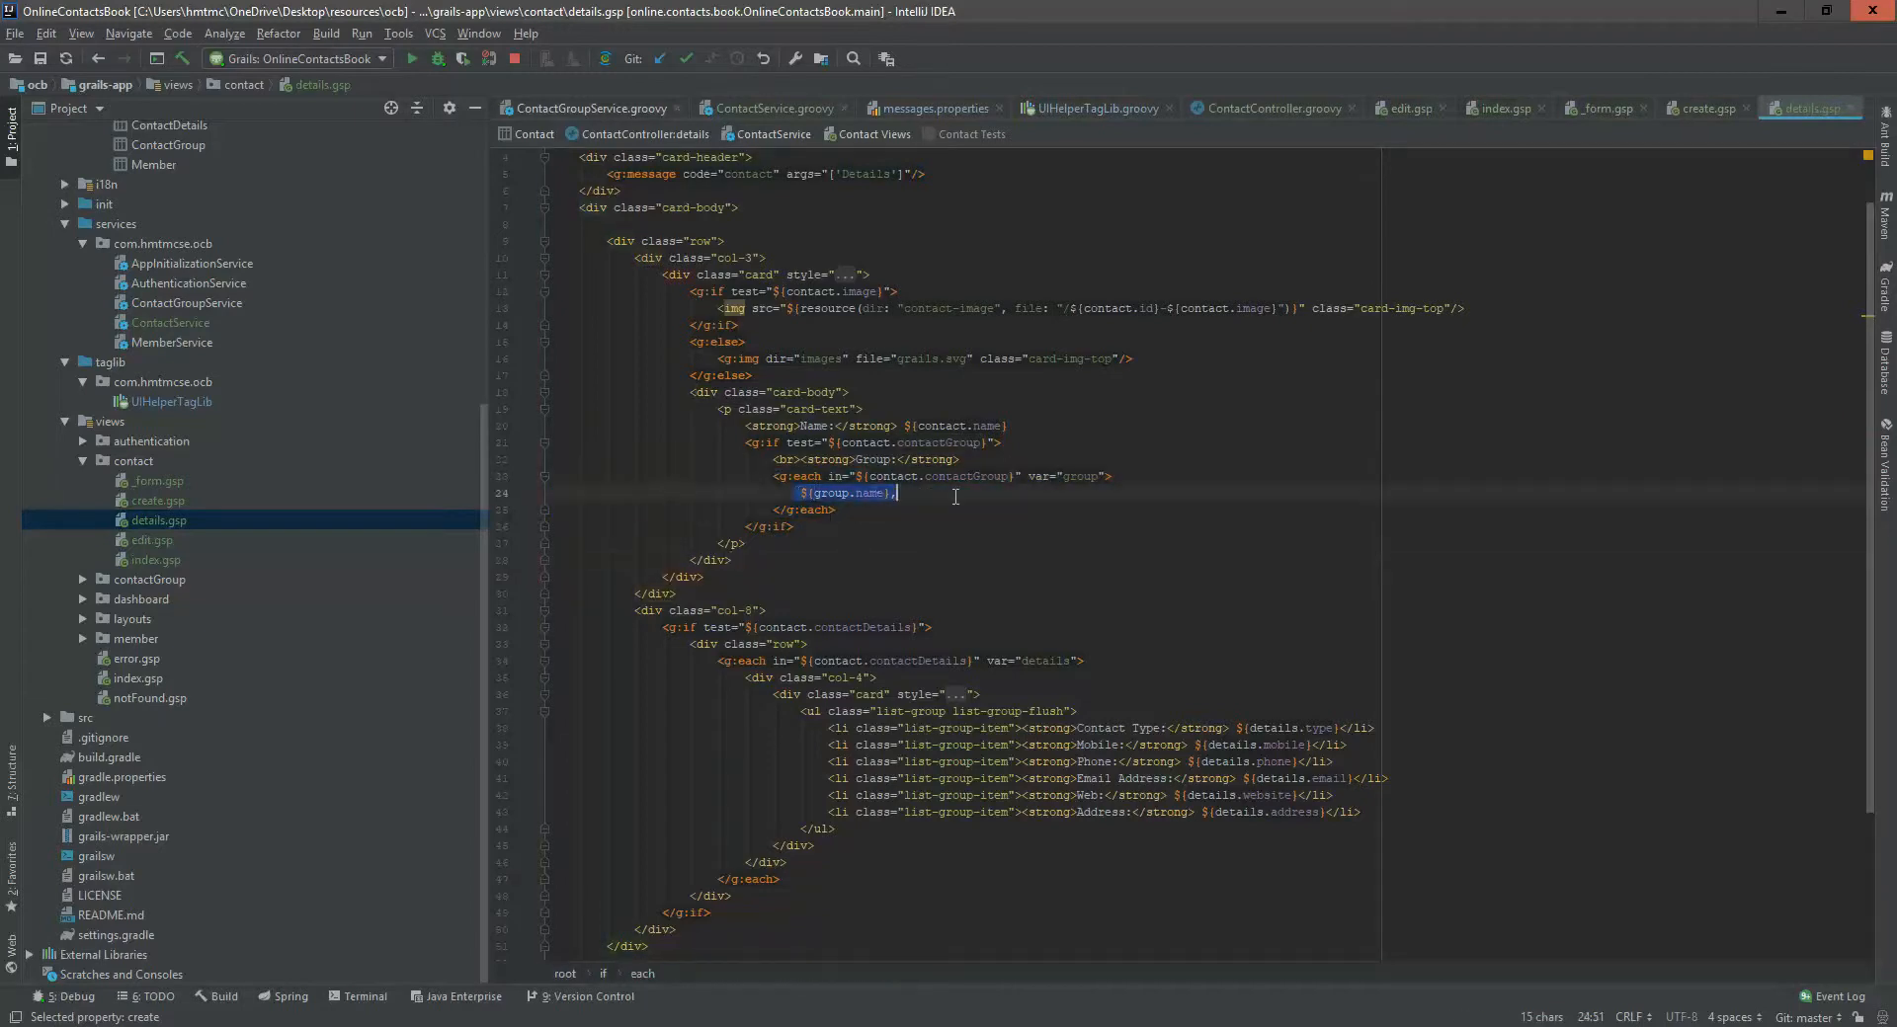
scroll("down", 3)
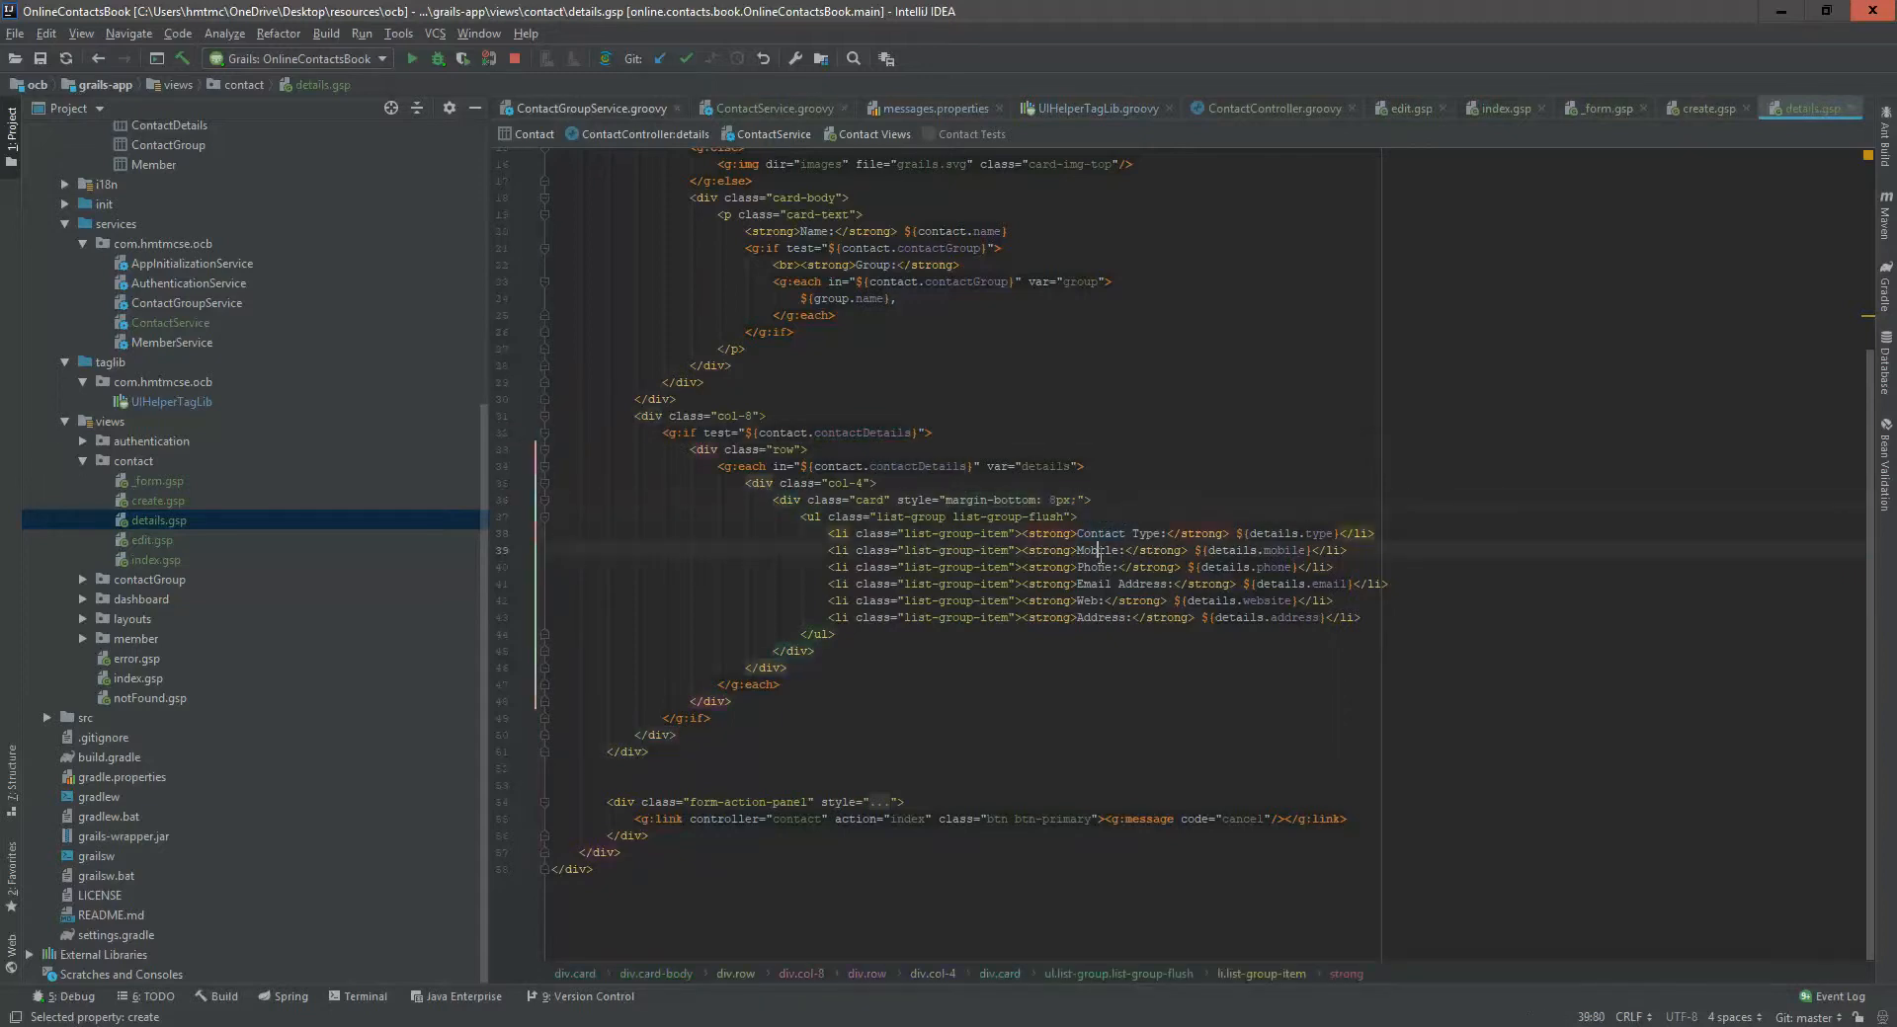
double_click(1091, 583)
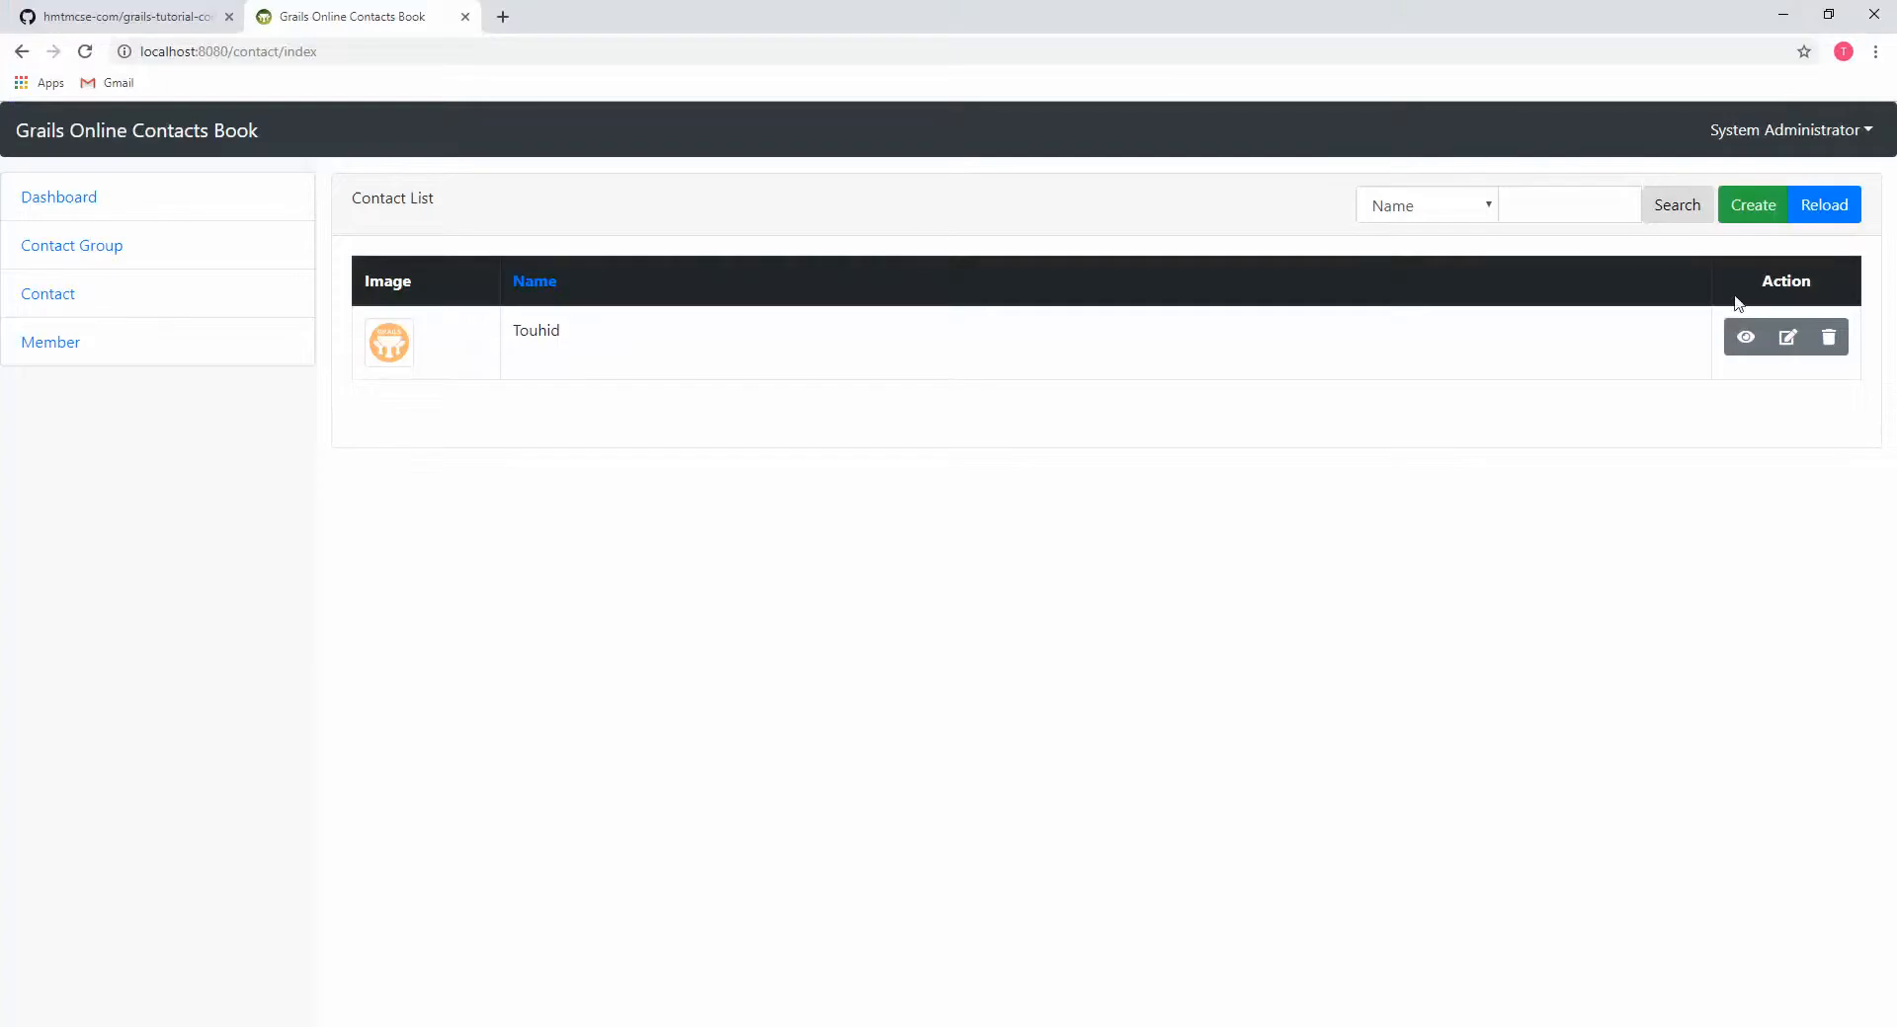
- View Touhid's details, then highlight the six Part-8 Contact UI steps in the GitHub readme
left_click(1742, 336)
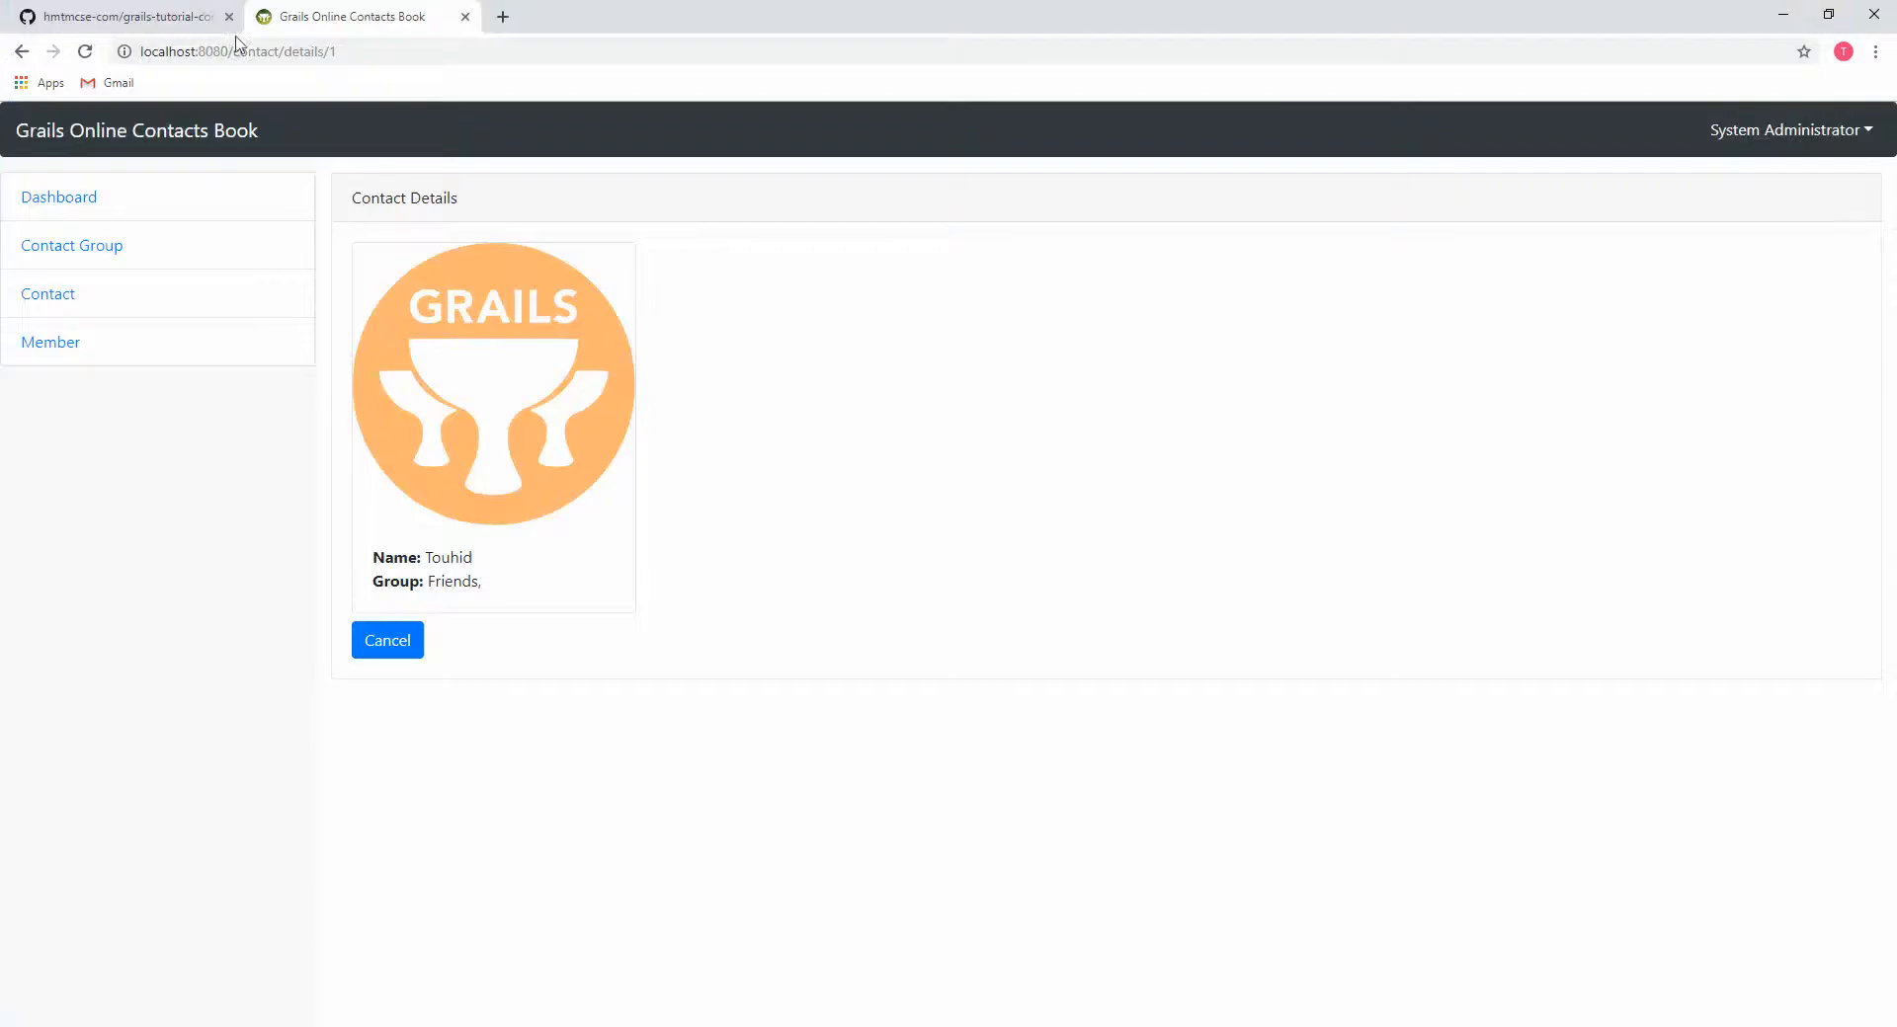
left_click(121, 16)
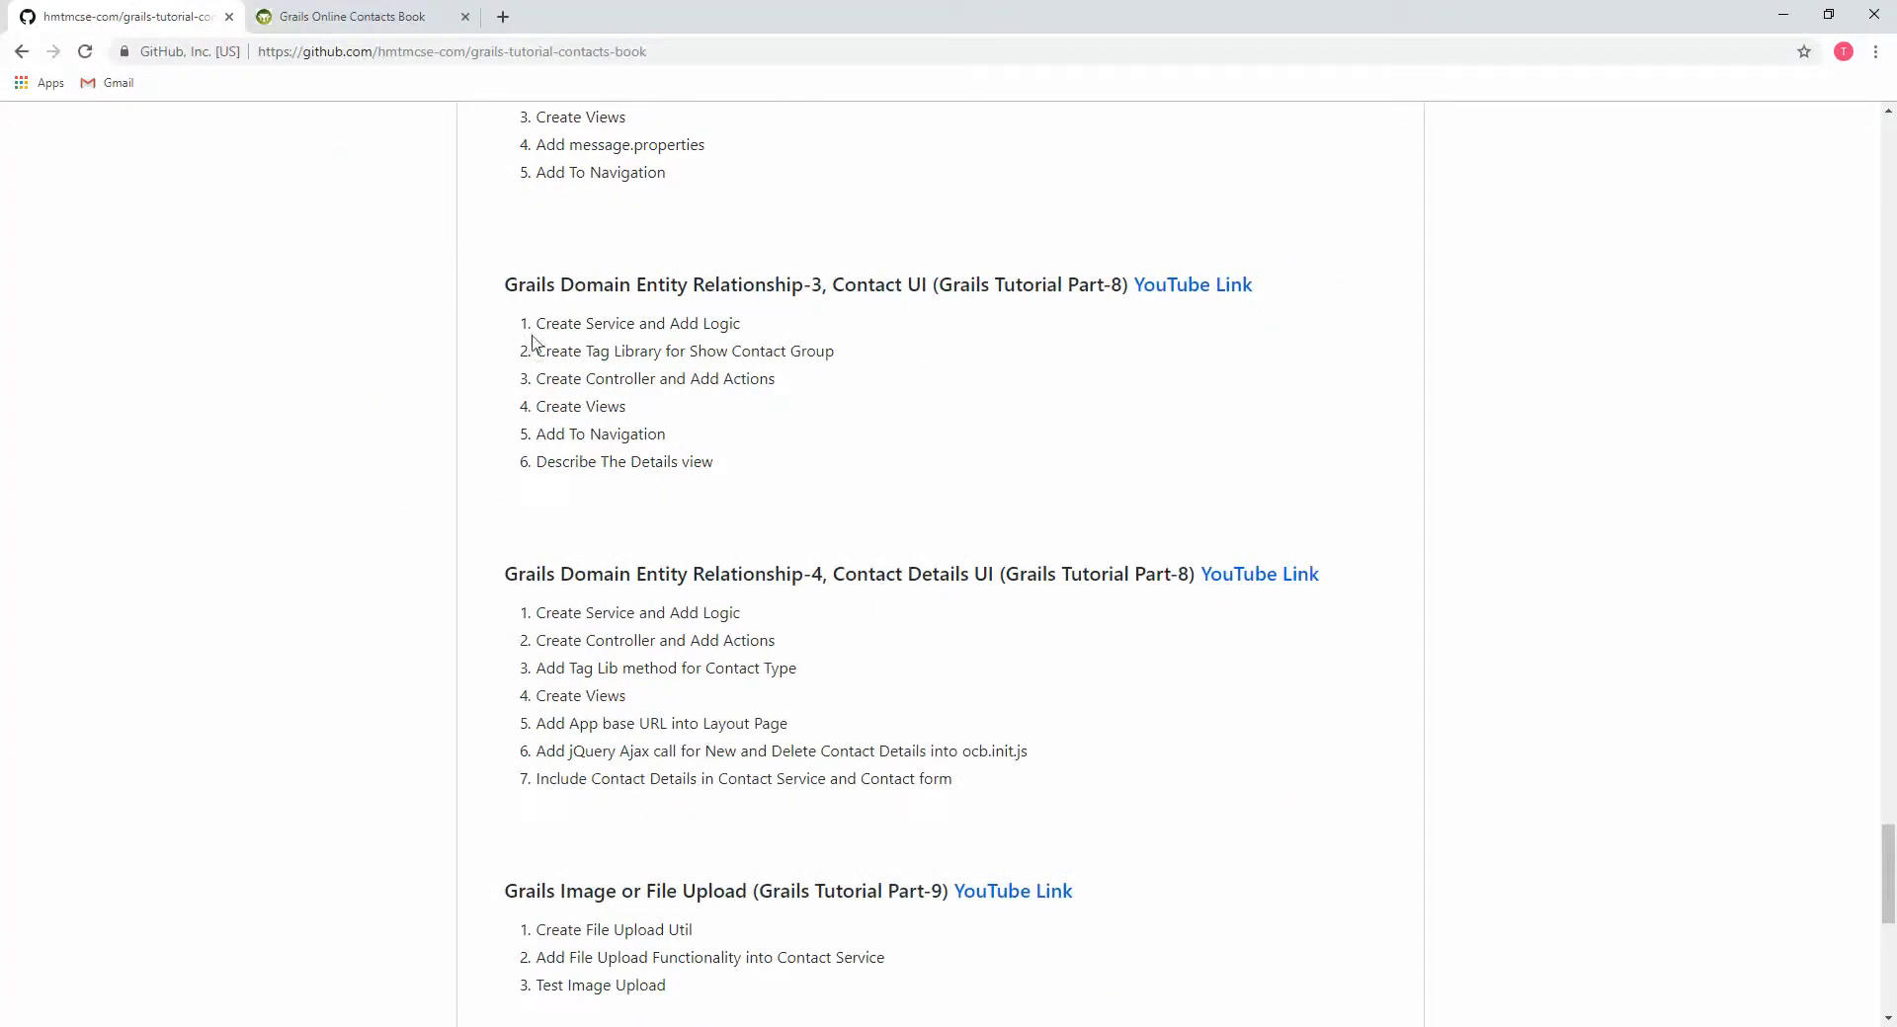
left_click_drag(537, 324, 713, 461)
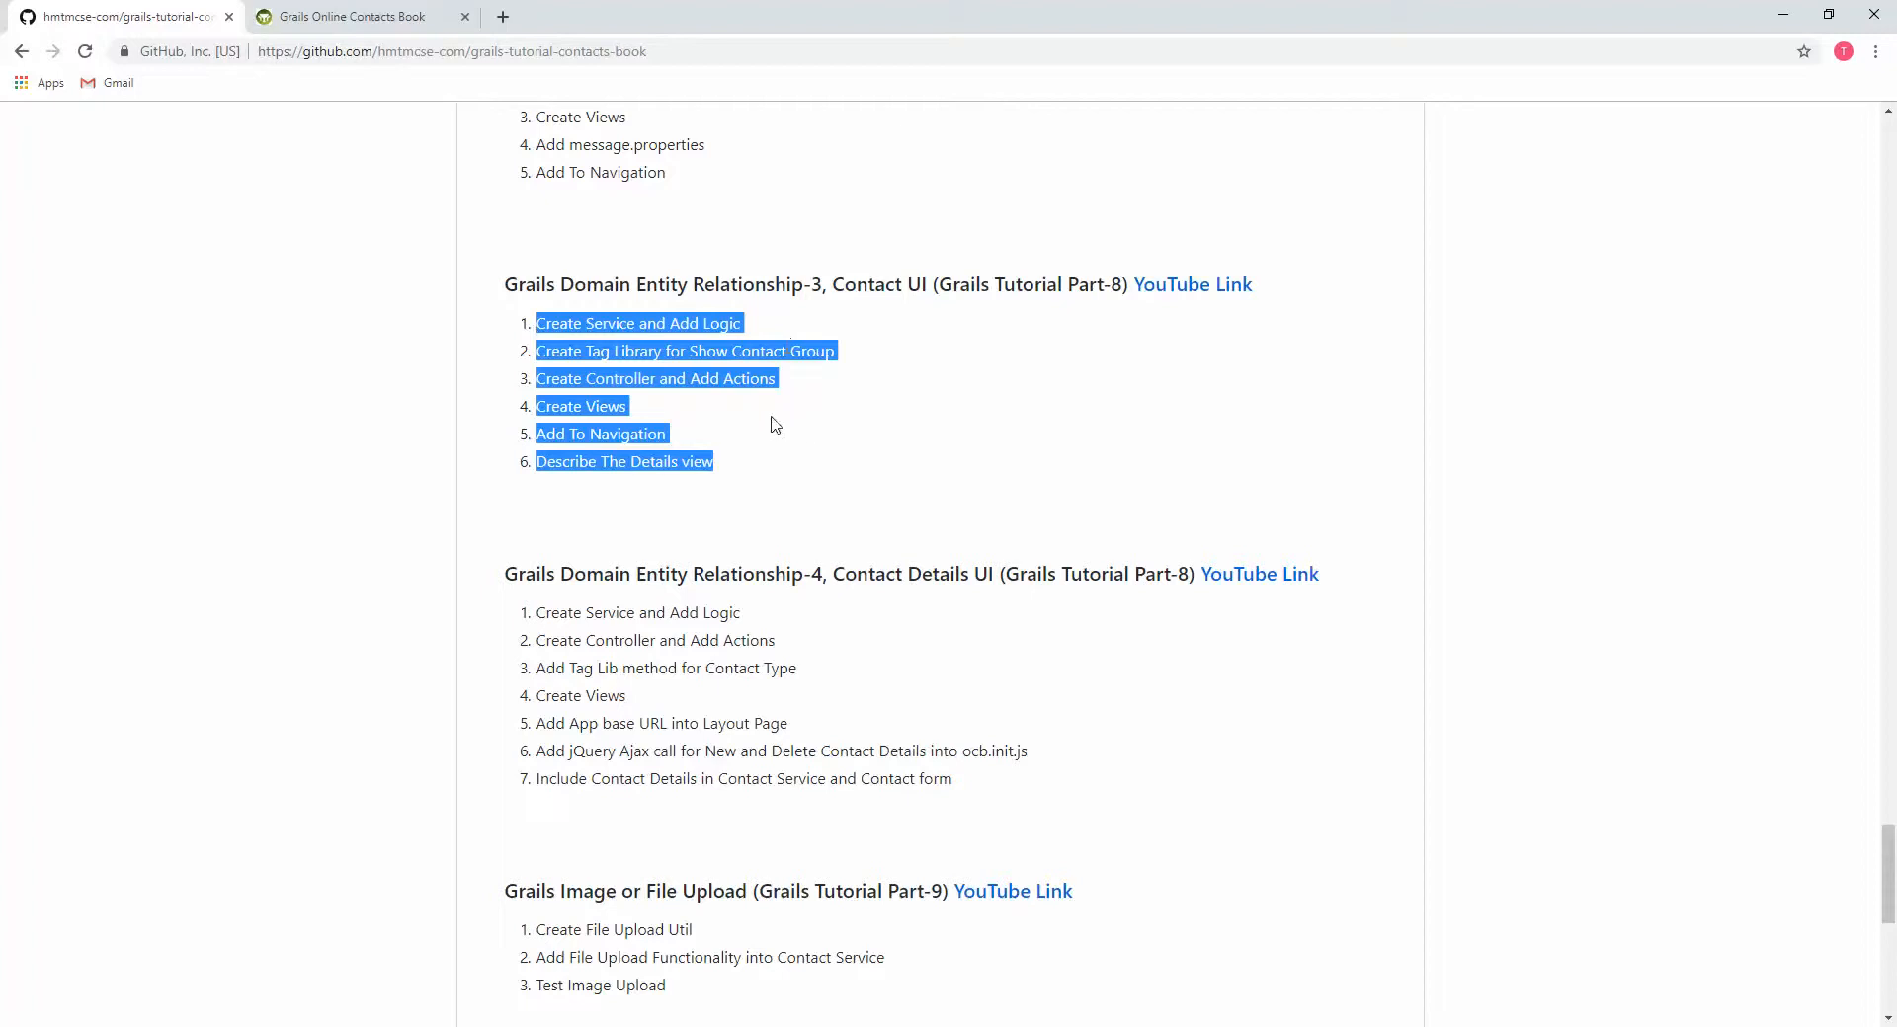
mouse_move(597, 296)
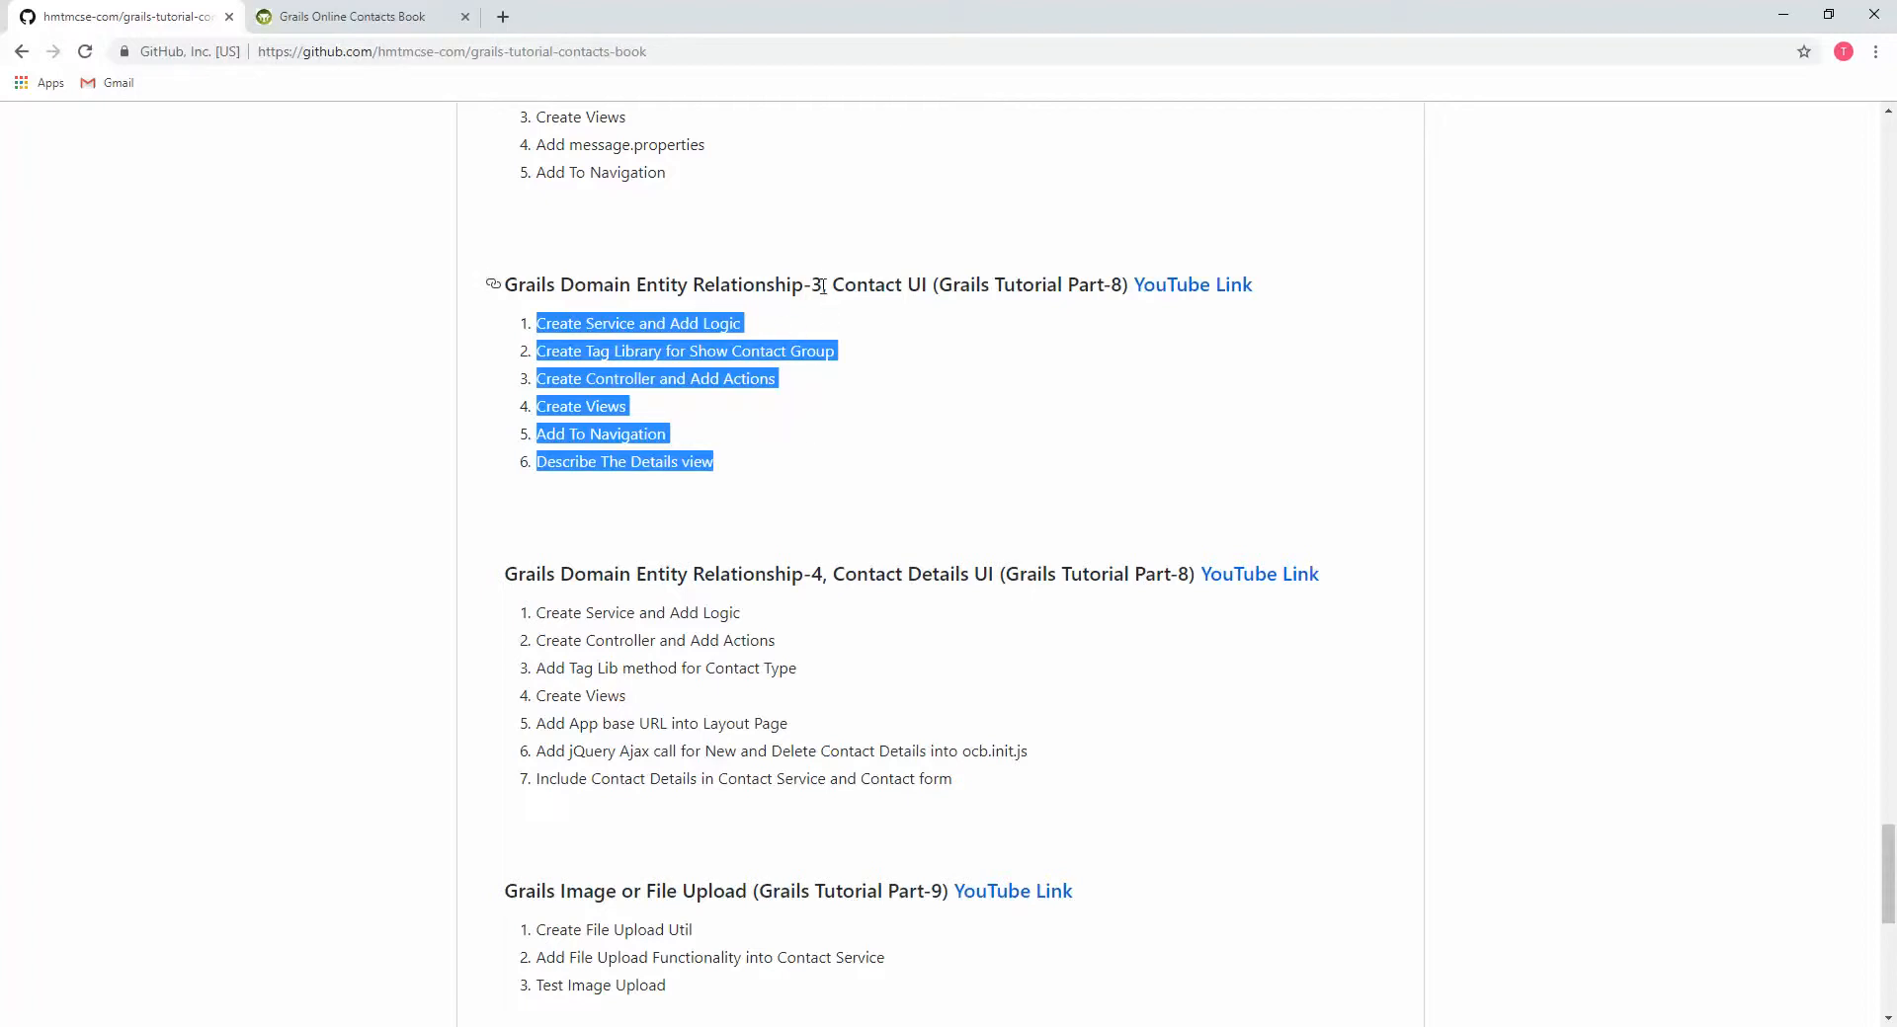
mouse_move(1055, 334)
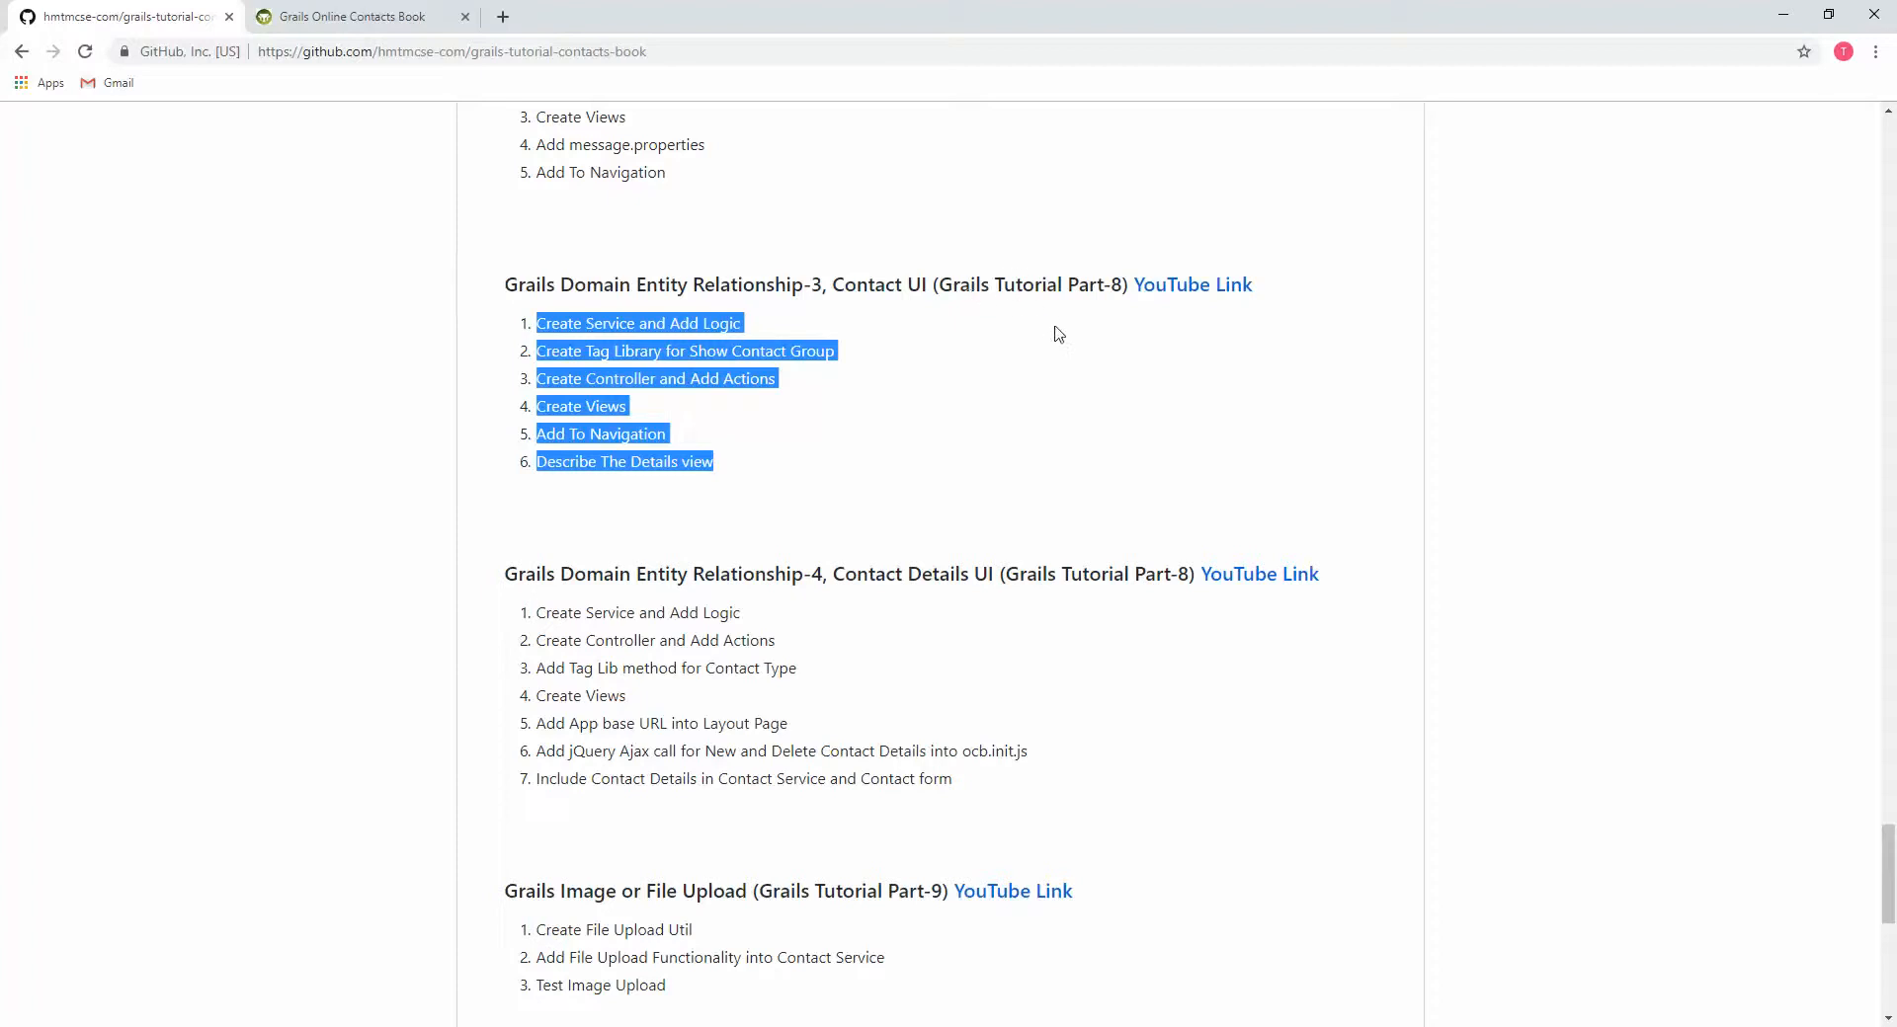